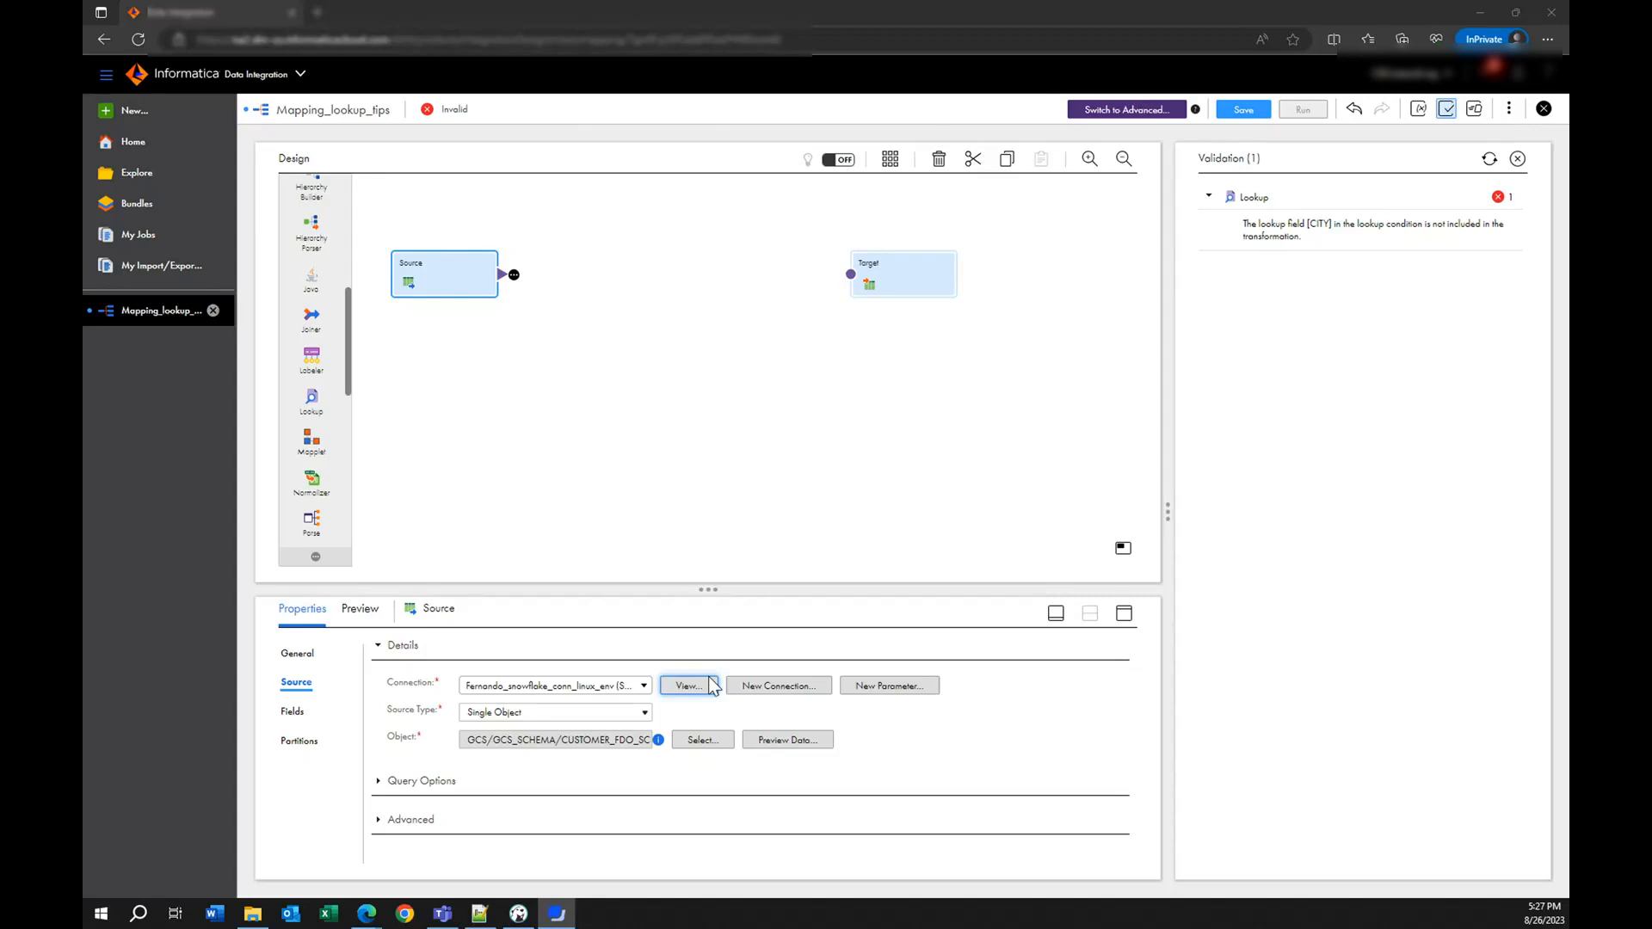
mouse_move(500, 778)
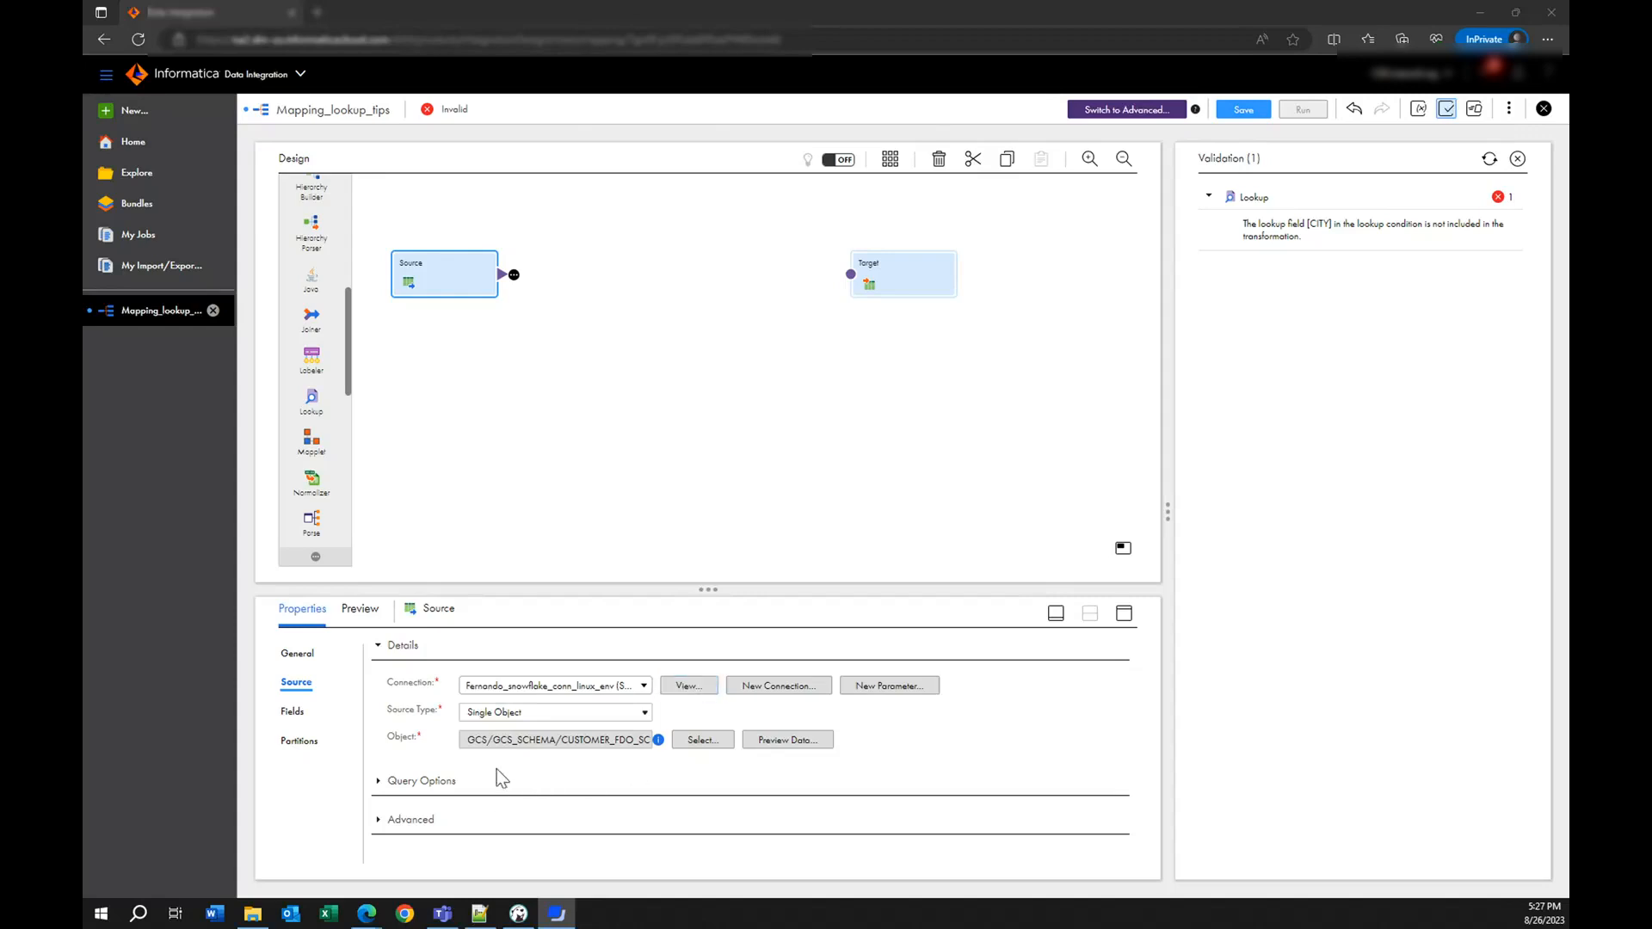
mouse_move(395, 348)
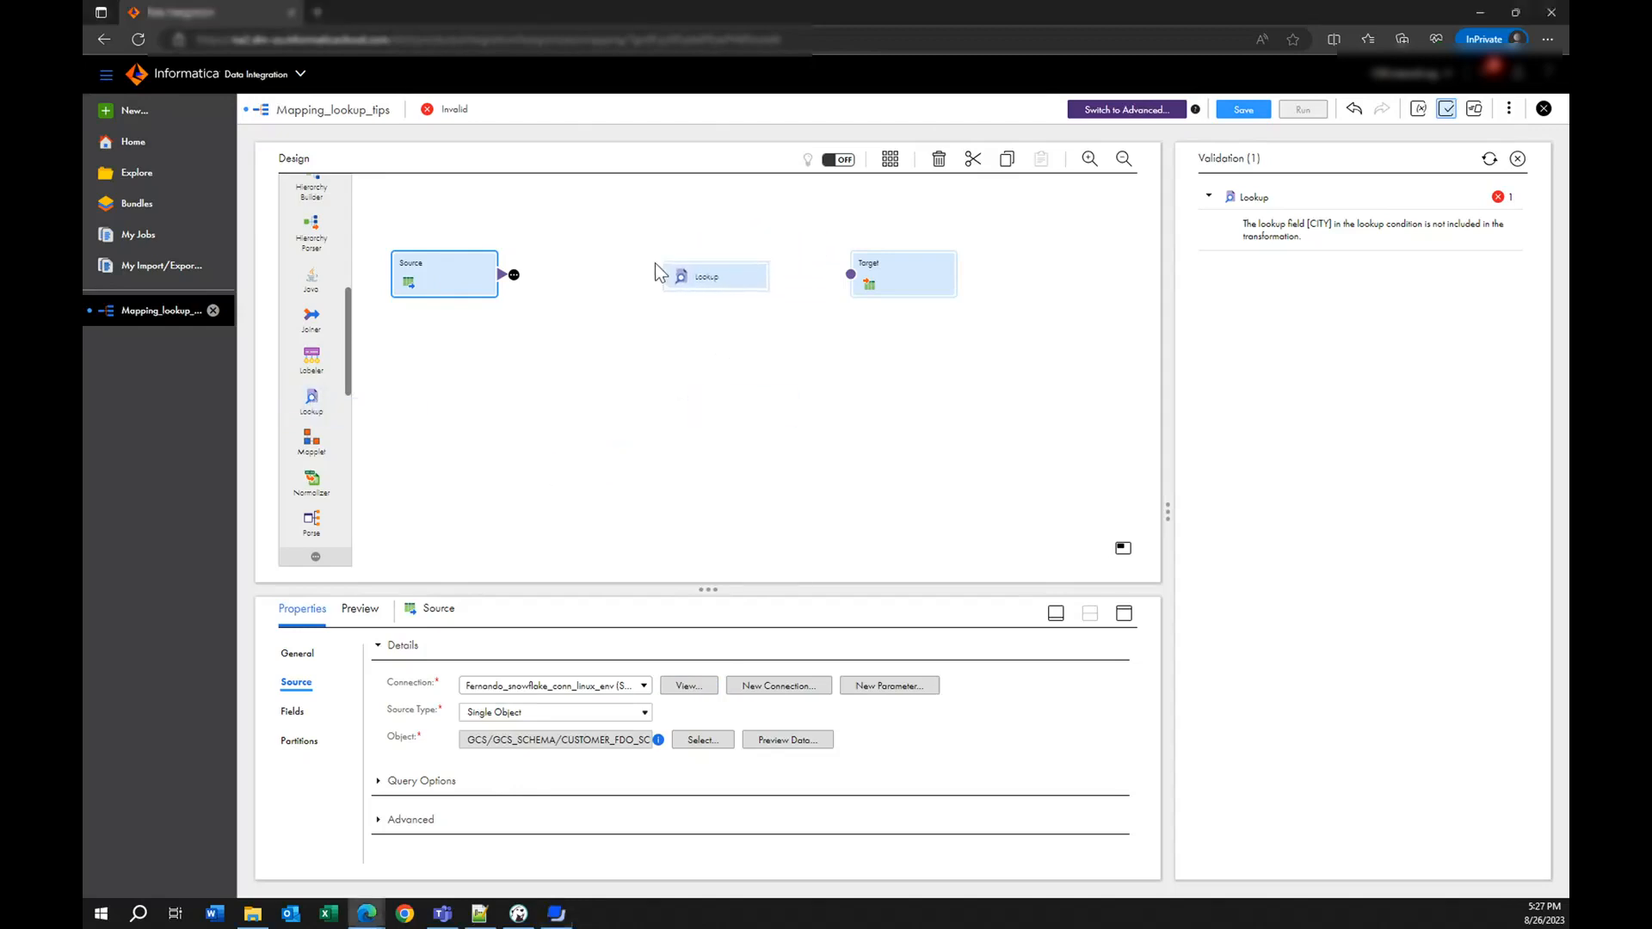
- Add a Lookup transformation to the canvas, linked from Source and onward to Target
left_click(706, 276)
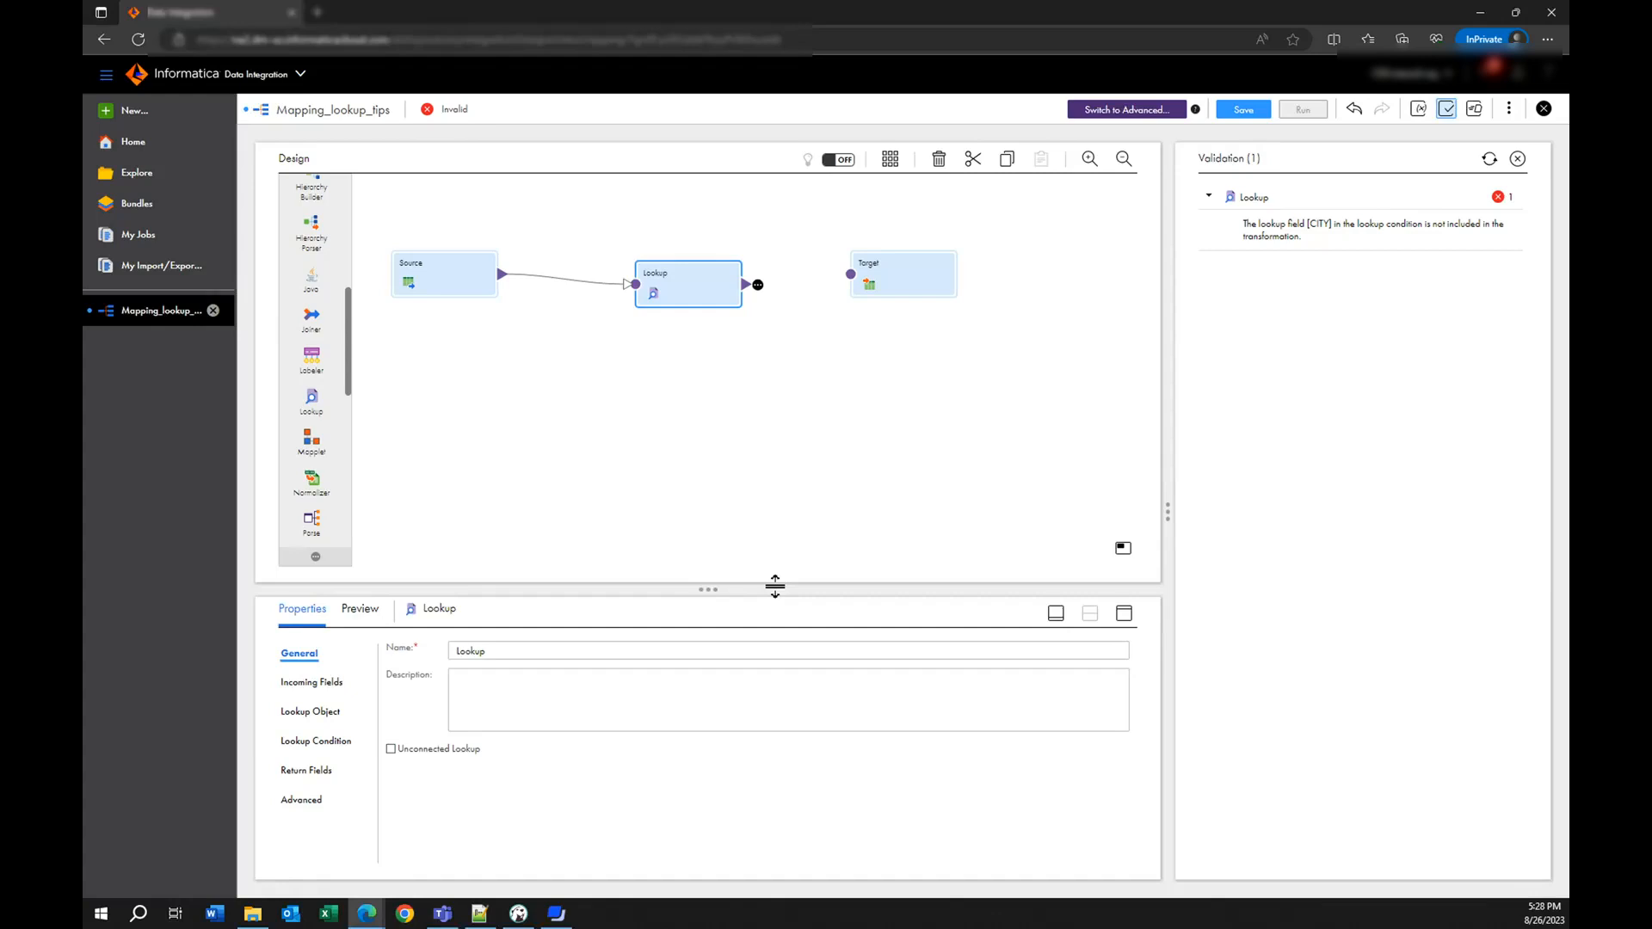
mouse_move(756, 286)
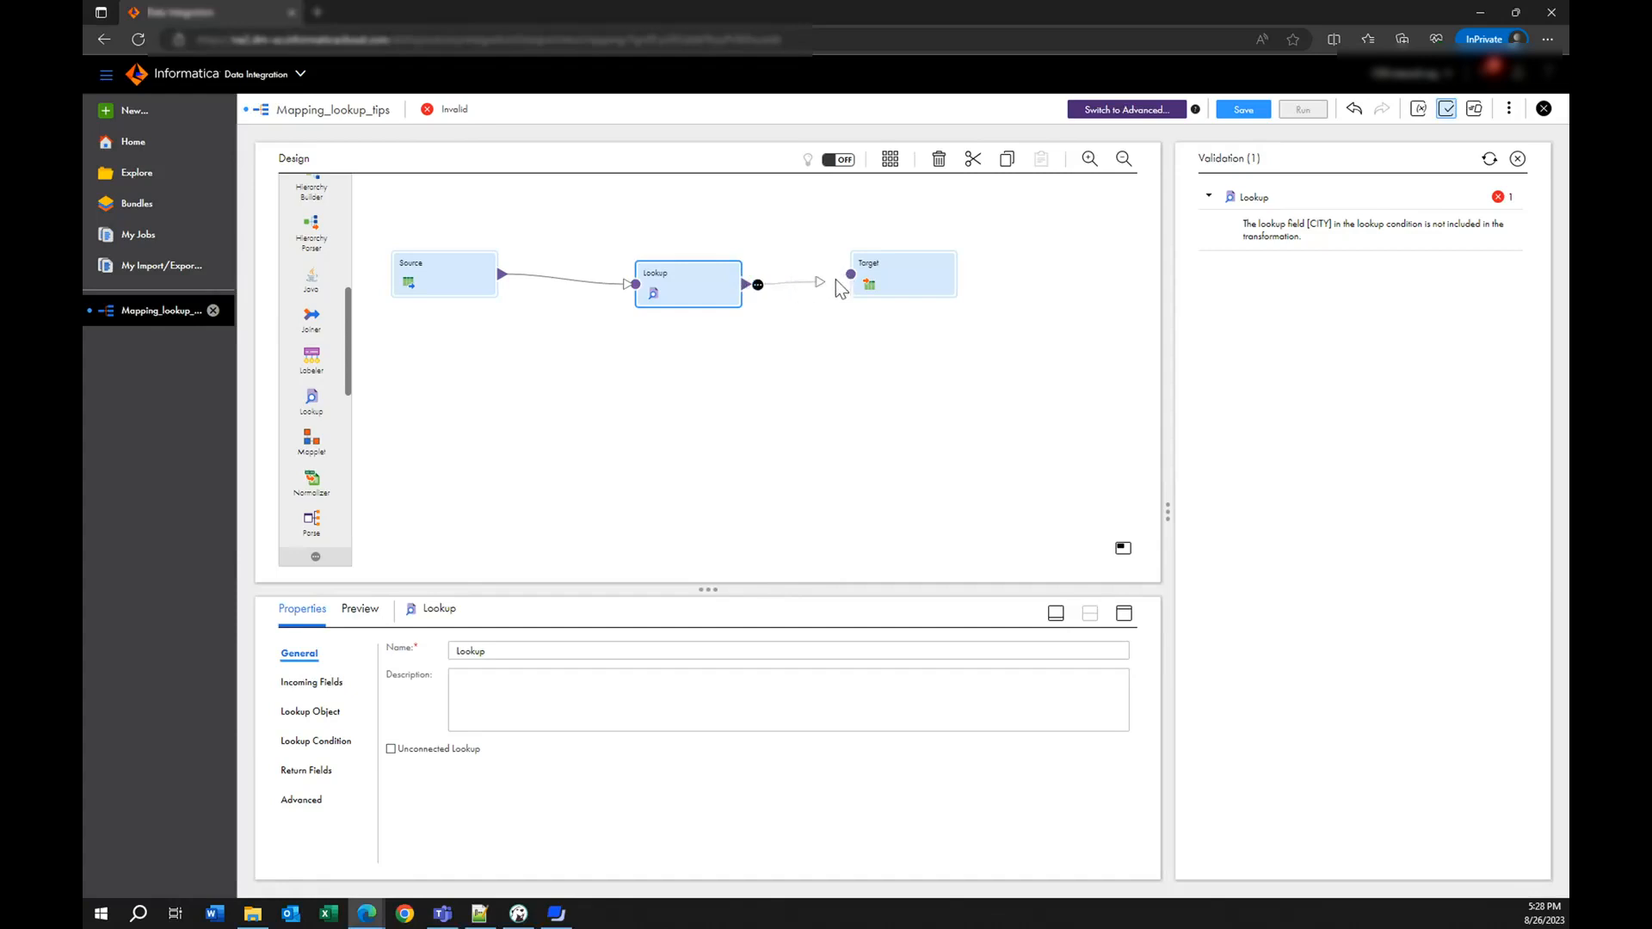
left_click(444, 275)
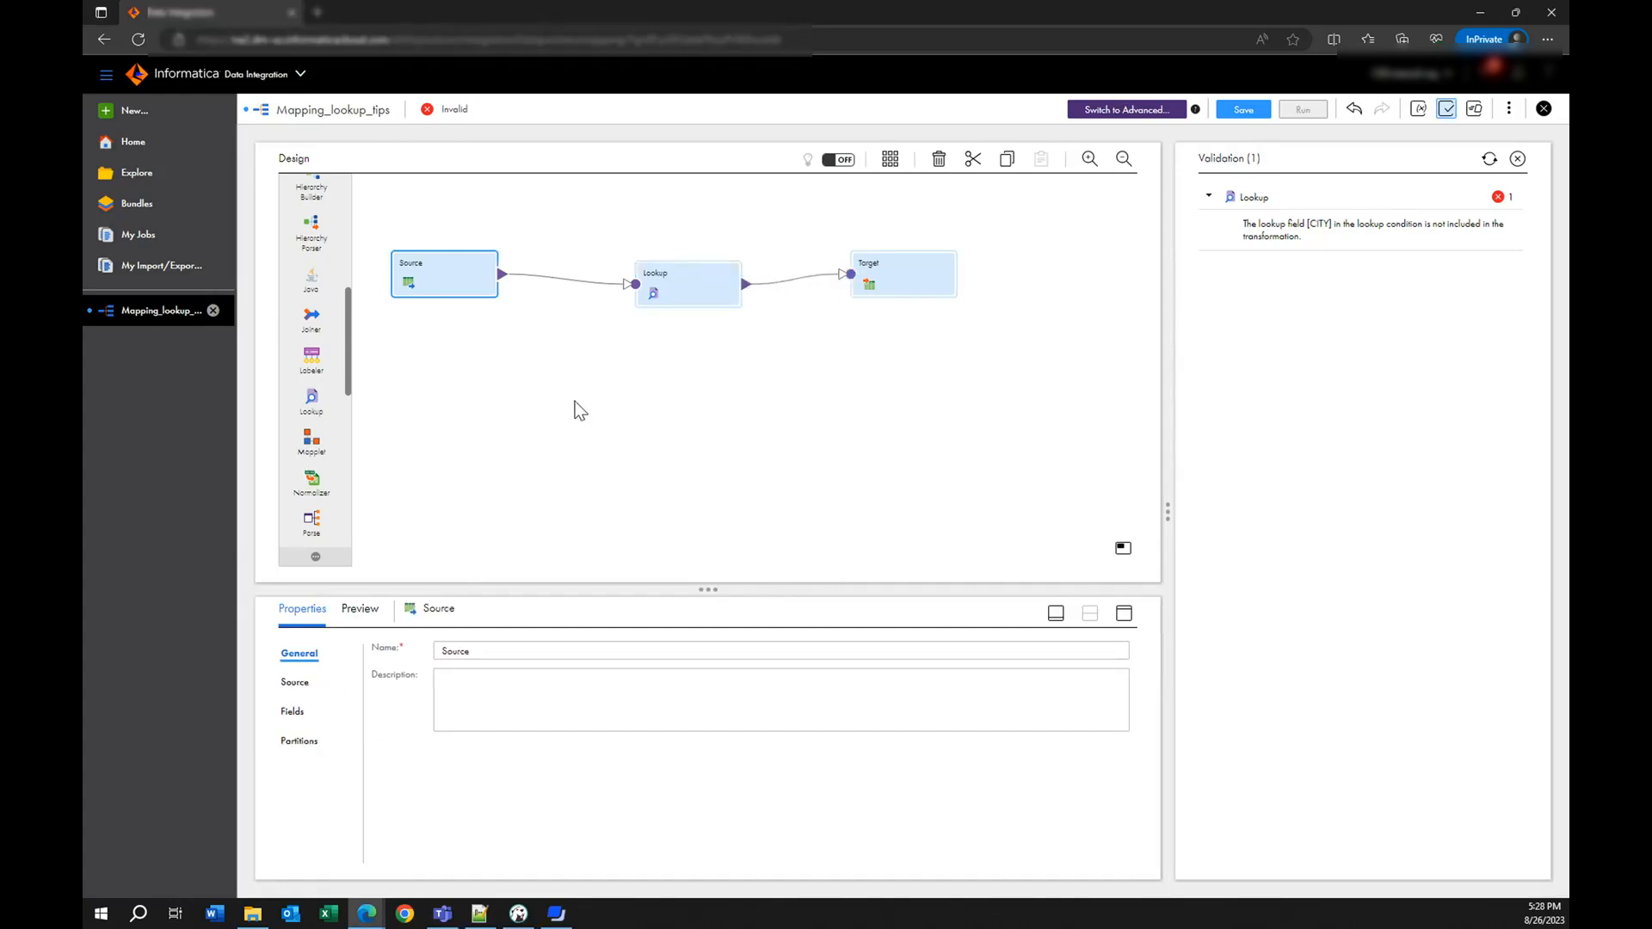
mouse_move(495, 290)
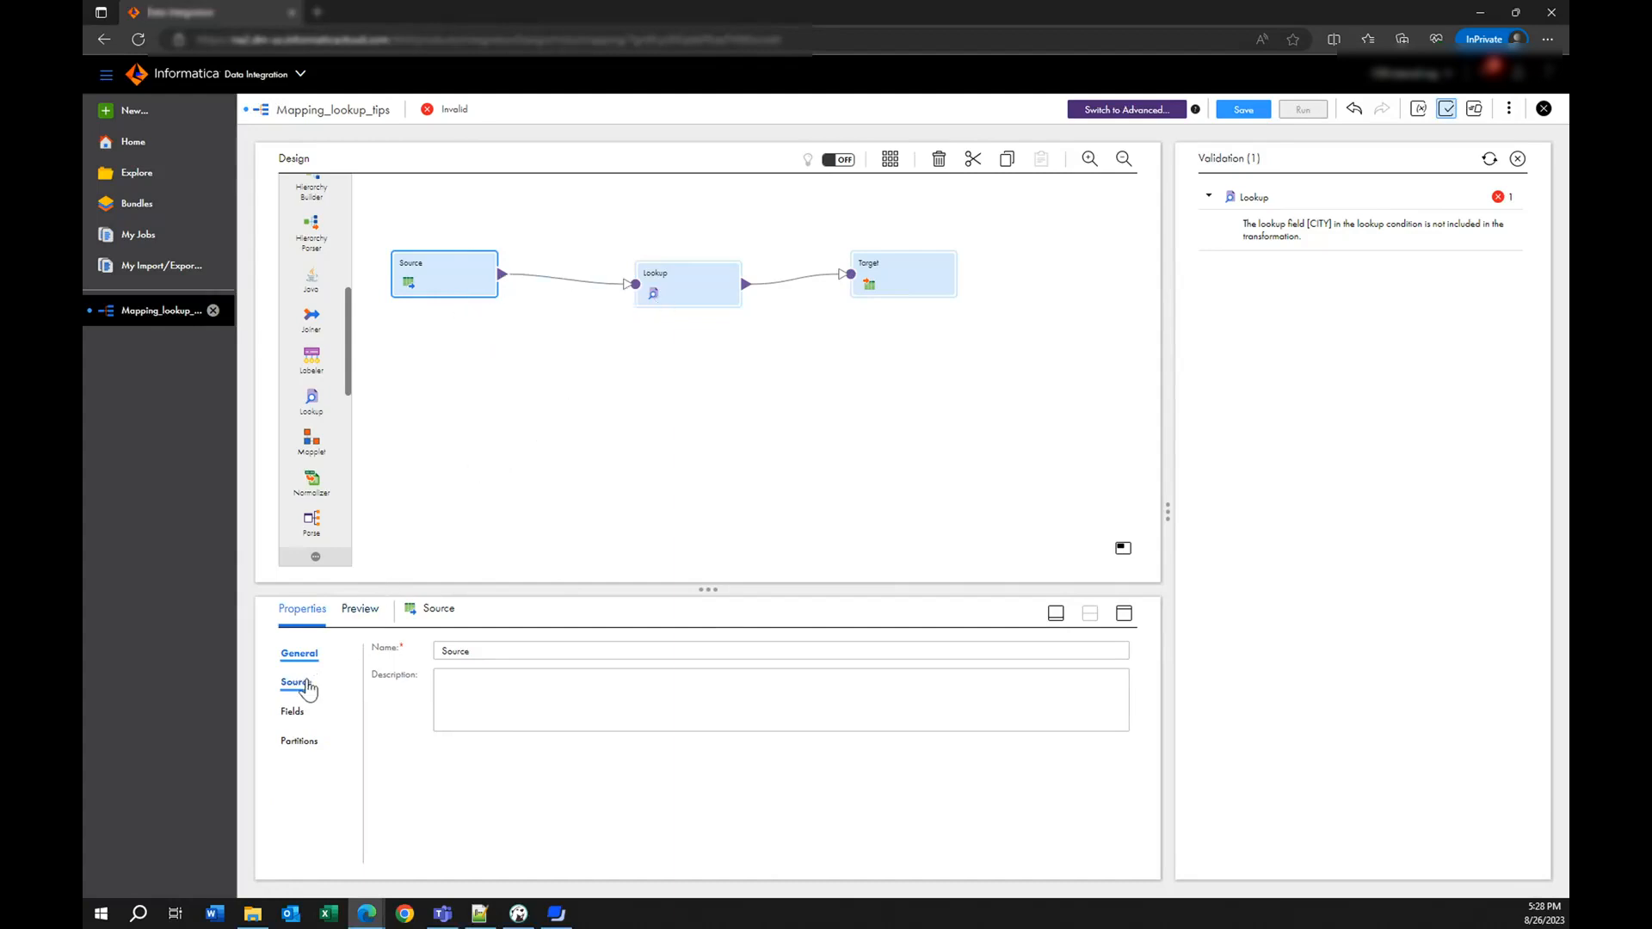
- Review the Source's connection details and its fields NAME, CITY, LICENSE_PLATE and EMAIL
left_click(295, 682)
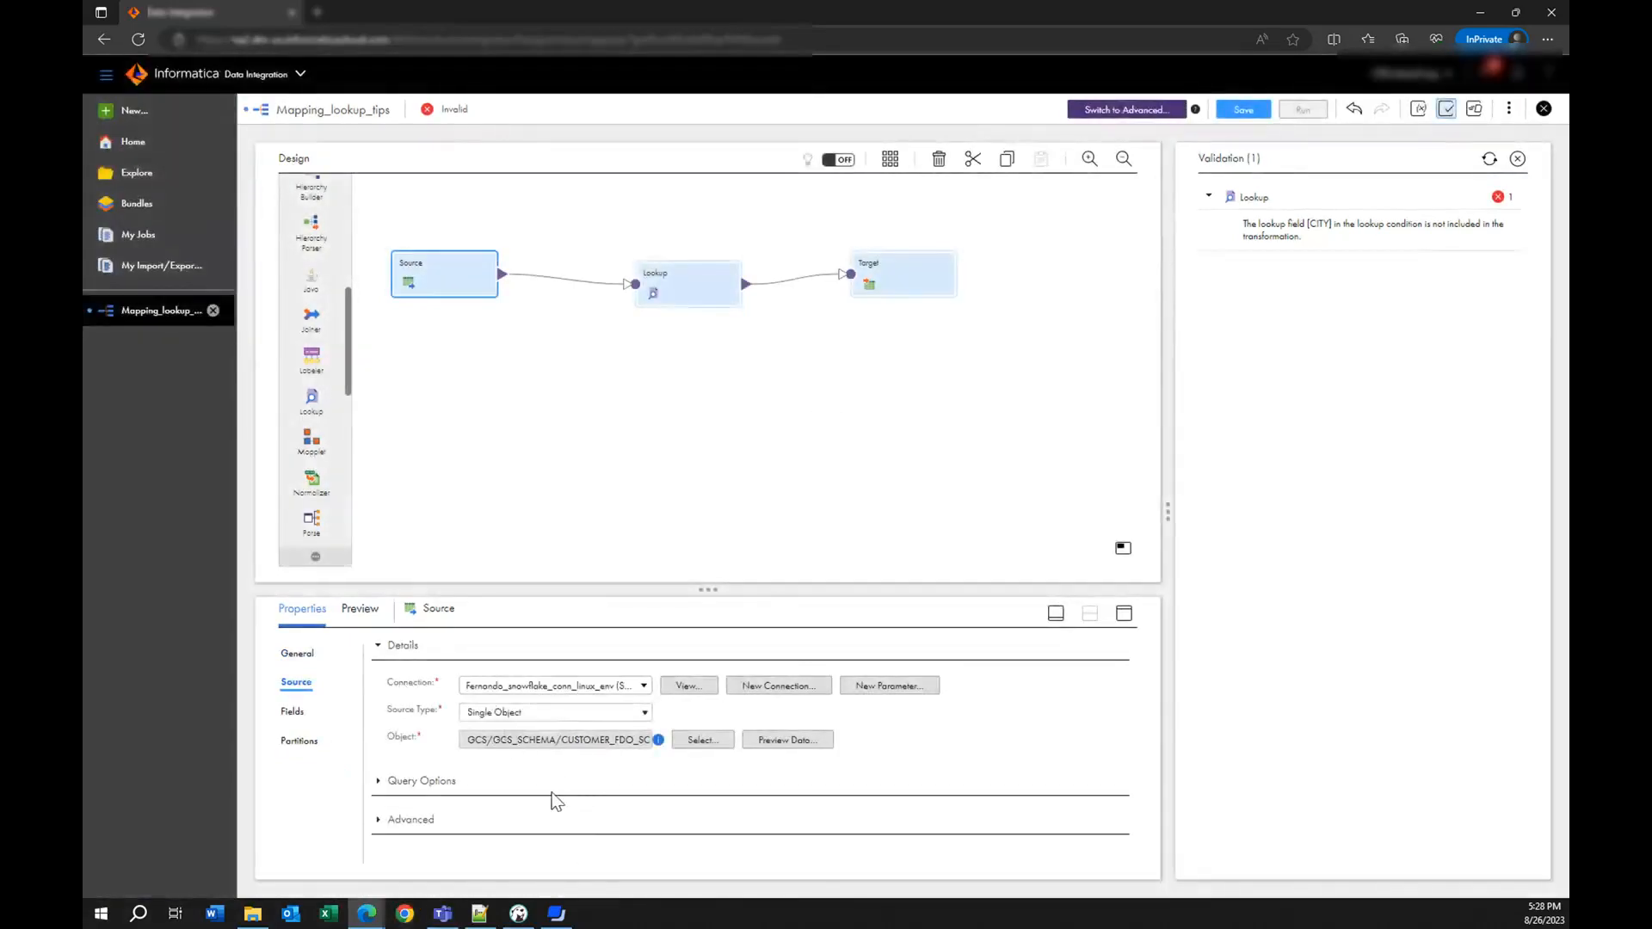
left_click(291, 711)
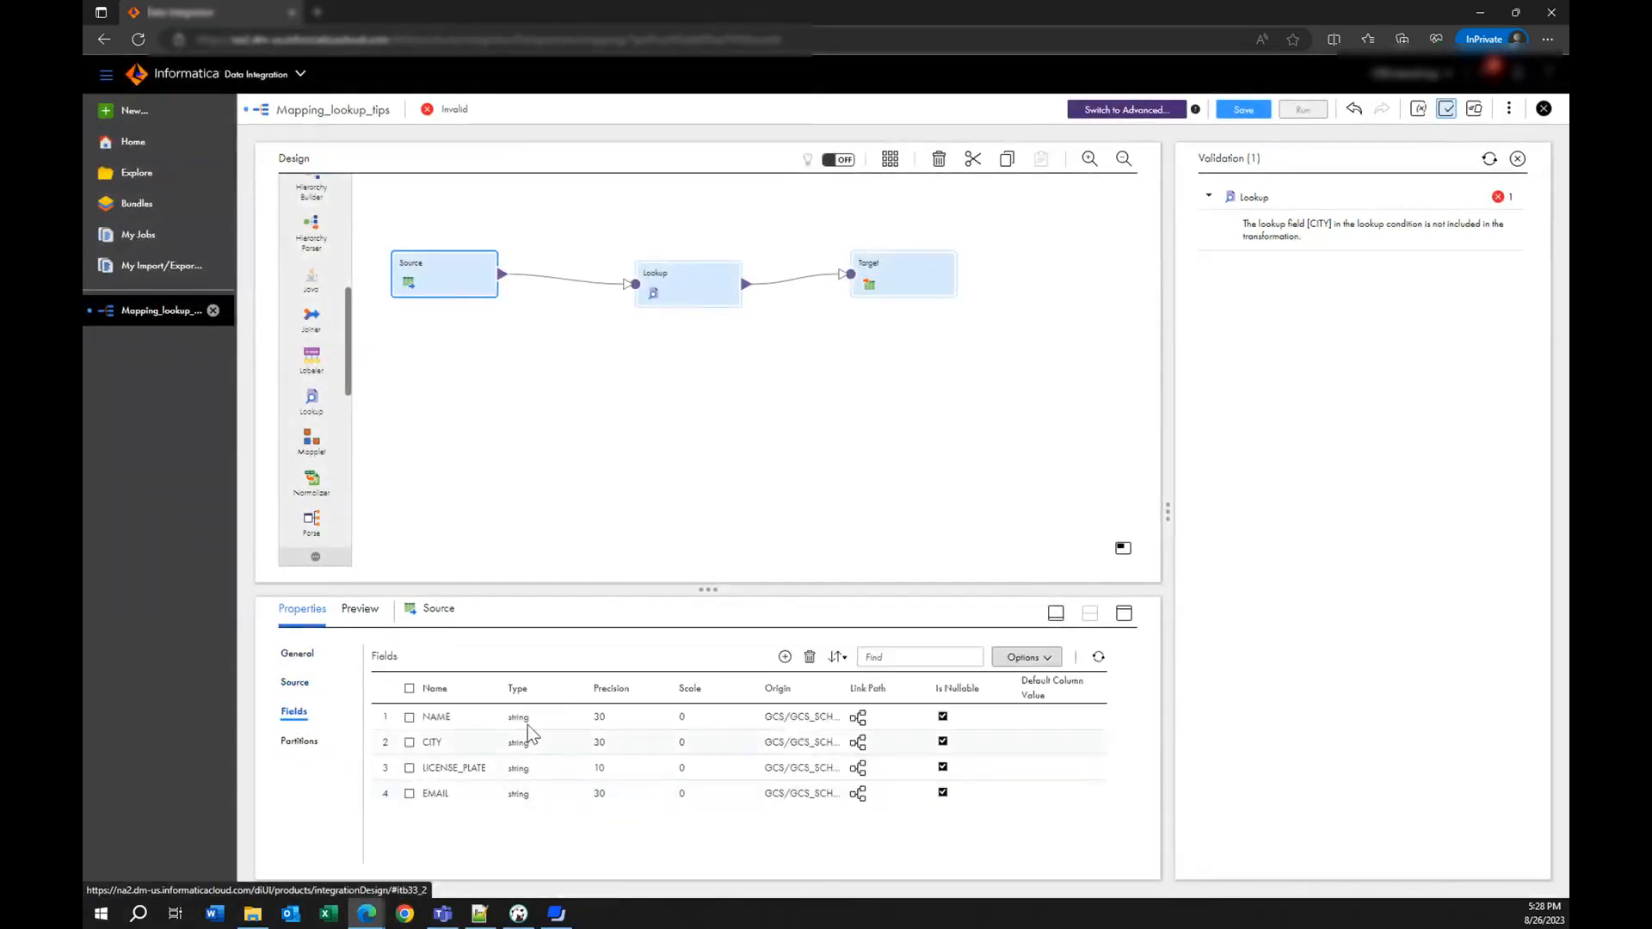
mouse_move(495, 750)
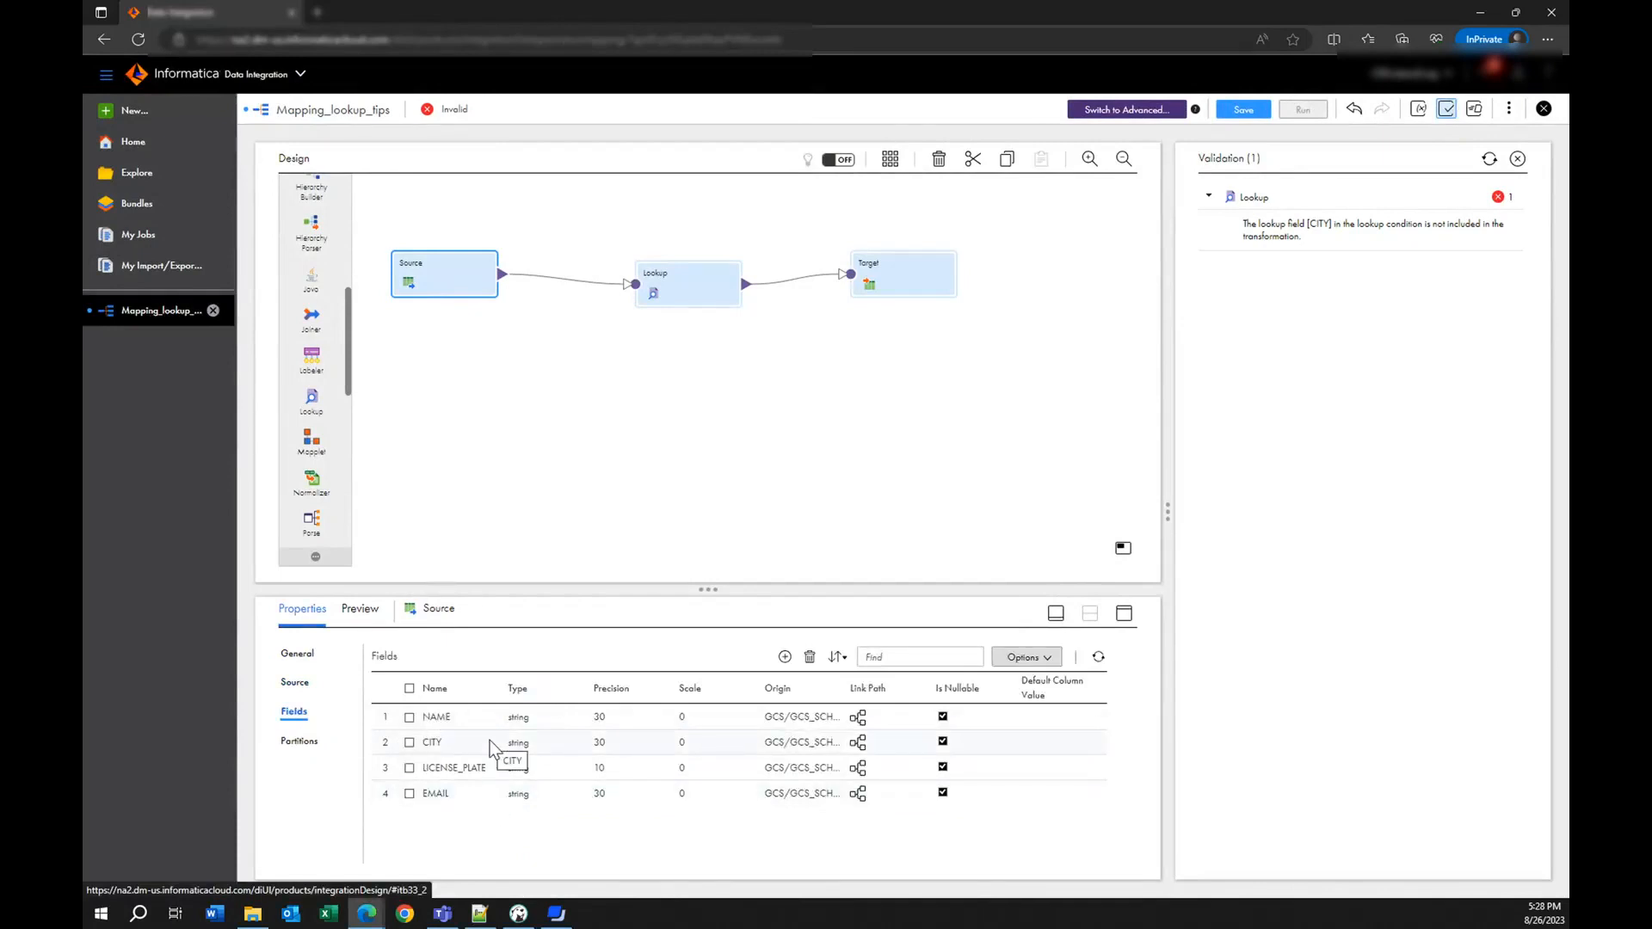
mouse_move(323, 724)
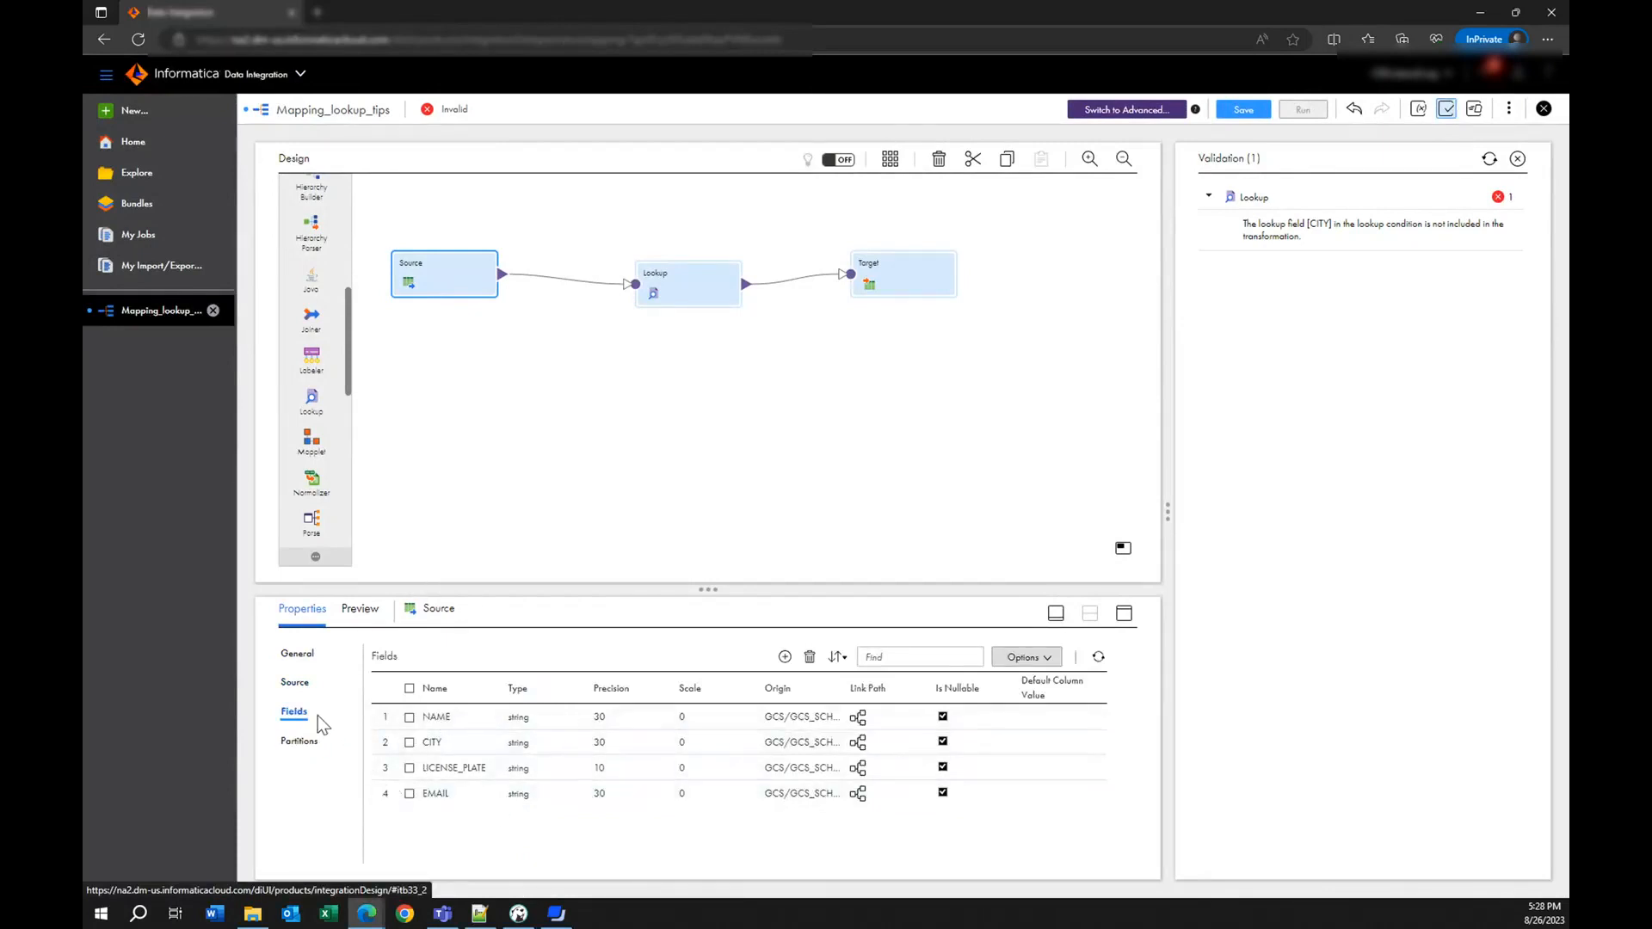
left_click(295, 681)
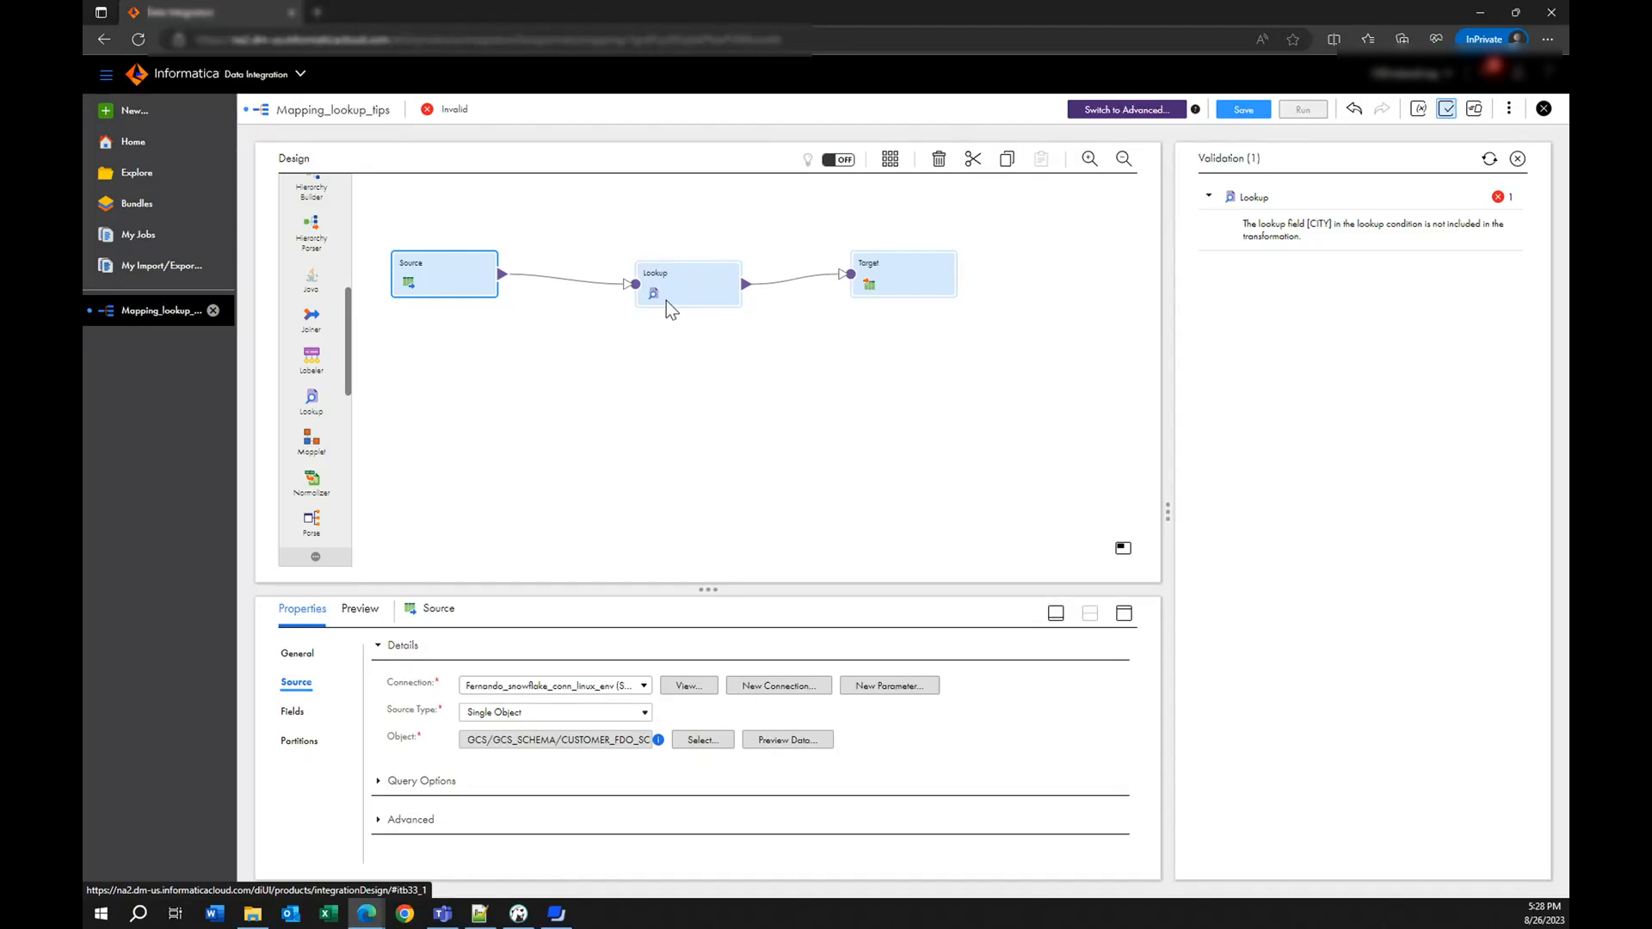
mouse_move(480, 300)
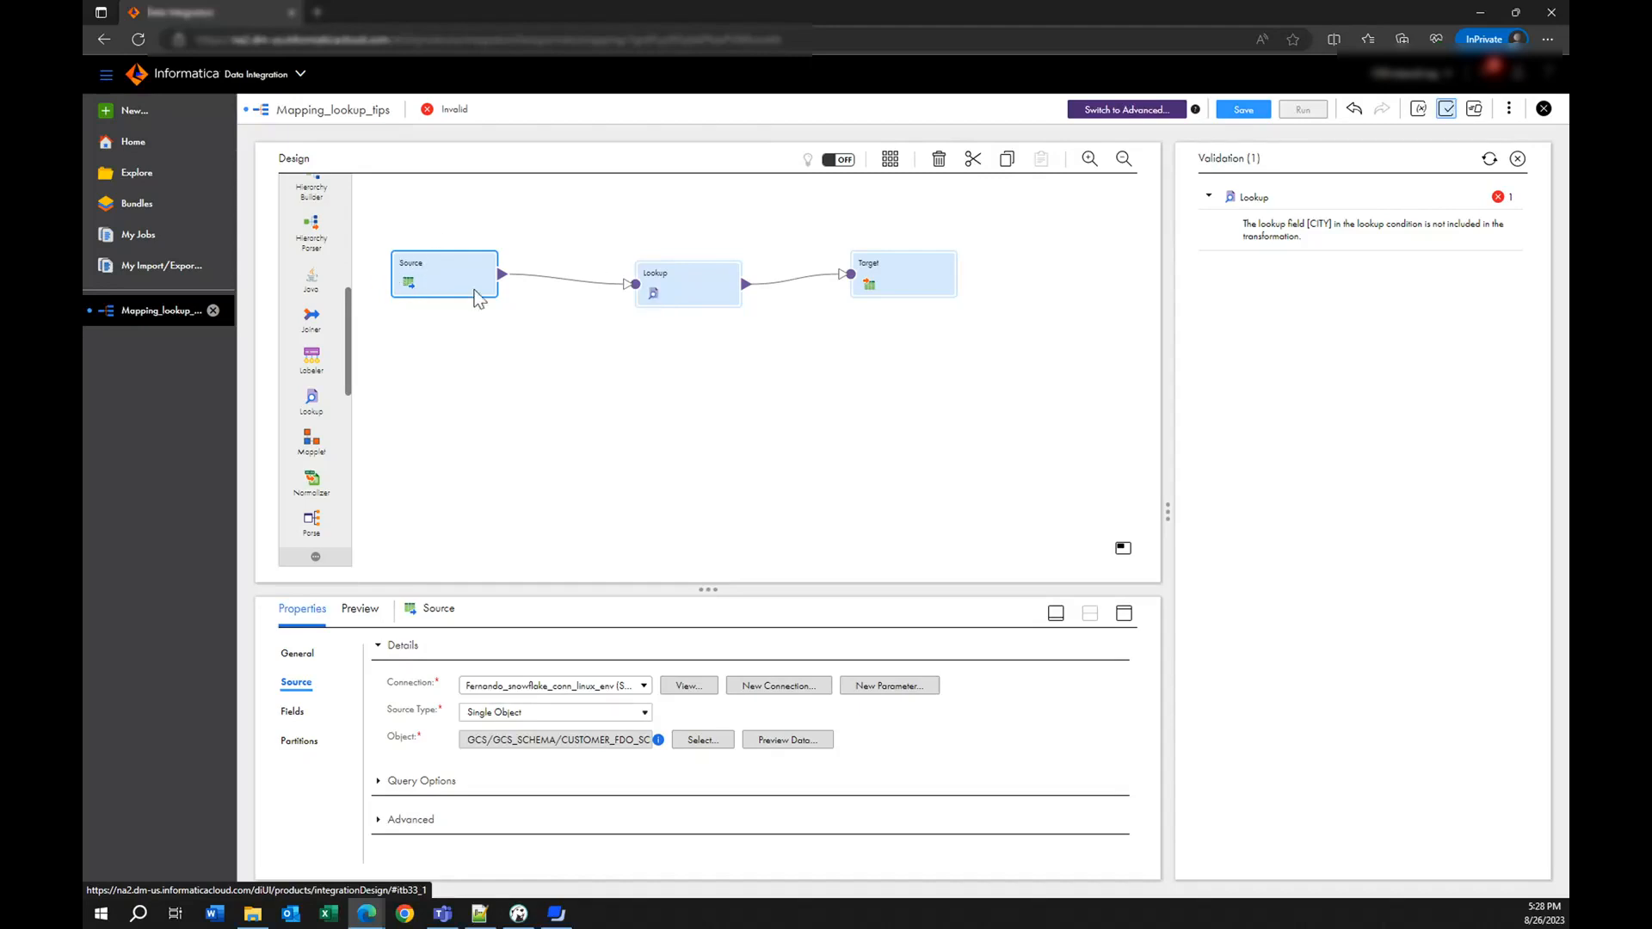
mouse_move(512, 266)
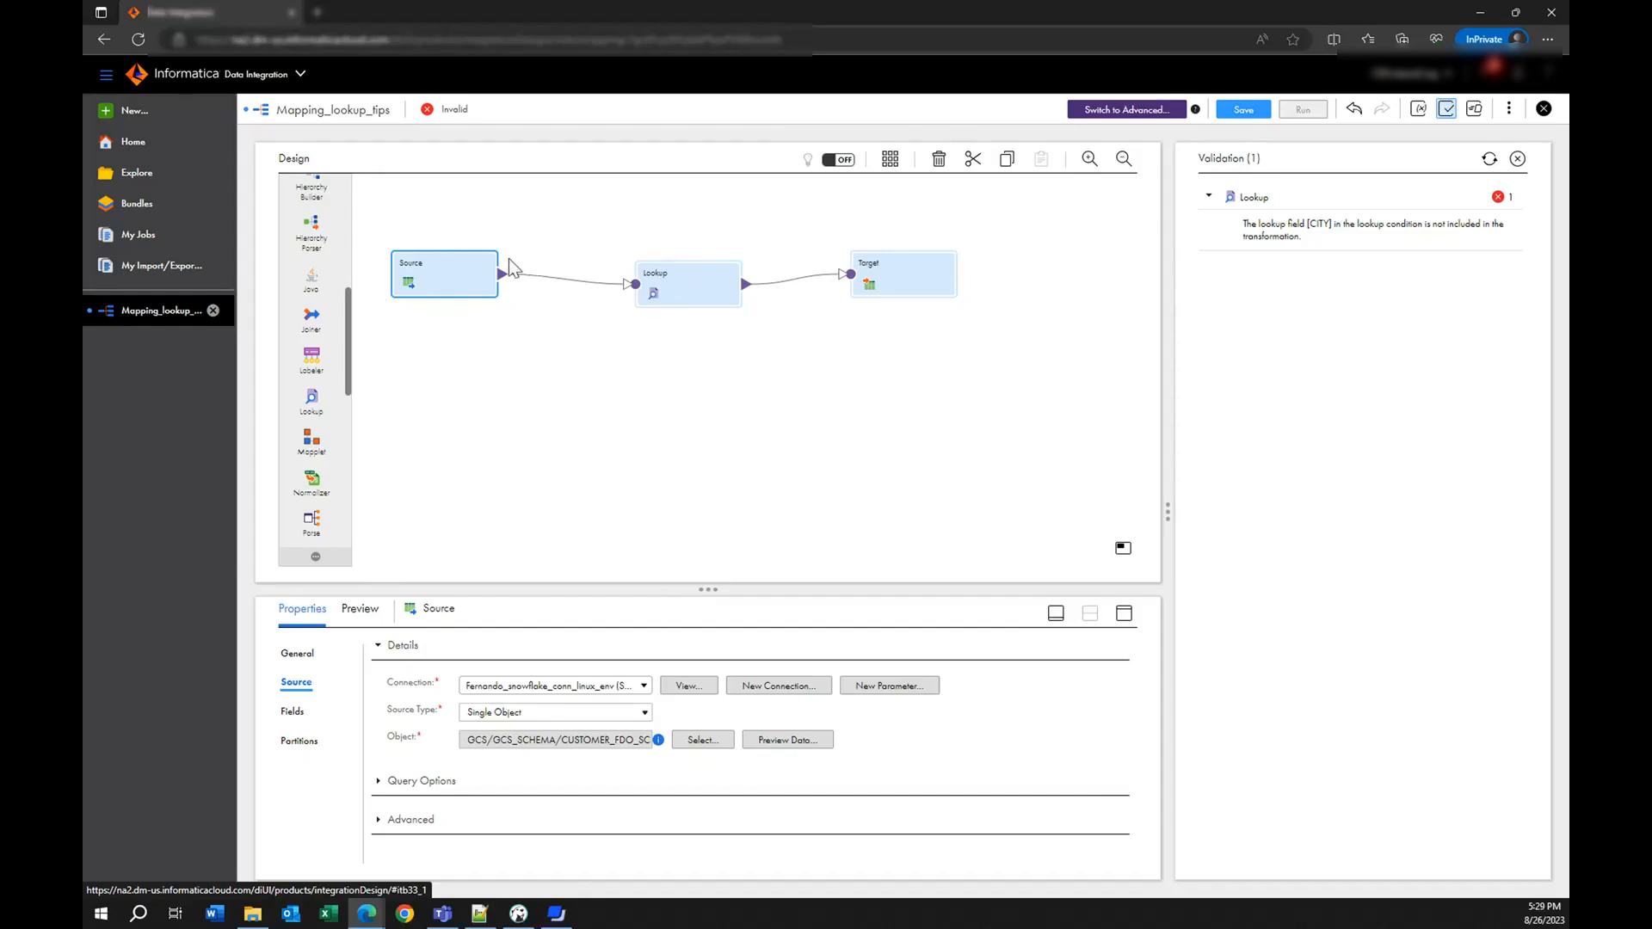
mouse_move(482, 451)
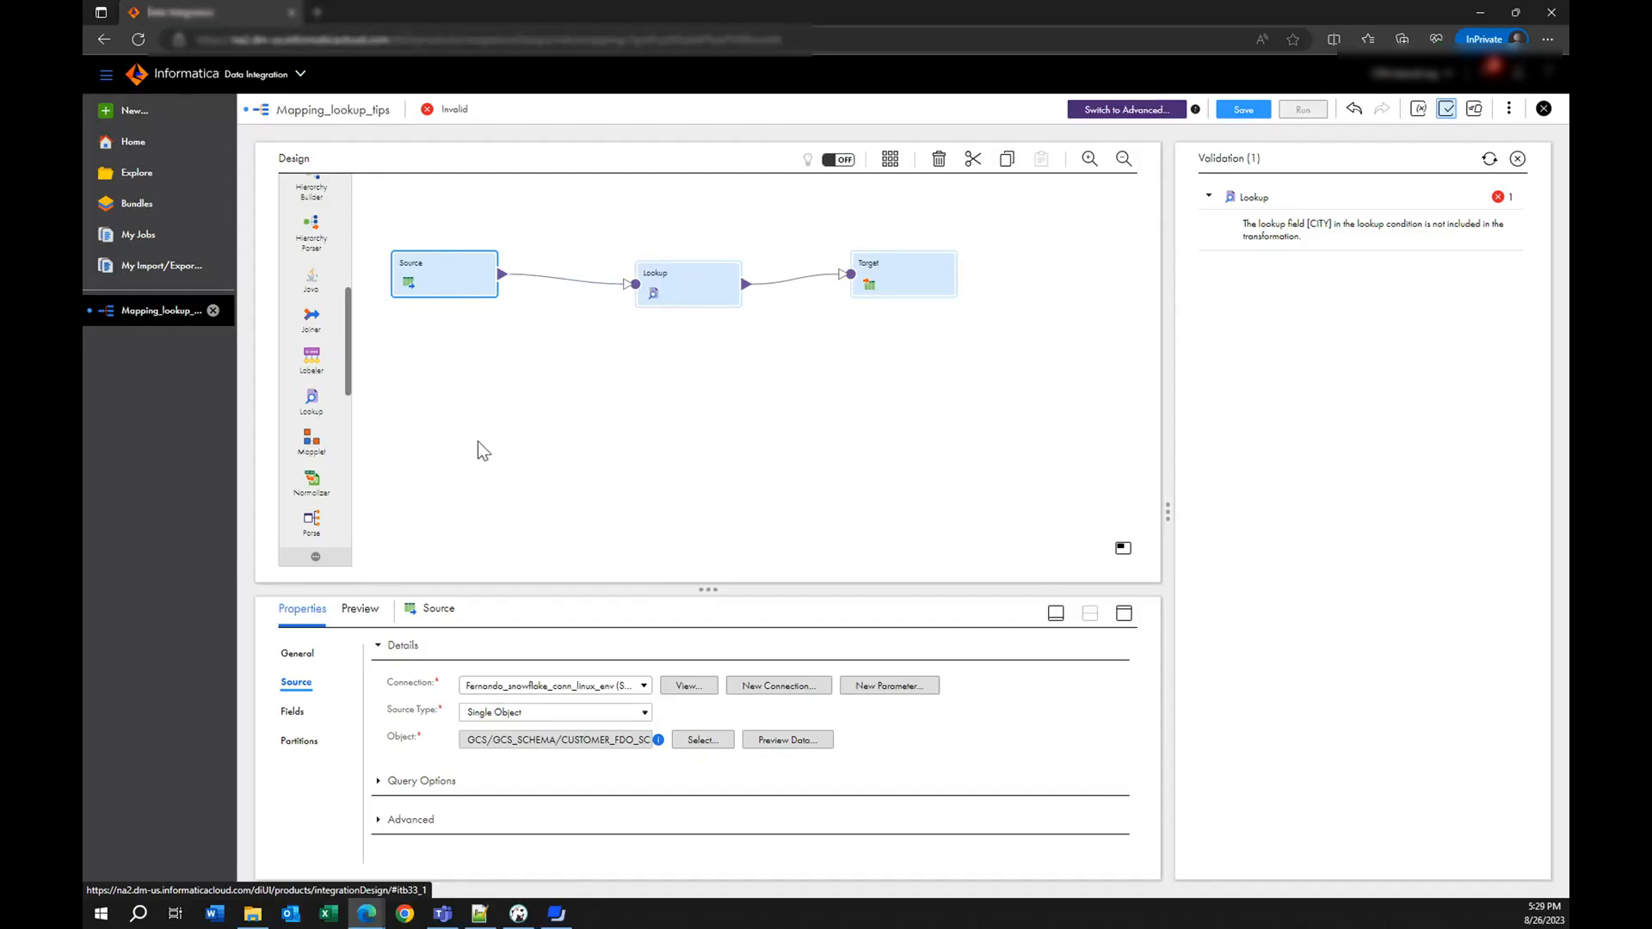
mouse_move(443, 346)
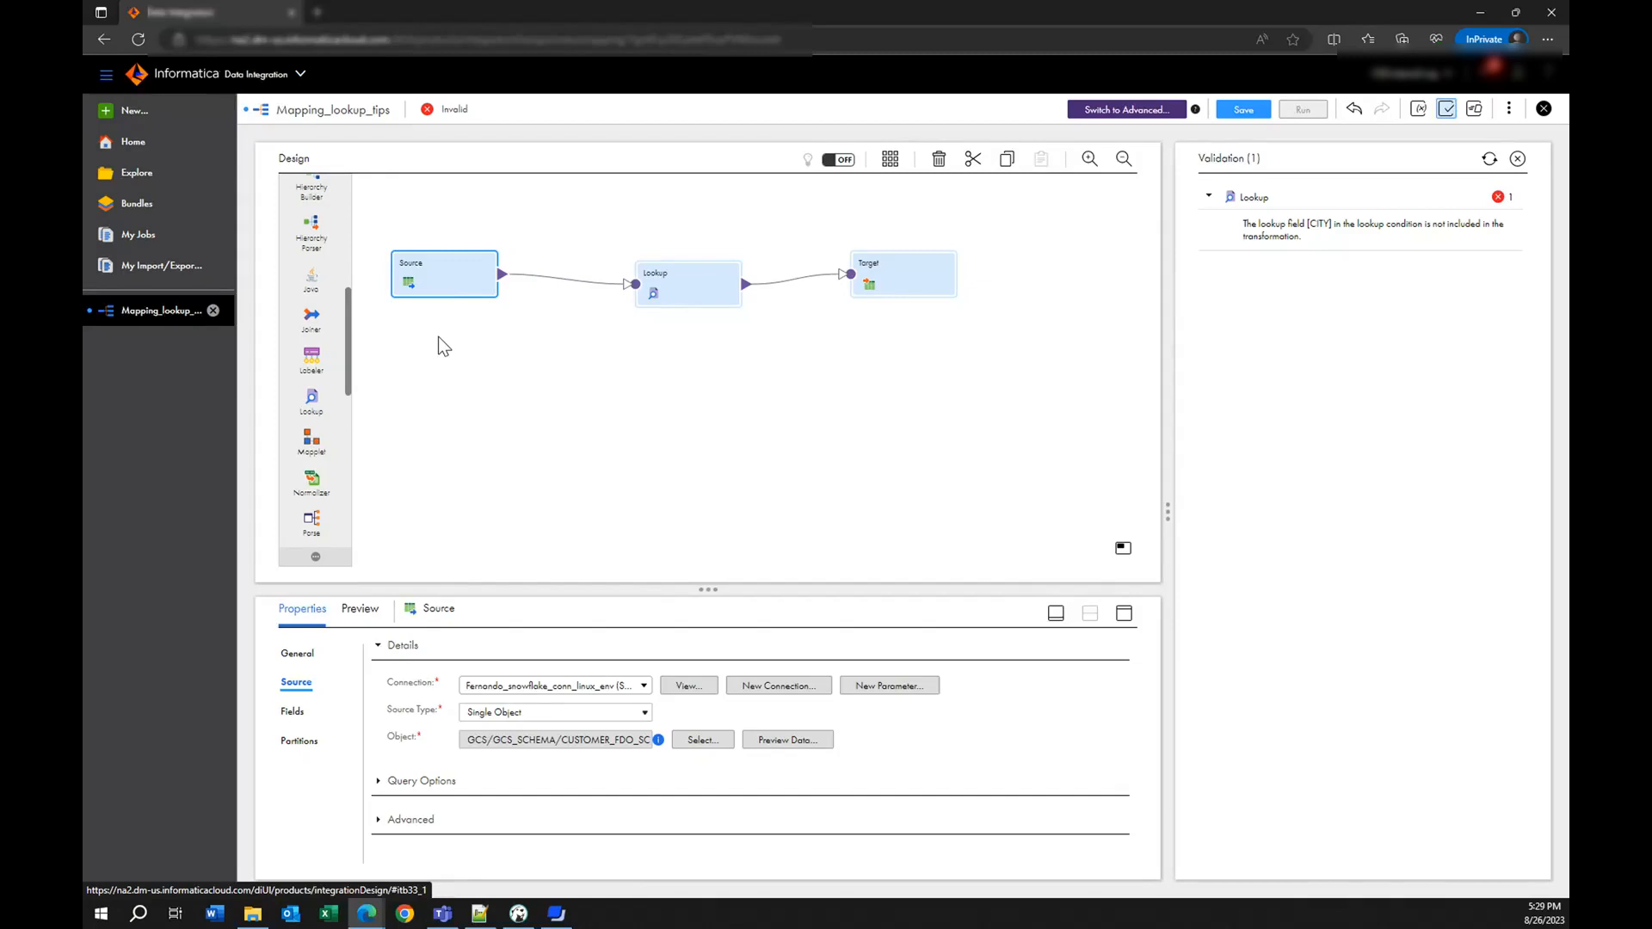
mouse_move(550, 399)
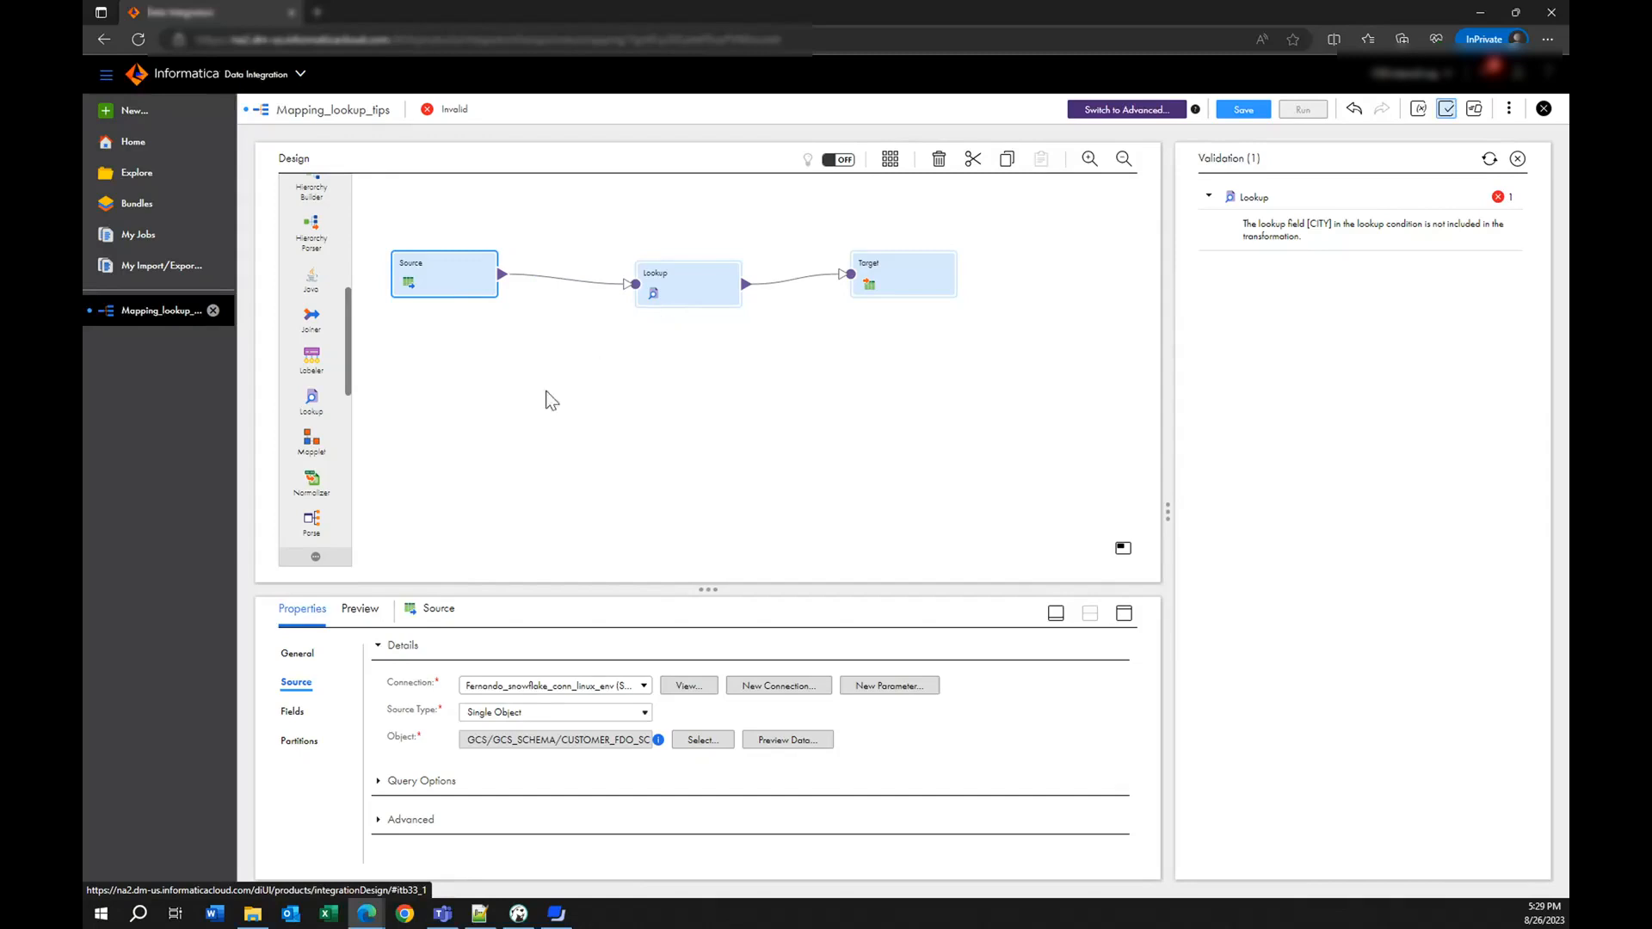
mouse_move(671, 774)
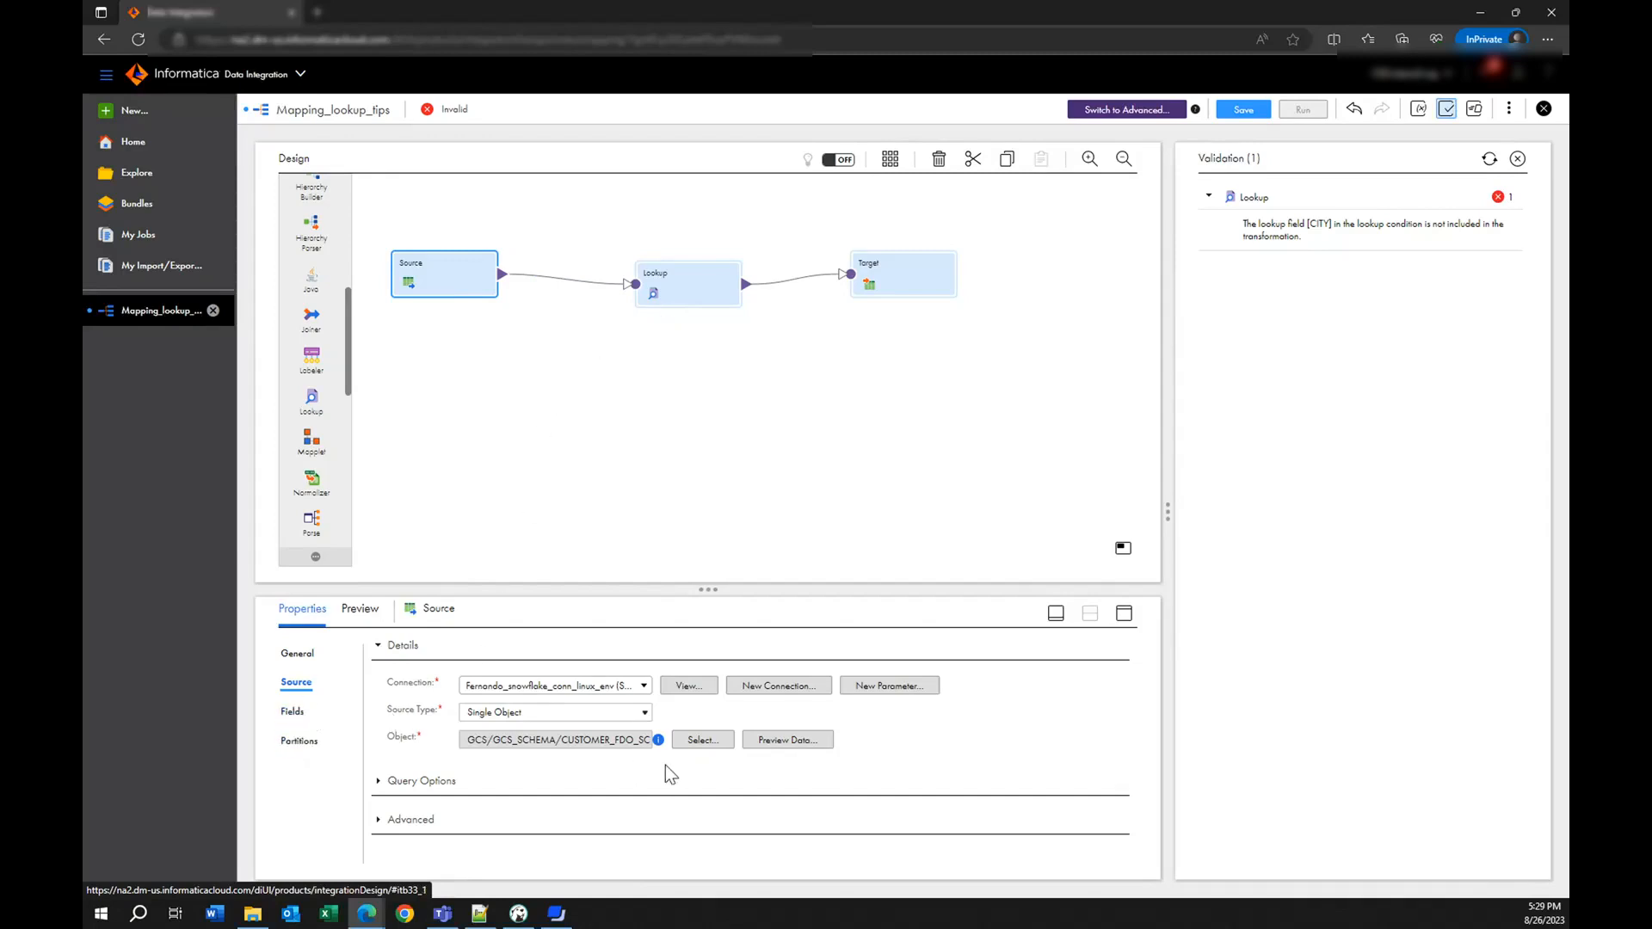
mouse_move(516, 727)
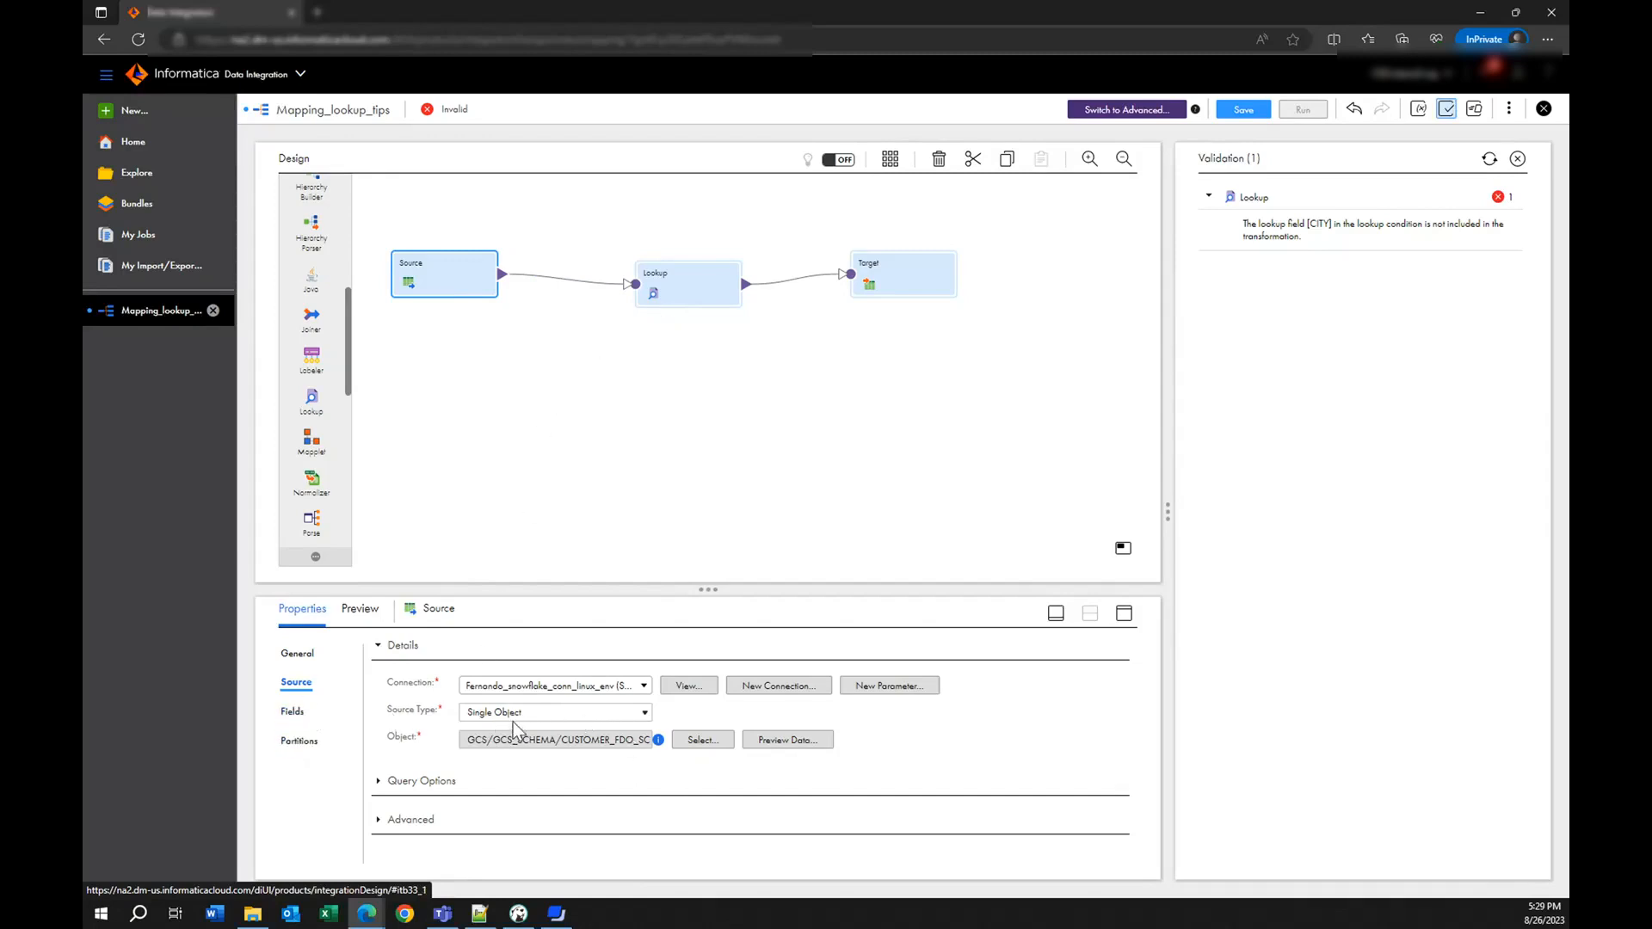
mouse_move(599, 801)
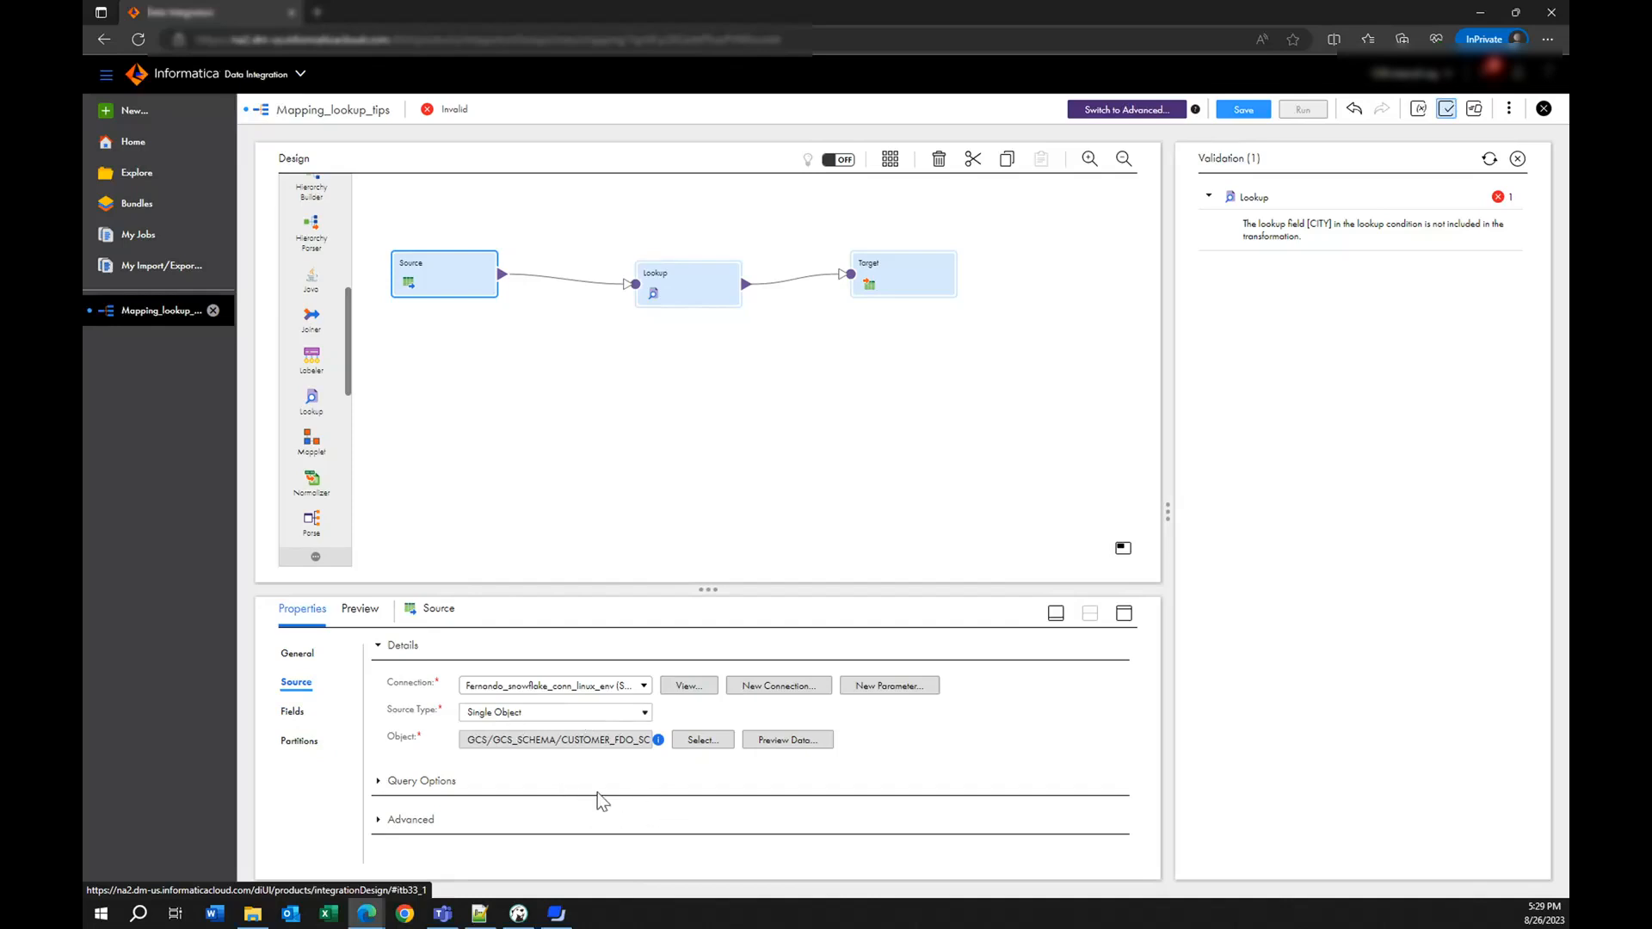
mouse_move(706, 776)
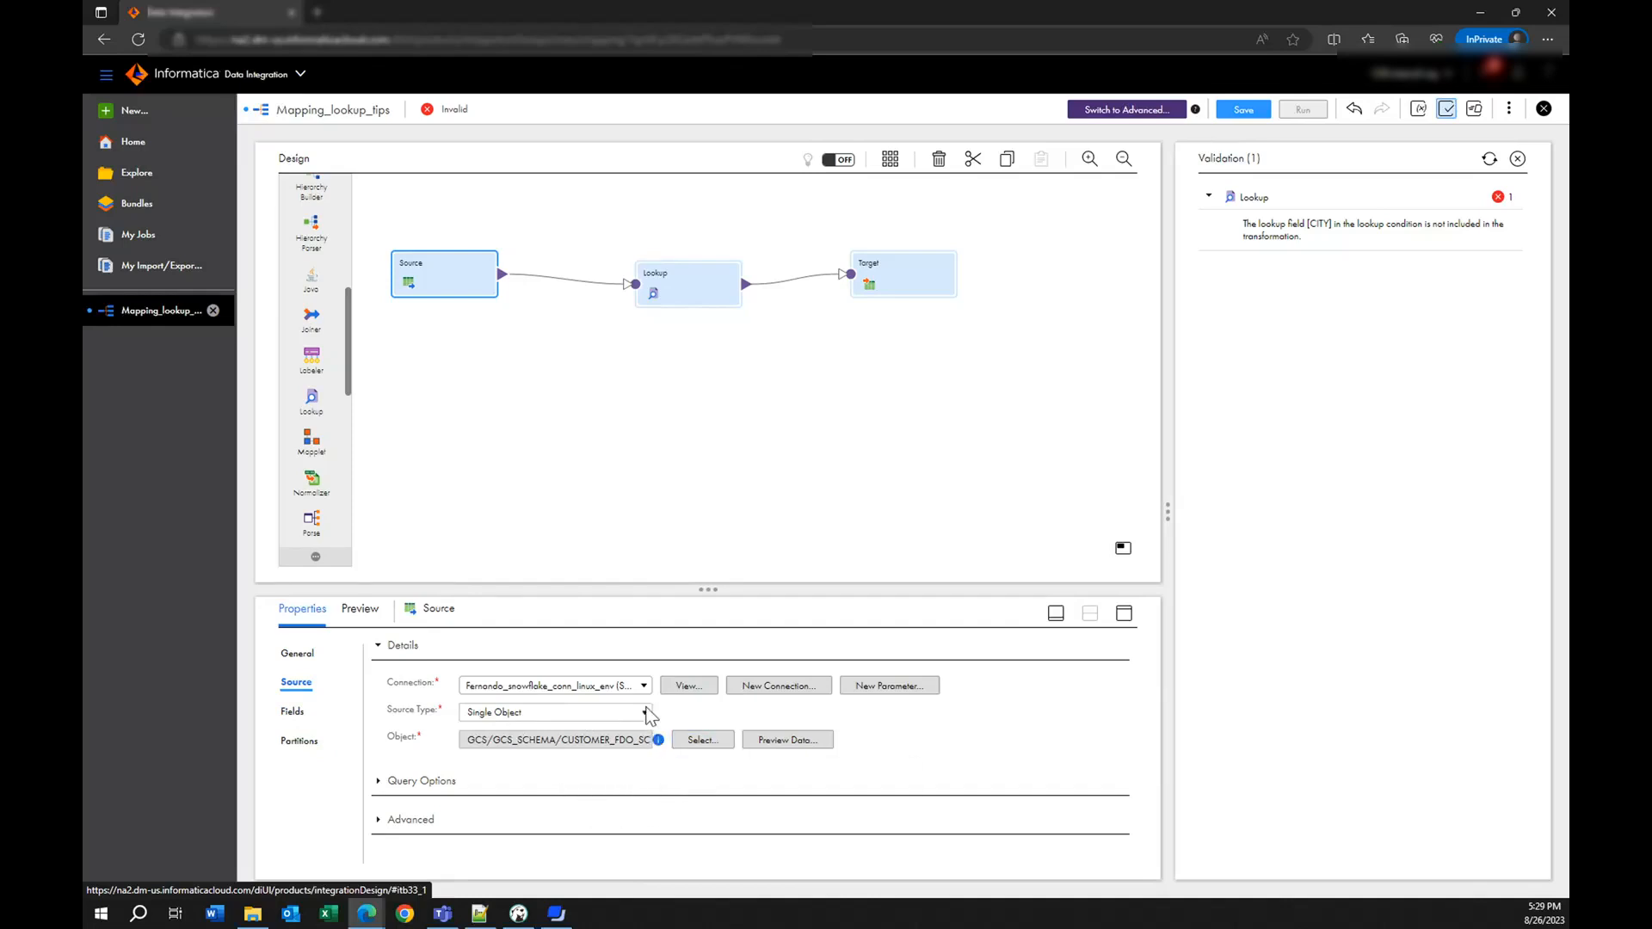
- Switch the Source type to Query, using a custom query ordered by CITY descending
left_click(643, 711)
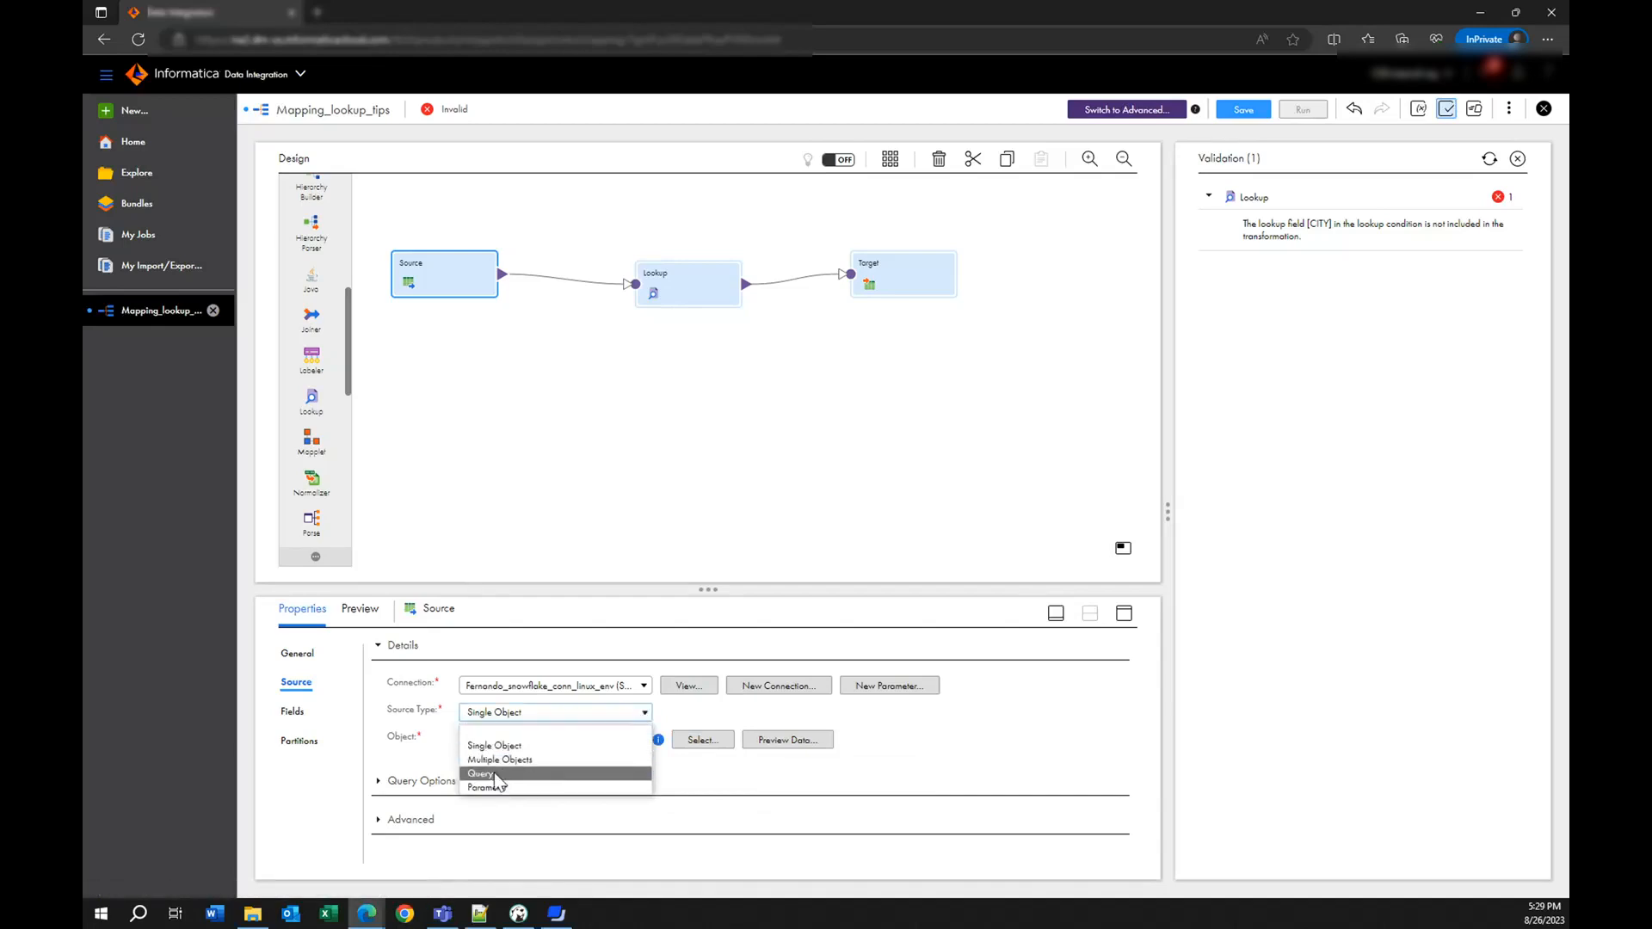
left_click(481, 773)
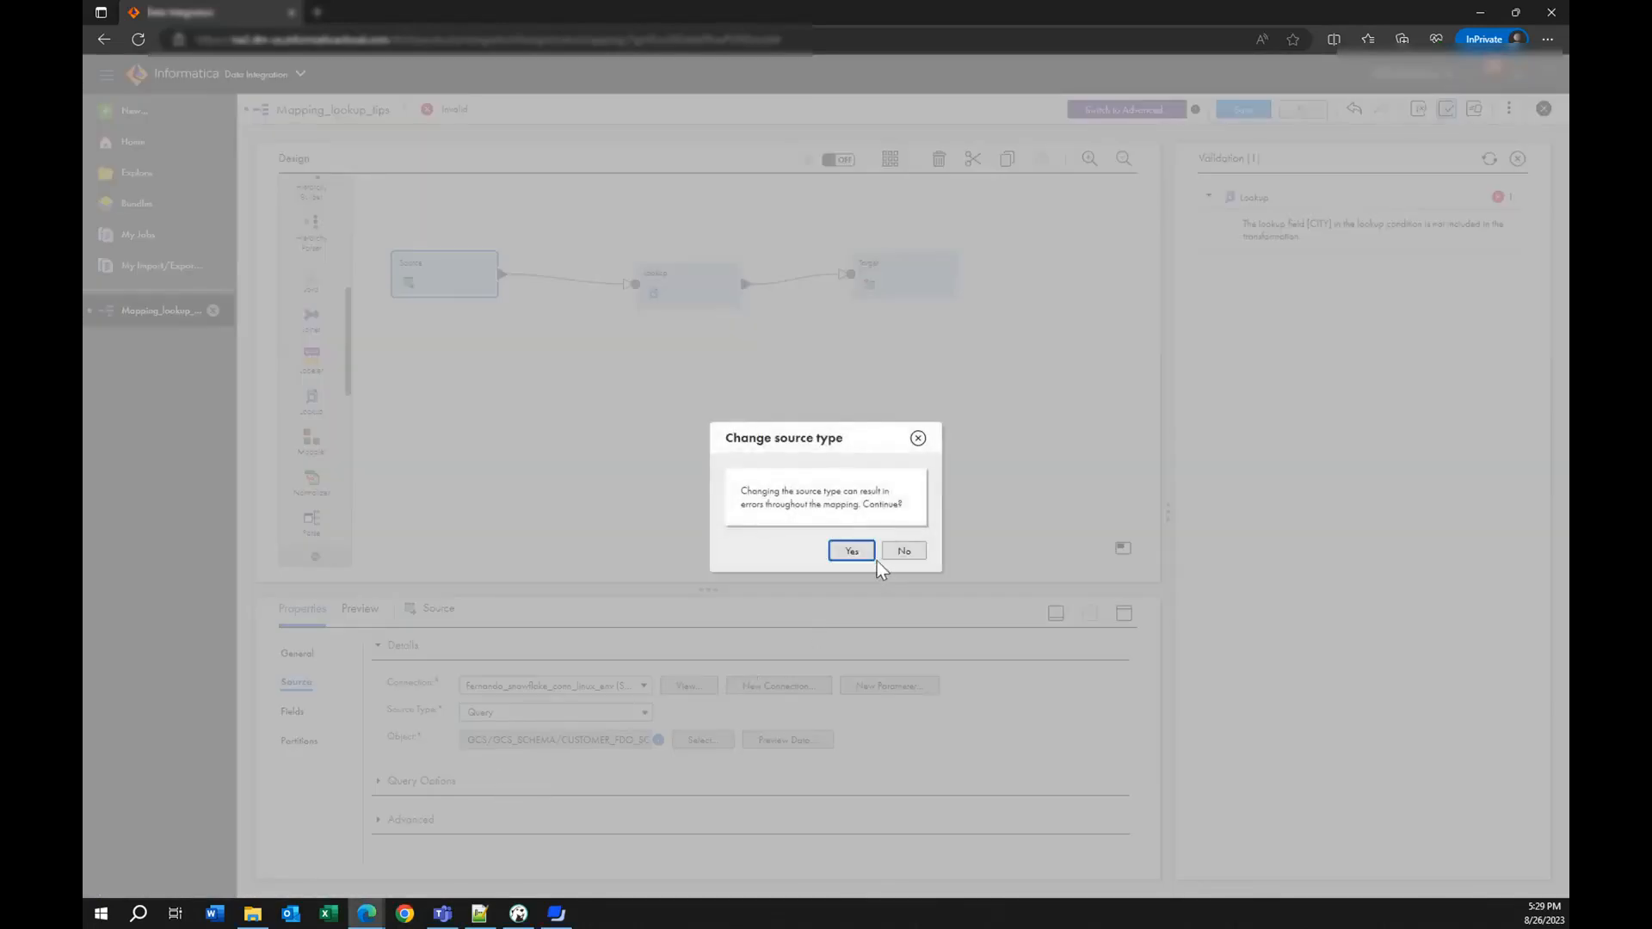
left_click(851, 551)
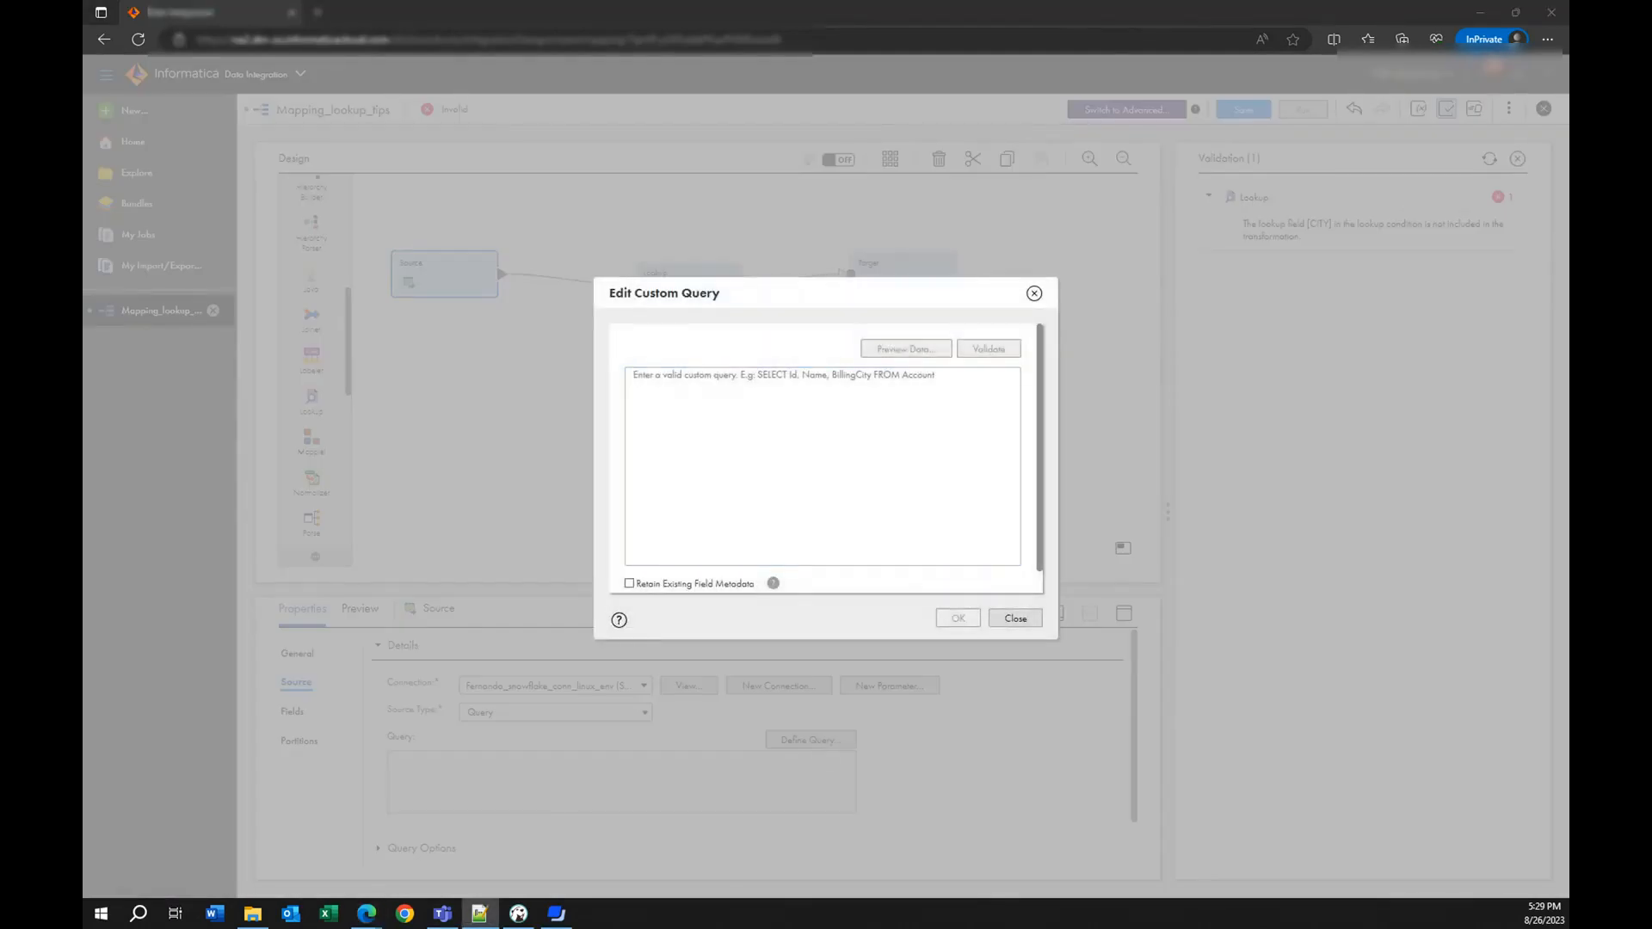
left_click(821, 464)
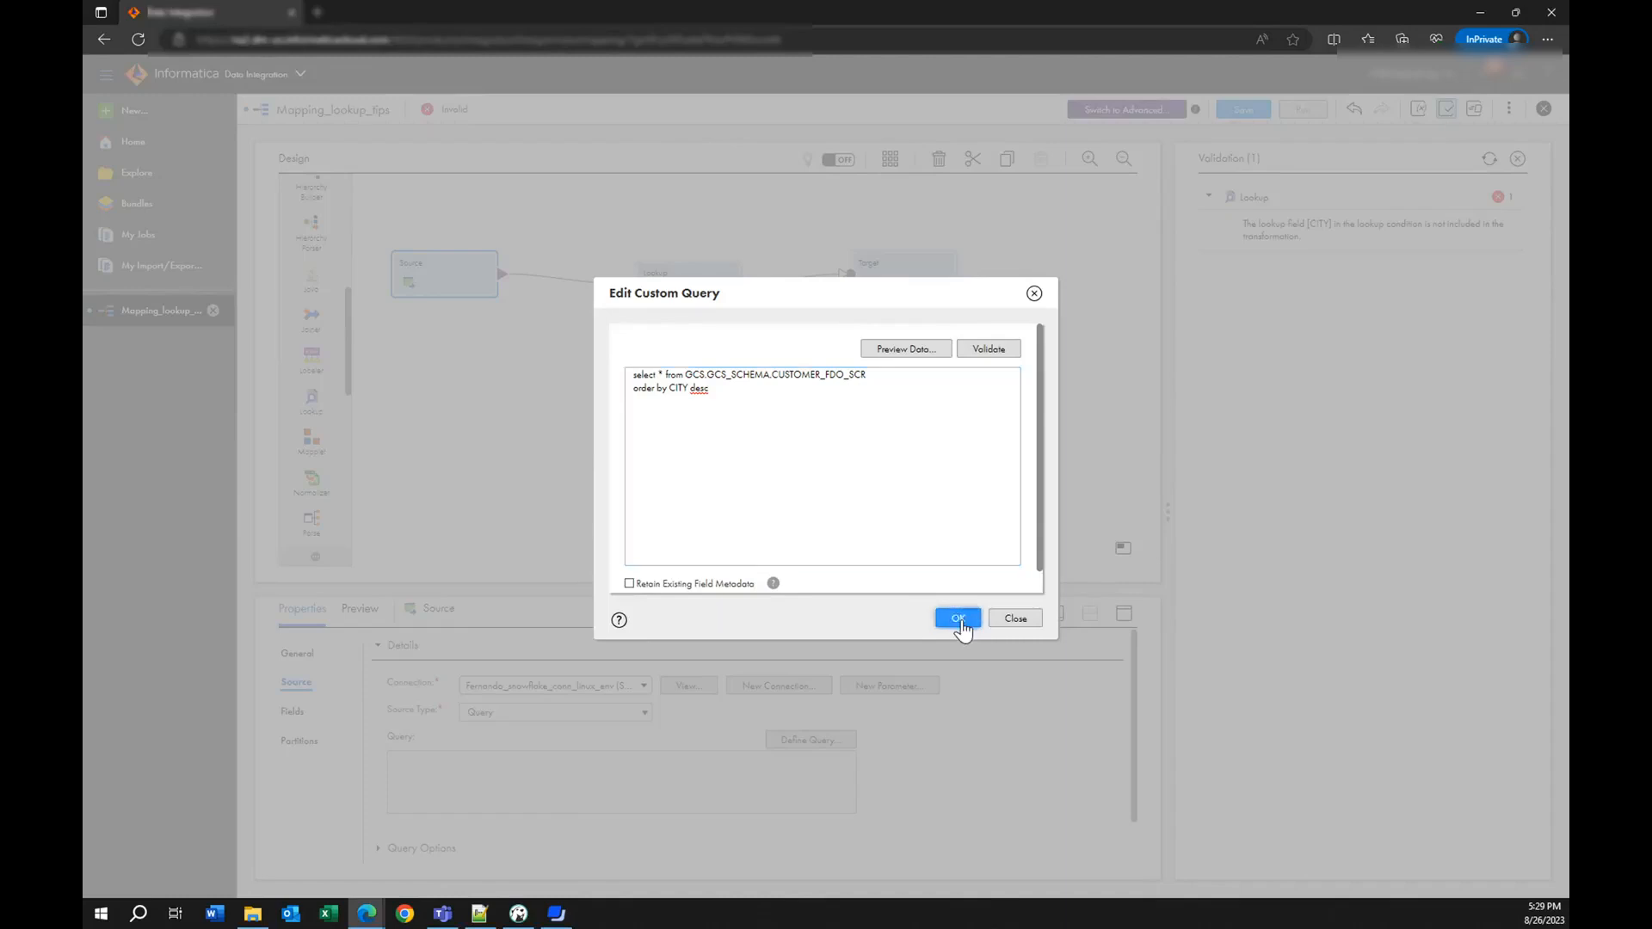
left_click(957, 618)
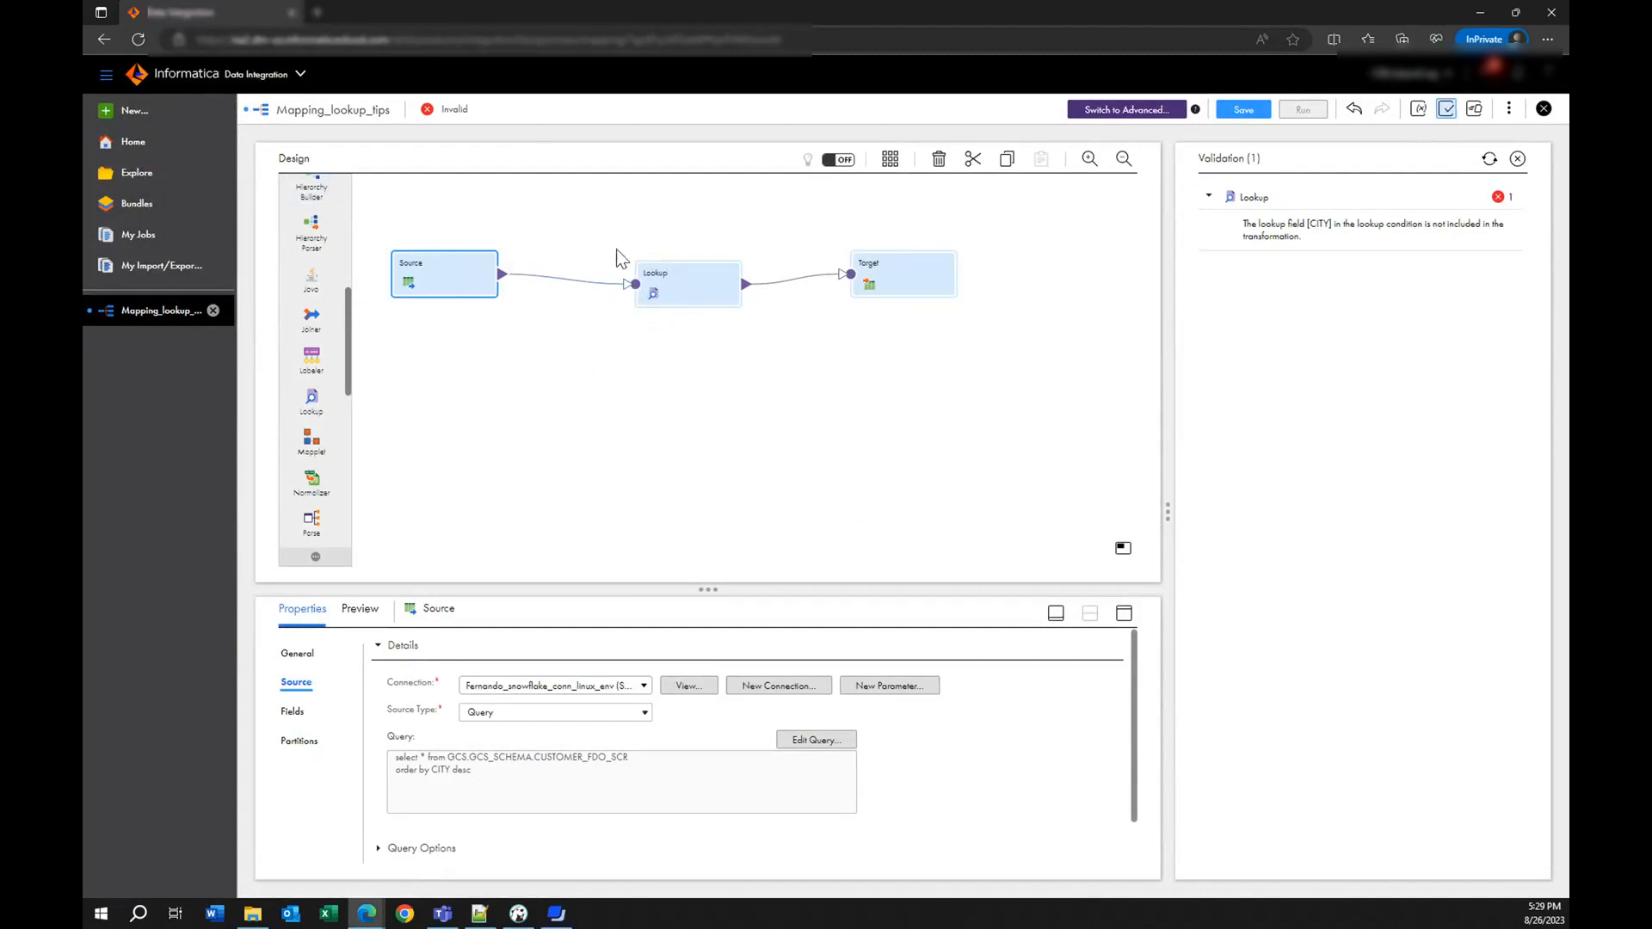
mouse_move(695, 300)
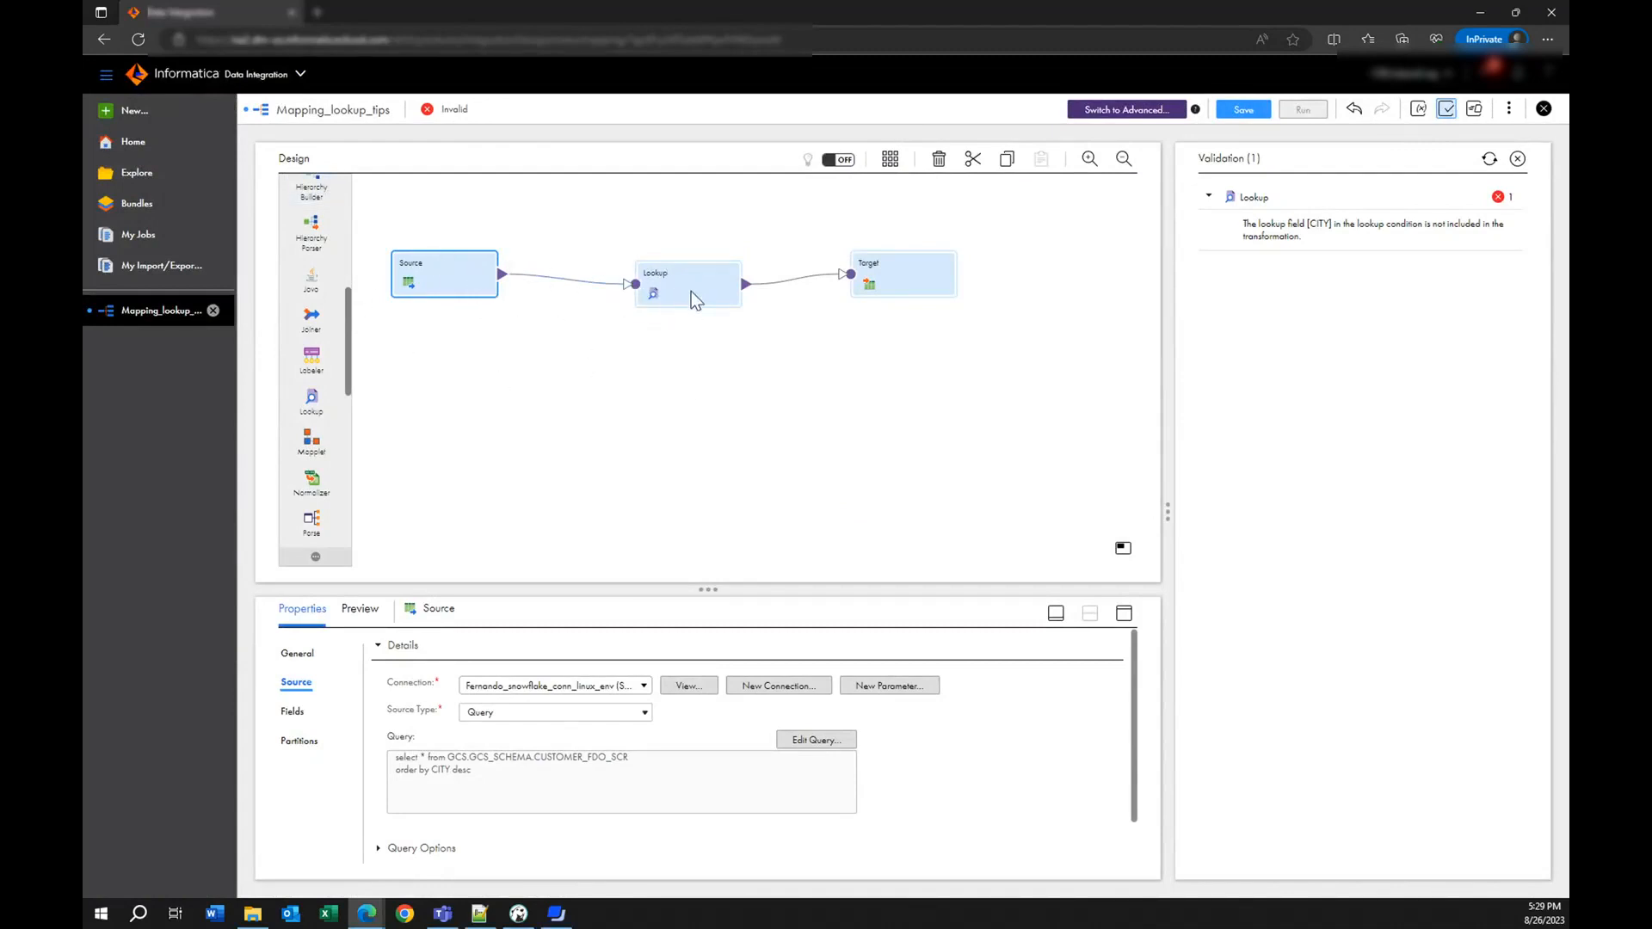
- Scroll the transformation palette down to look for the Sorter transformation
scroll("down", 3)
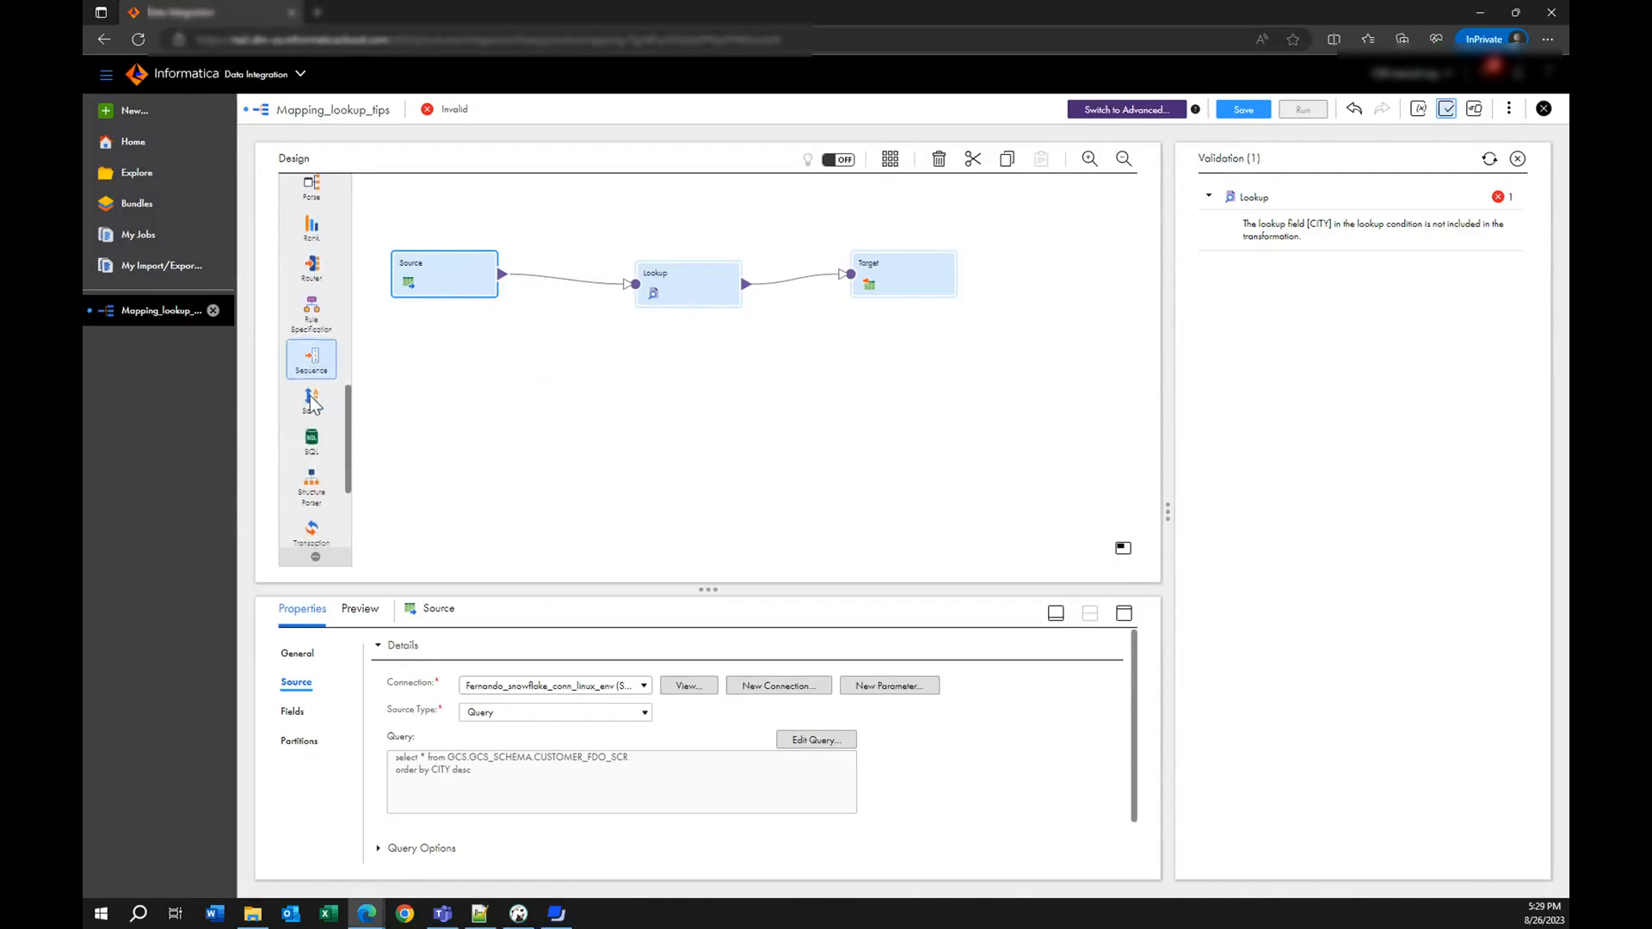
scroll("down", 3)
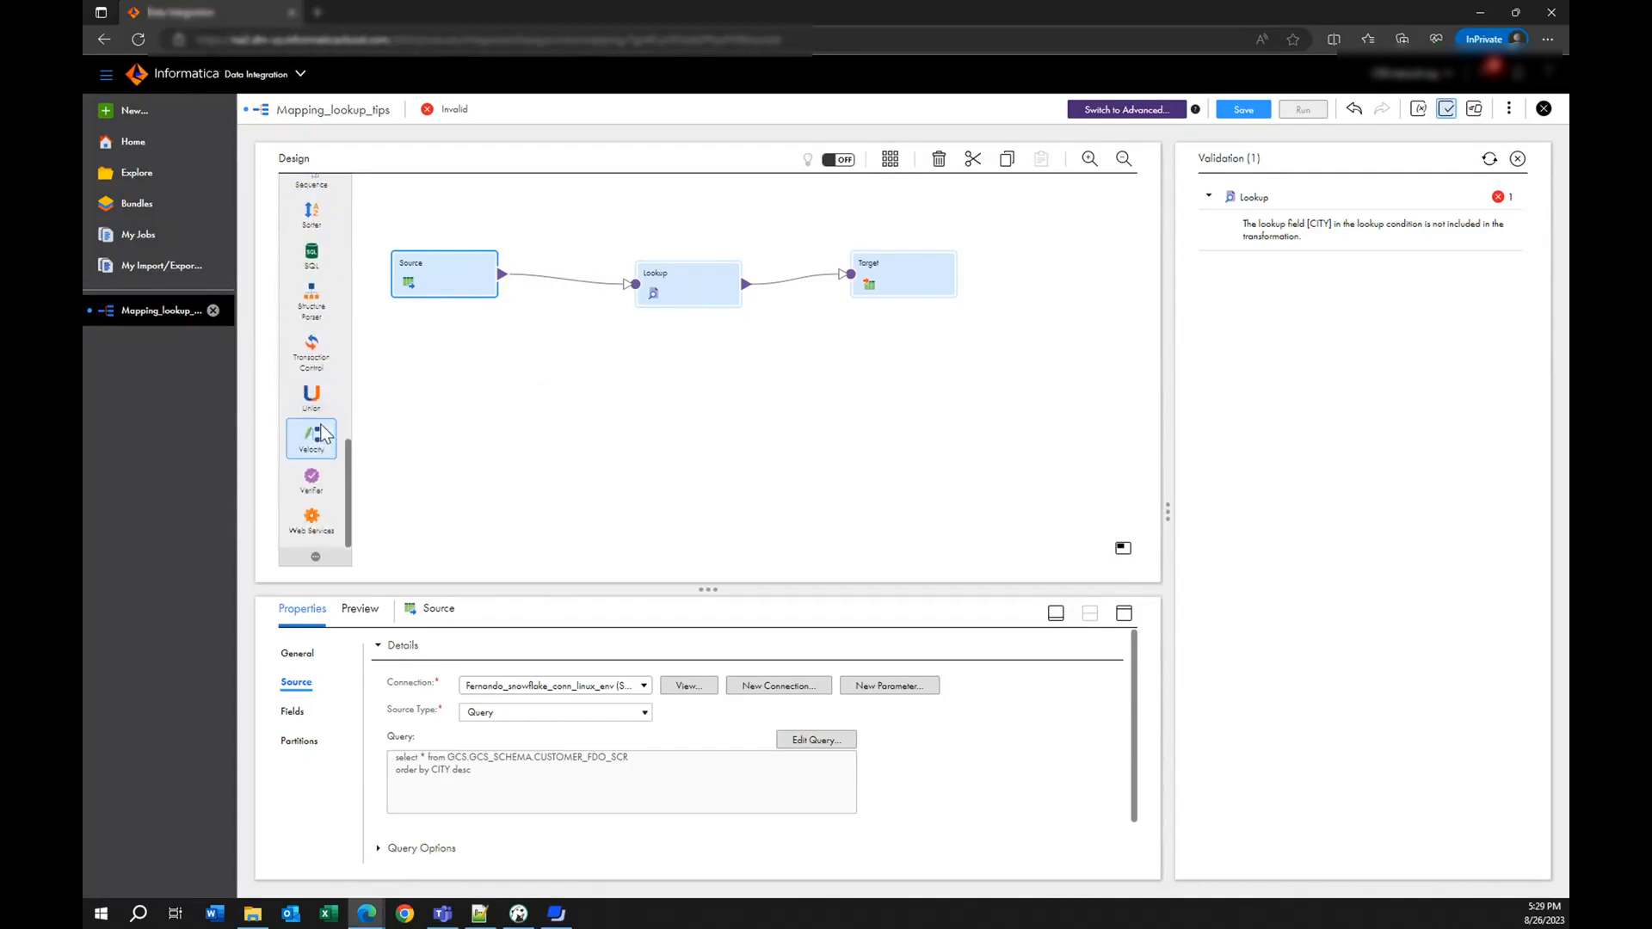
scroll("down", 3)
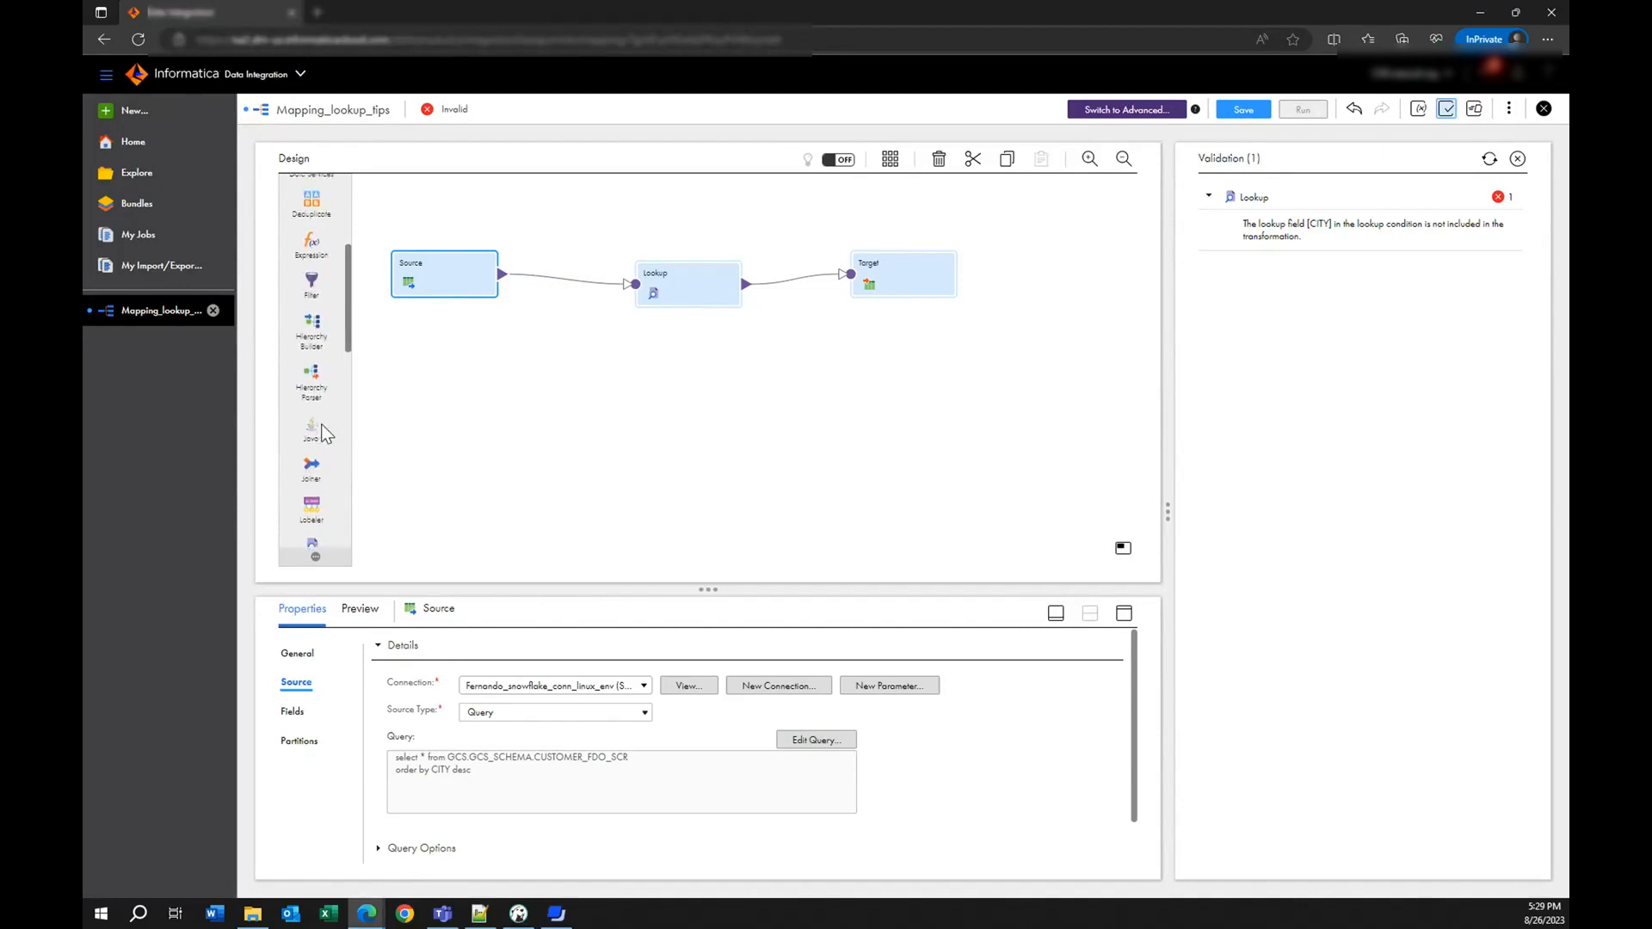
scroll("up", 3)
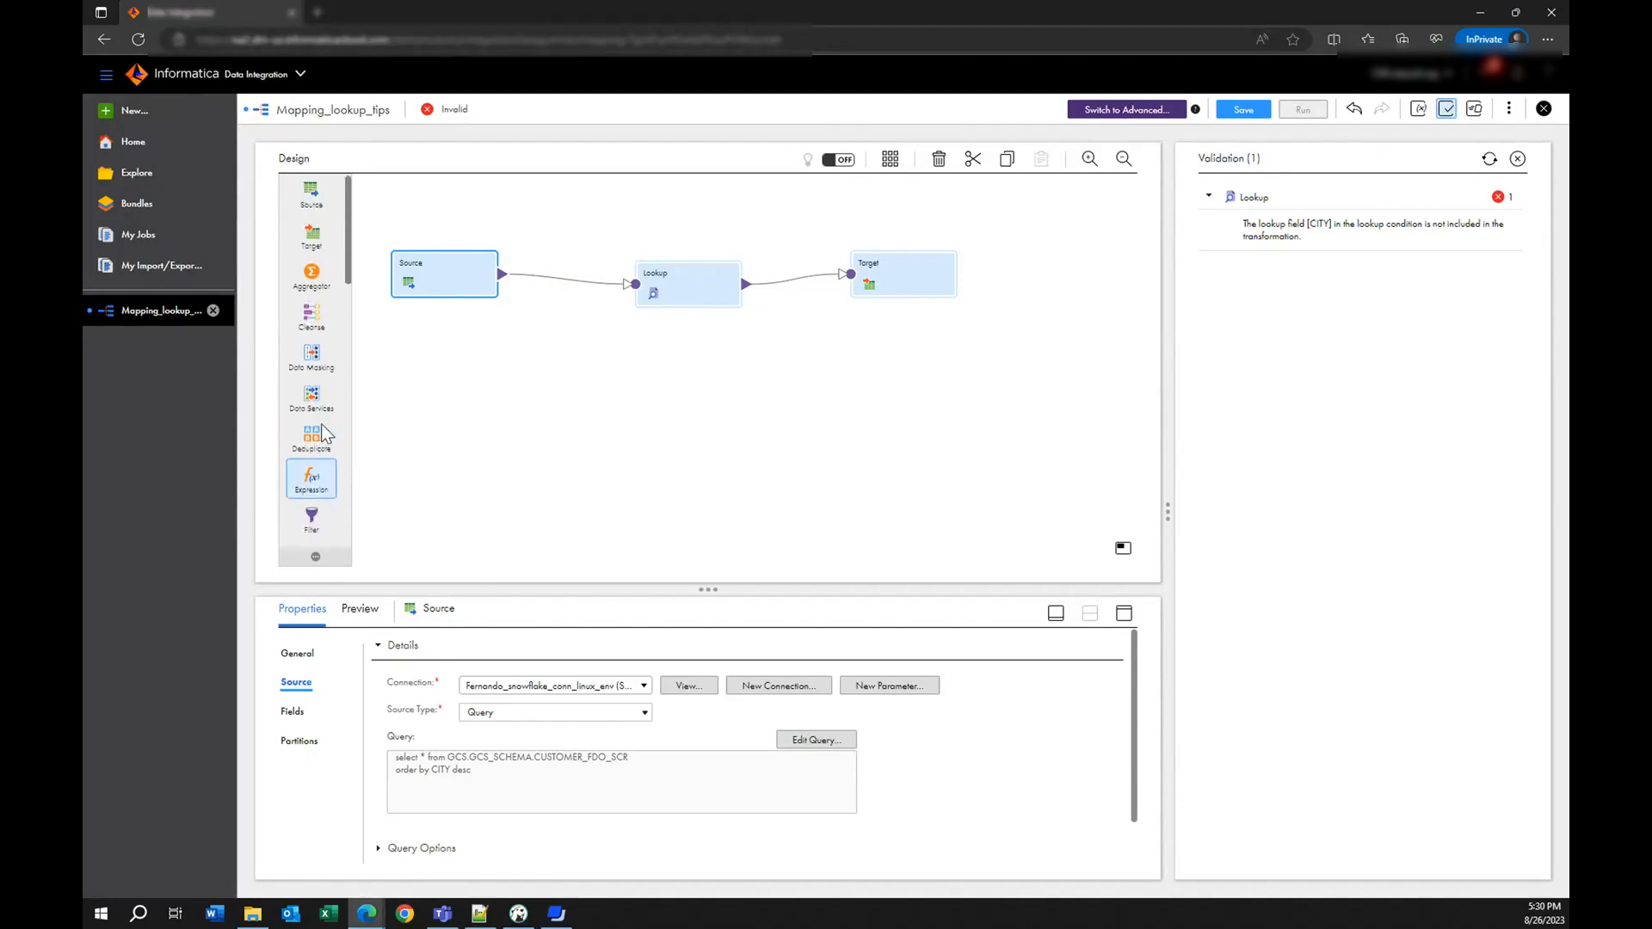
scroll("down", 3)
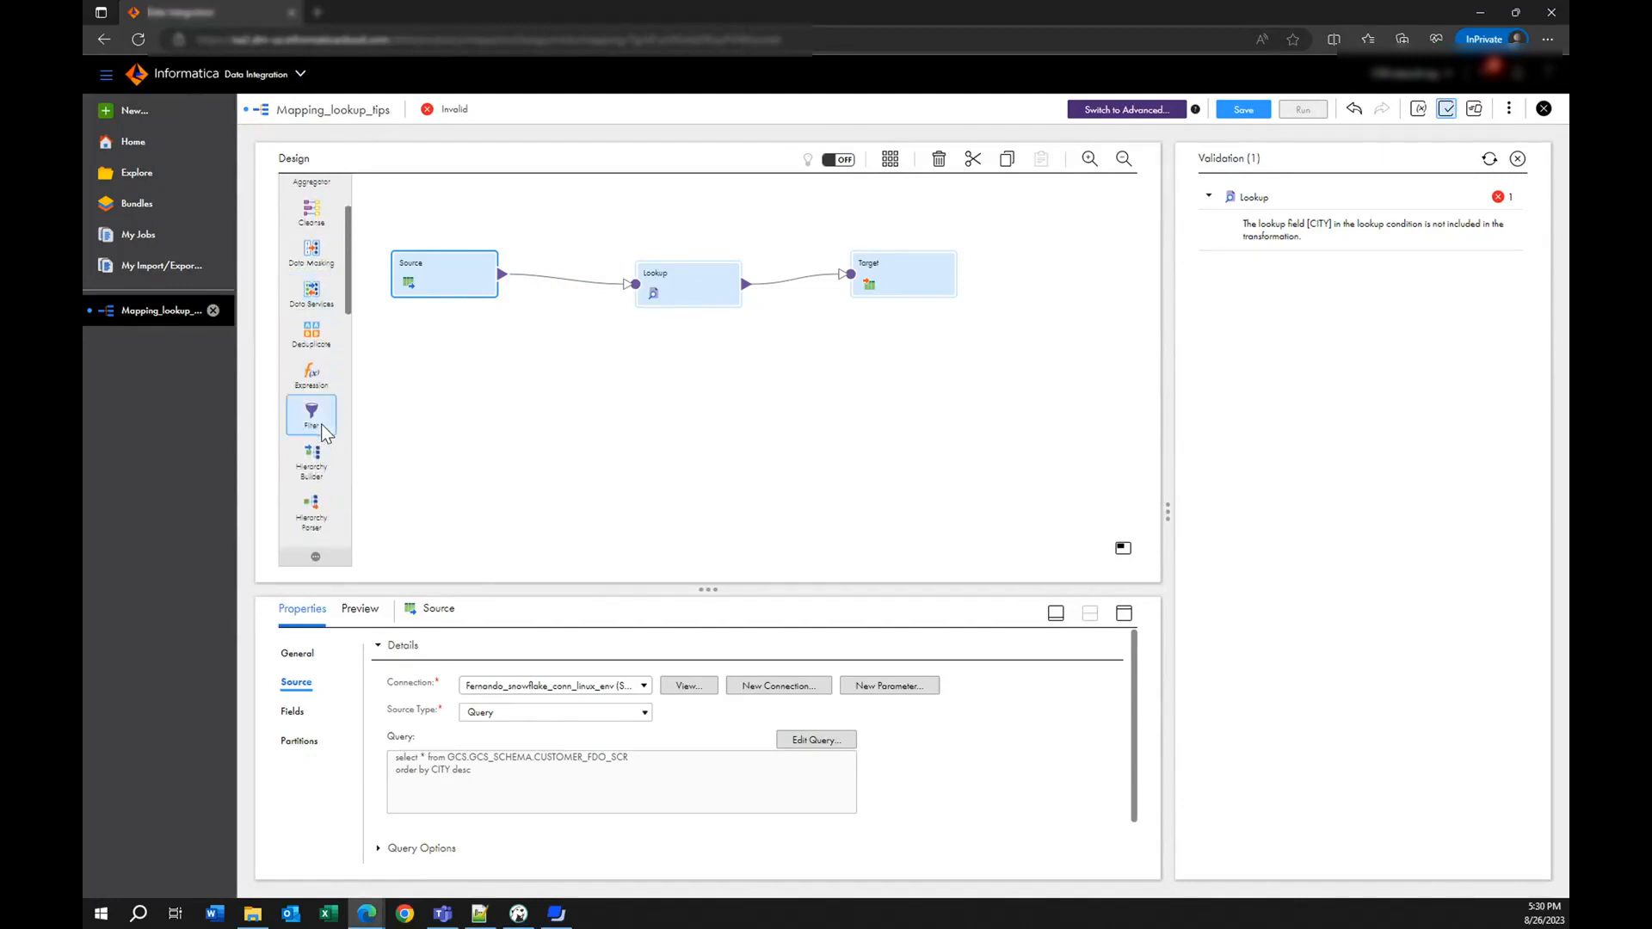
scroll("down", 3)
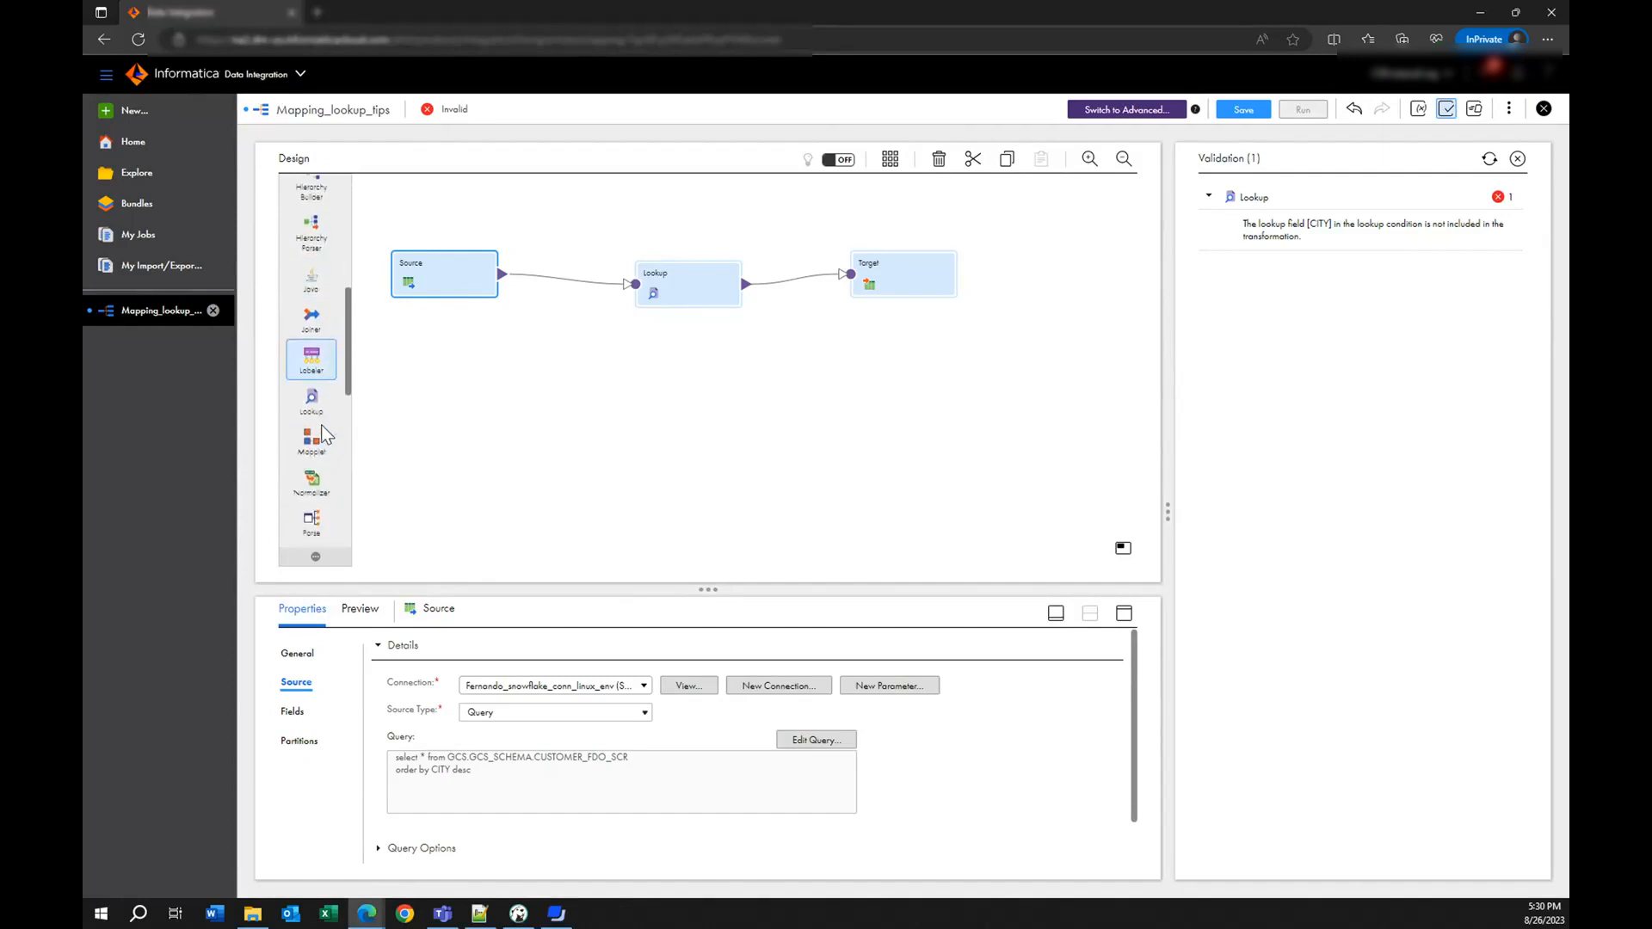
scroll("down", 3)
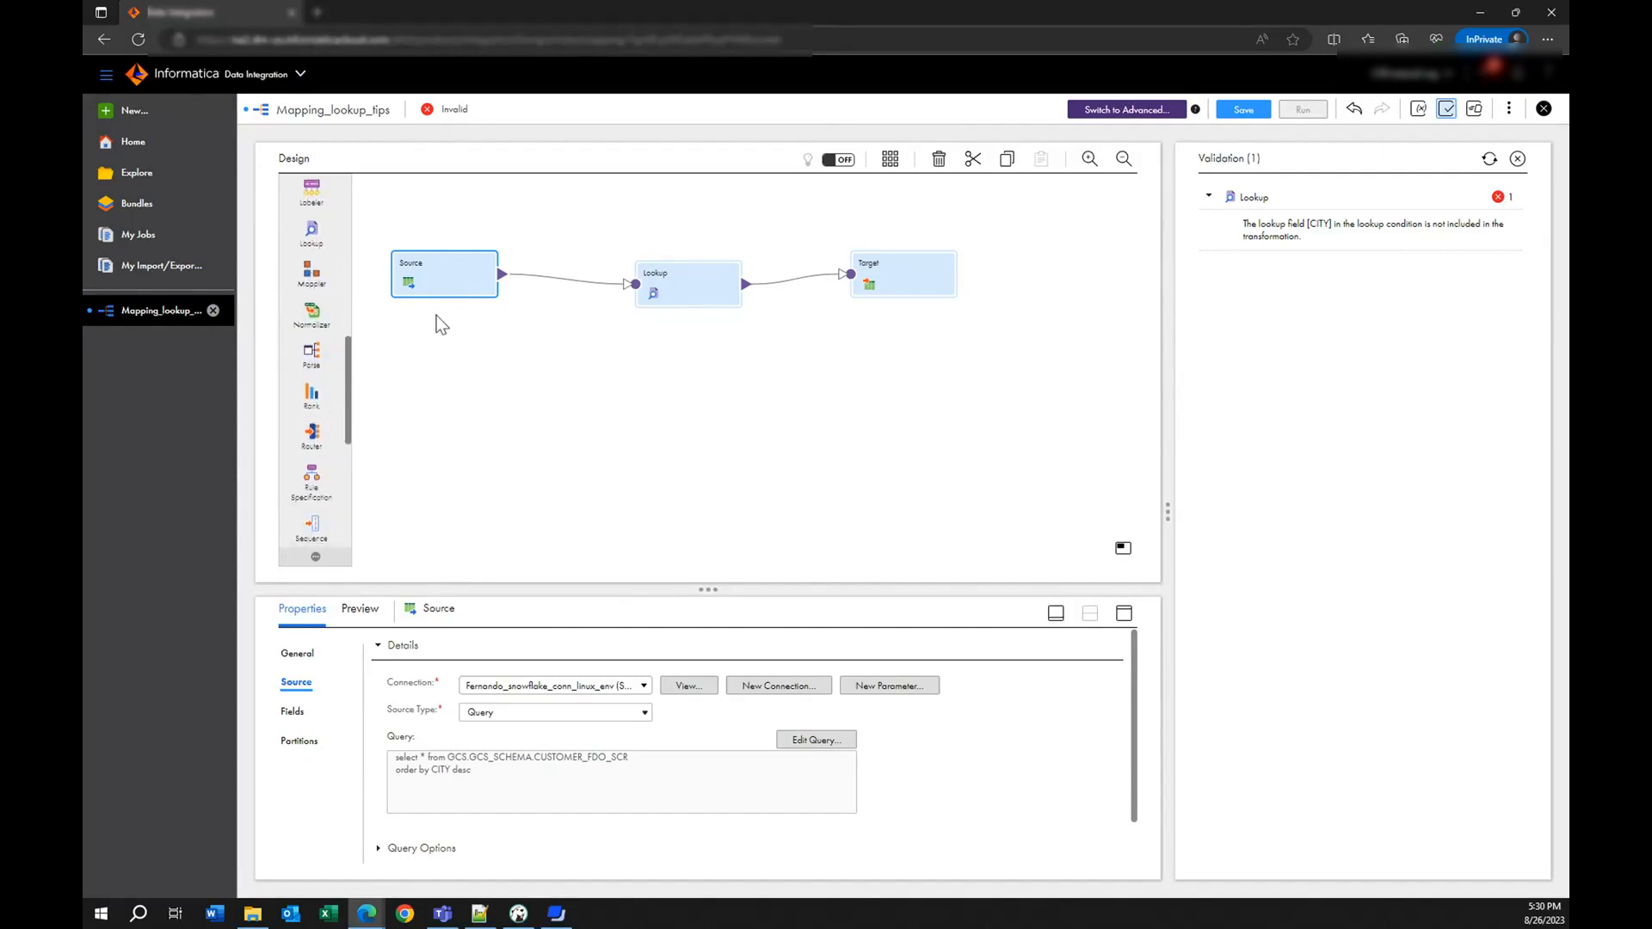
scroll("down", 3)
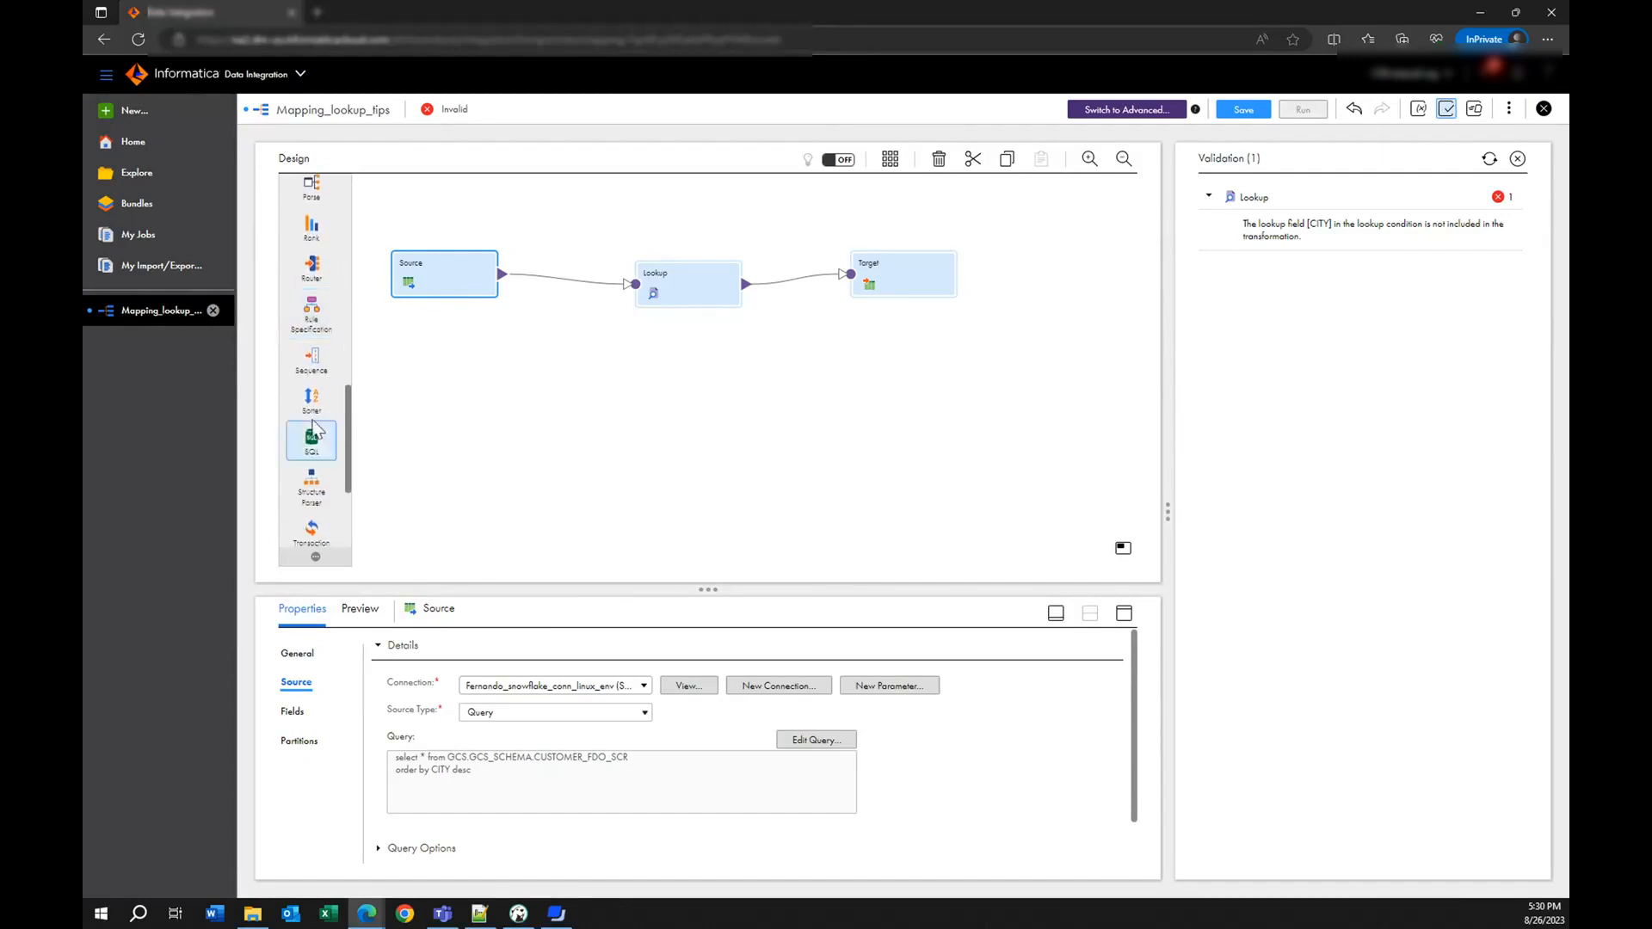
mouse_move(311, 400)
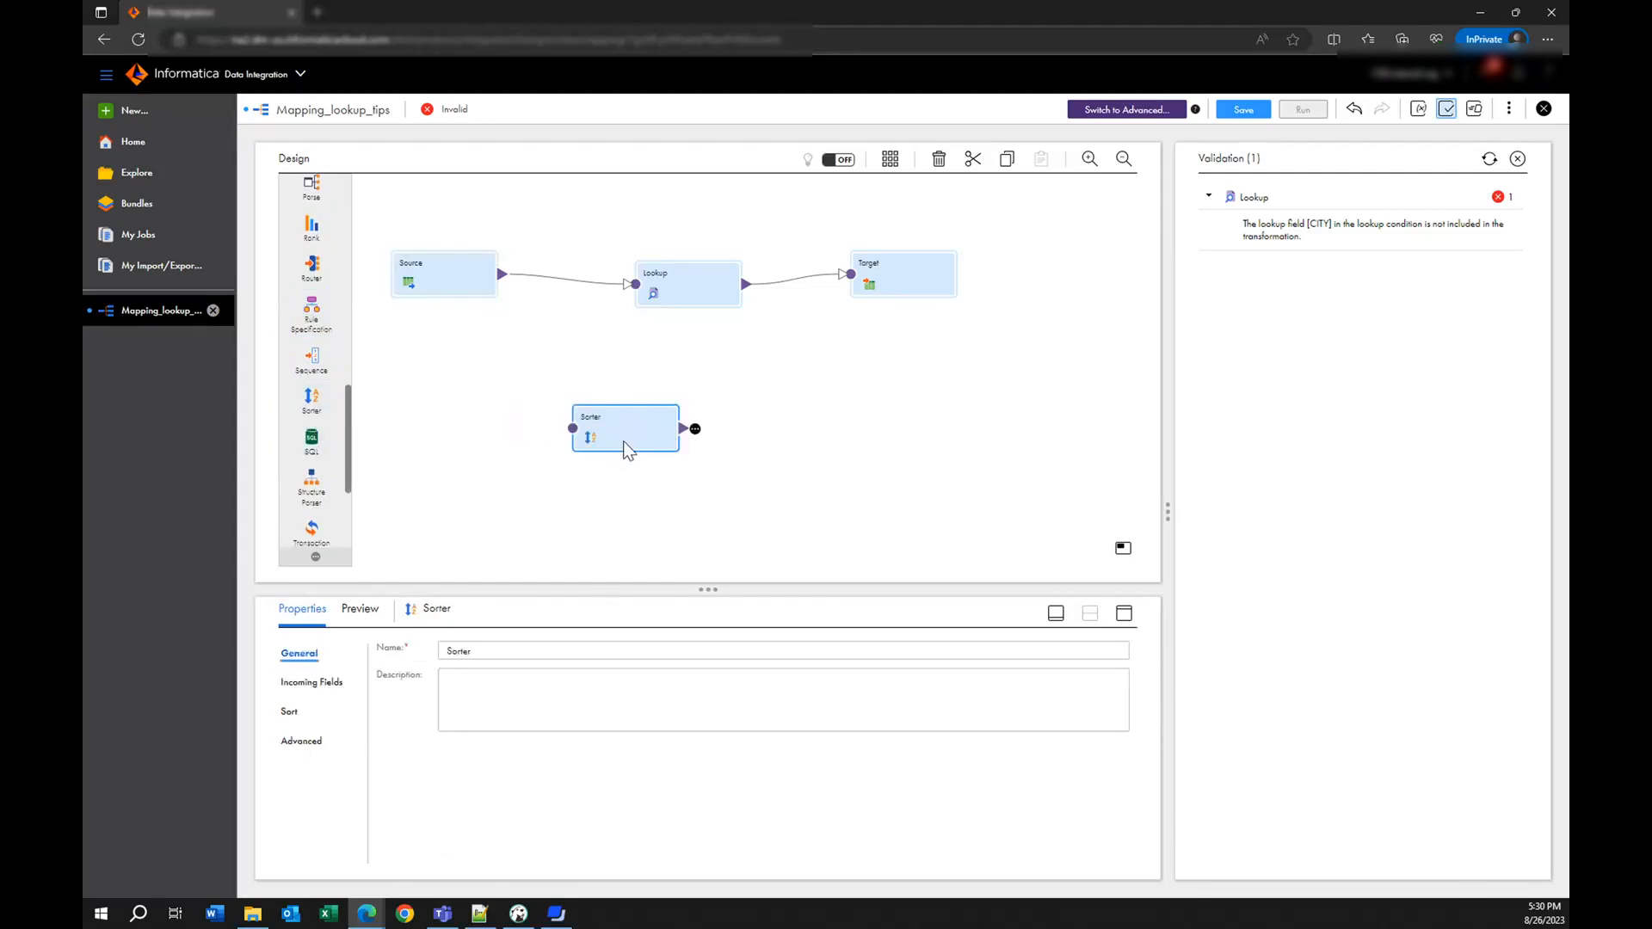
mouse_move(651, 409)
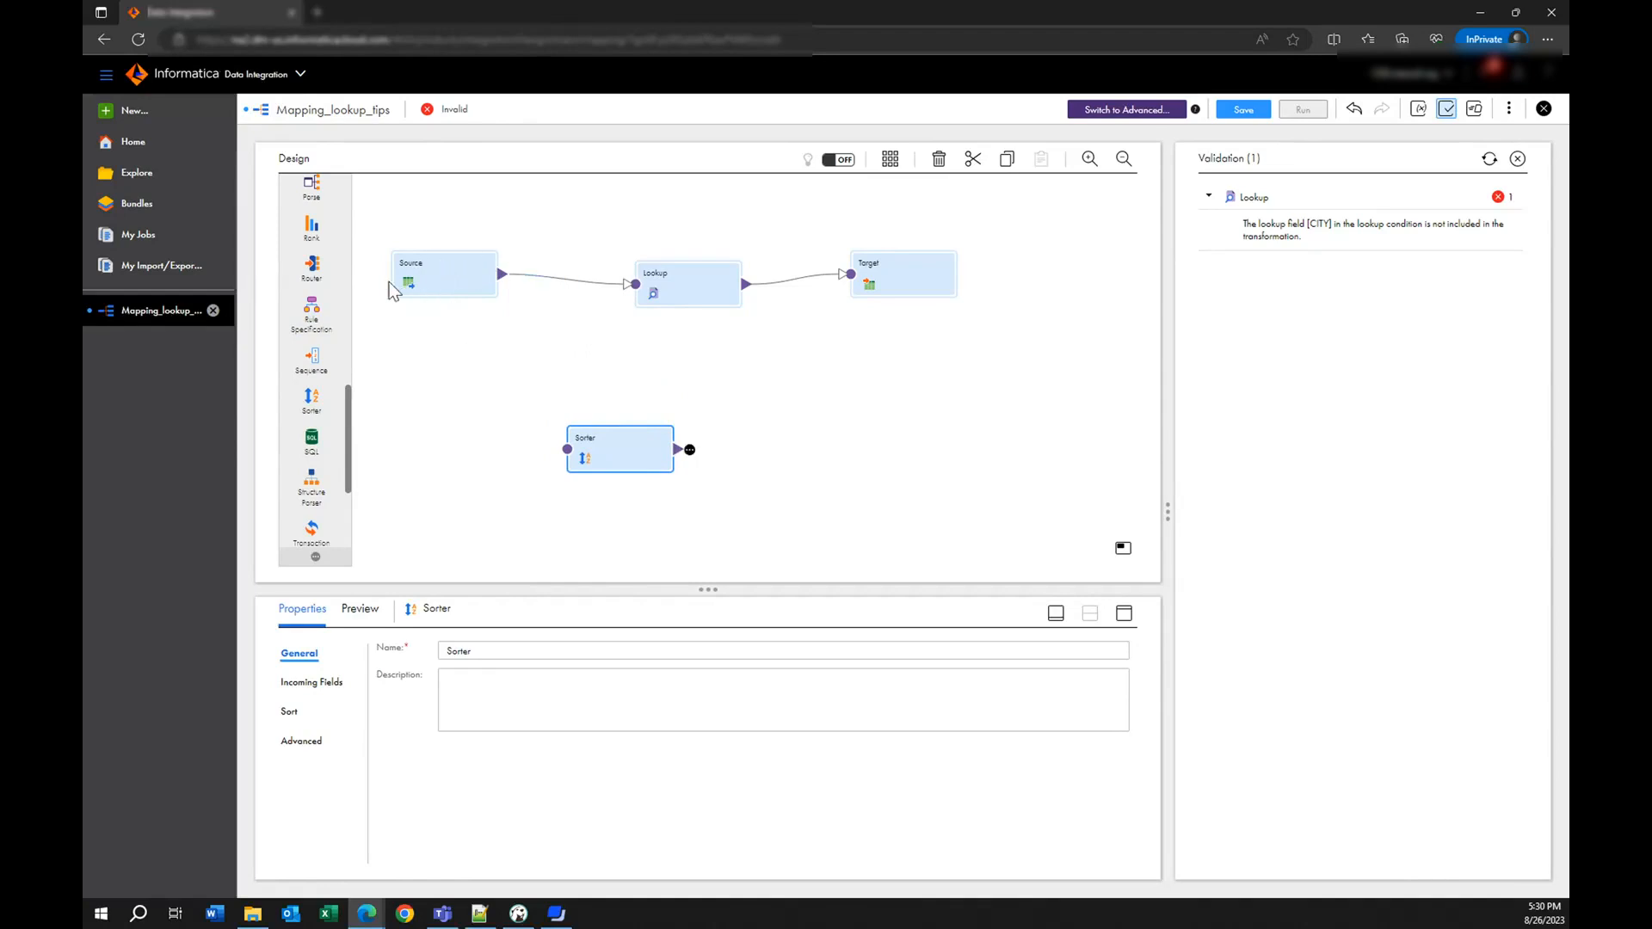
mouse_move(1053, 207)
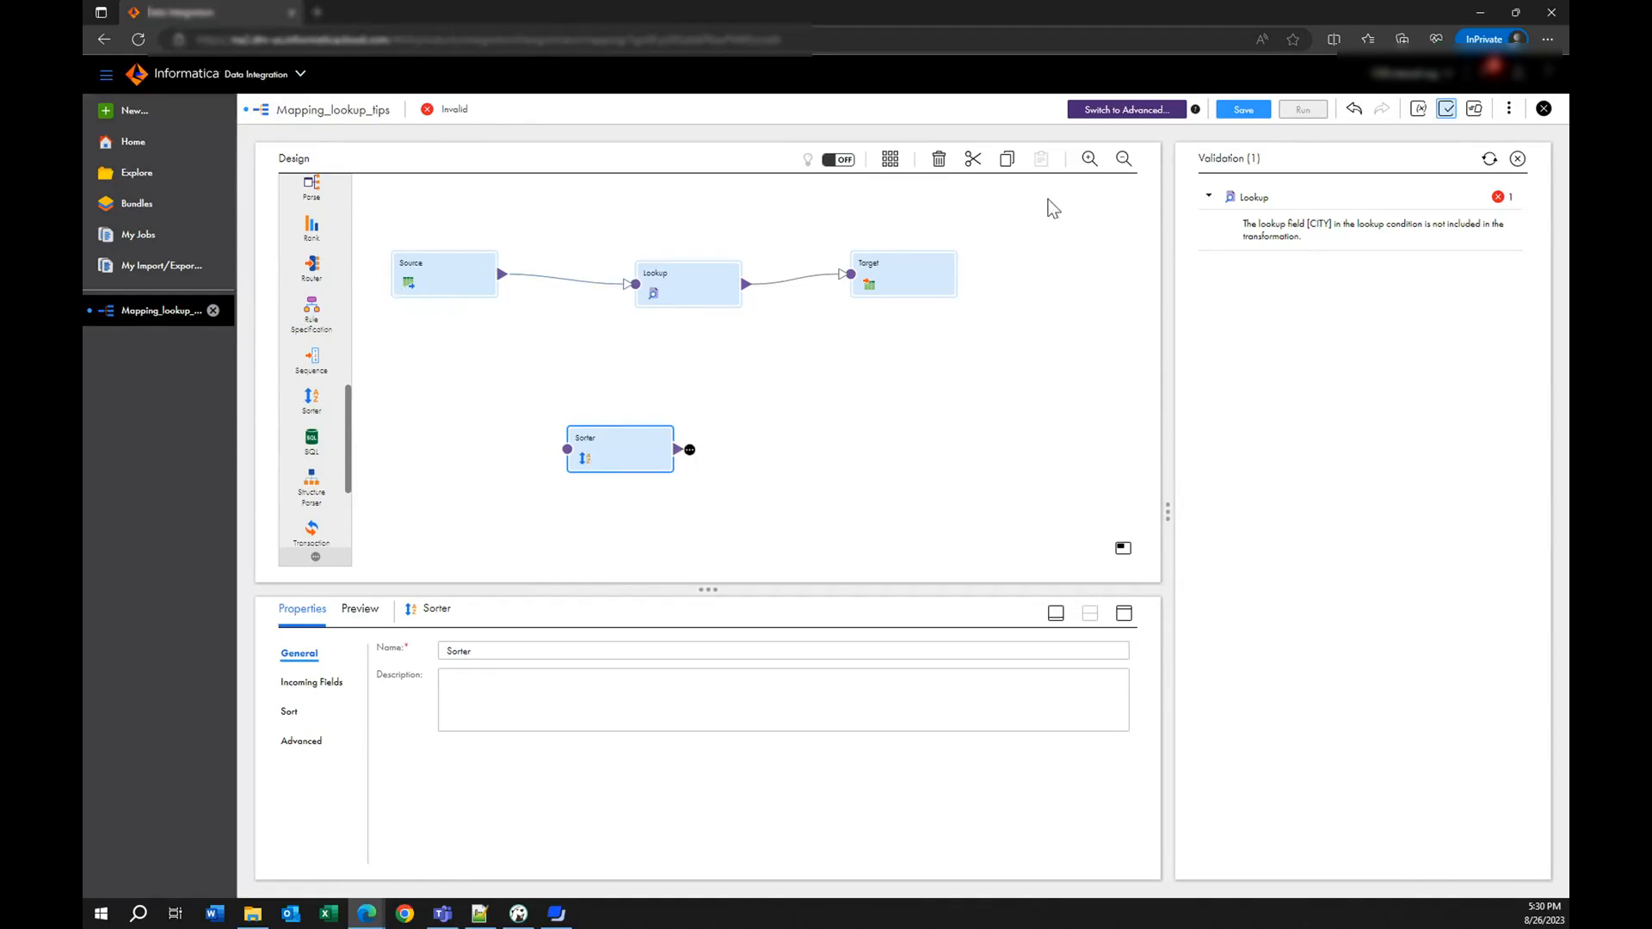
mouse_move(627, 219)
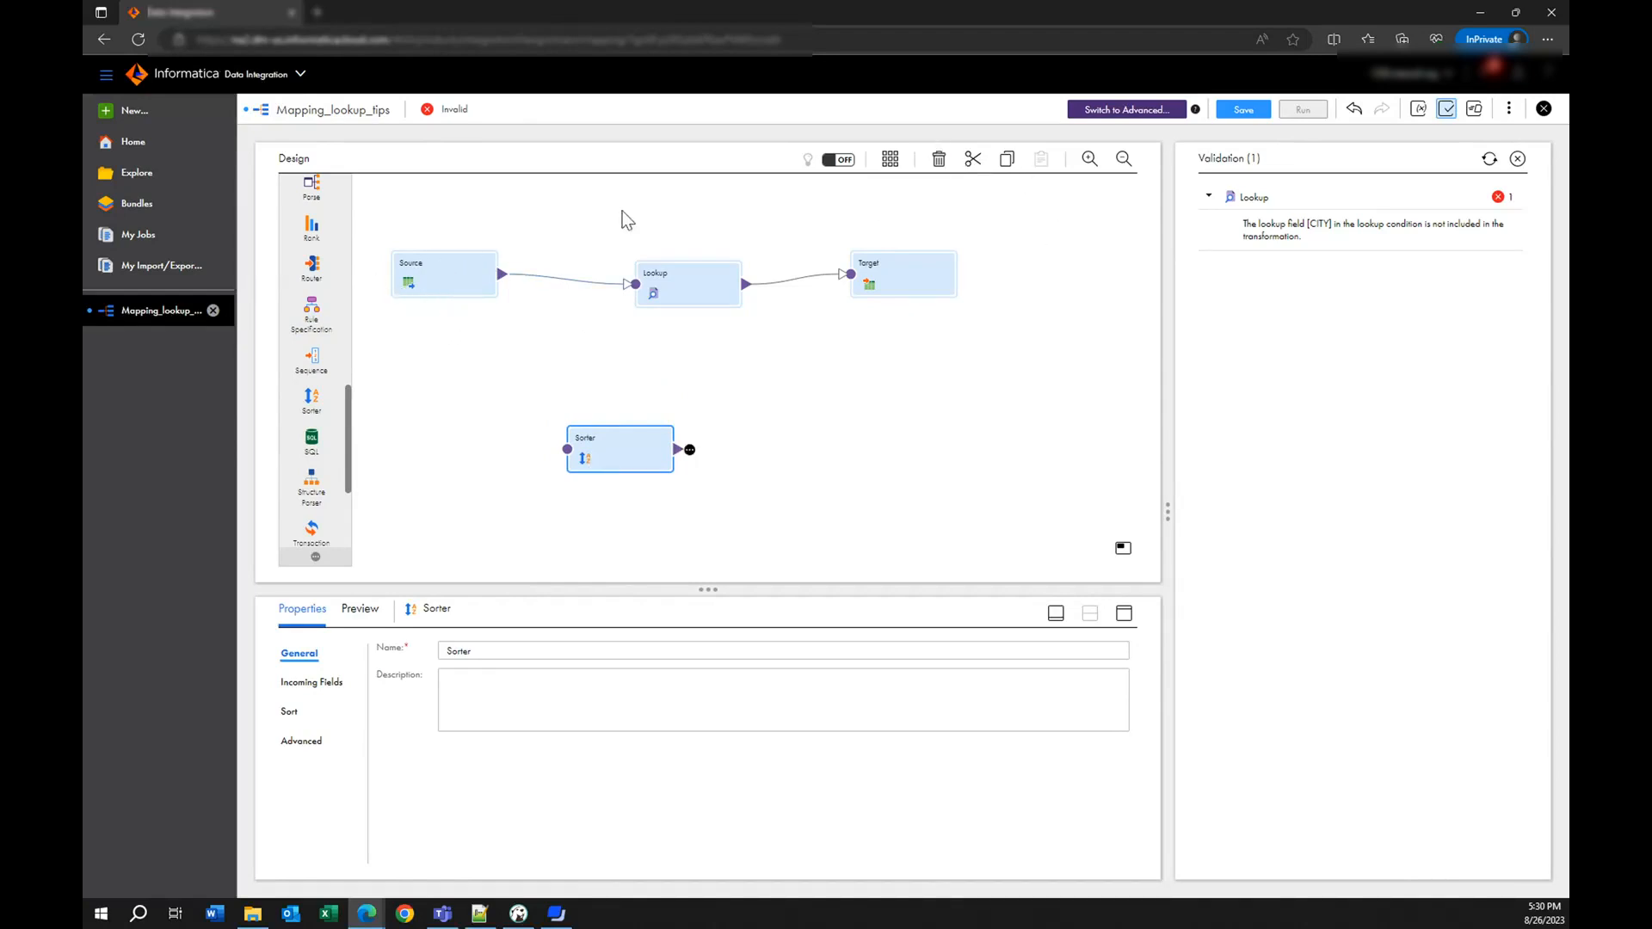
mouse_move(356, 248)
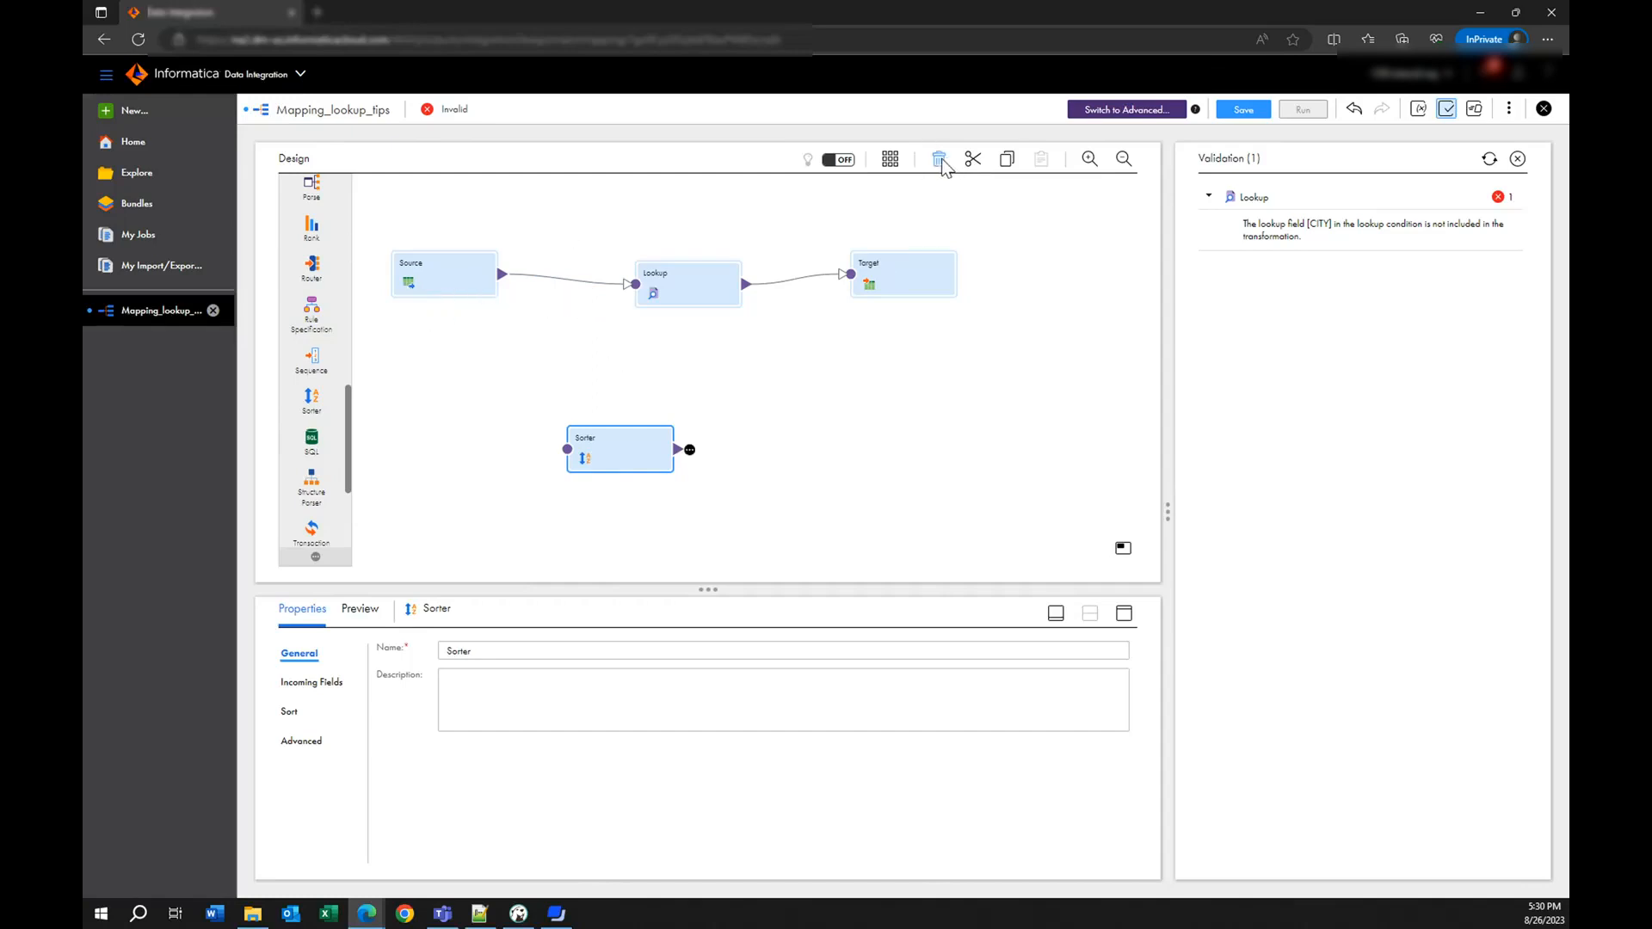
- Delete the Sorter and show the Lookup's Lookup Object settings
left_click(938, 158)
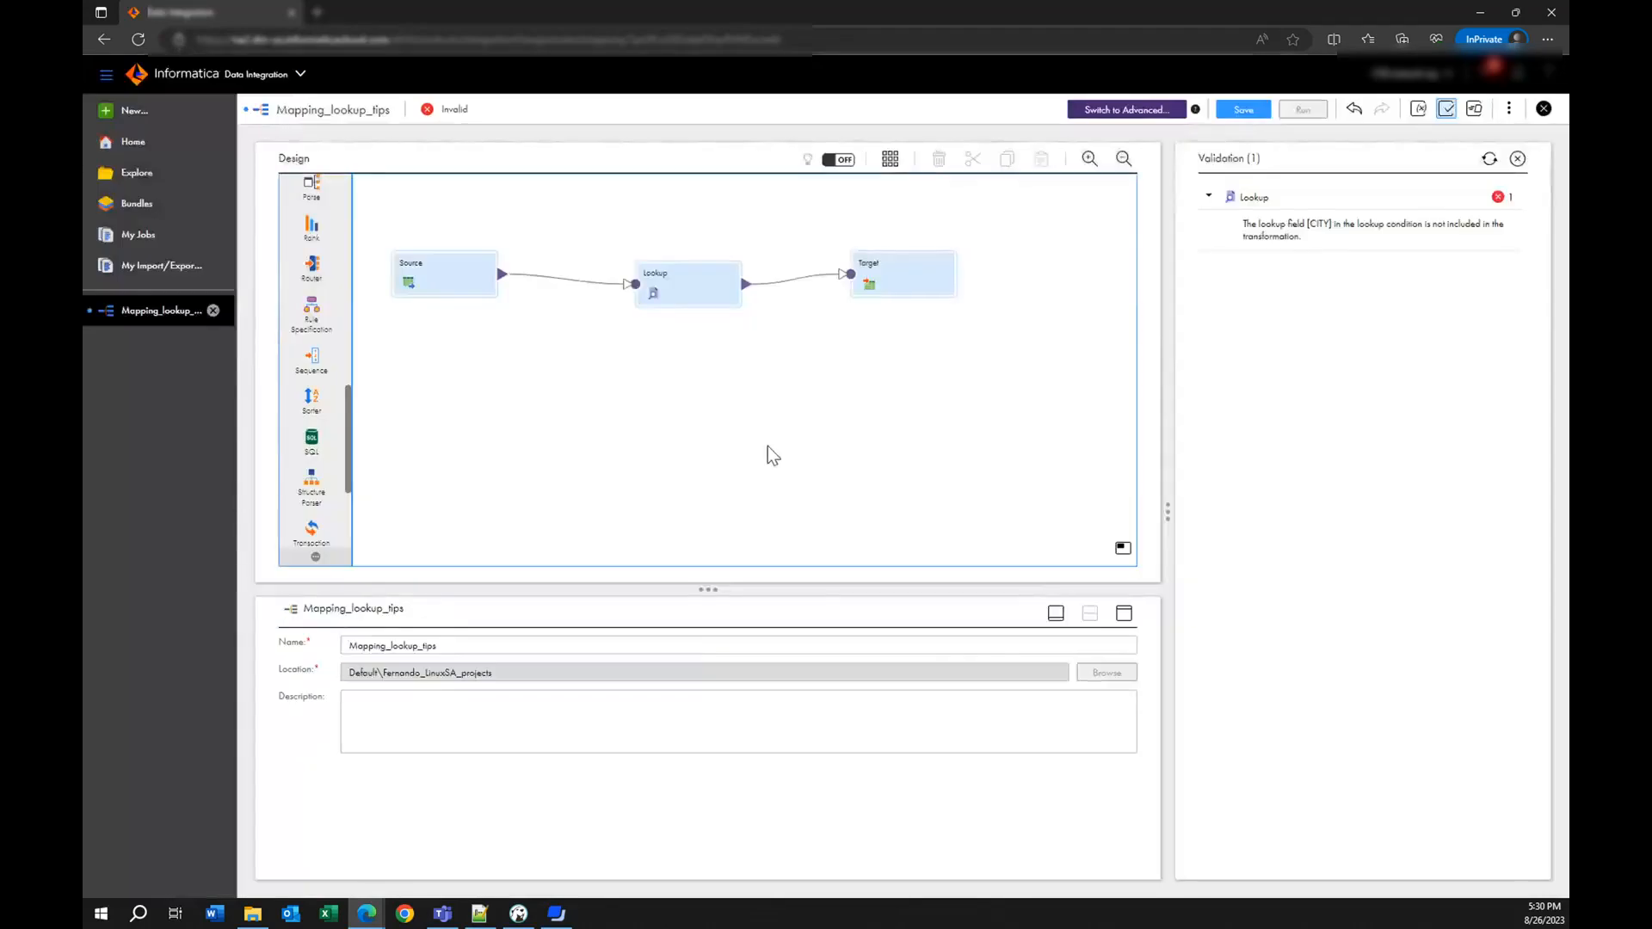
left_click(685, 285)
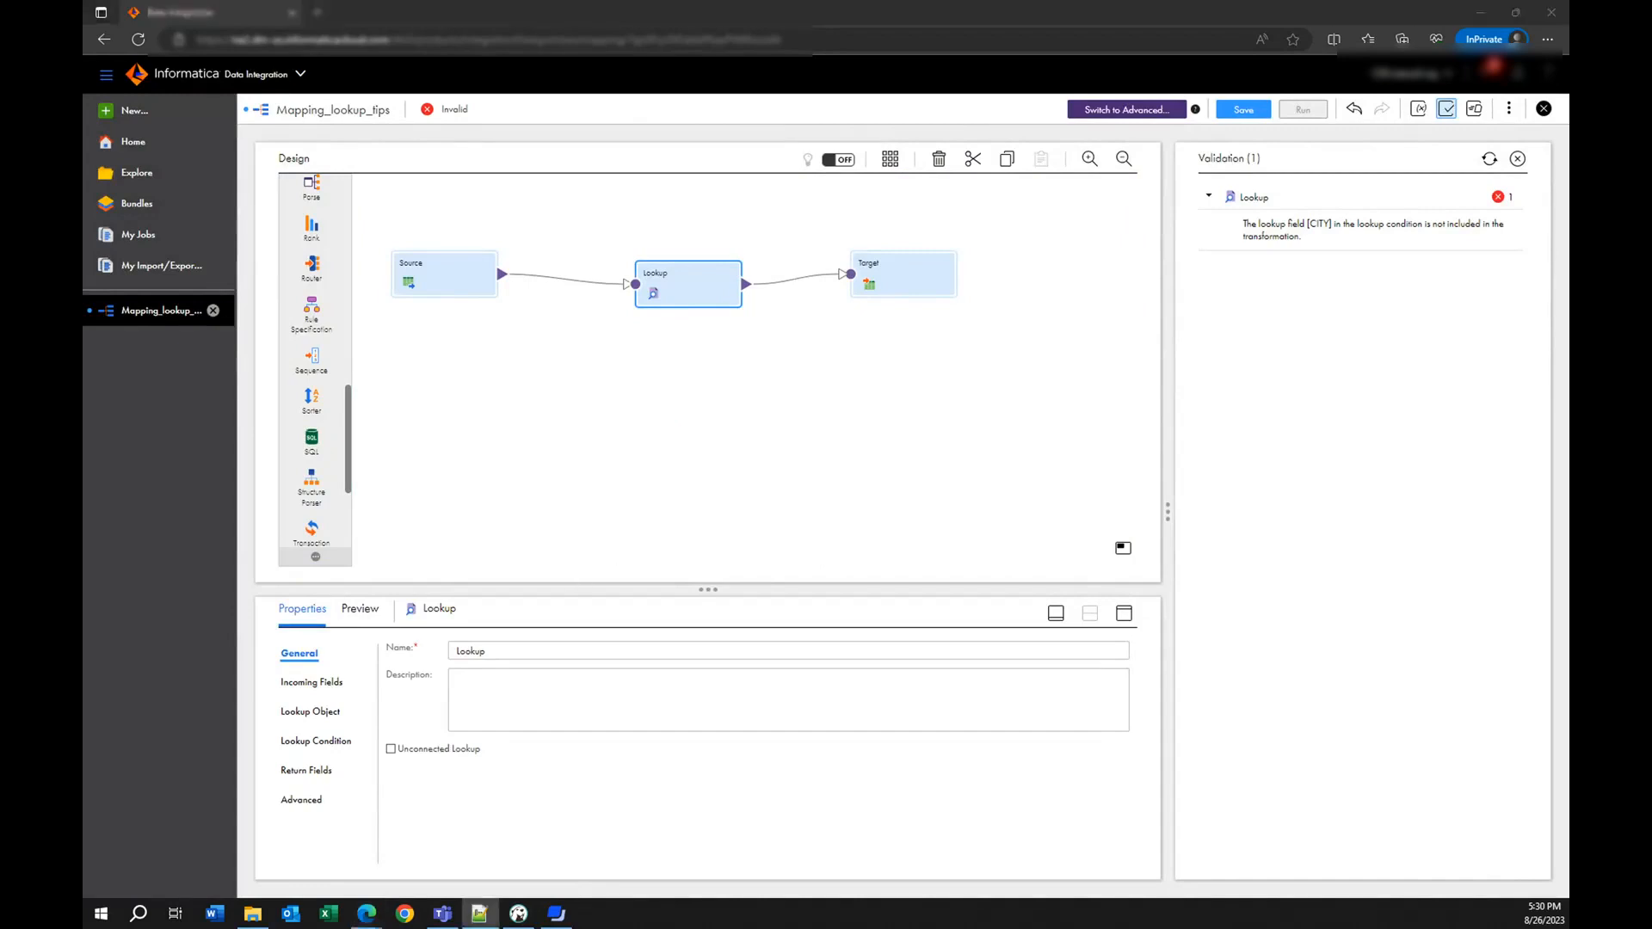
mouse_move(242, 855)
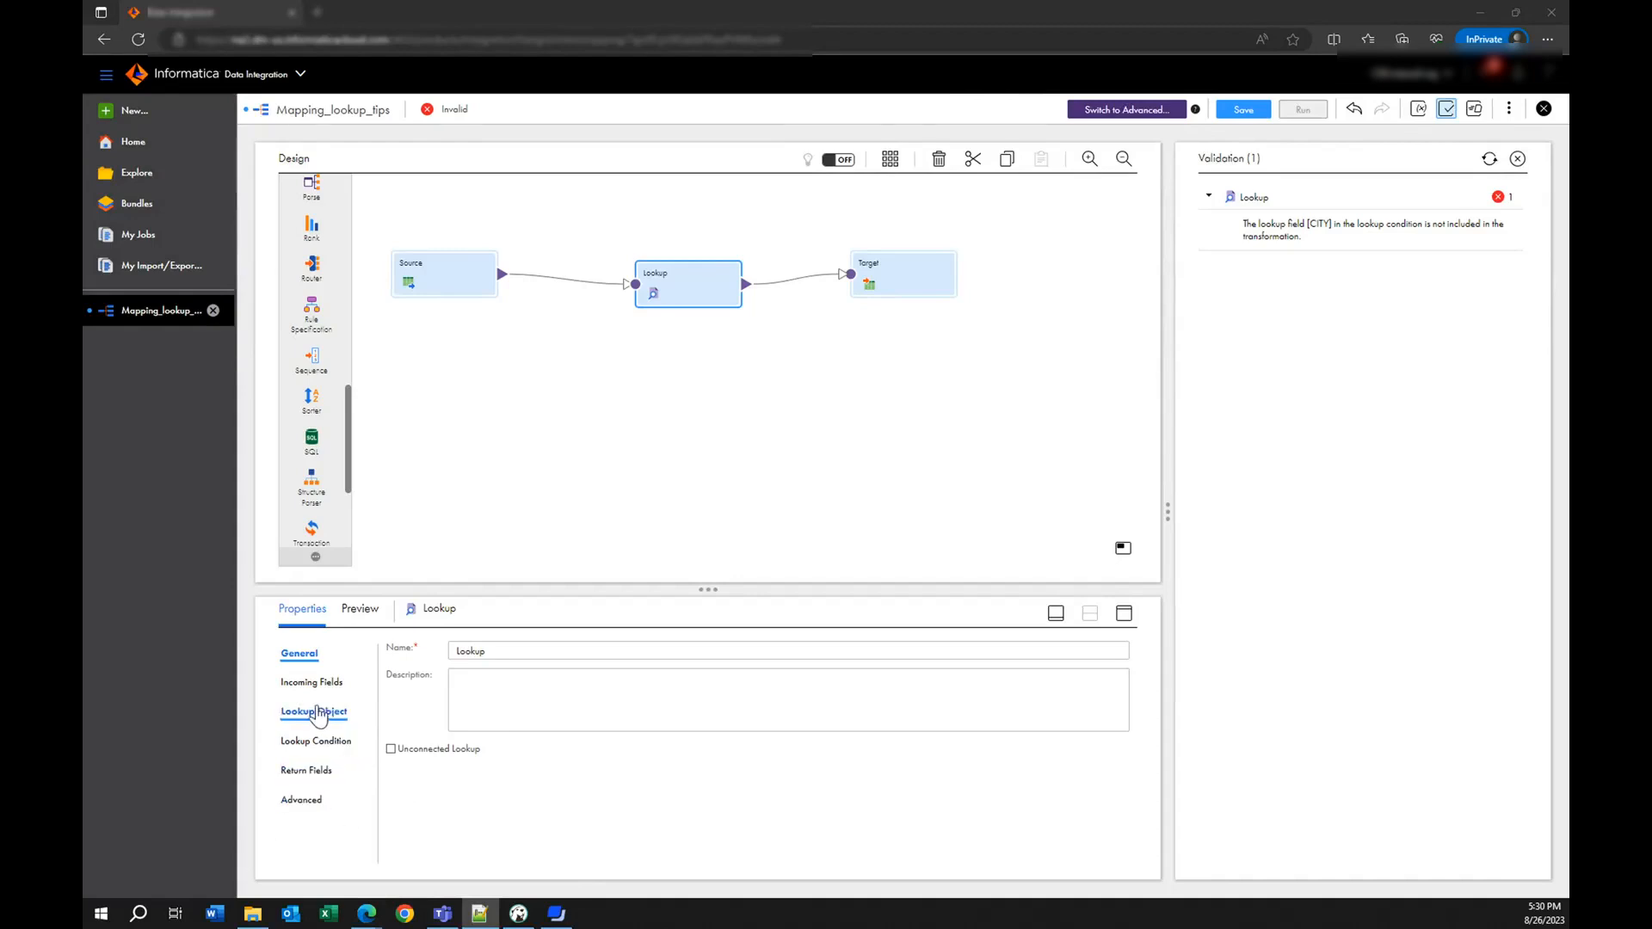
mouse_move(315, 681)
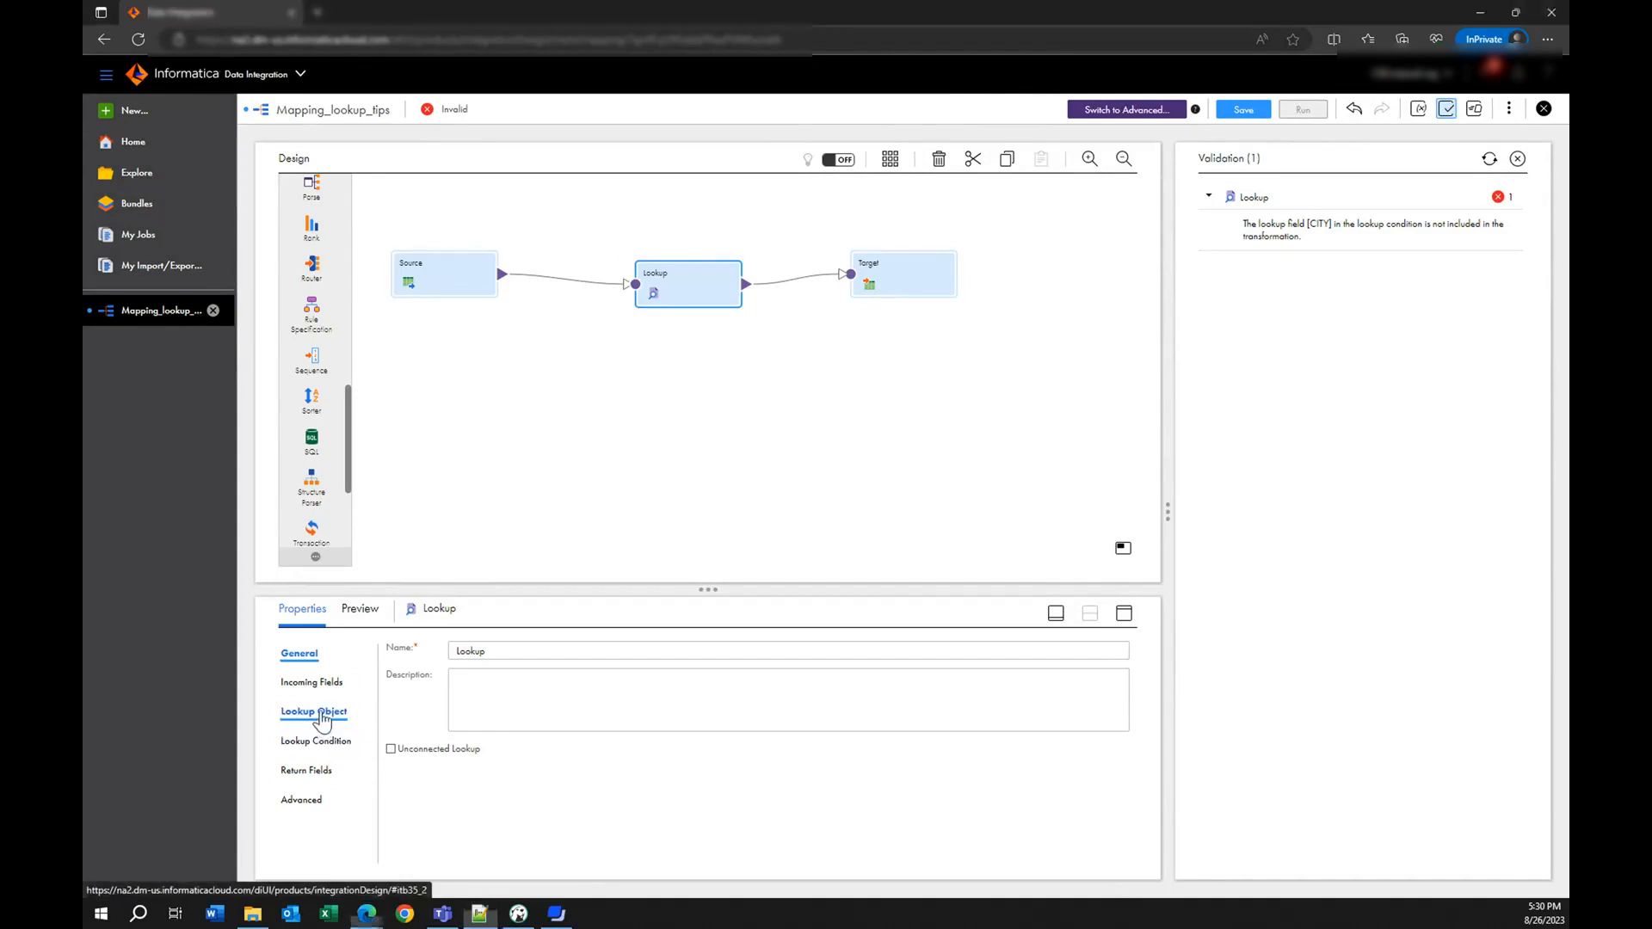
left_click(313, 711)
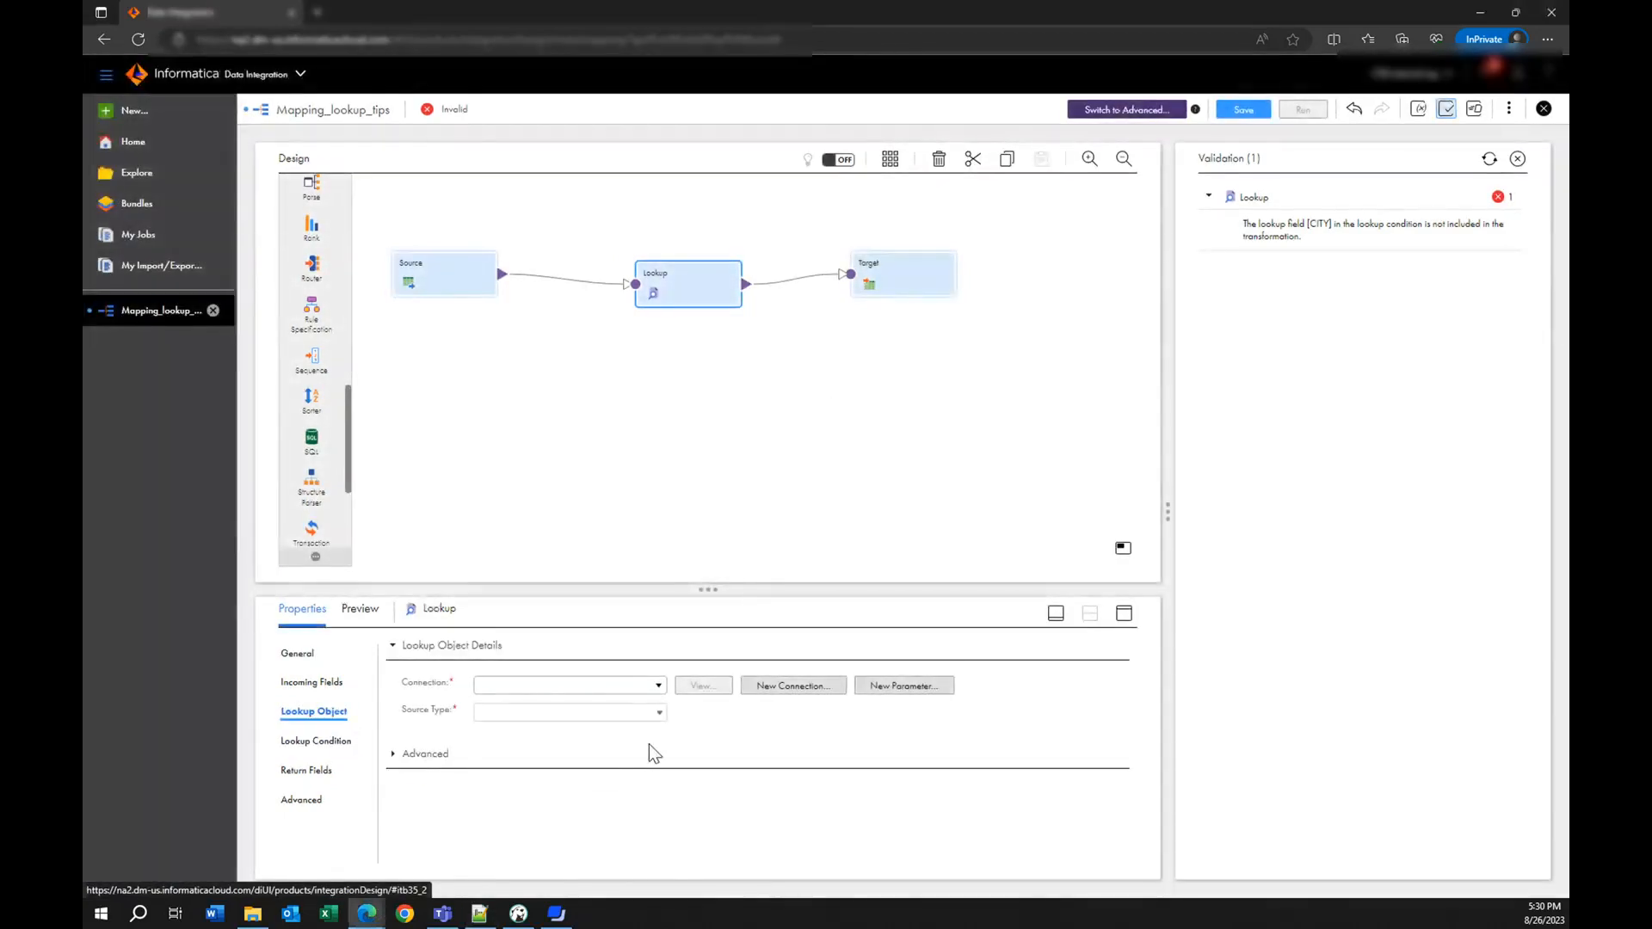
- Choose the Snowflake Linux connection for the Lookup object and list source type options
left_click(658, 685)
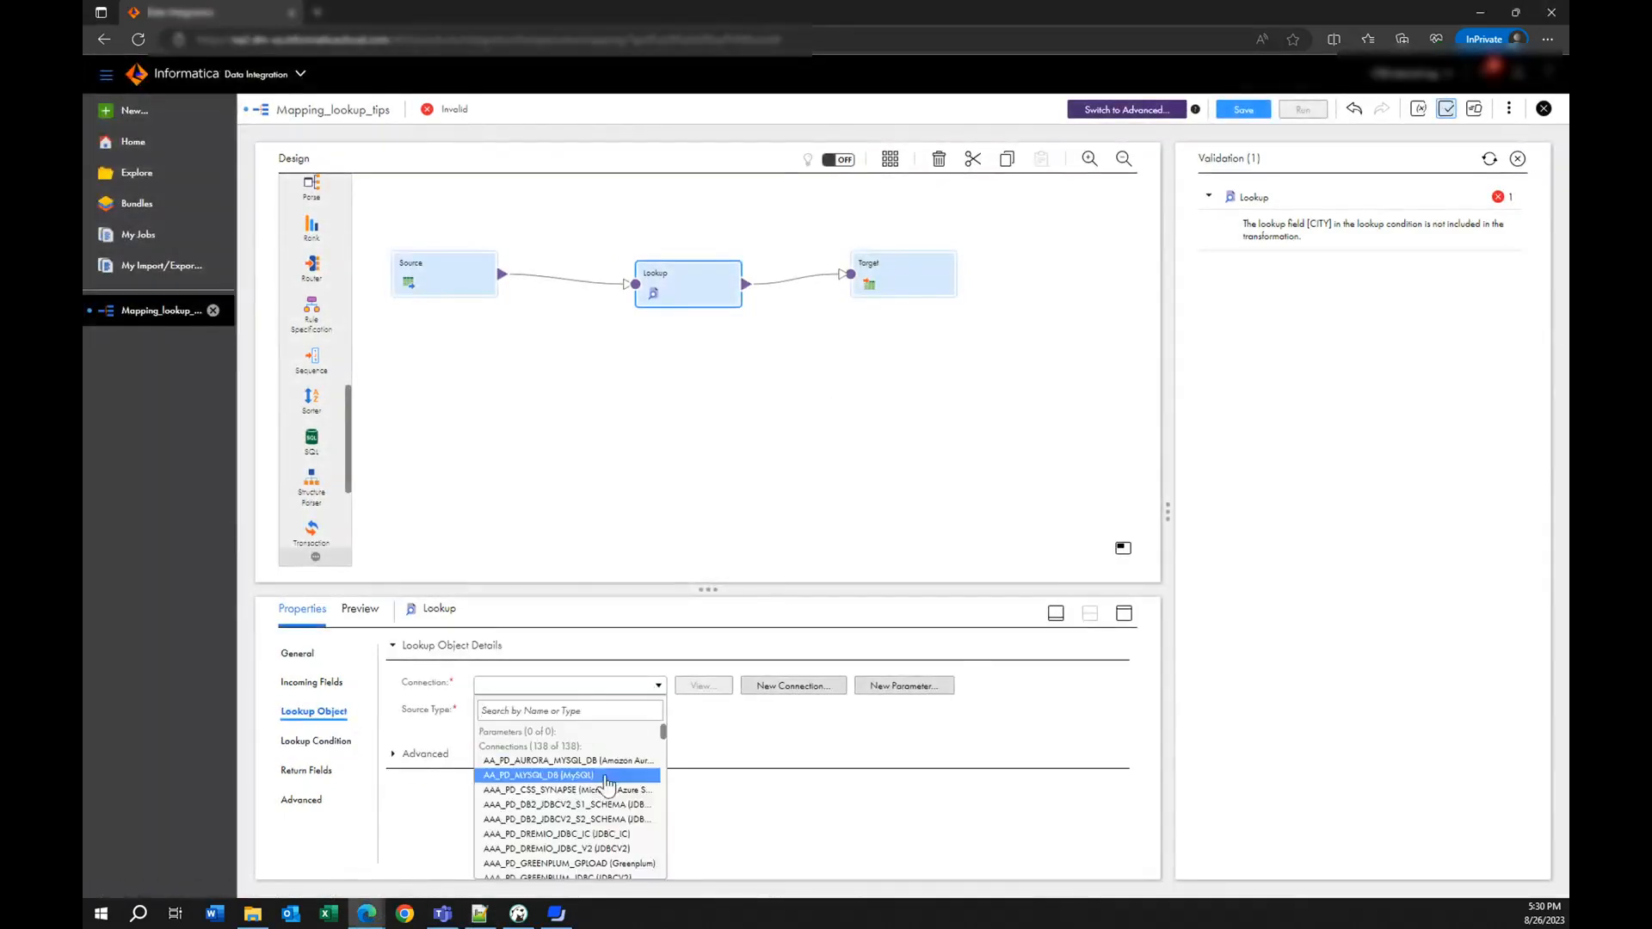
scroll("down", 3)
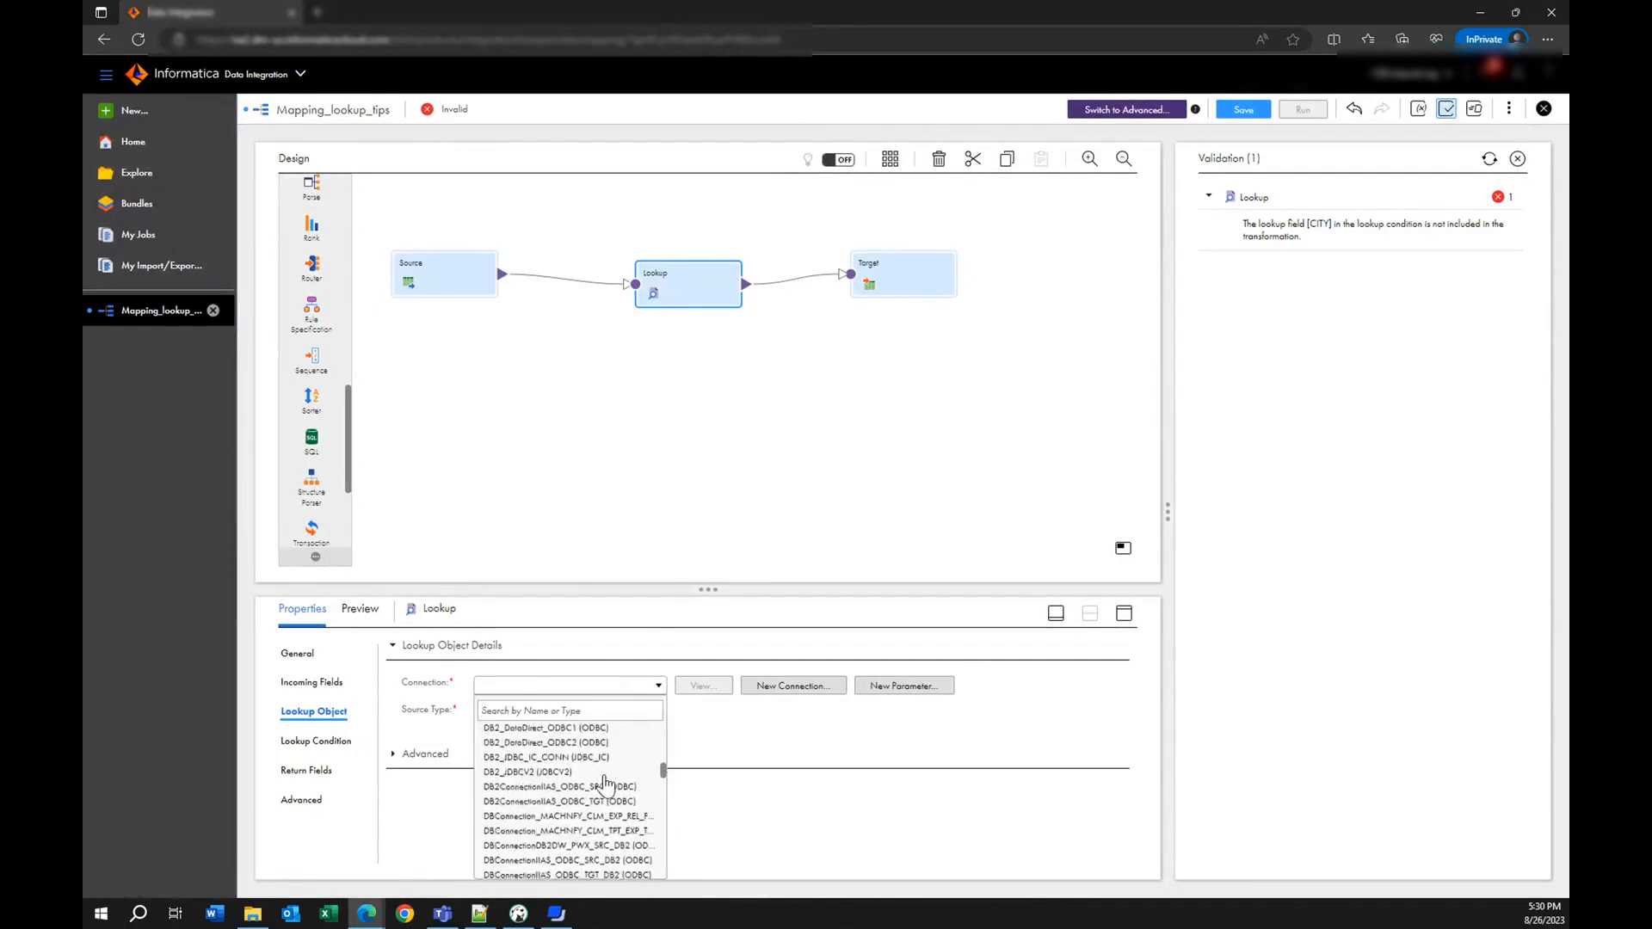
scroll("down", 3)
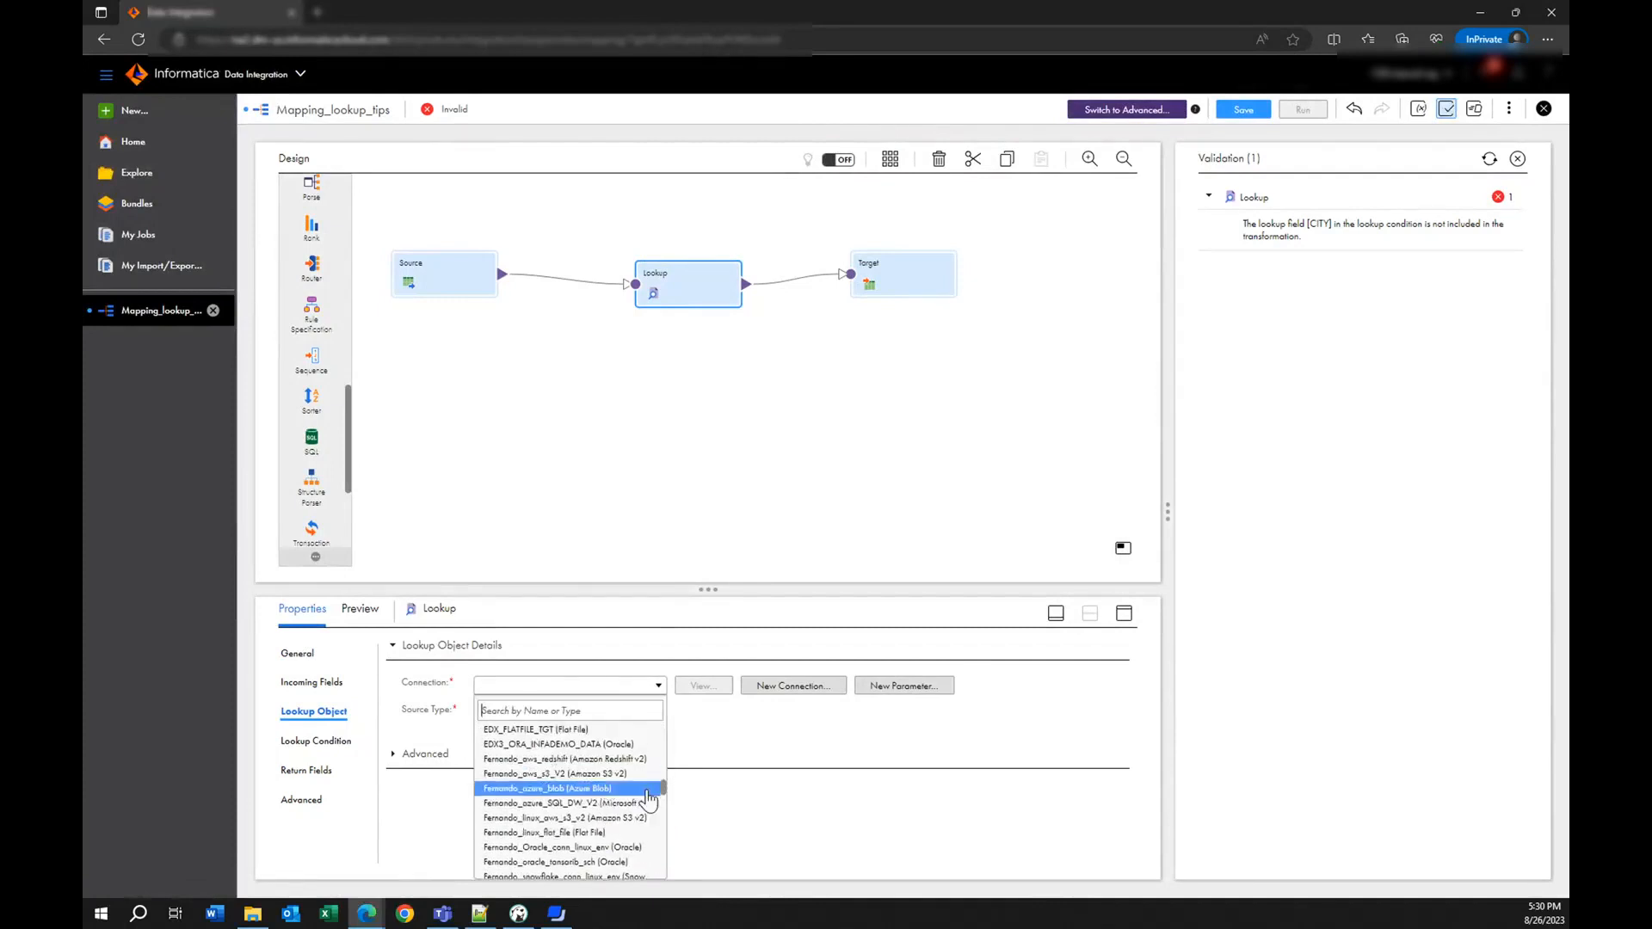
mouse_move(632, 832)
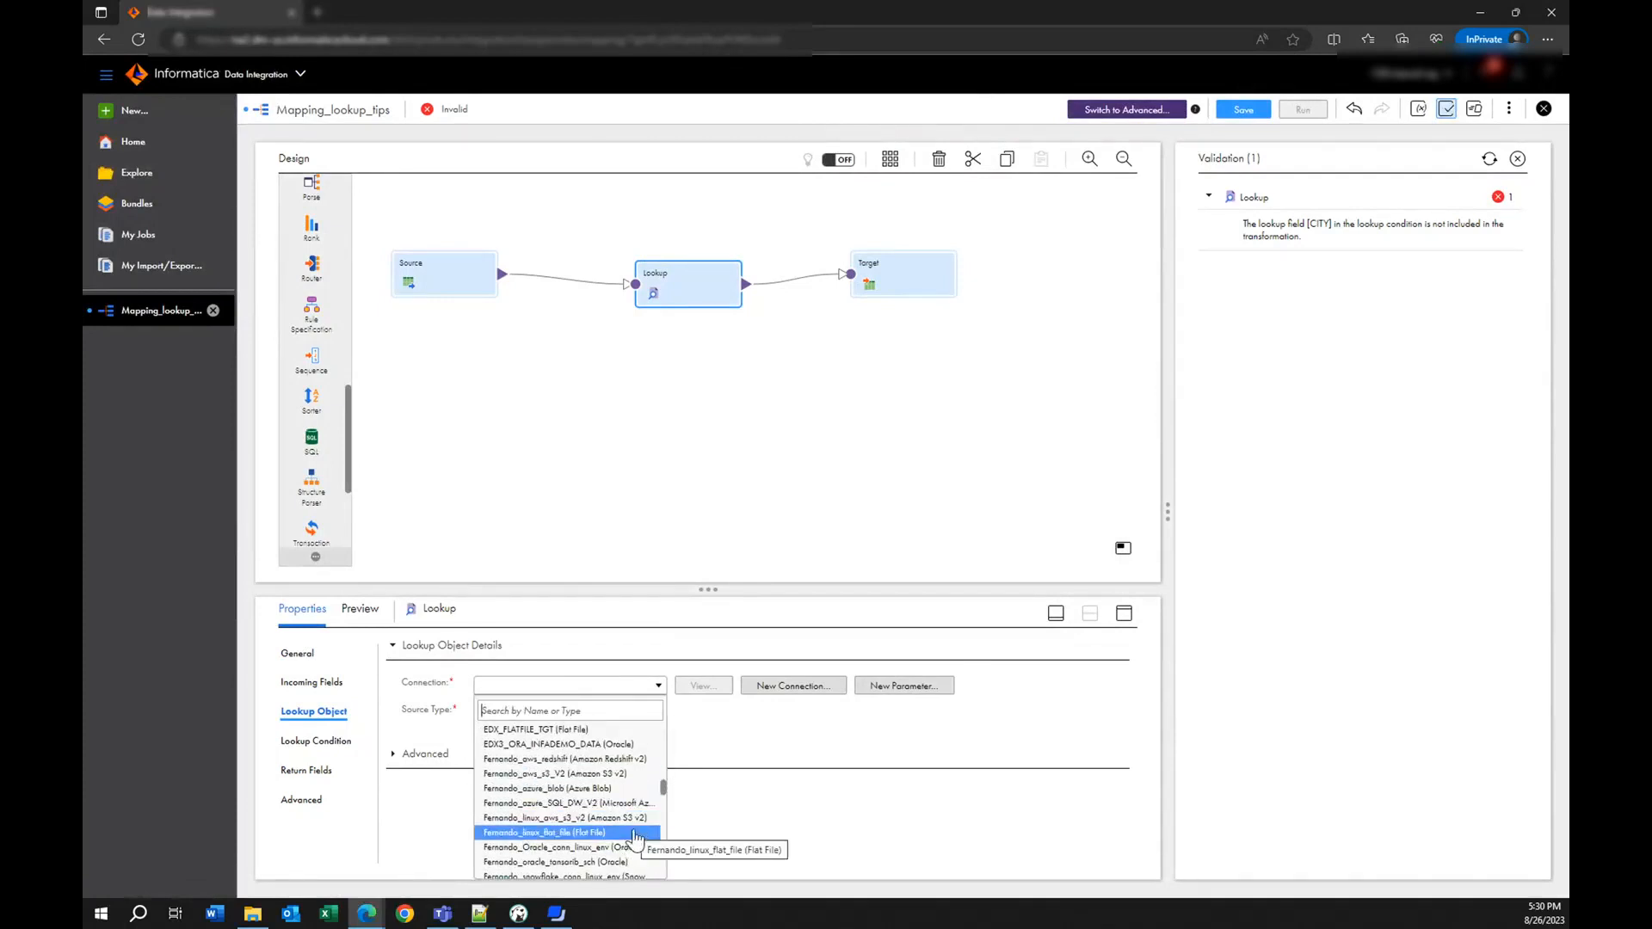
scroll("down", 3)
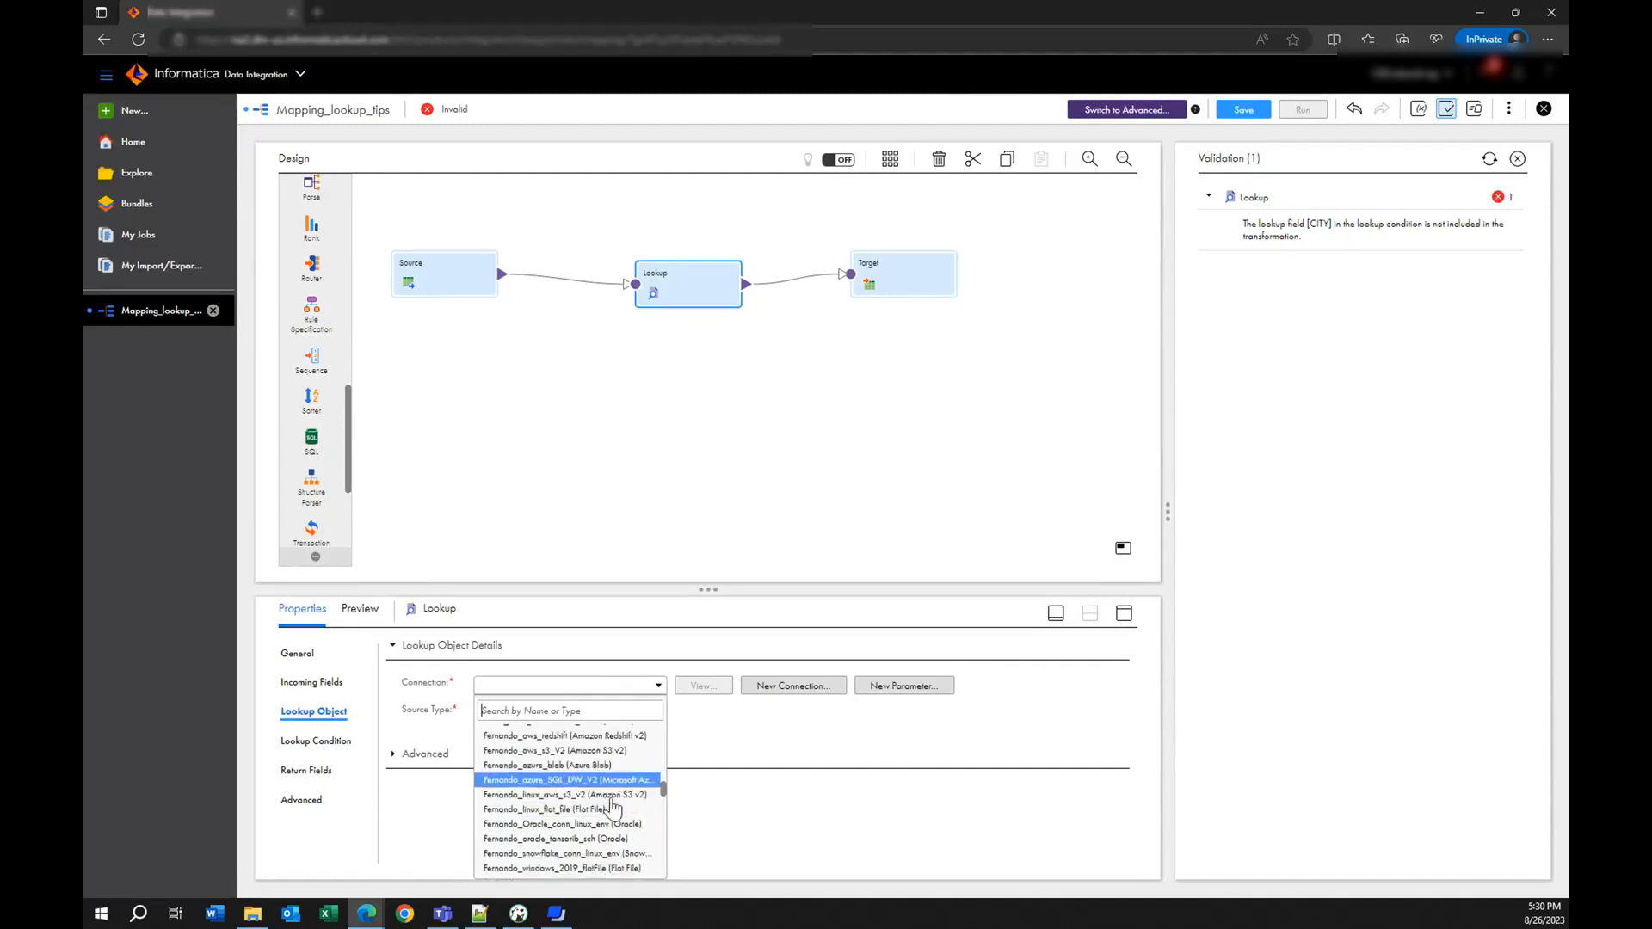
left_click(563, 853)
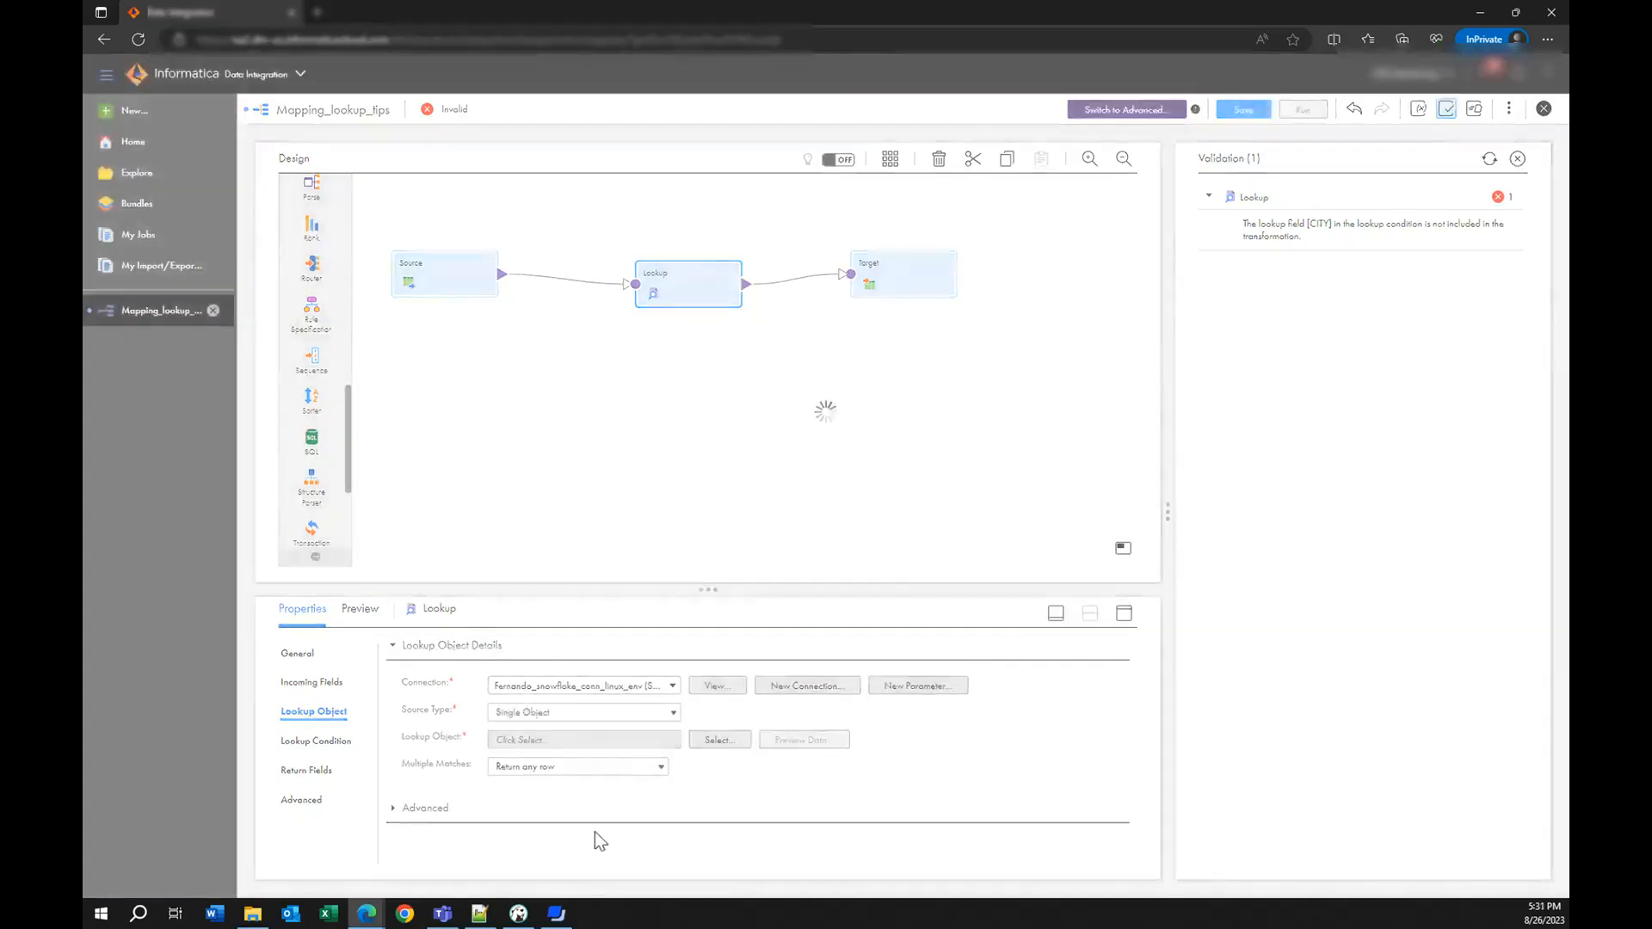
left_click(582, 712)
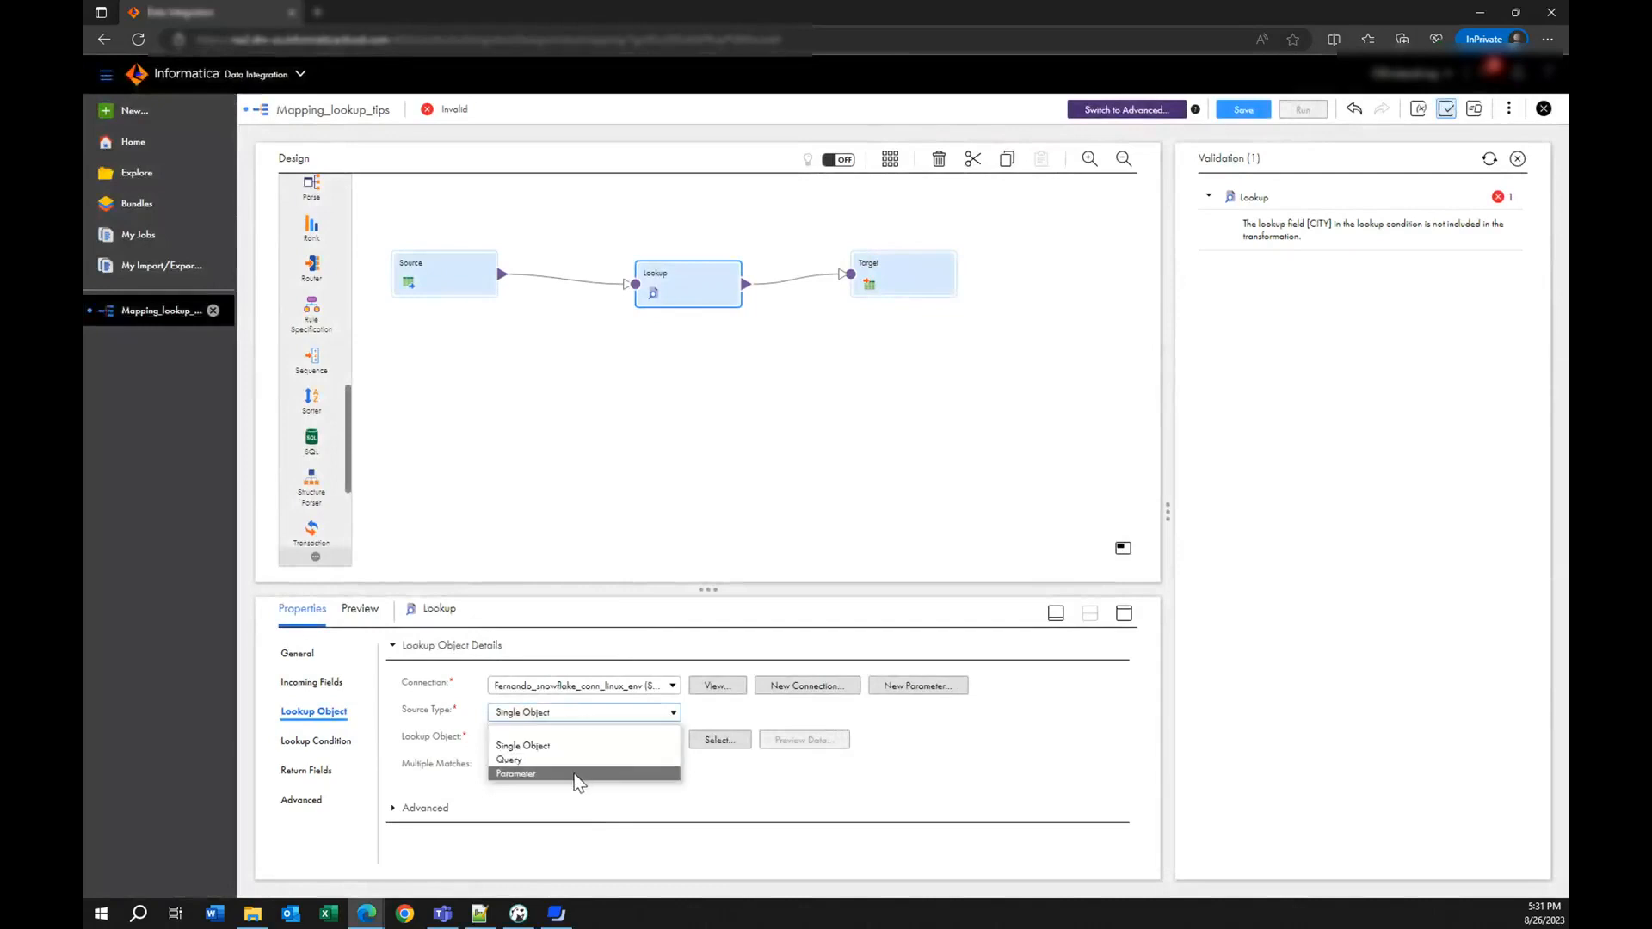
- Set the Lookup source to a custom query on CUSTOMER_FDO_LKP ordered by CITY descending
left_click(508, 759)
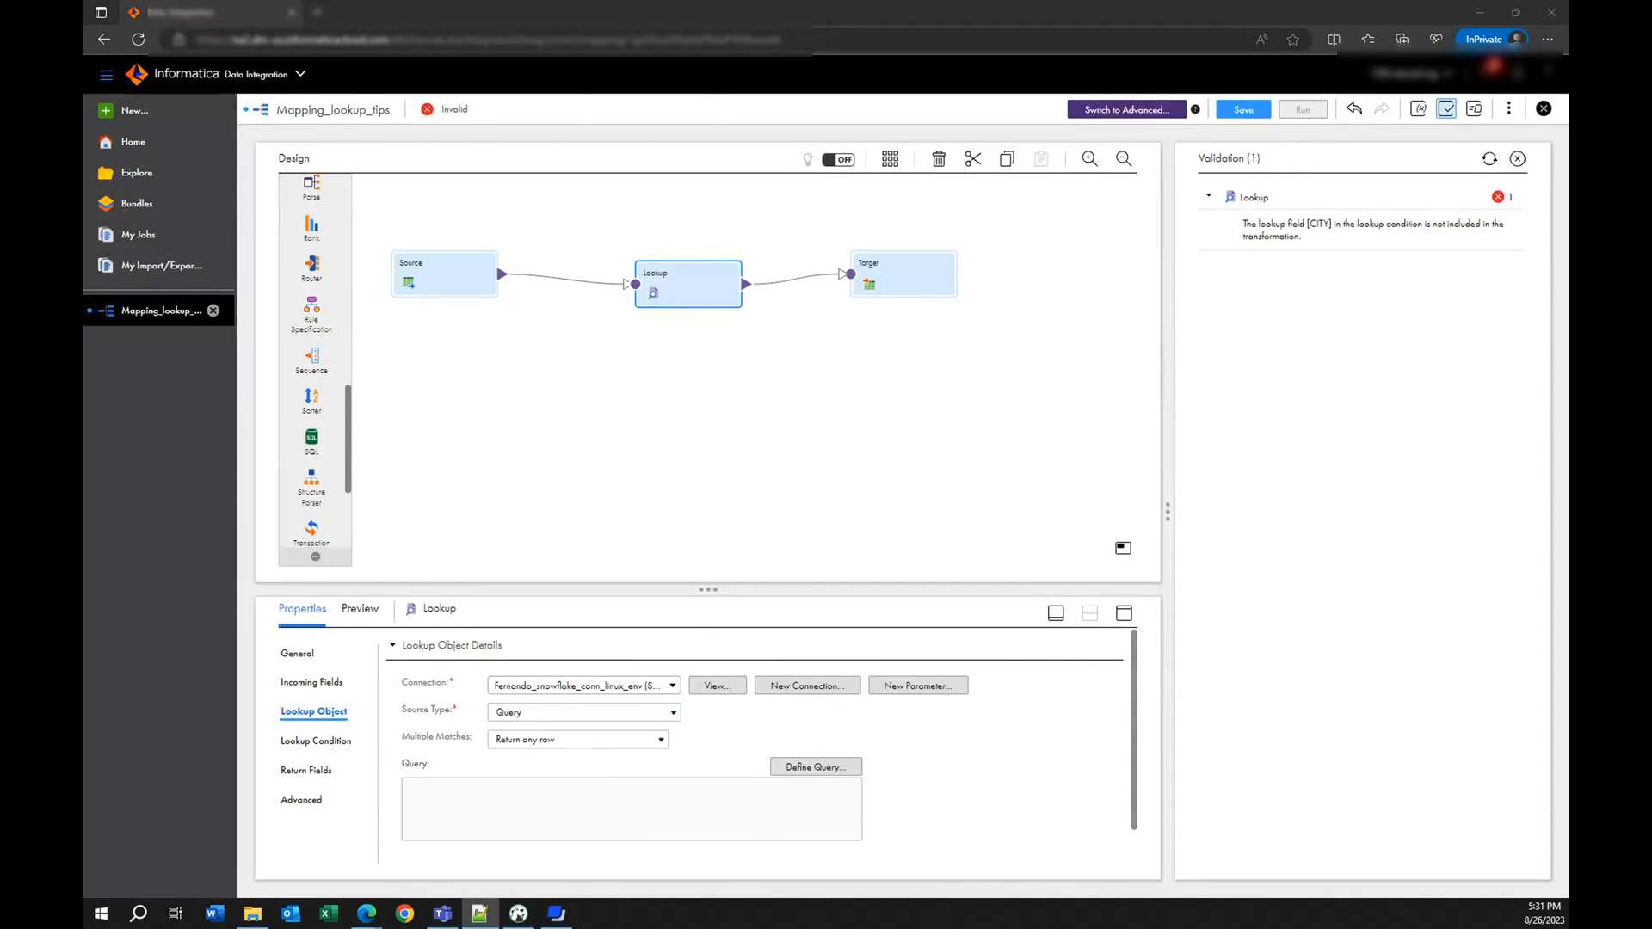
left_click(814, 766)
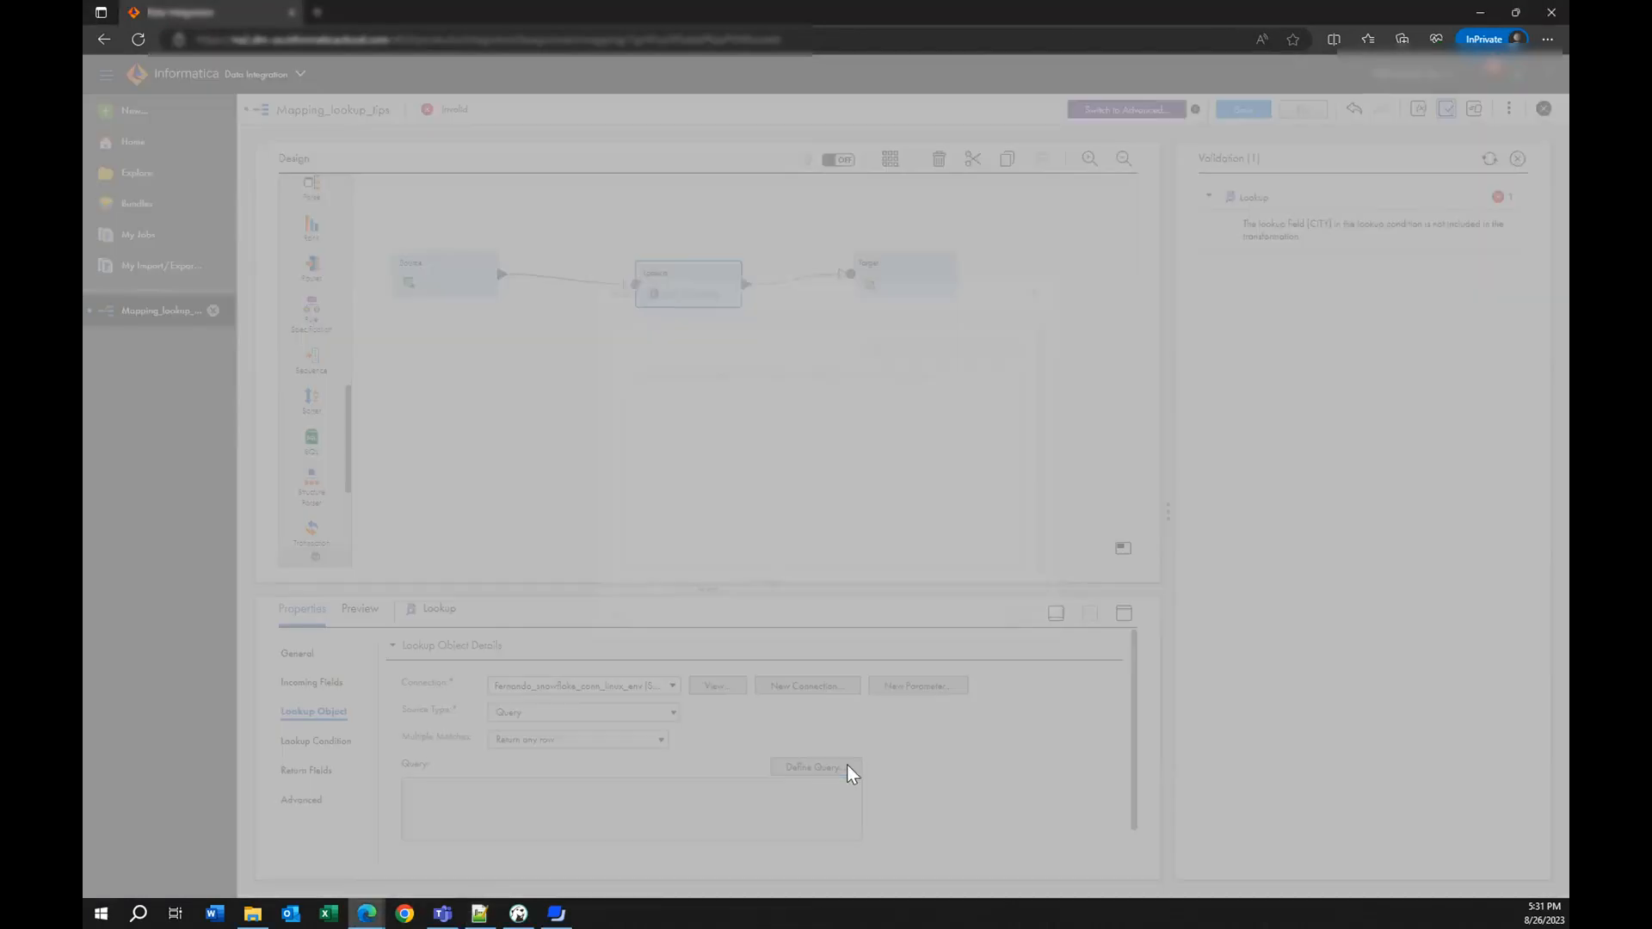
left_click(813, 766)
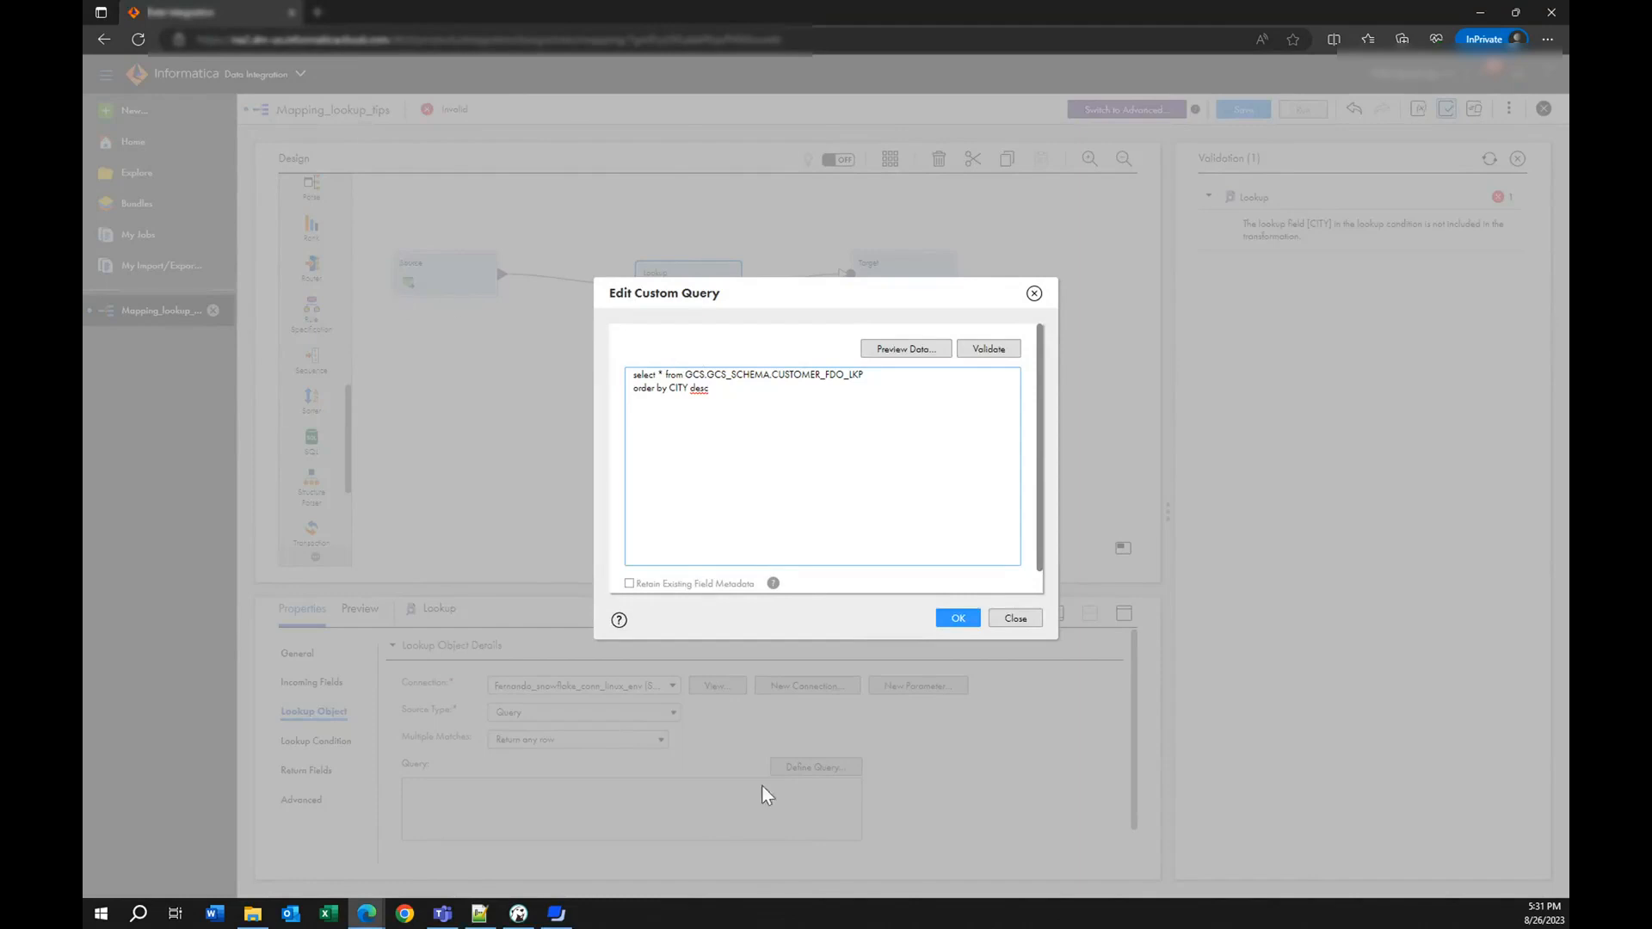
left_click(956, 617)
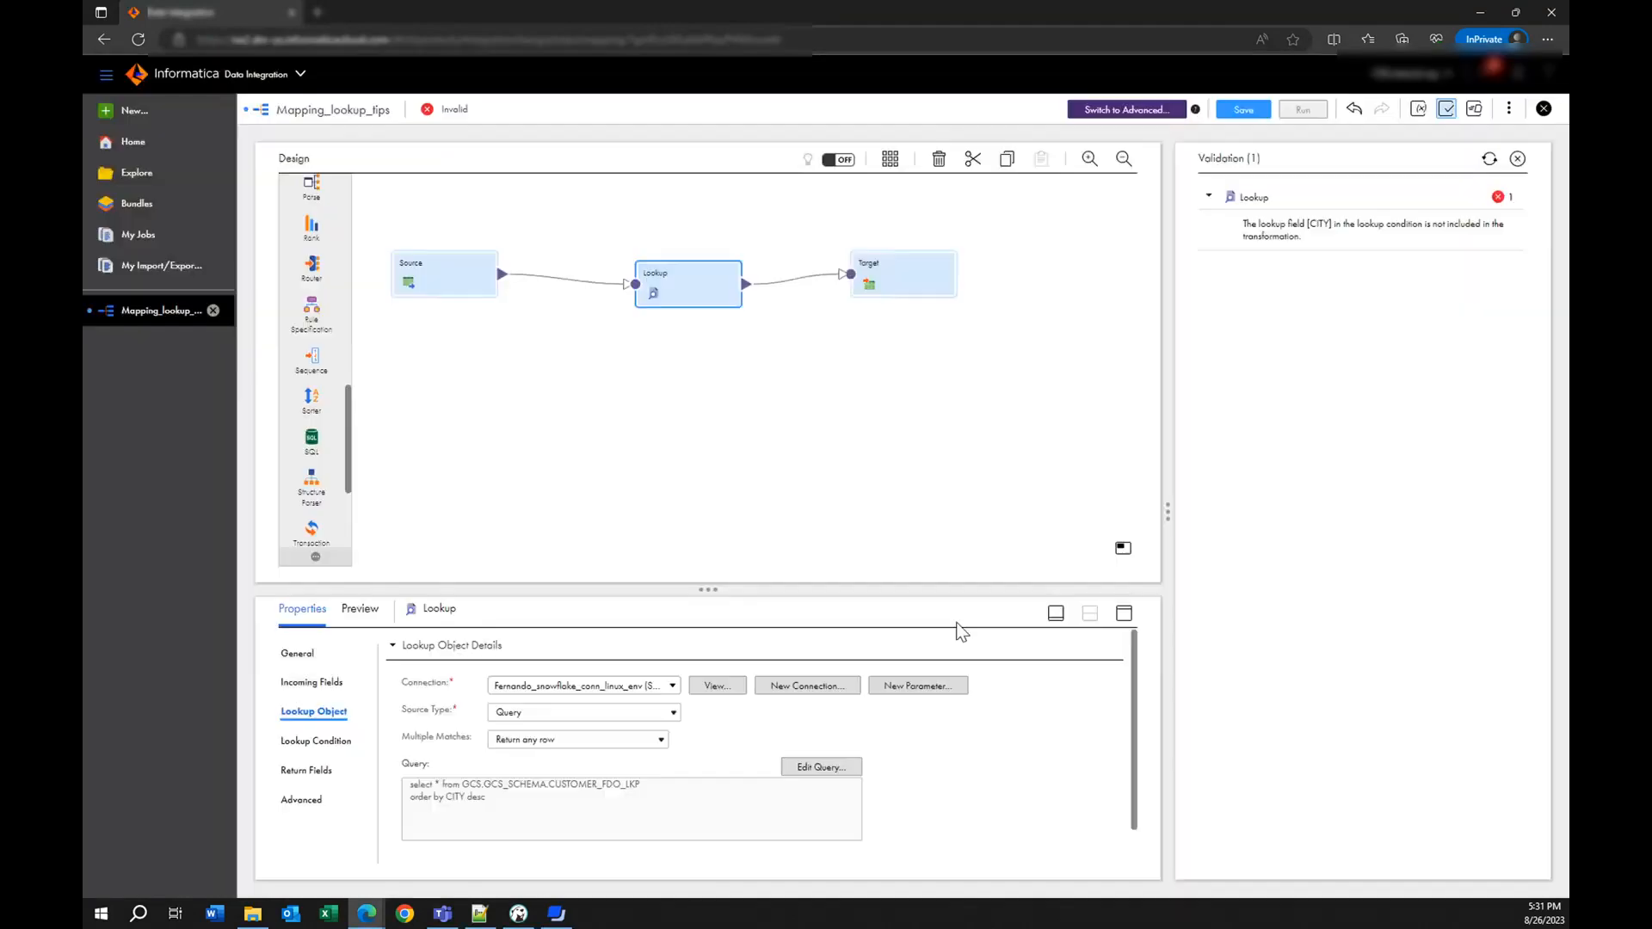
mouse_move(910, 642)
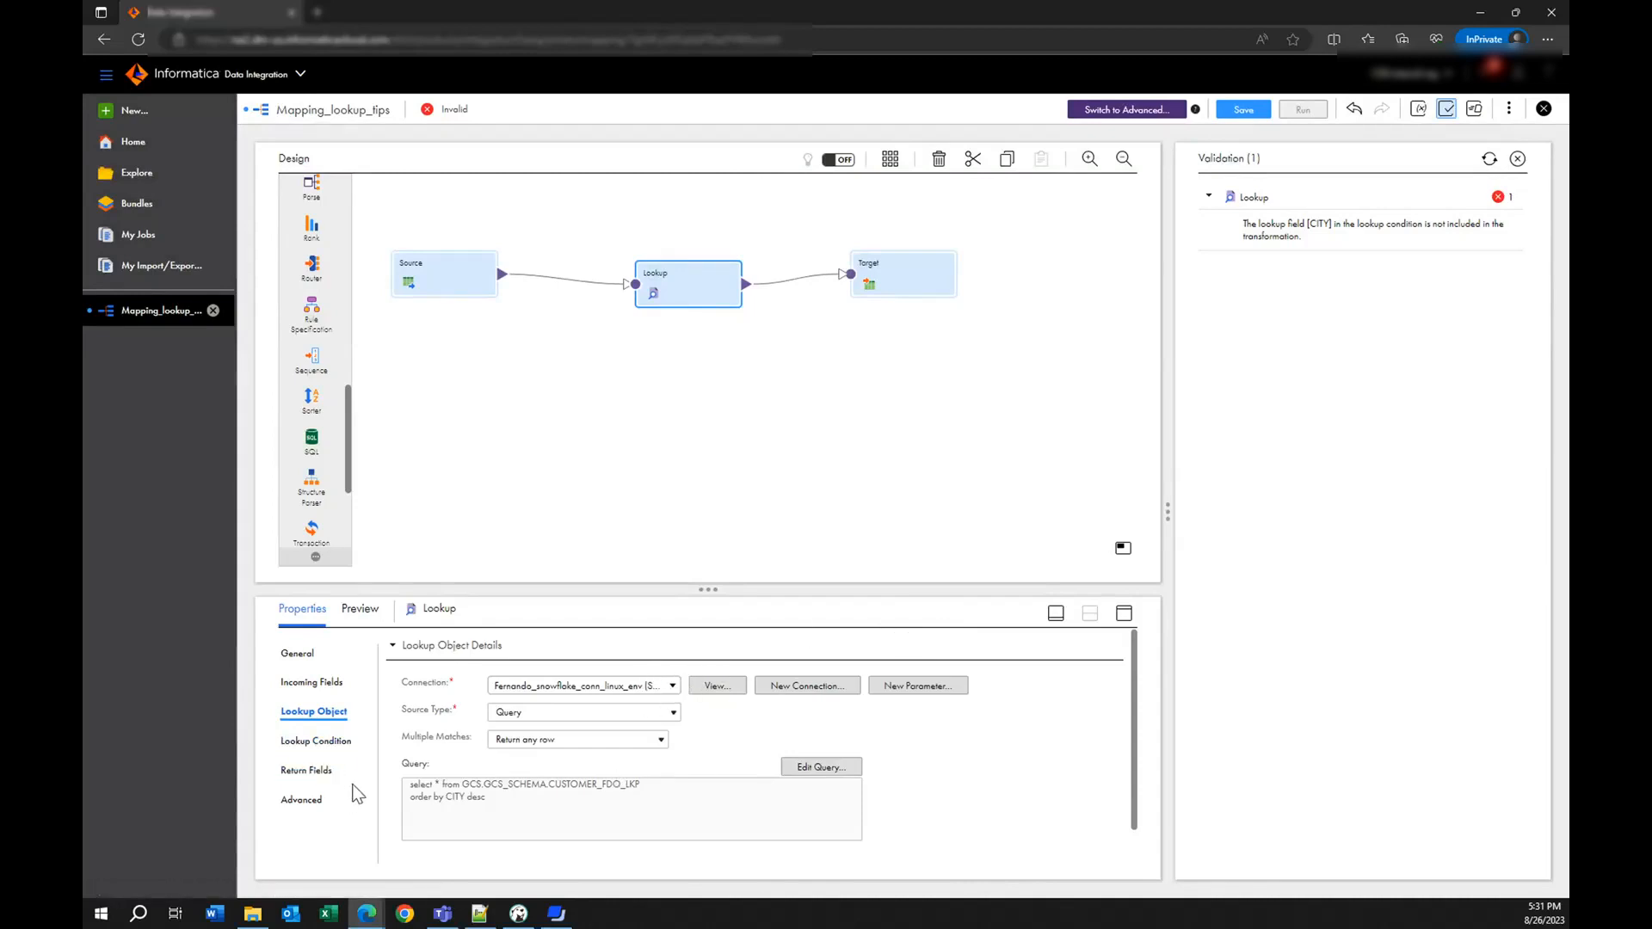
- Turn on Sorted Input in the Lookup's advanced properties
left_click(302, 799)
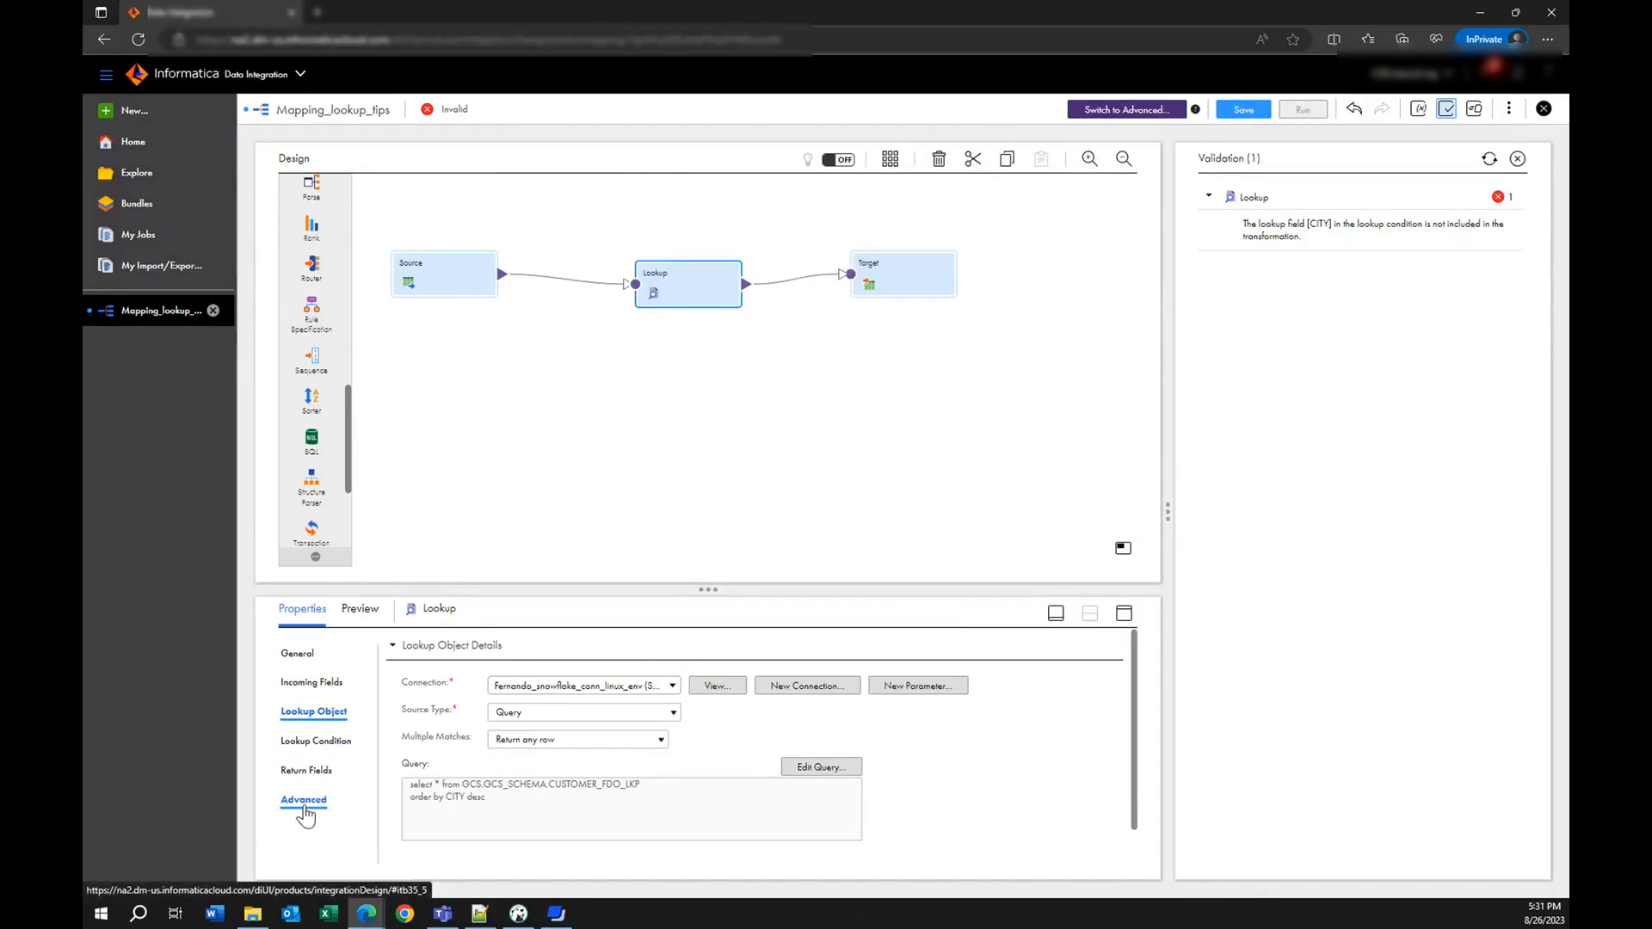
left_click(304, 799)
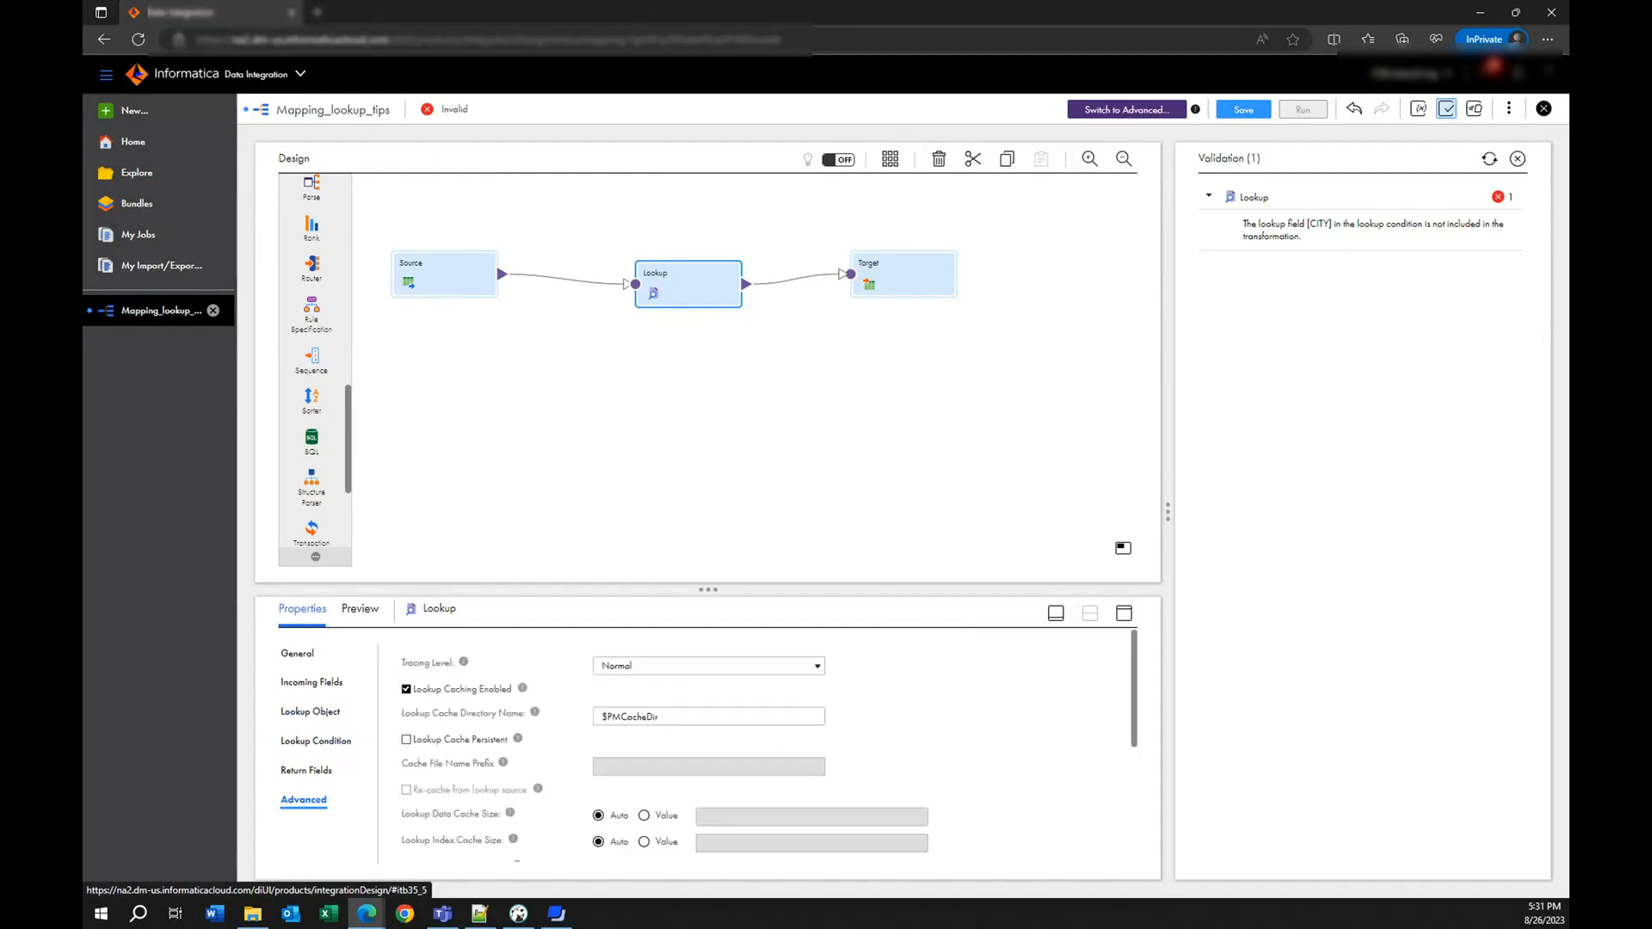
scroll("down", 3)
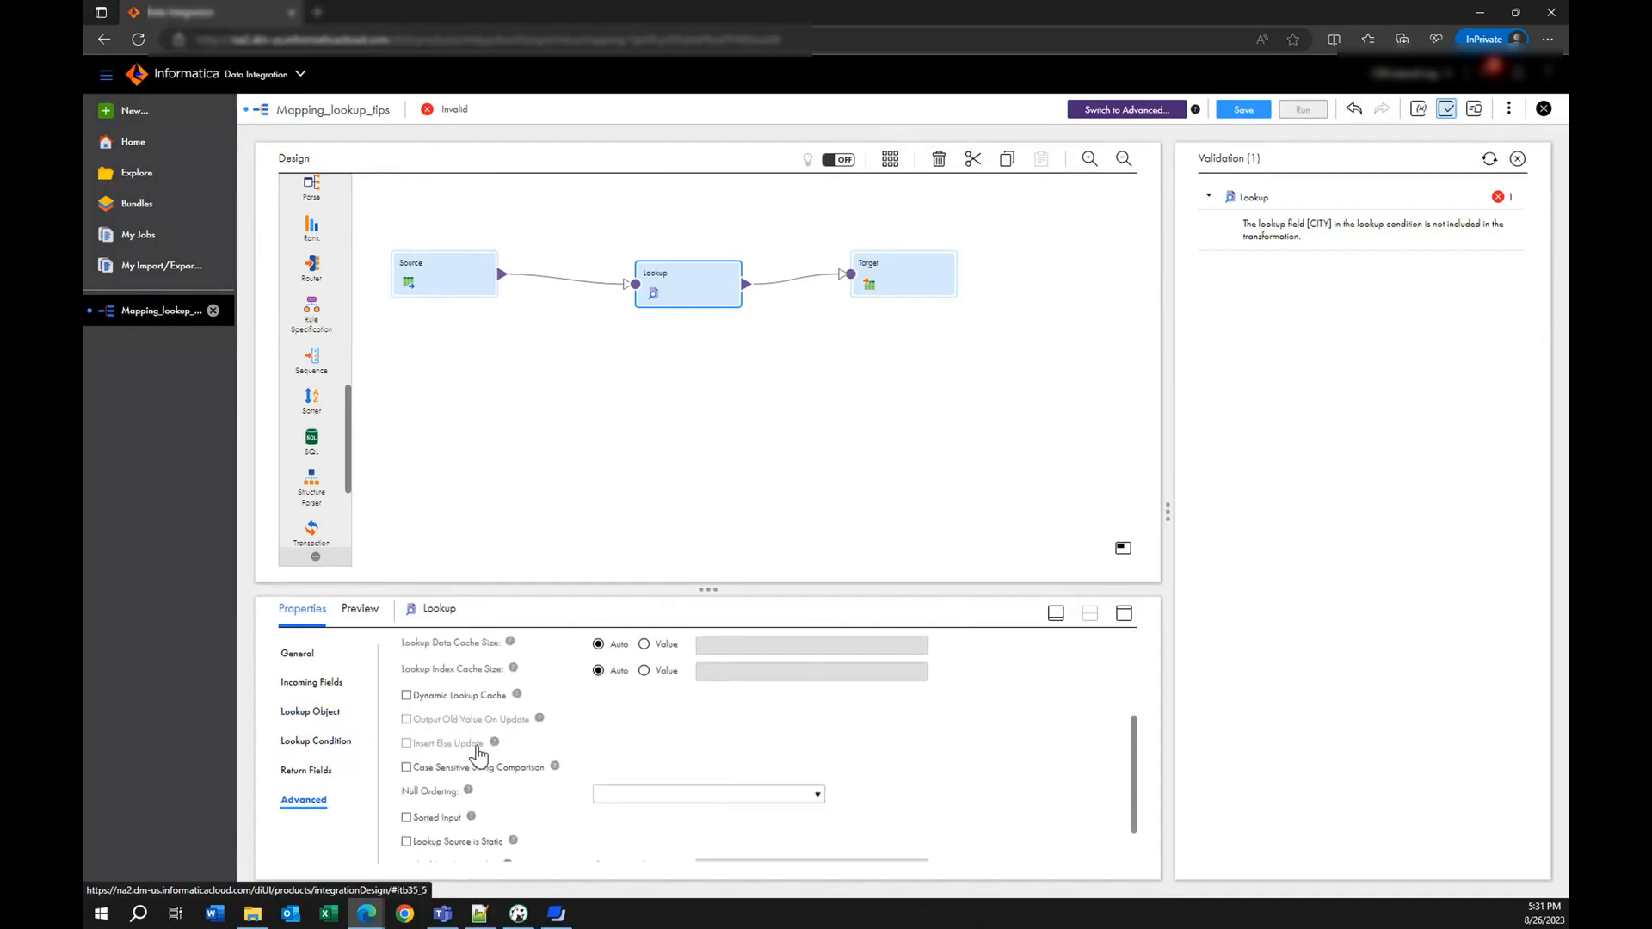
scroll("down", 3)
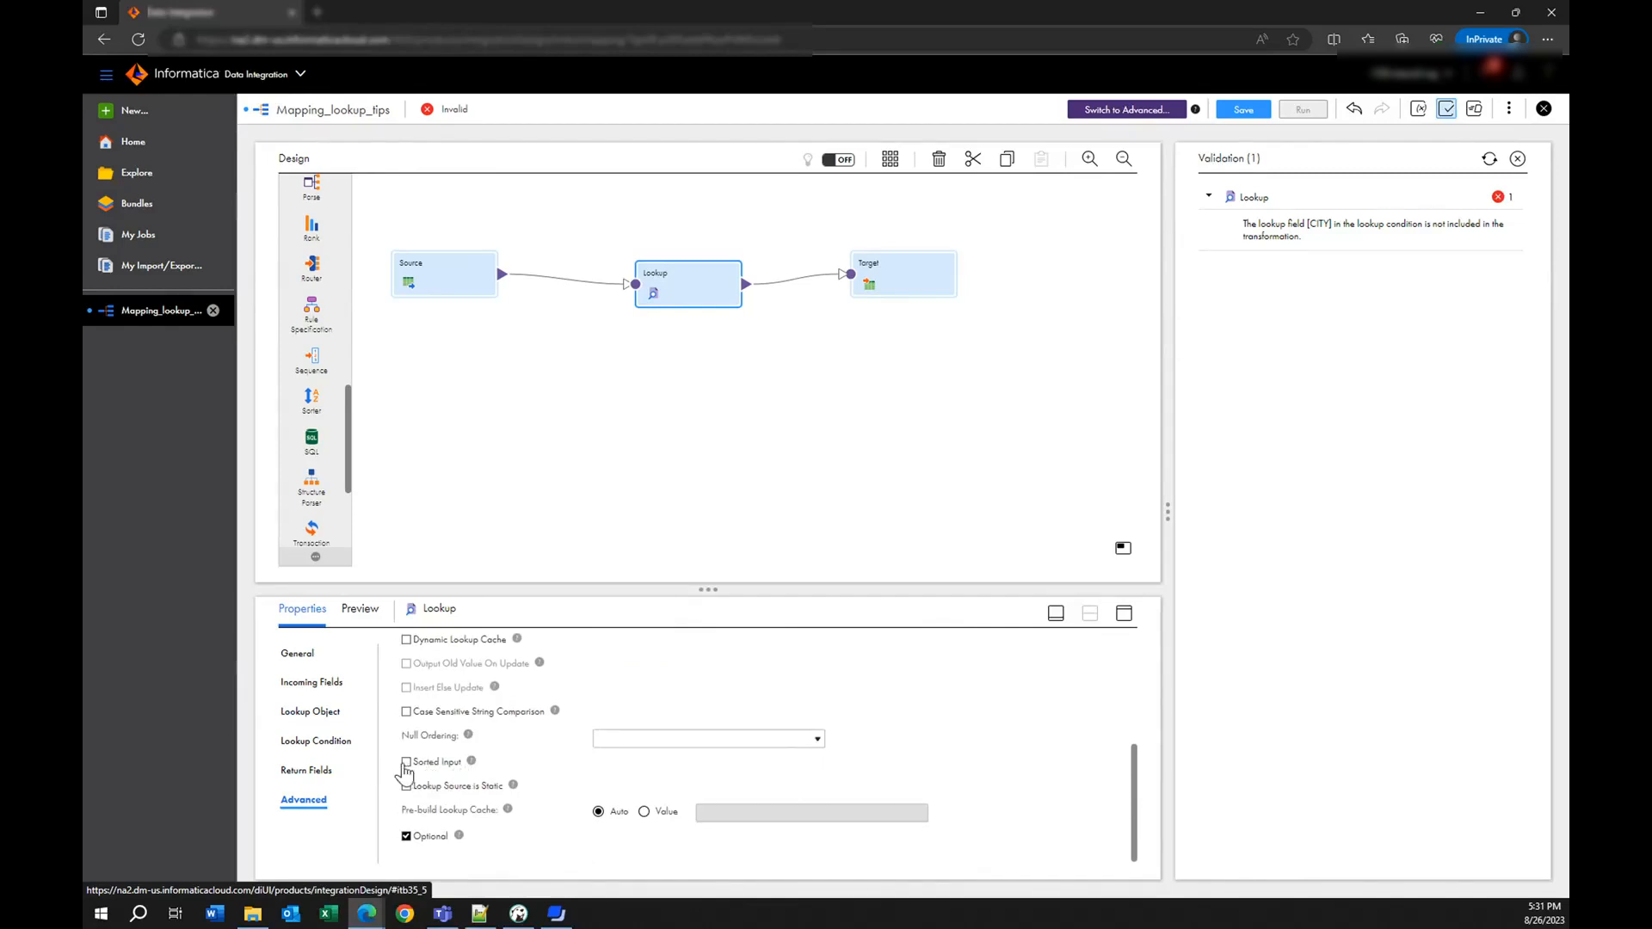
mouse_move(465, 387)
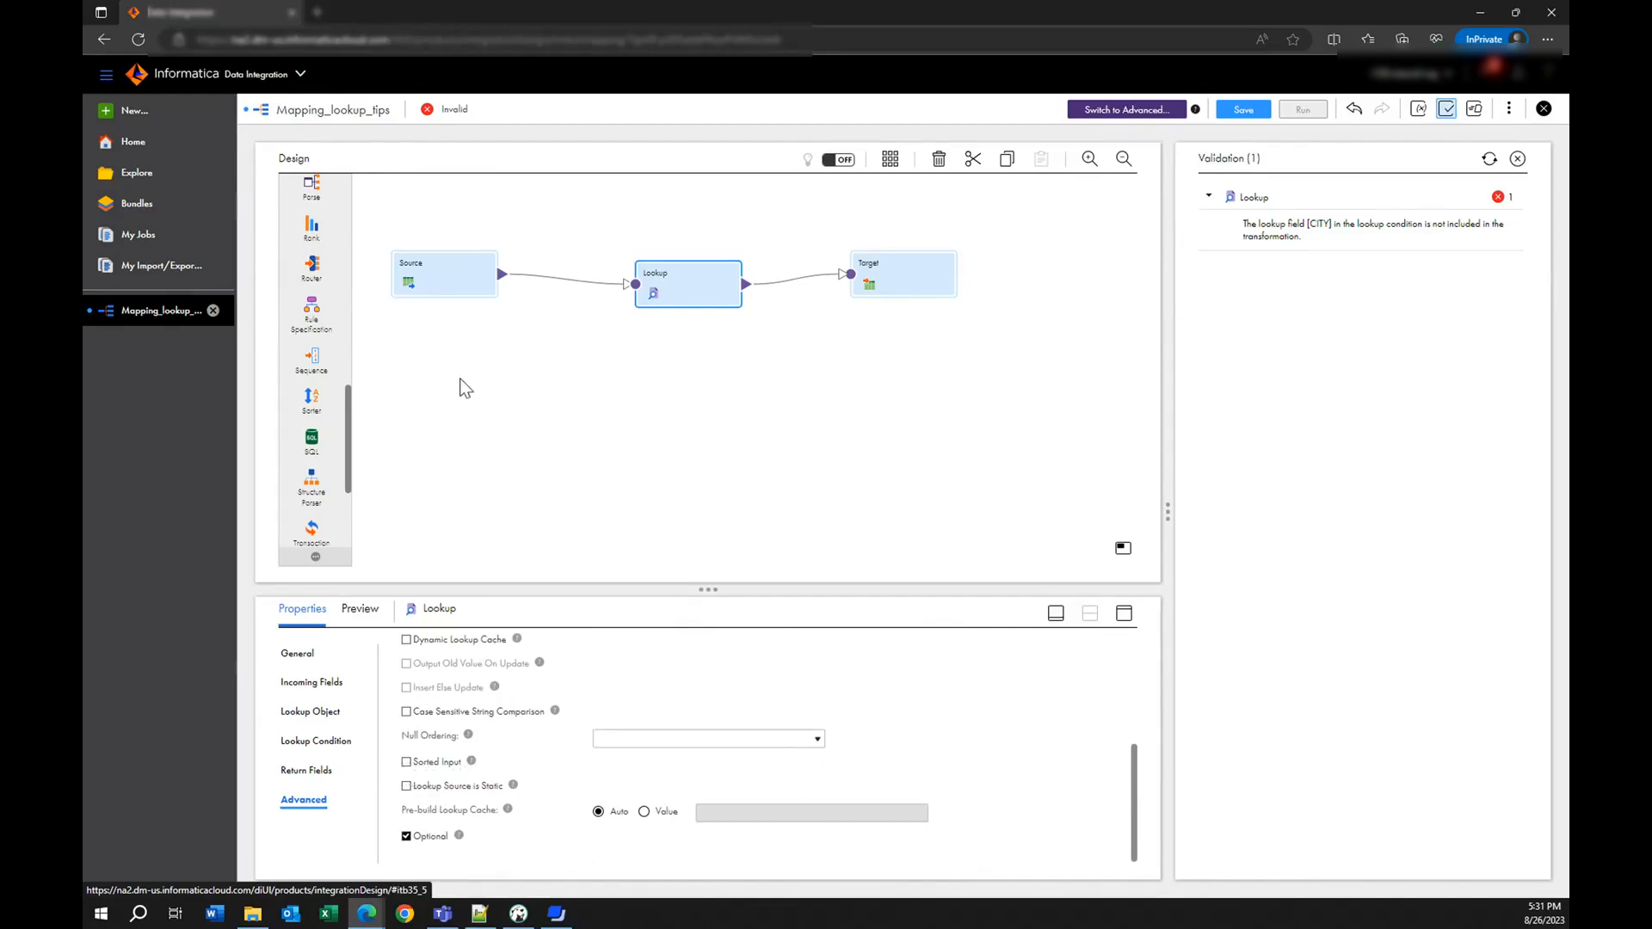
mouse_move(722, 286)
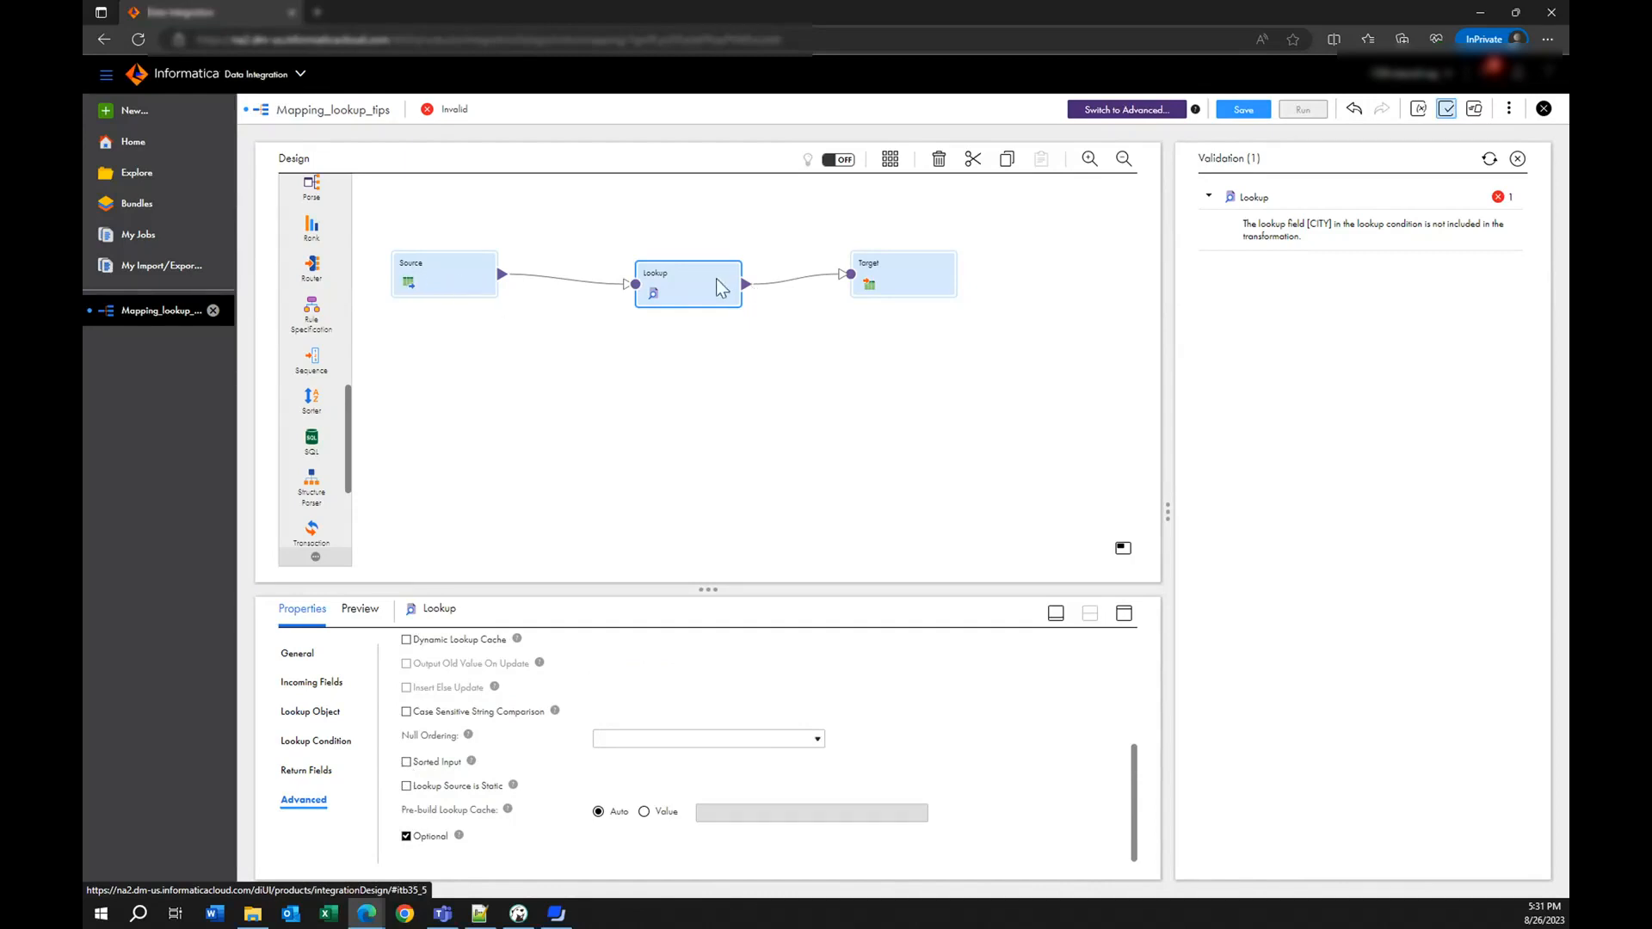
mouse_move(409, 769)
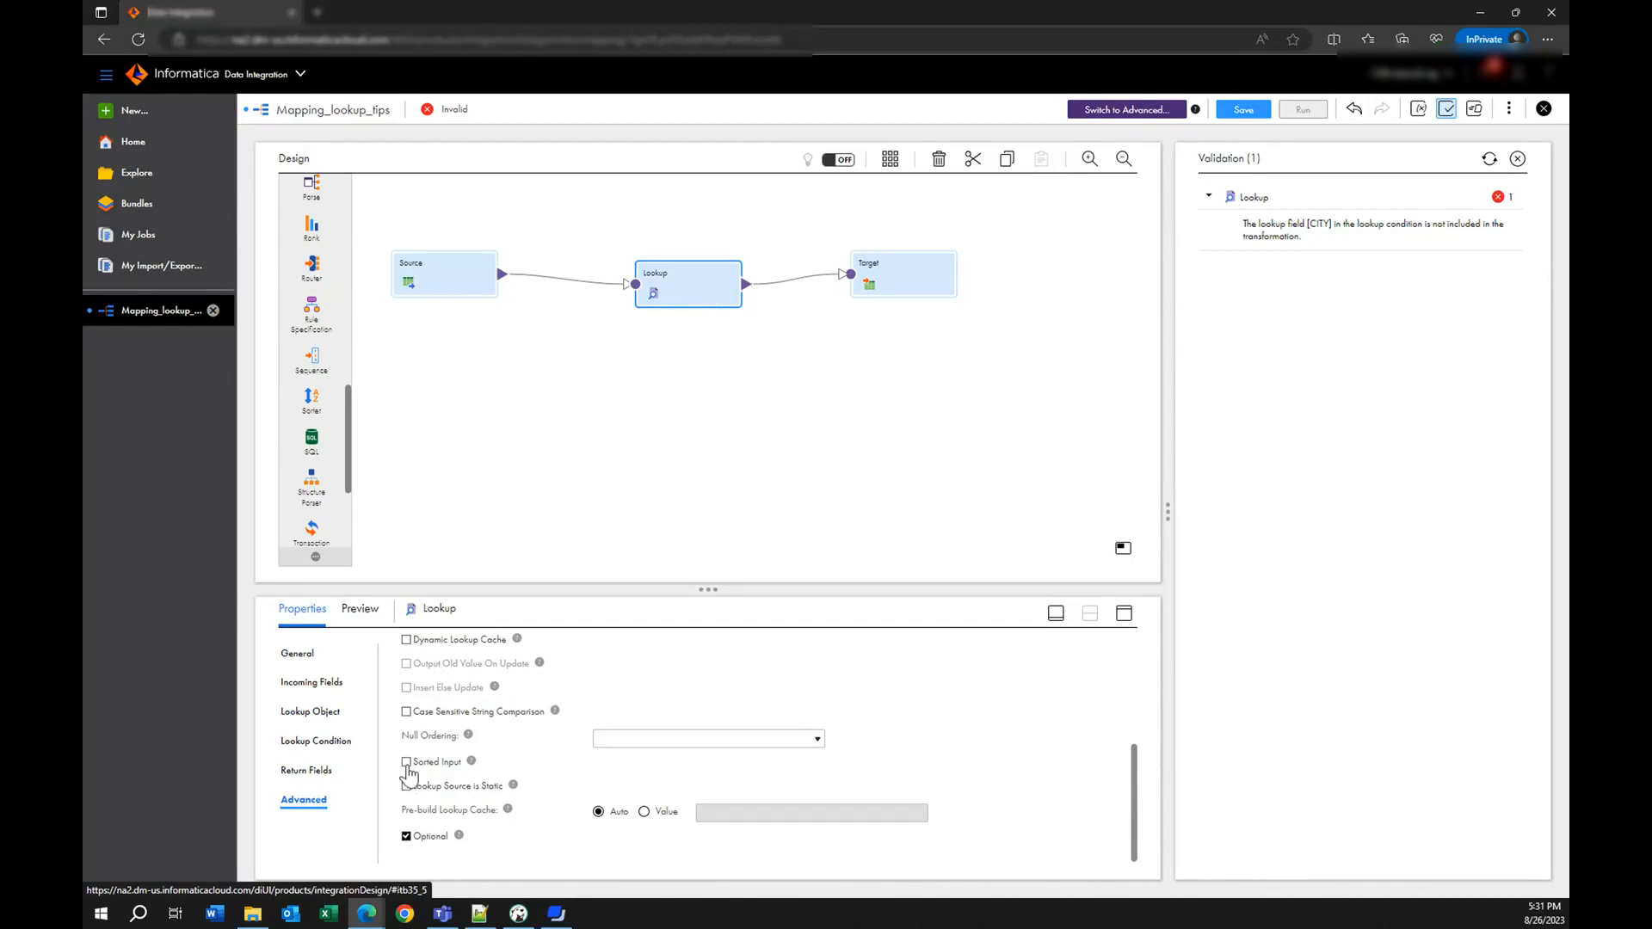
left_click(405, 762)
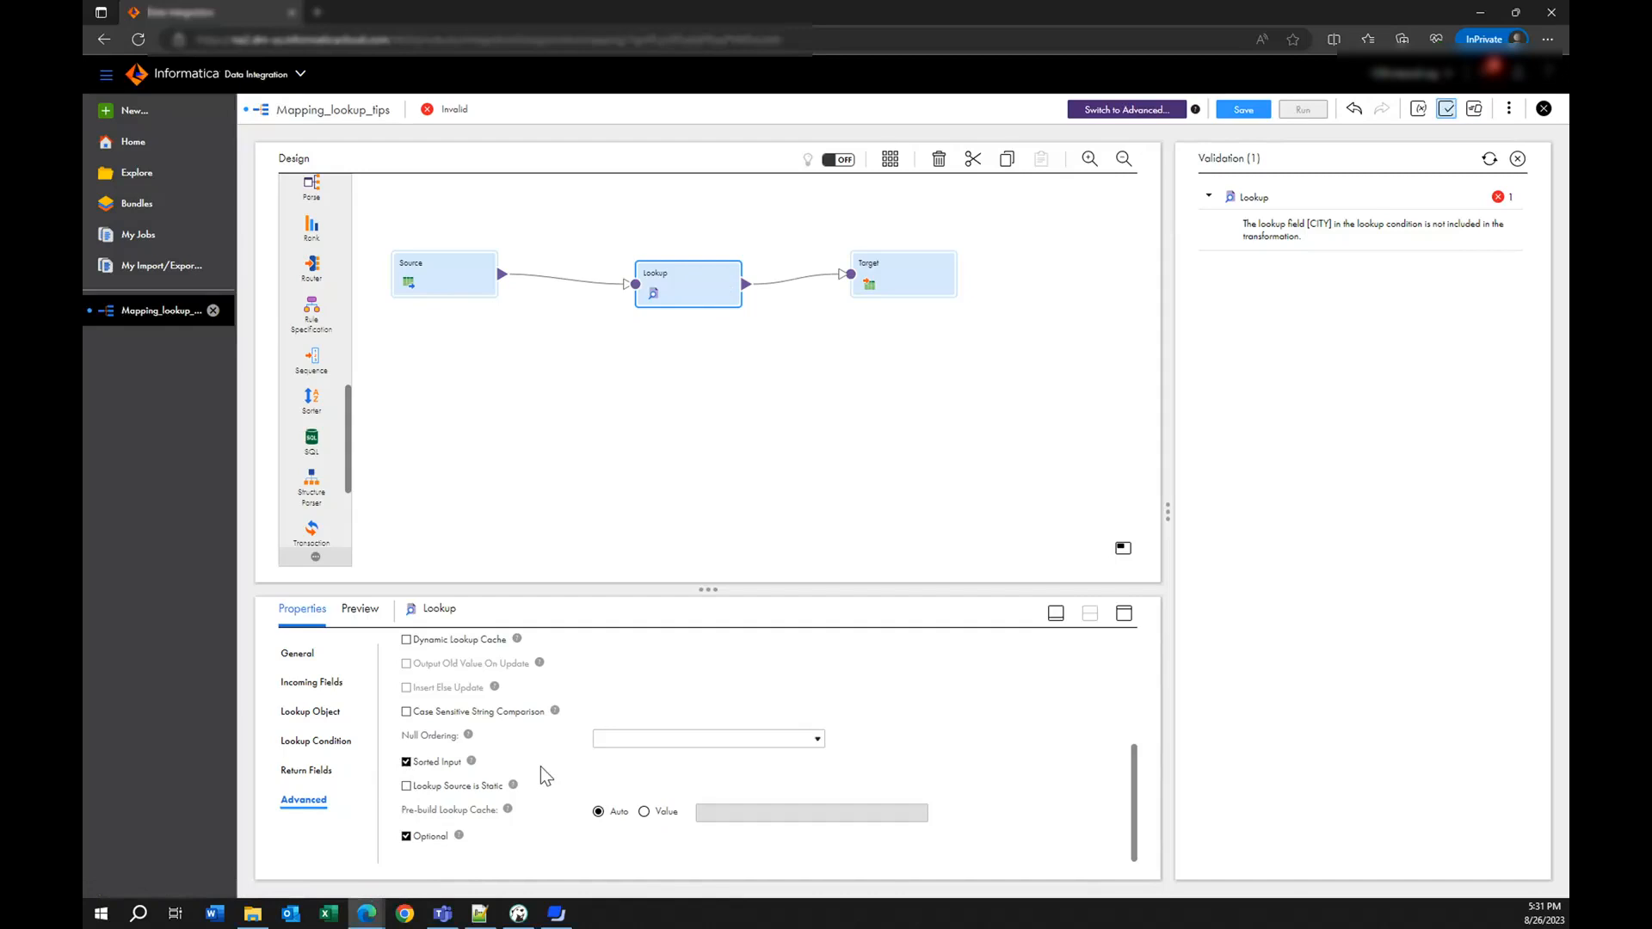
mouse_move(409, 779)
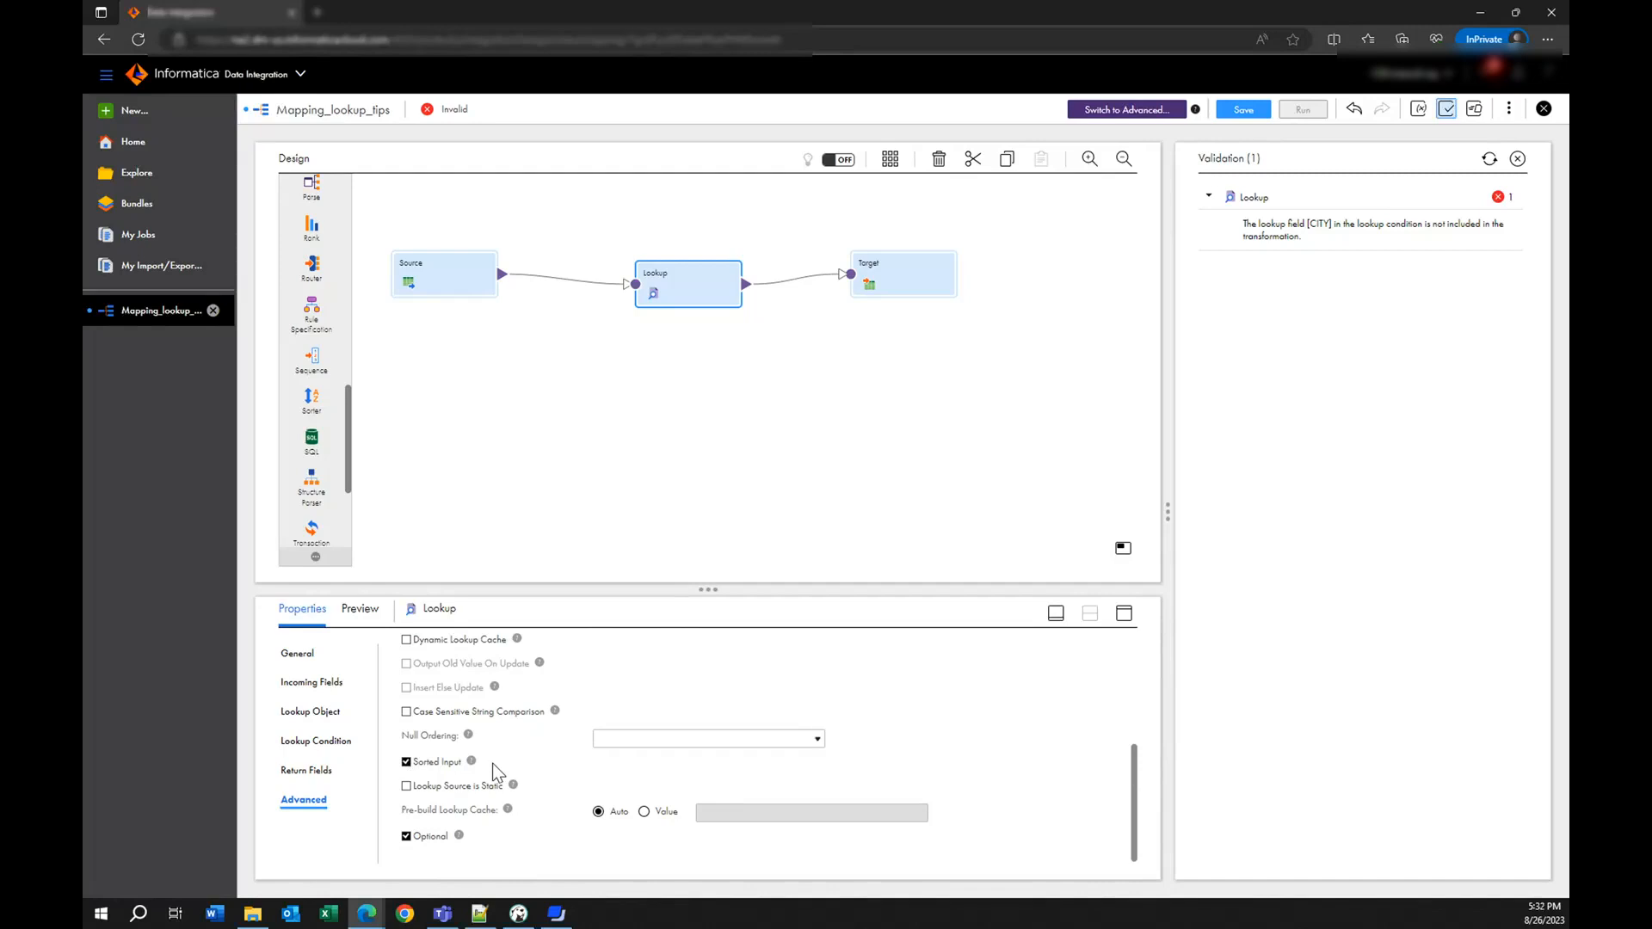
mouse_move(444, 780)
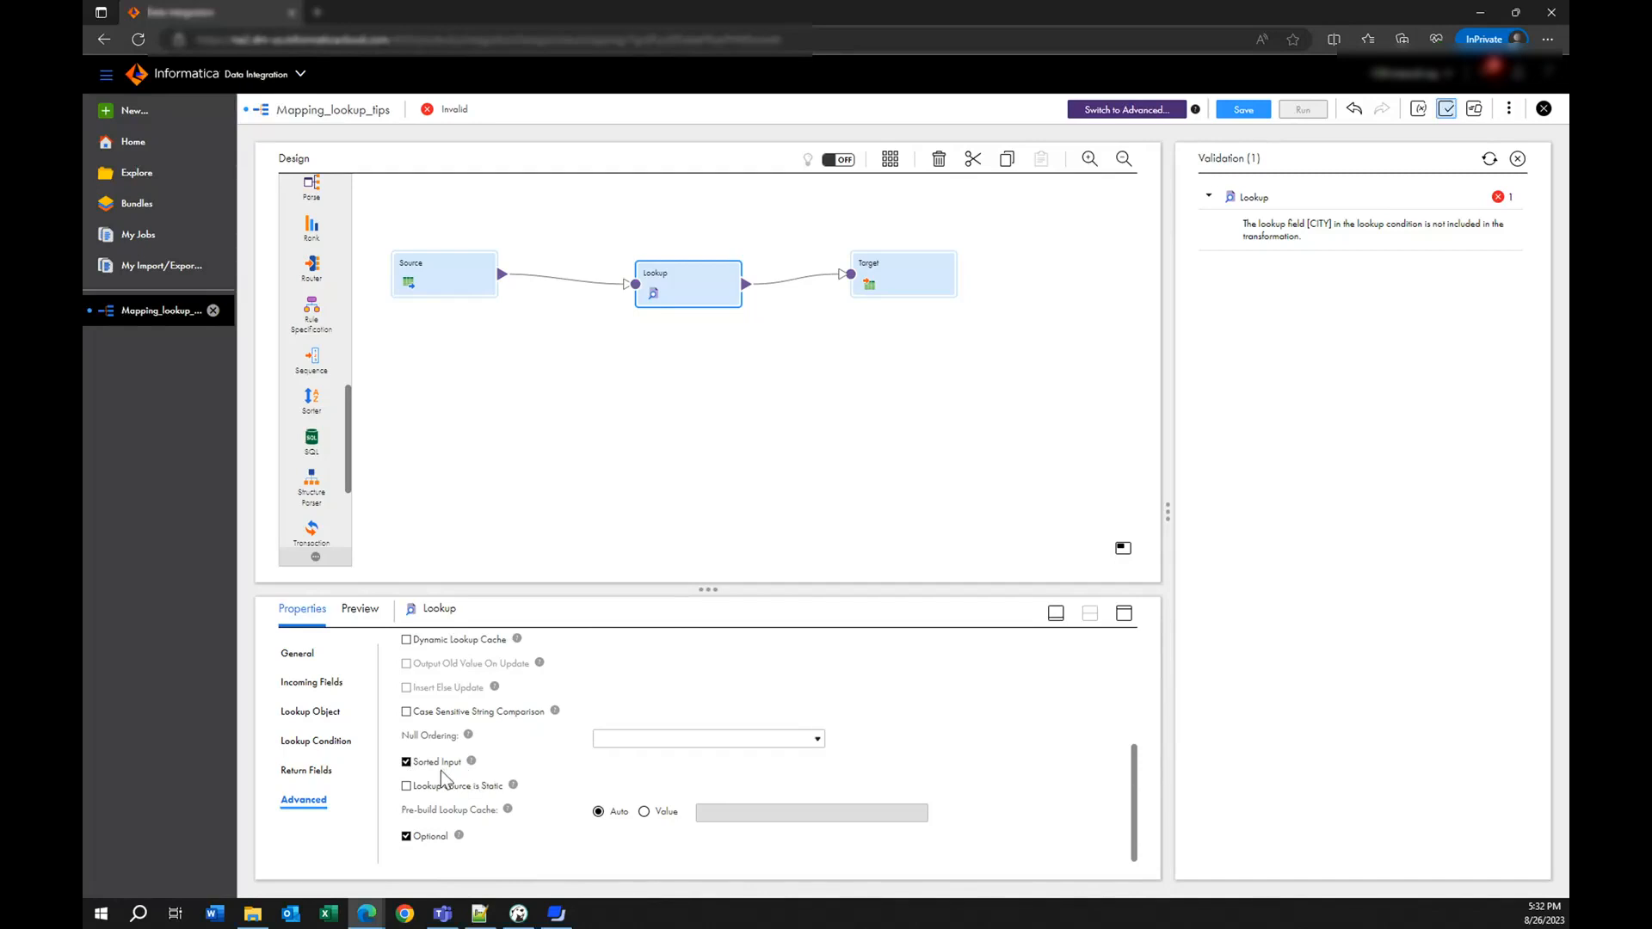
mouse_move(444, 779)
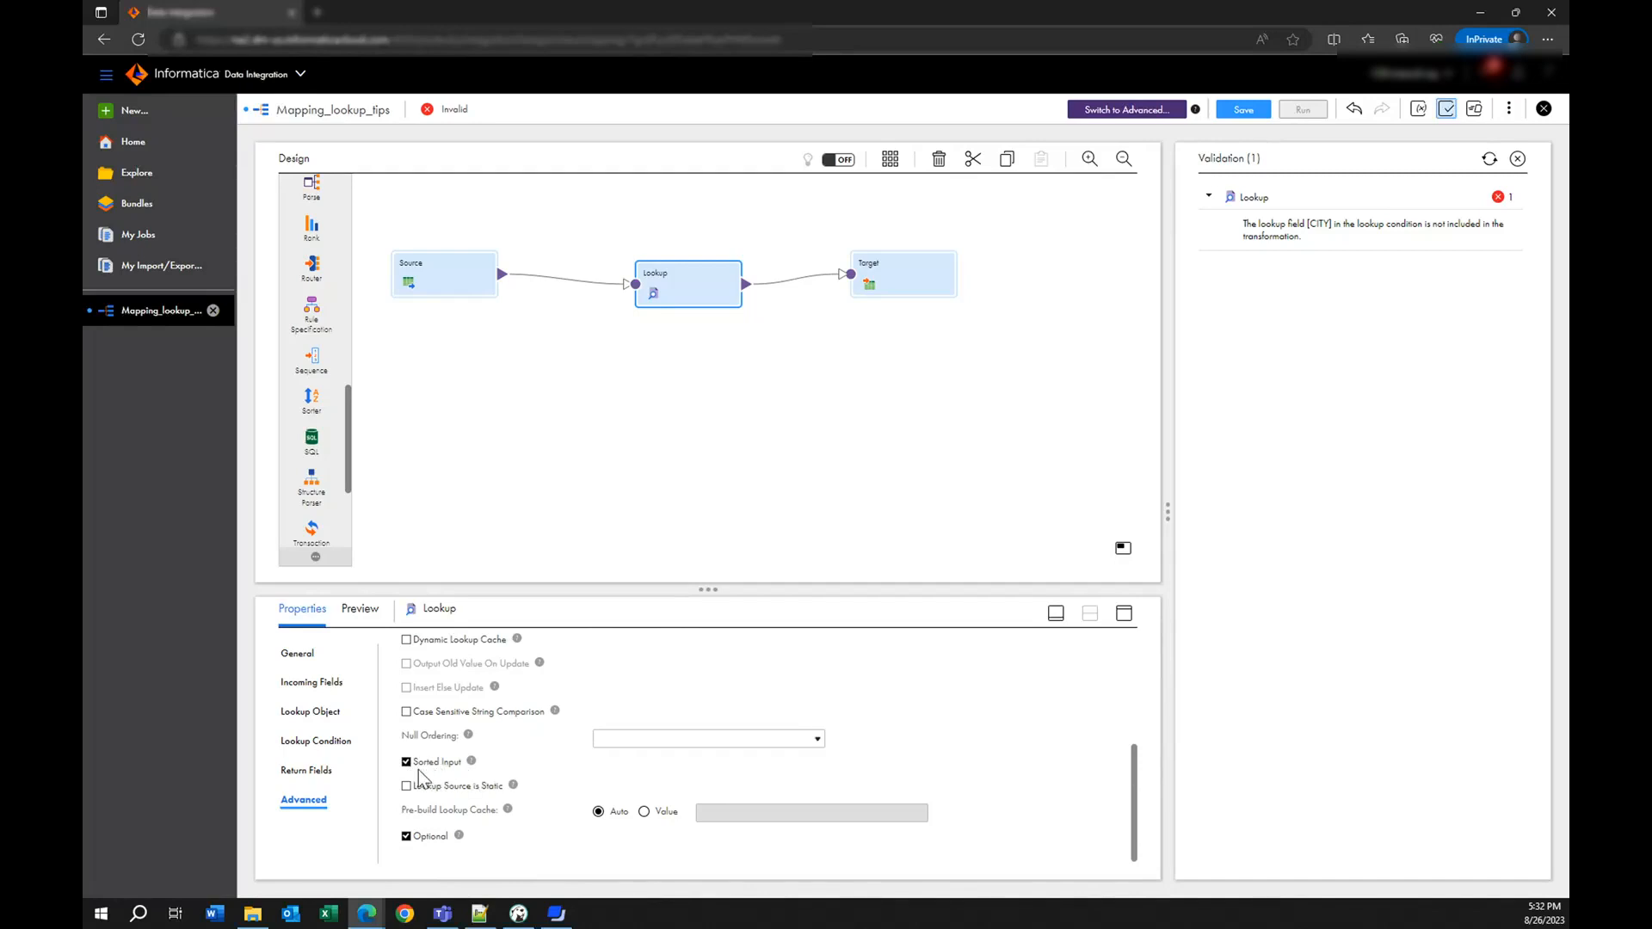
mouse_move(562, 498)
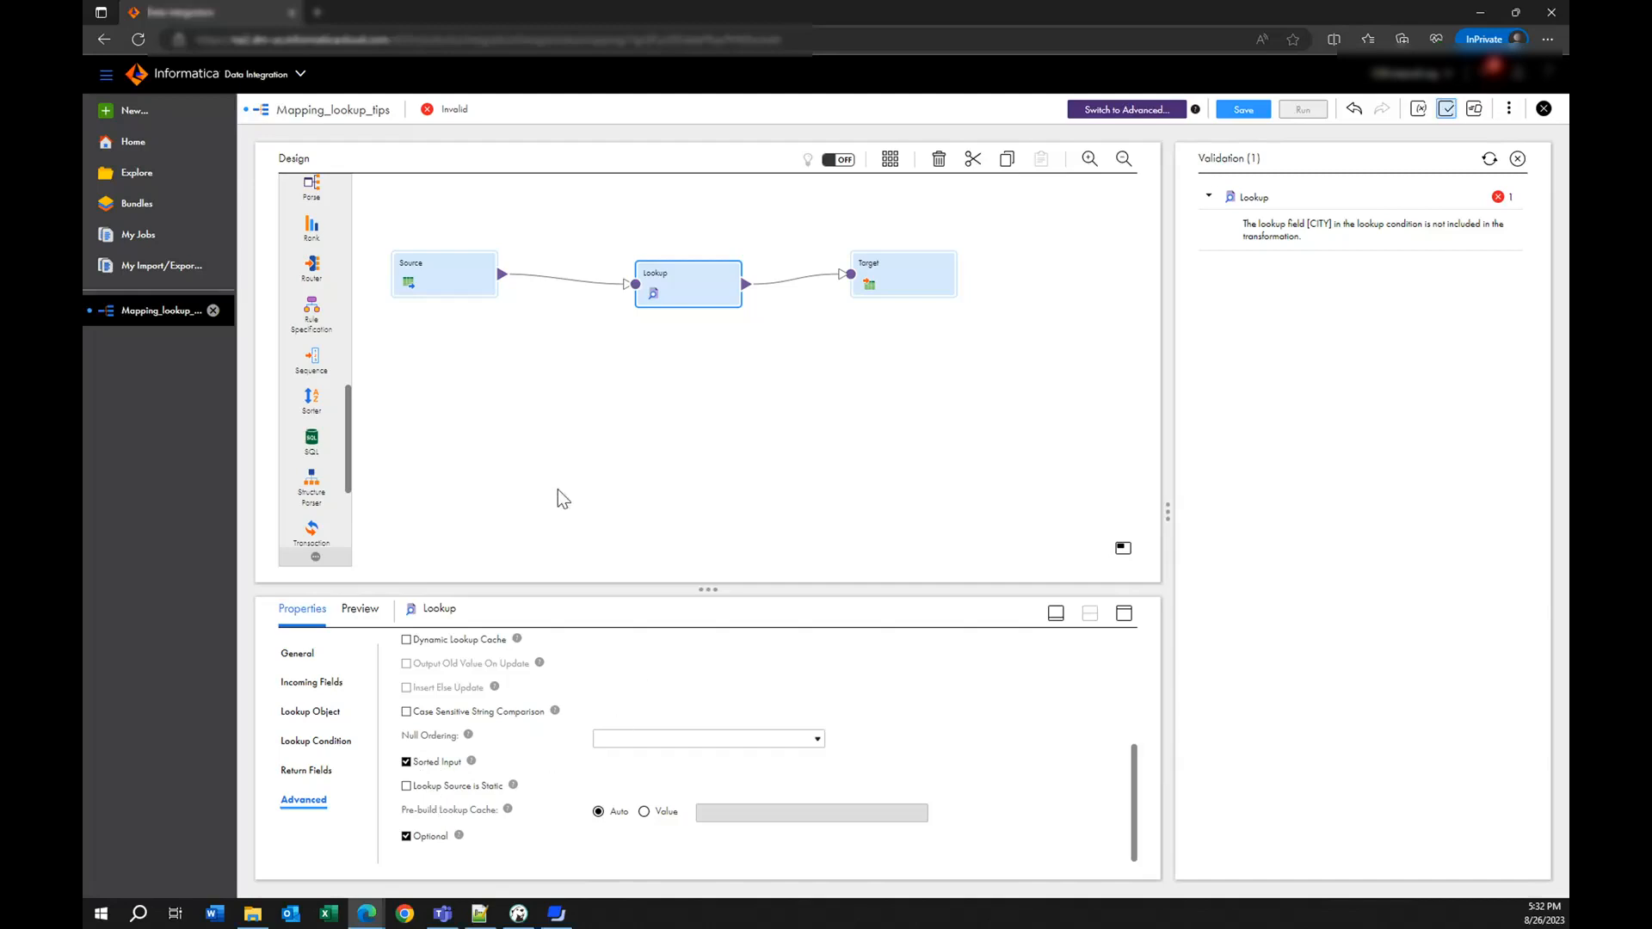
scroll("up", 3)
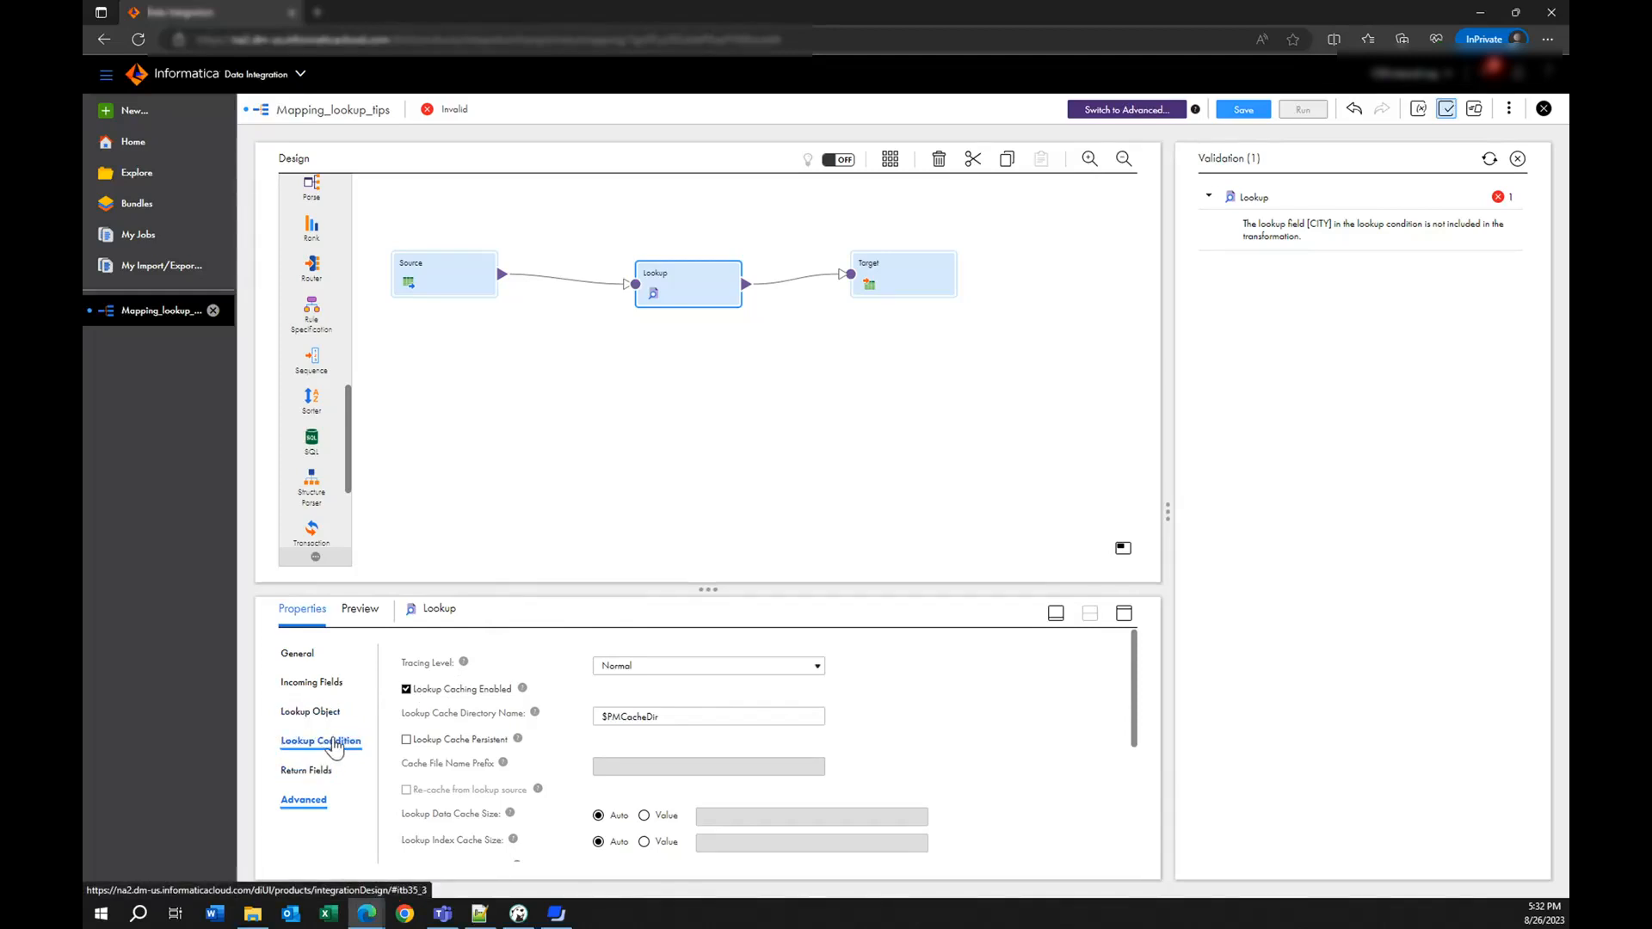
- Resolve the Lookup's field name conflicts by prefixing Source fields with src_
left_click(320, 740)
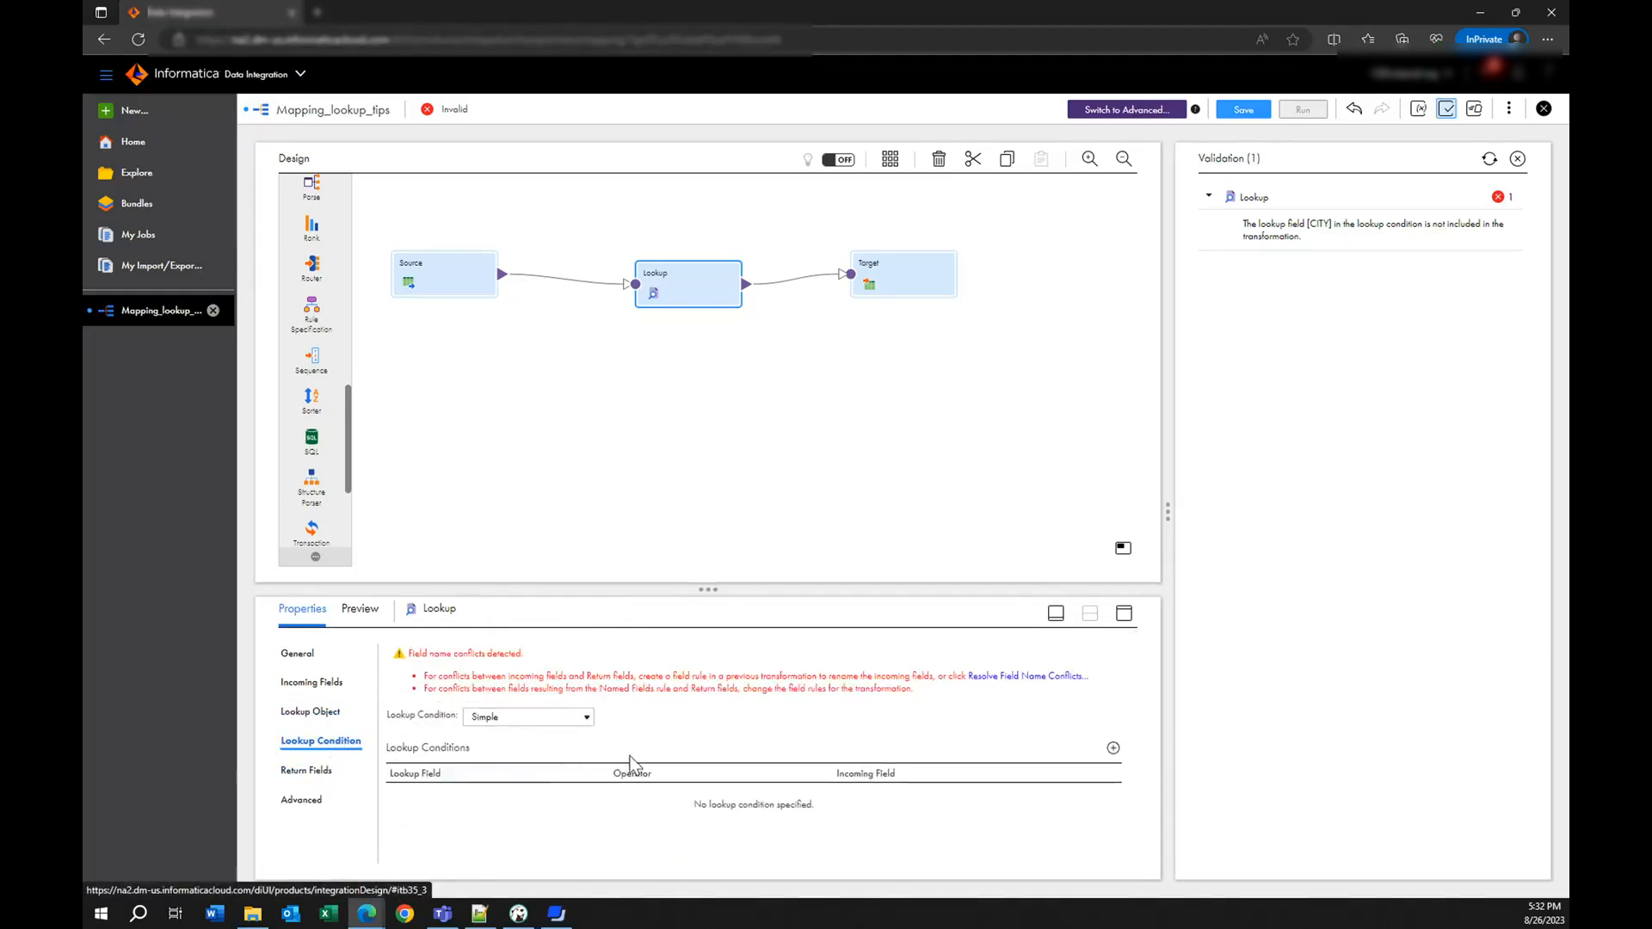
left_click(1034, 675)
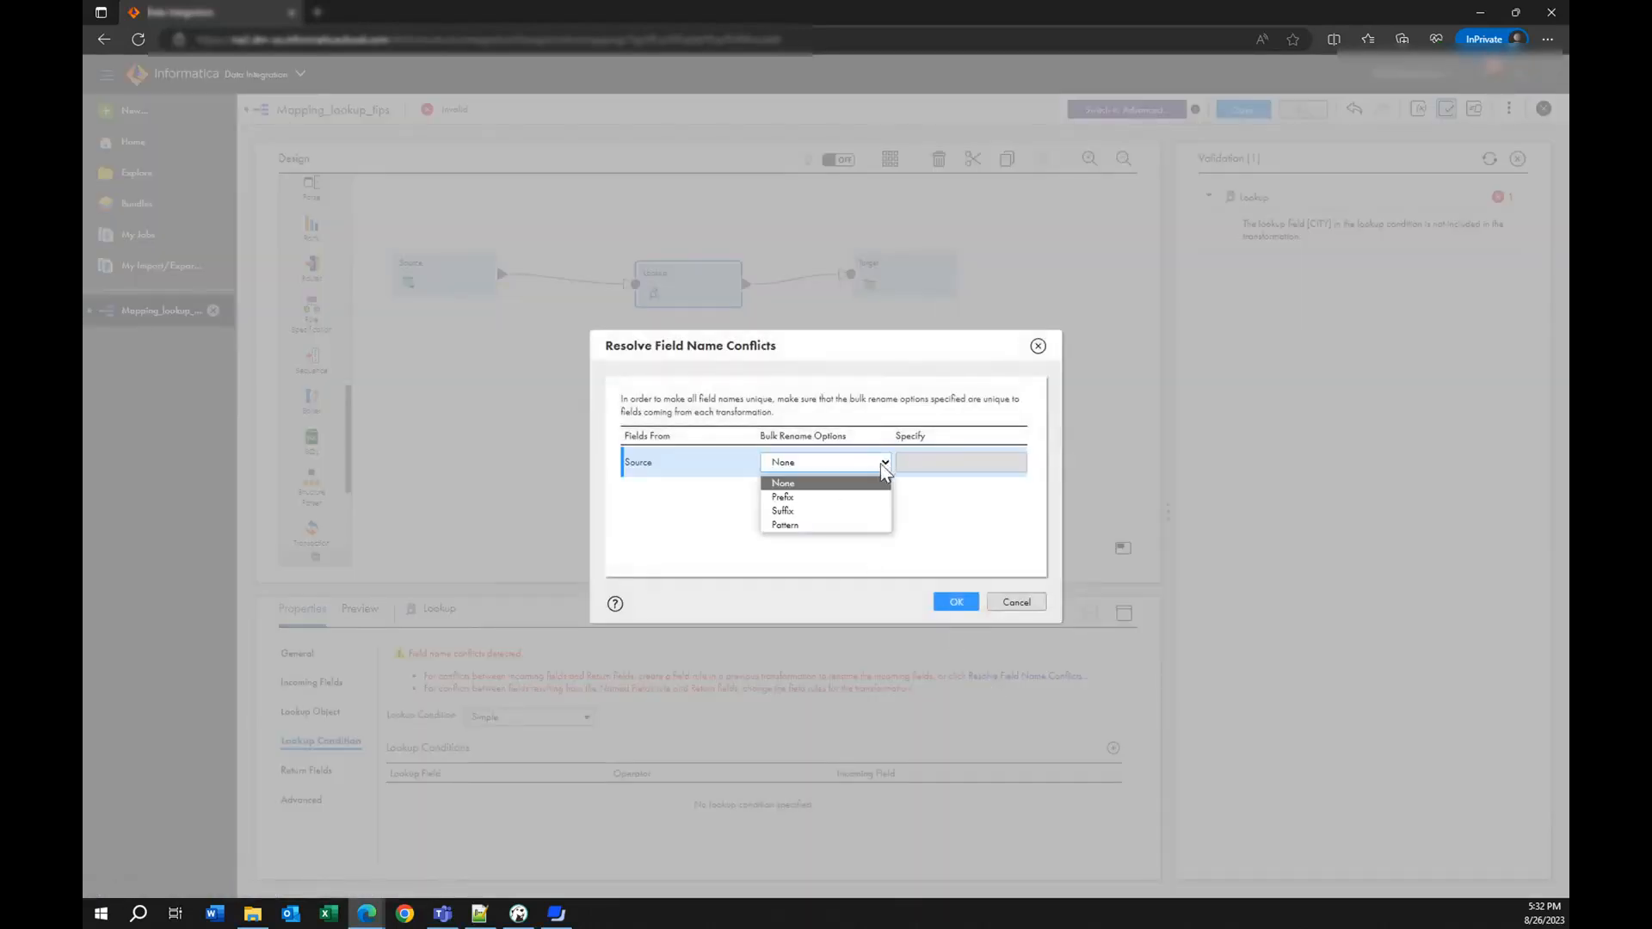
mouse_move(864, 488)
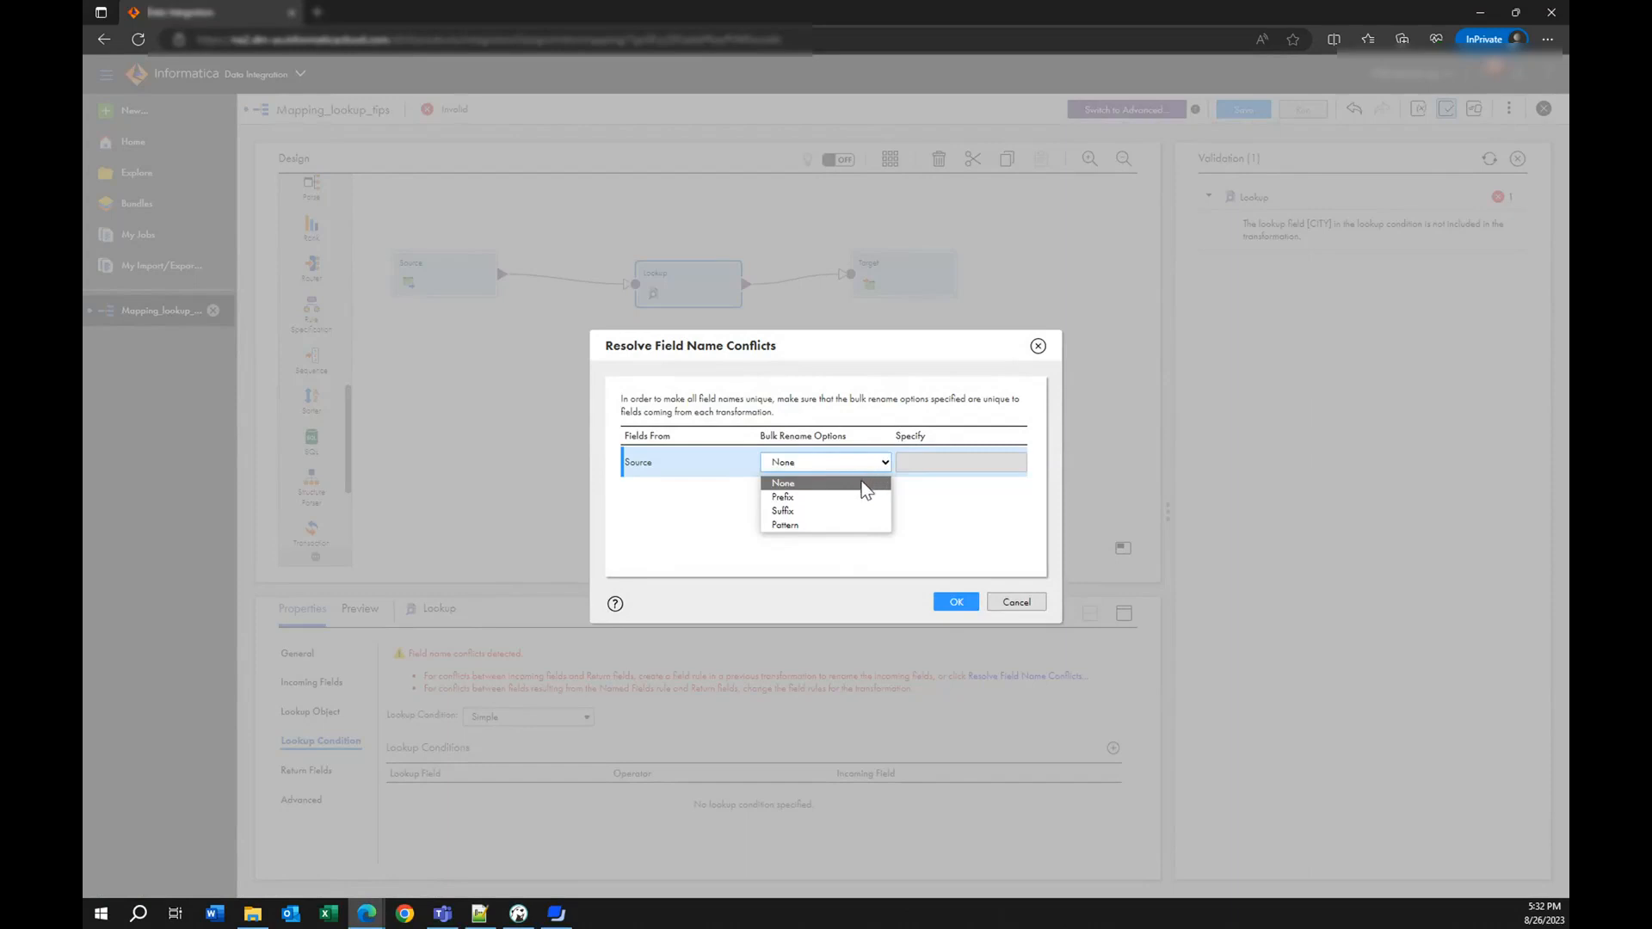
left_click(783, 496)
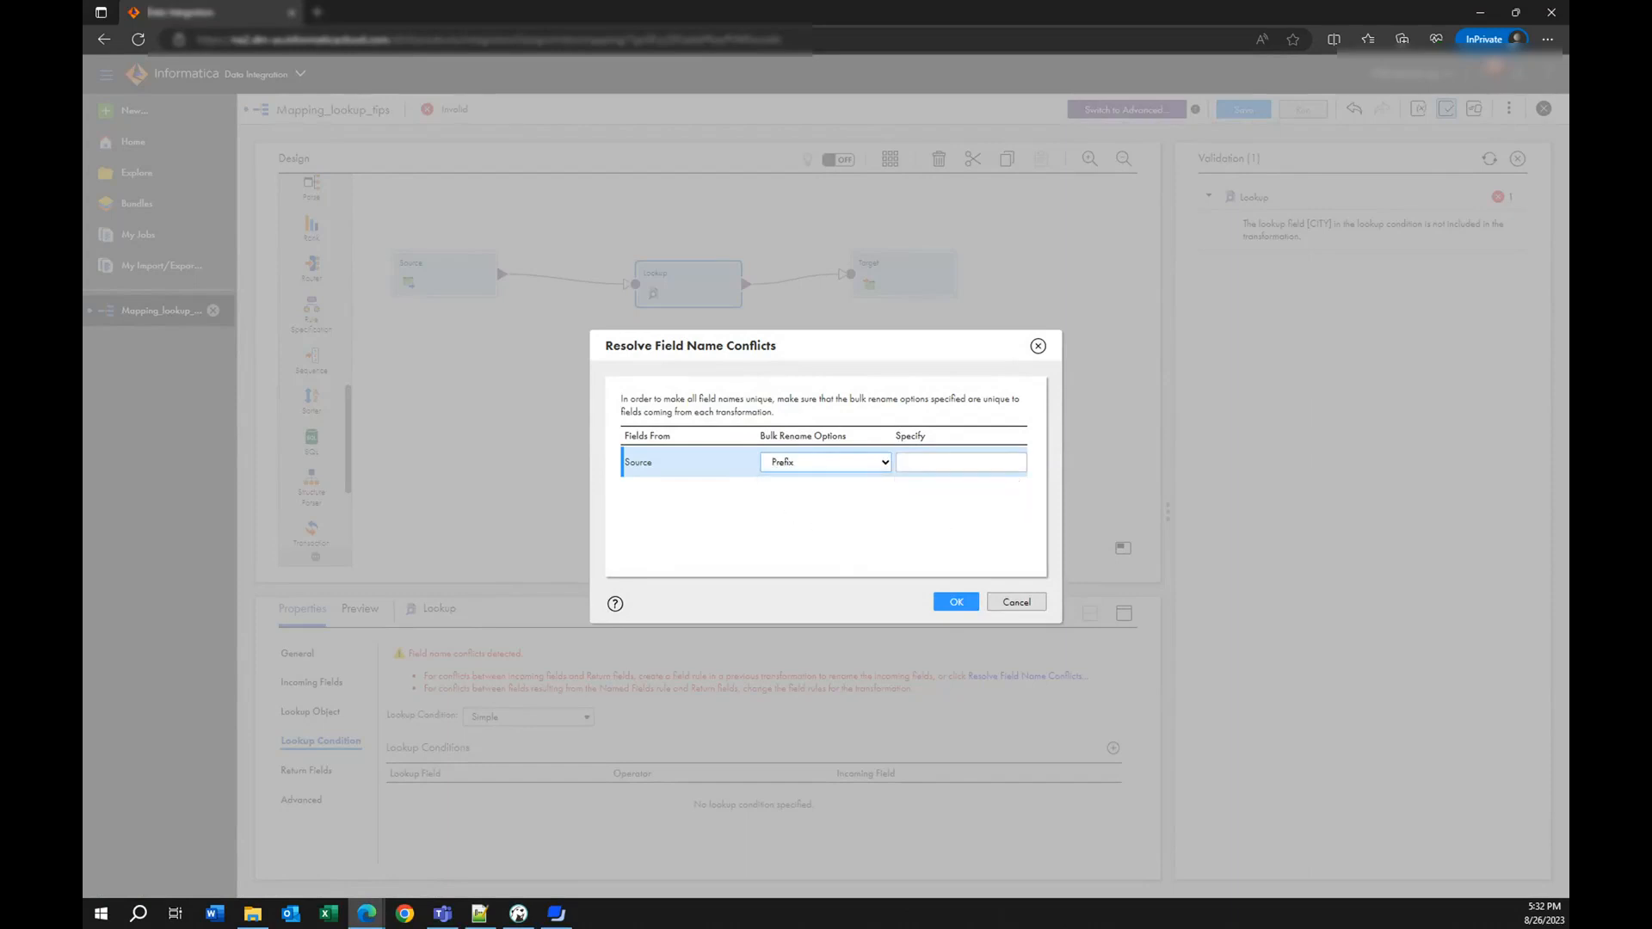
type("s")
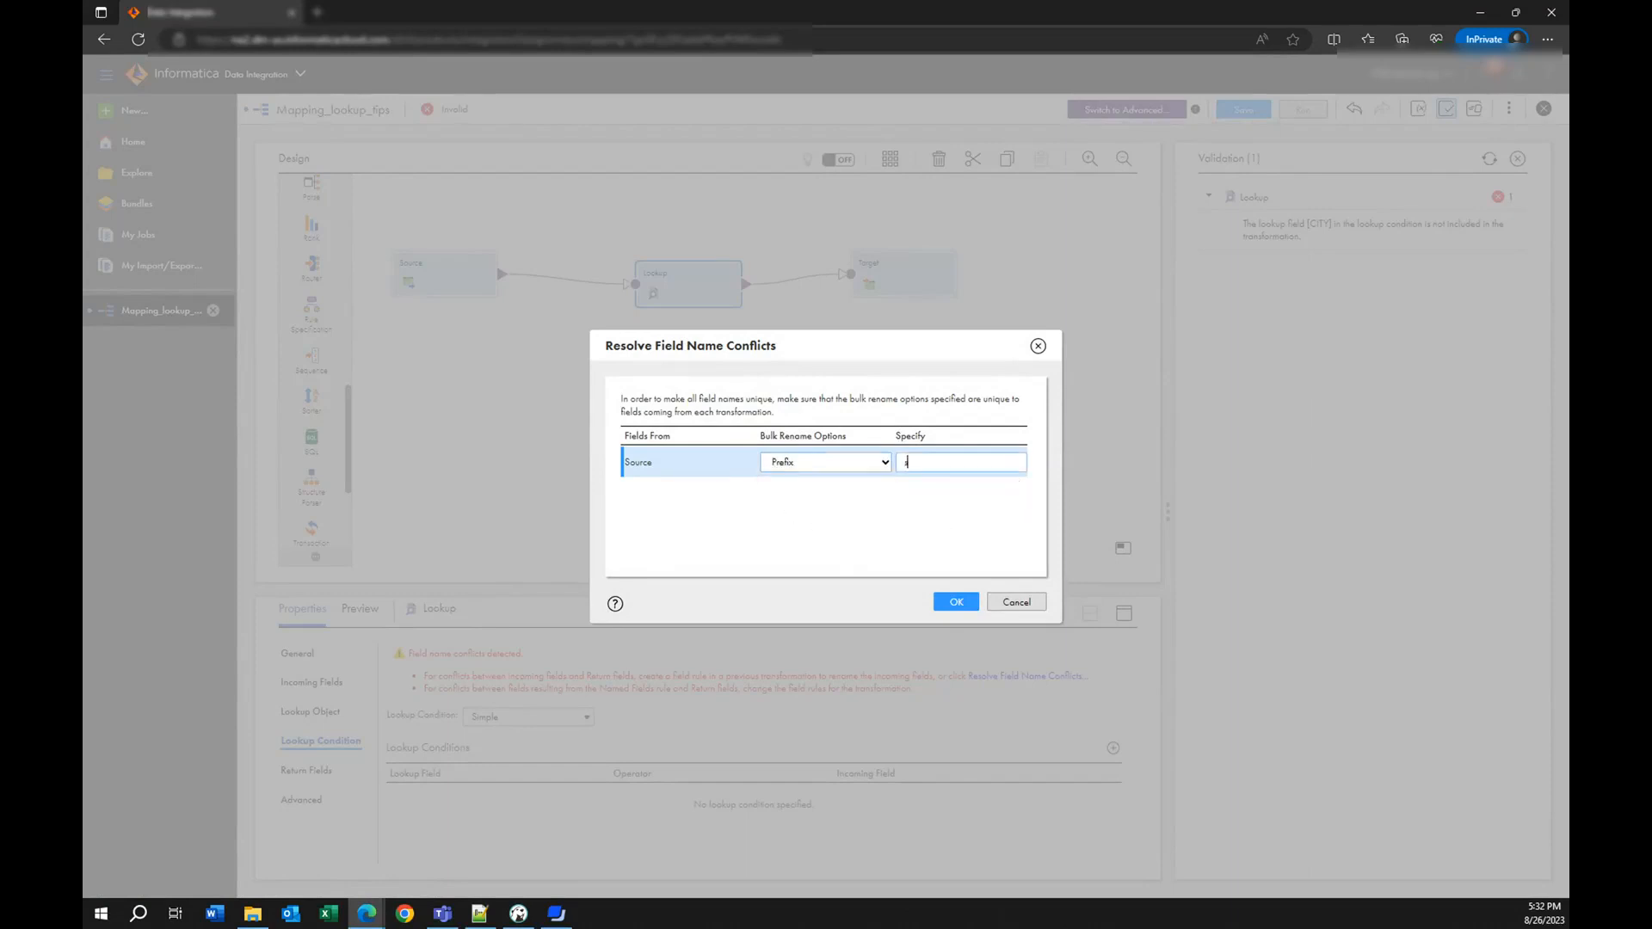
type("src_")
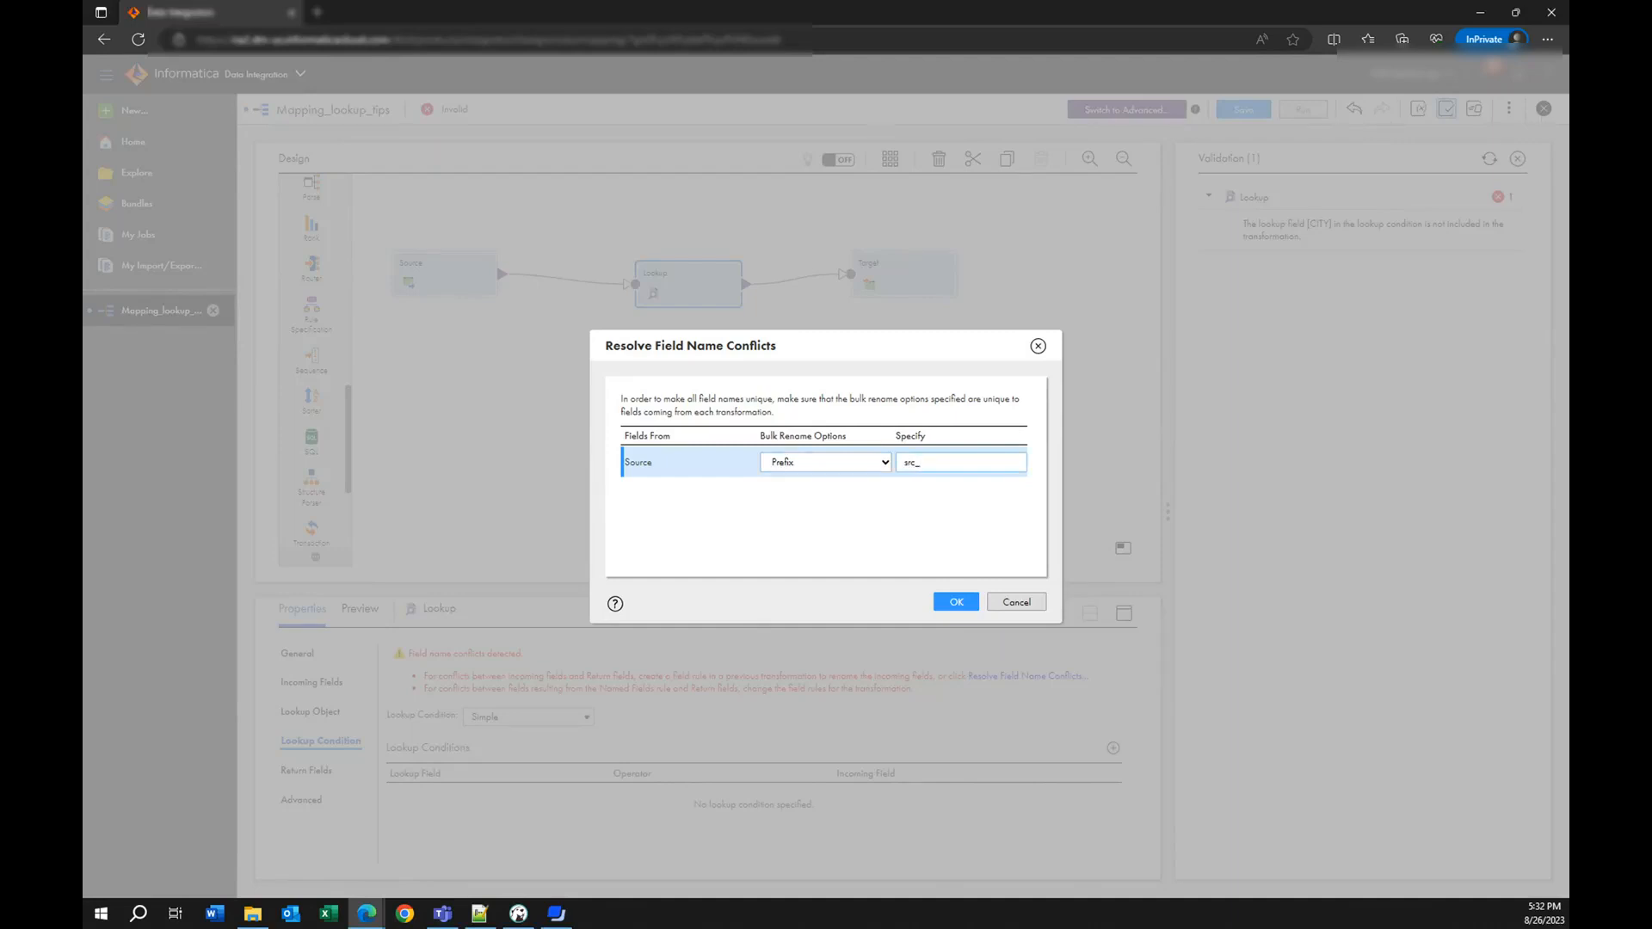
left_click(954, 601)
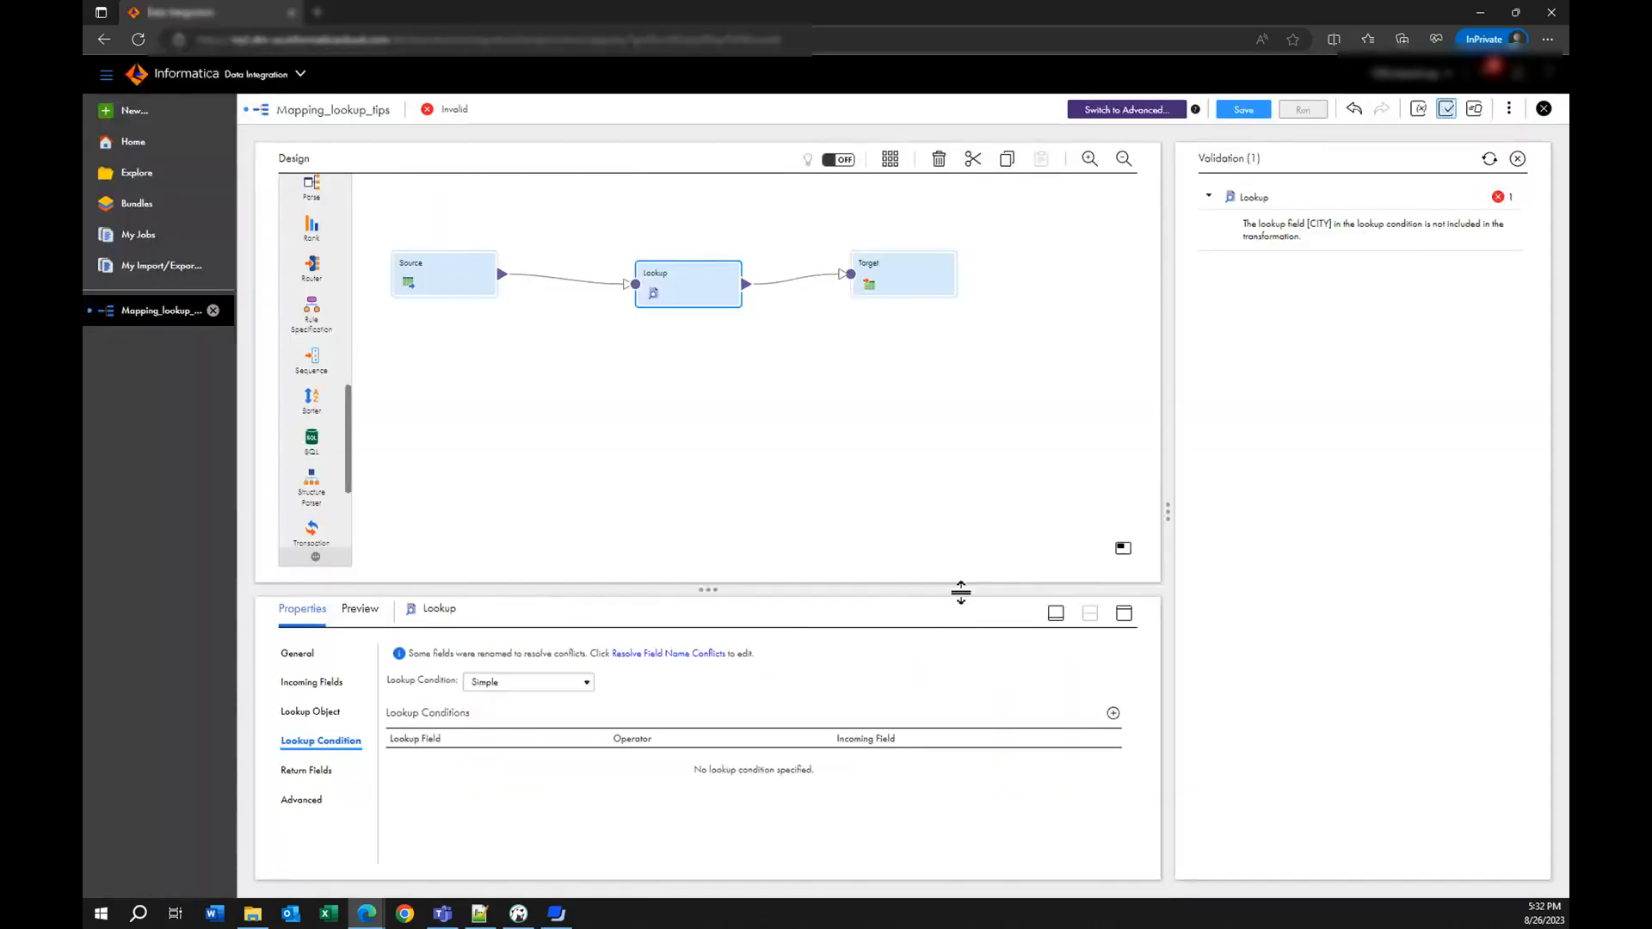
mouse_move(636, 473)
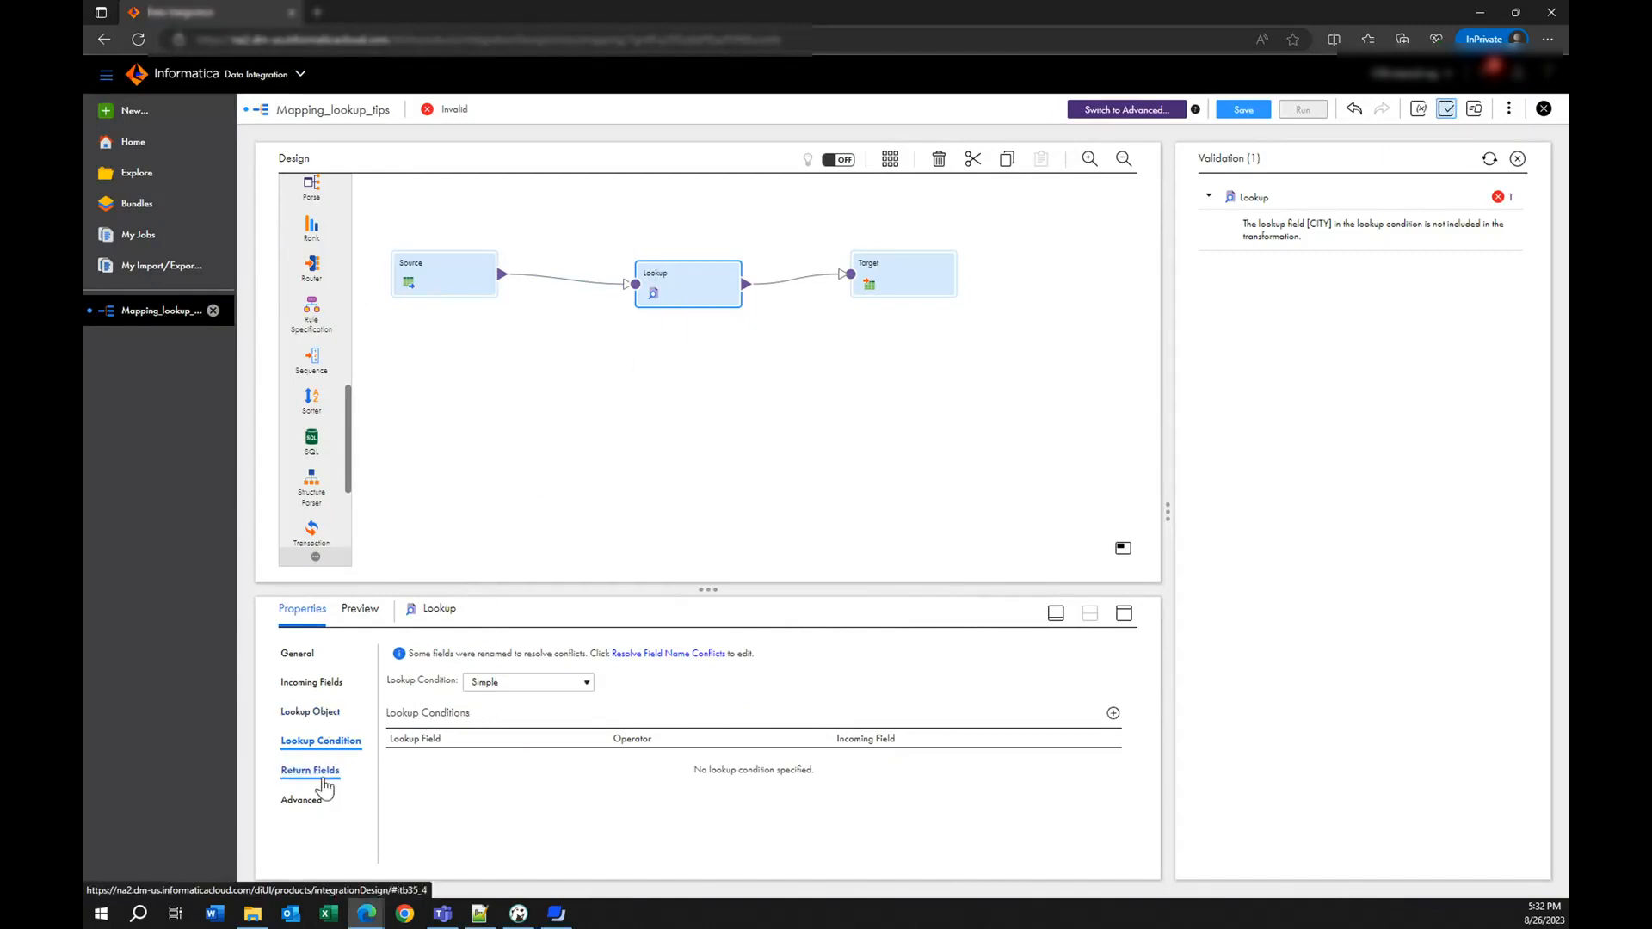
- Add a lookup condition matching lookup field CITY to incoming field src_CITY
left_click(1112, 712)
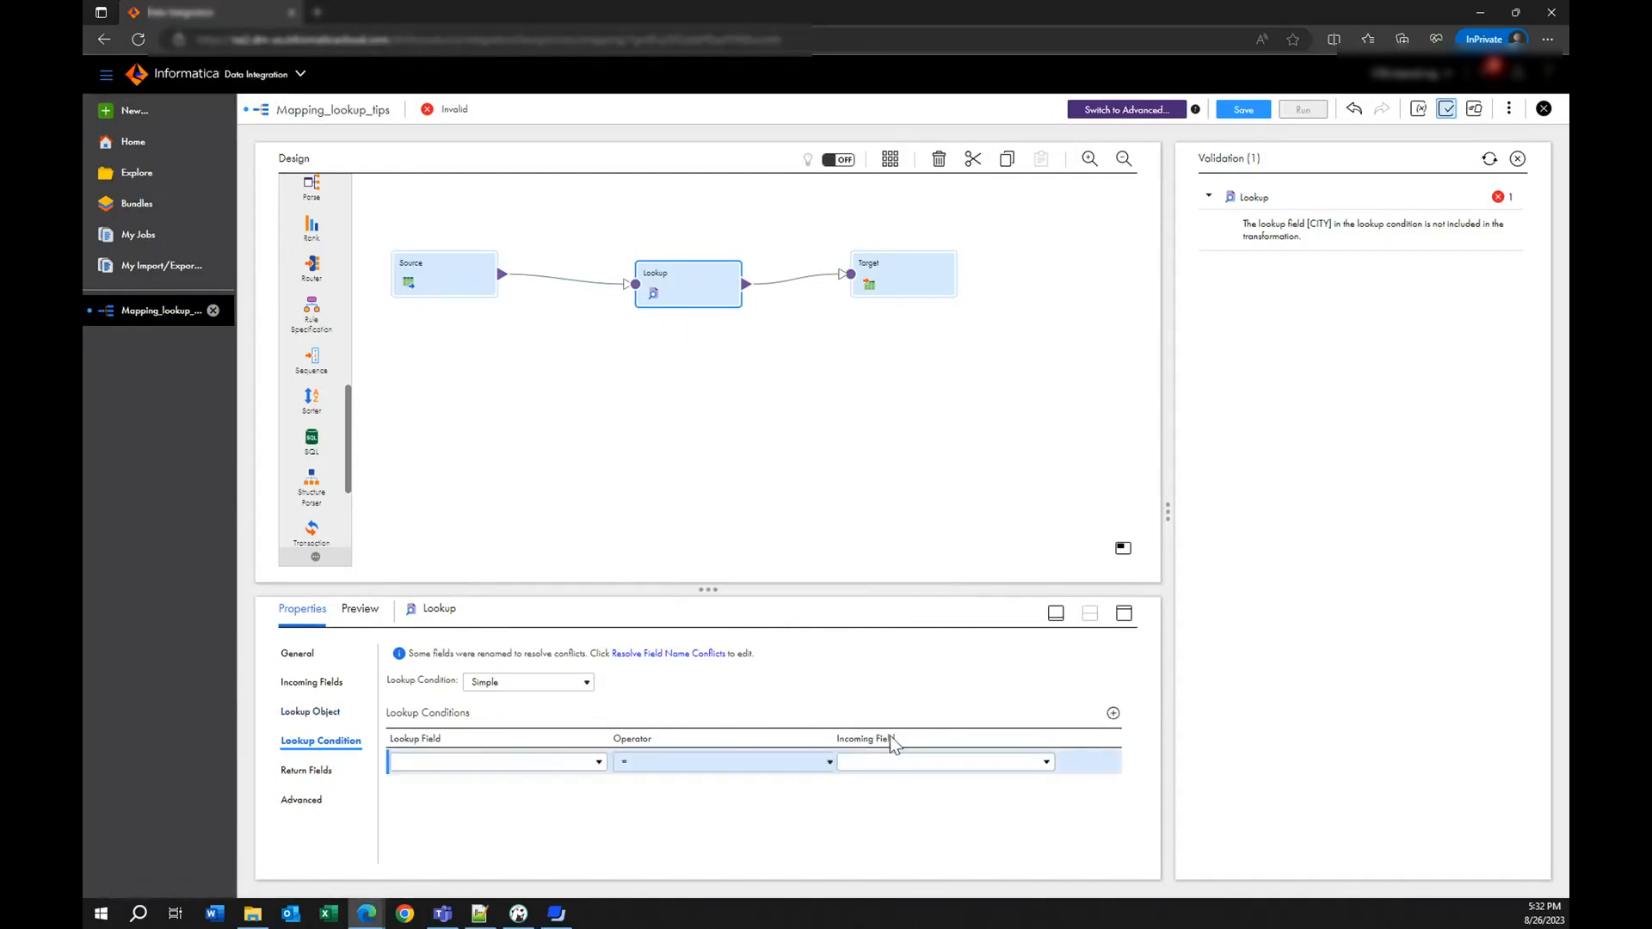
left_click(597, 760)
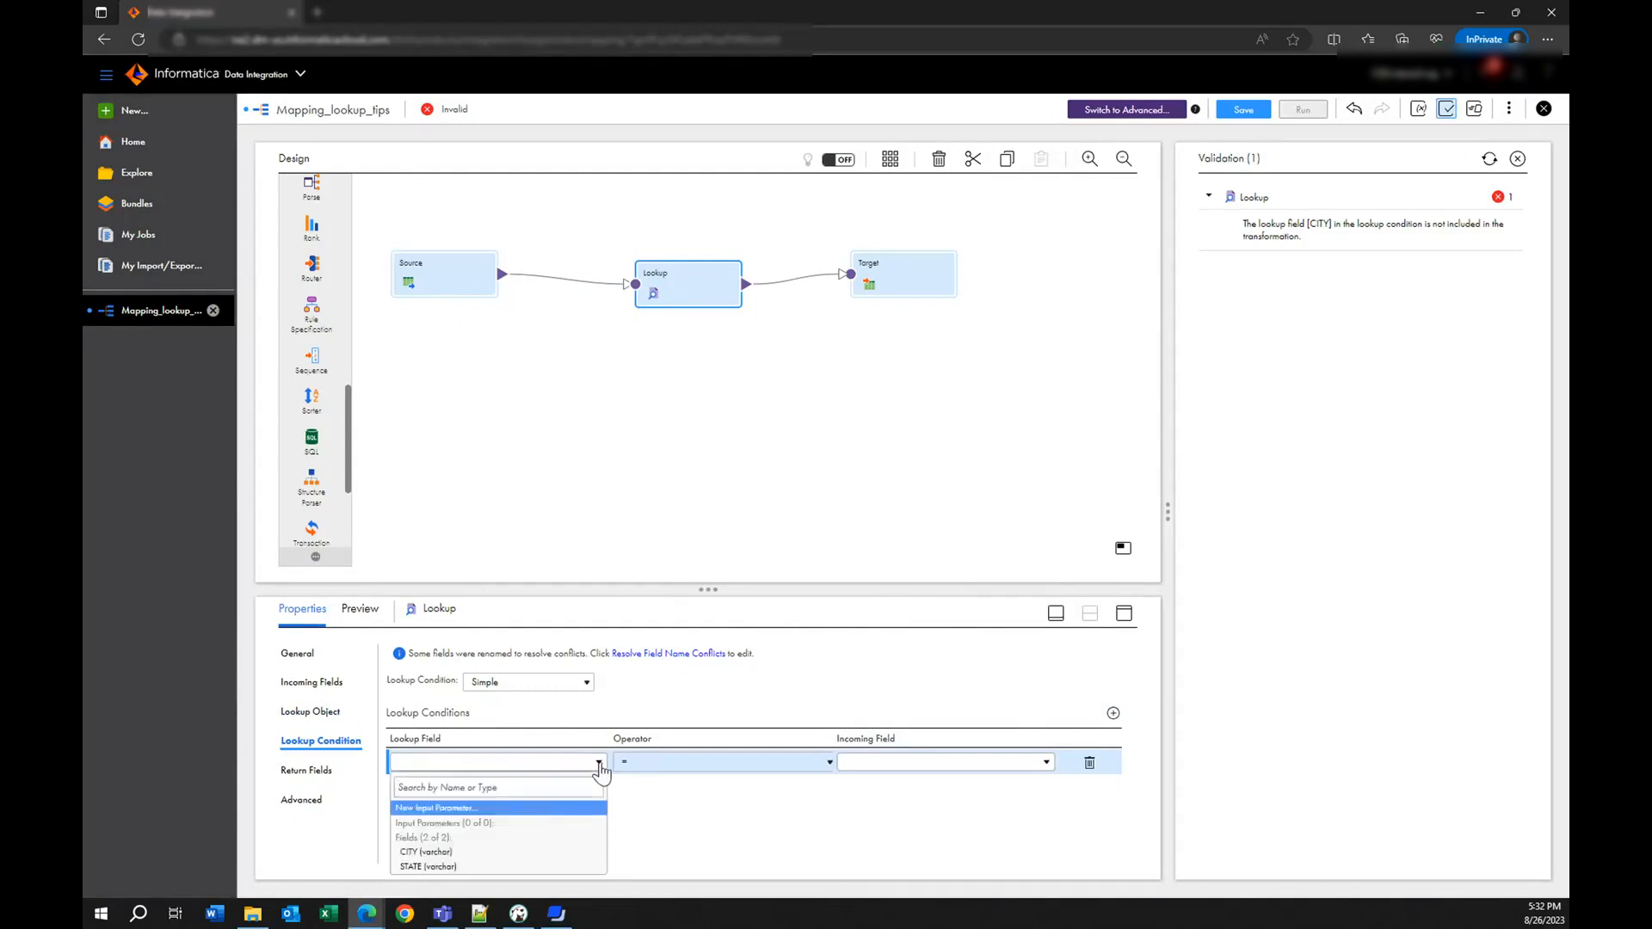
left_click(425, 851)
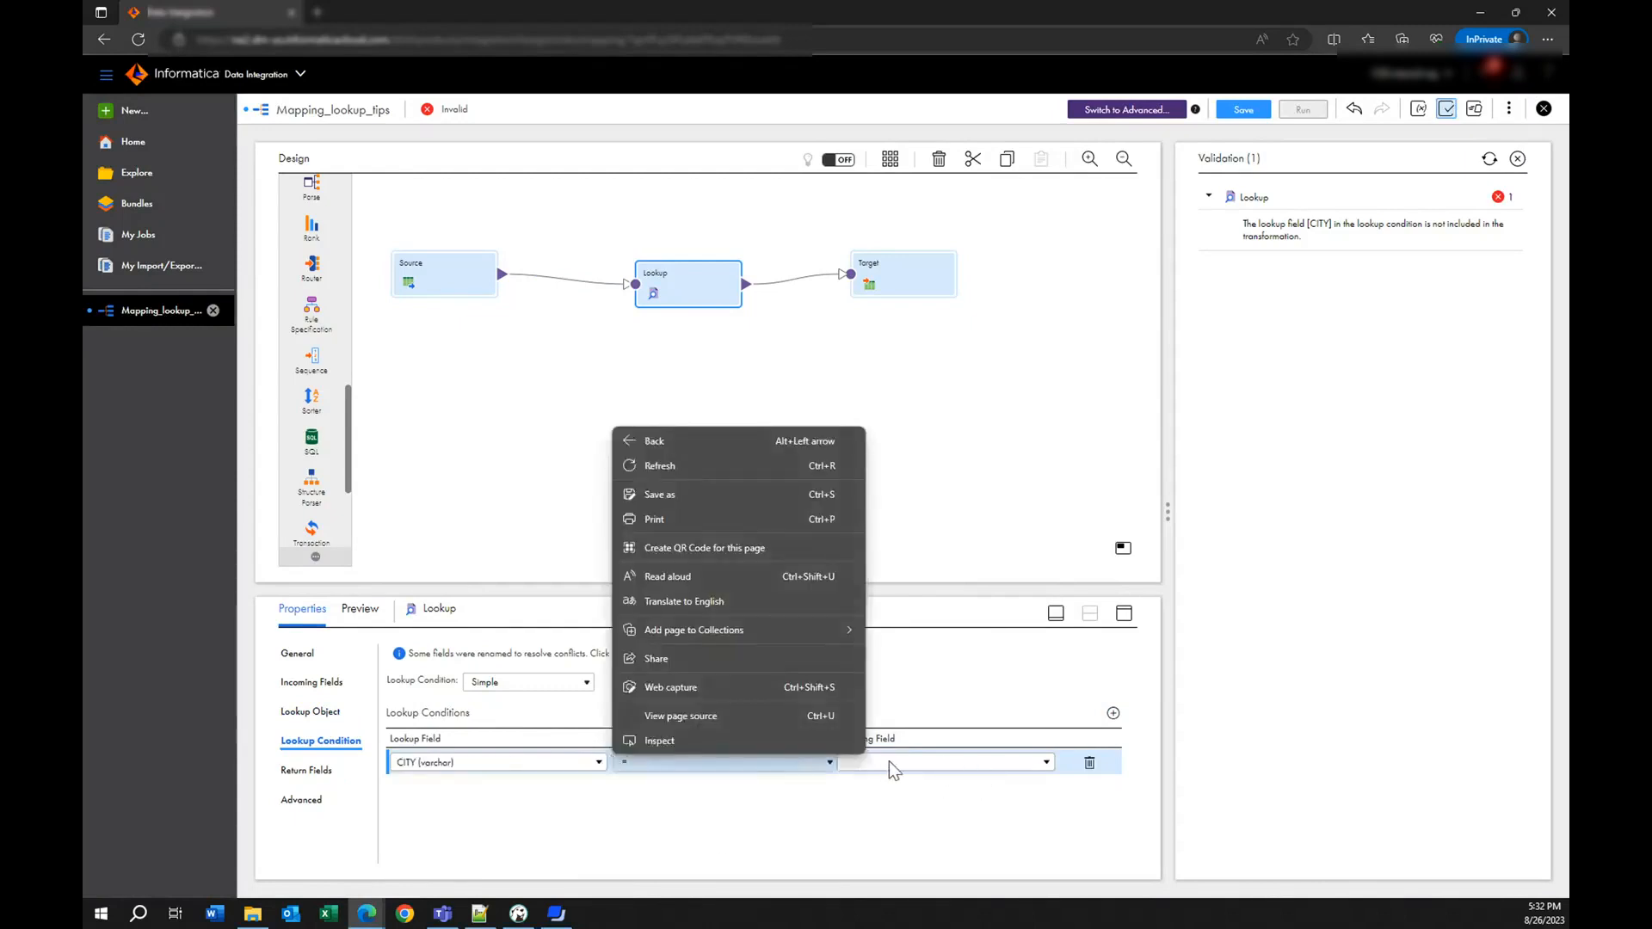
left_click(943, 760)
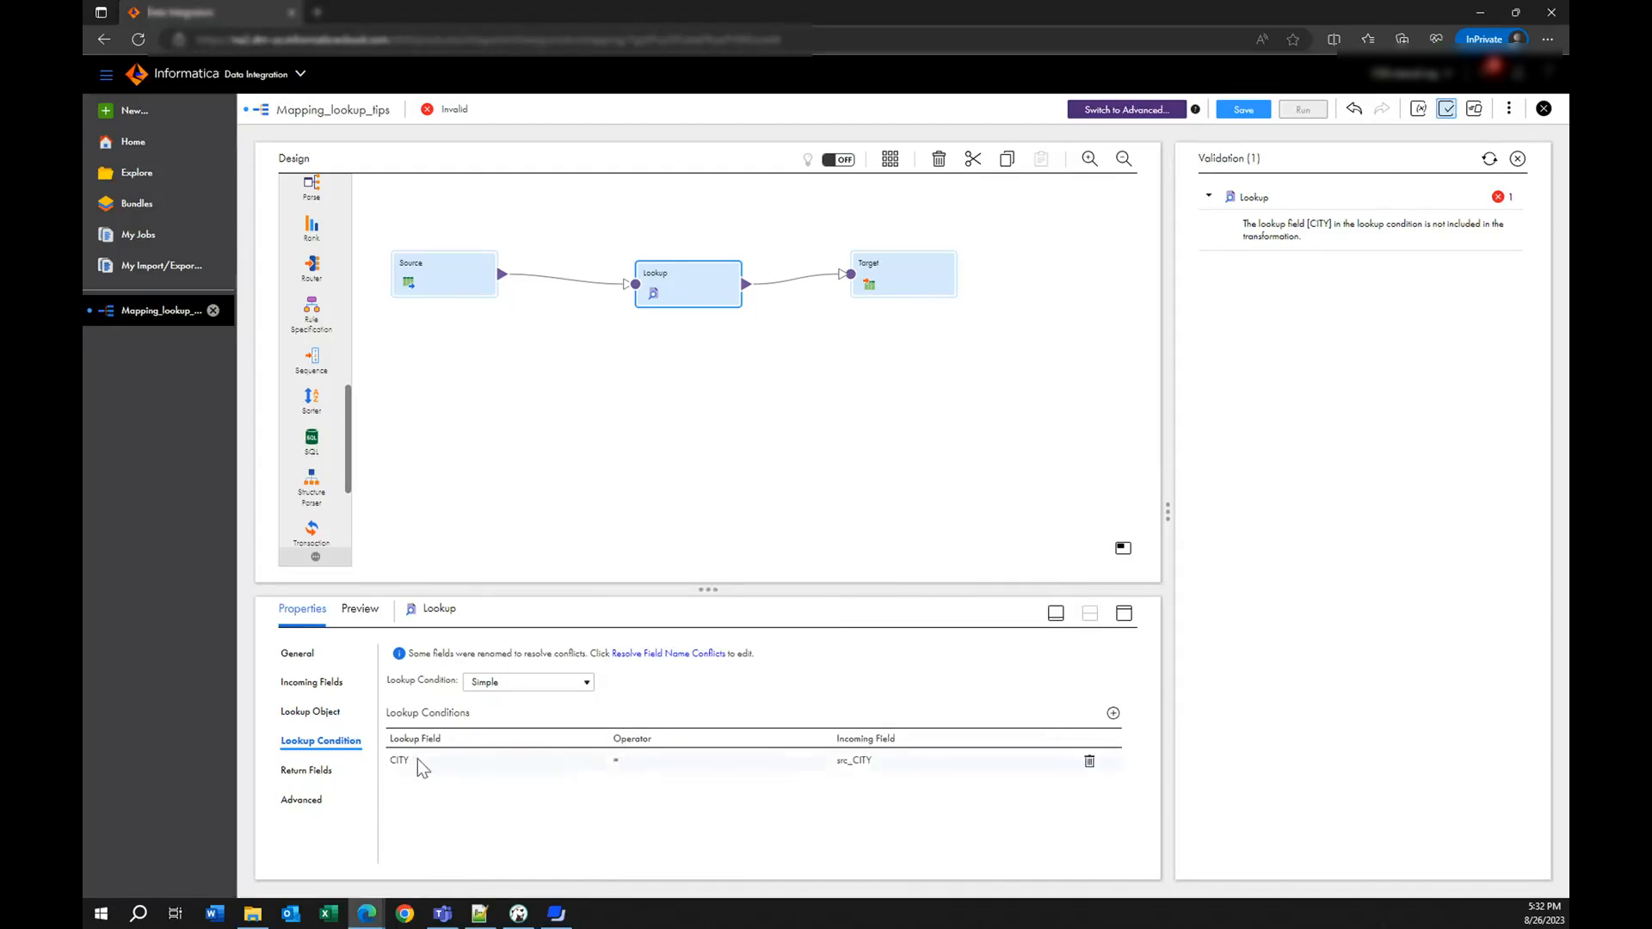
mouse_move(543, 754)
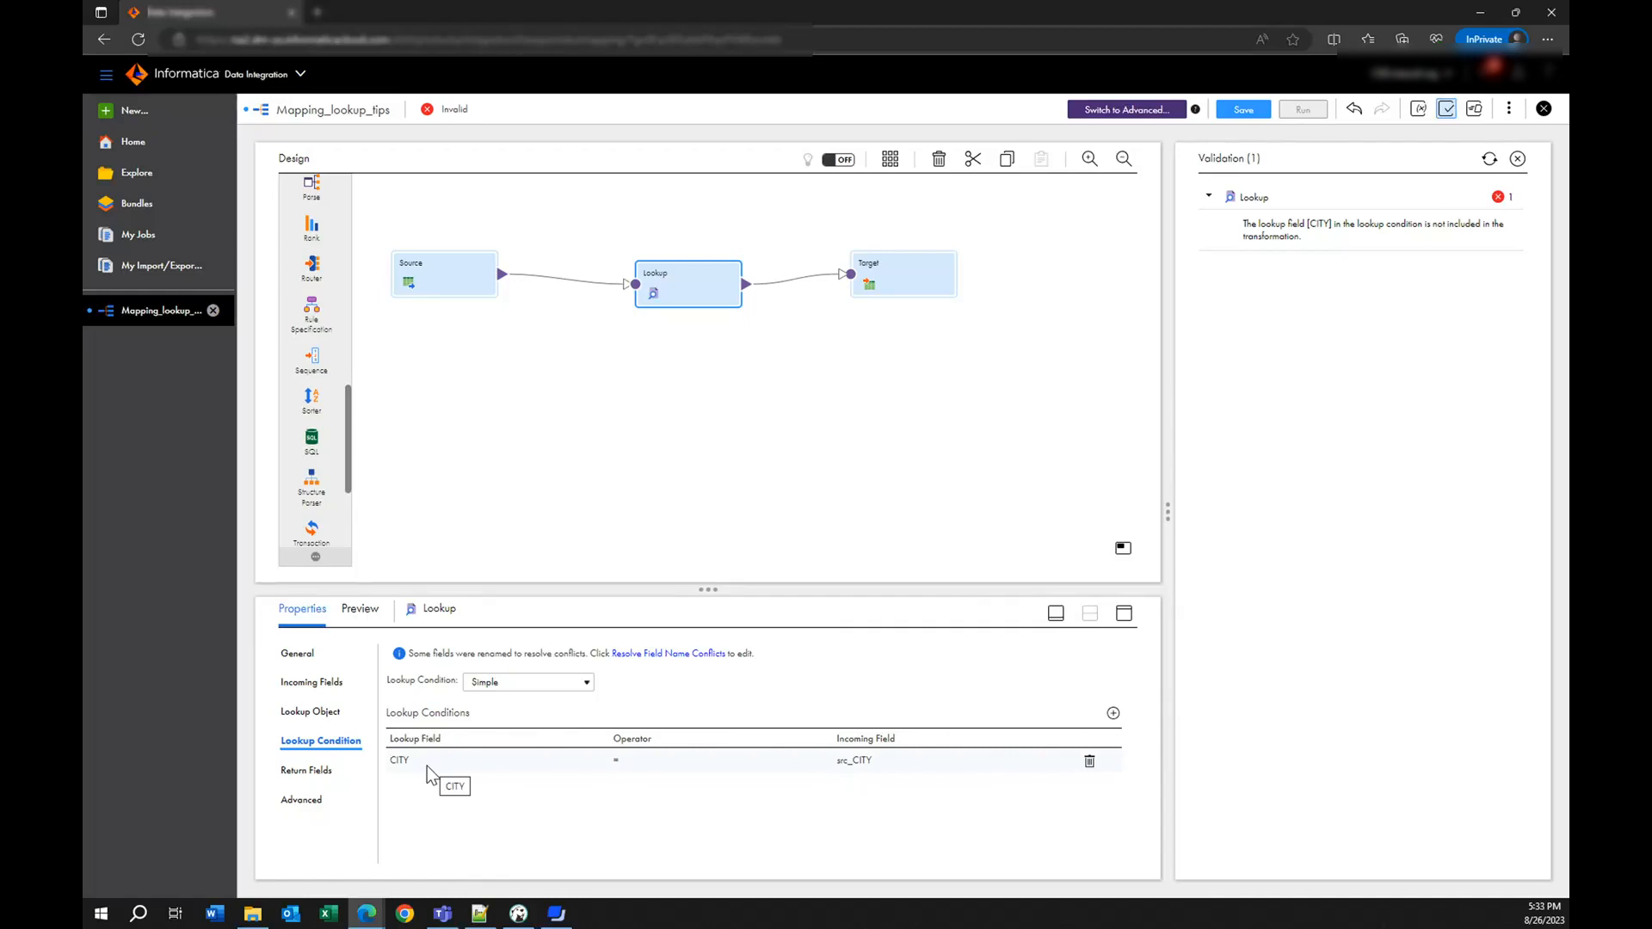
mouse_move(454, 292)
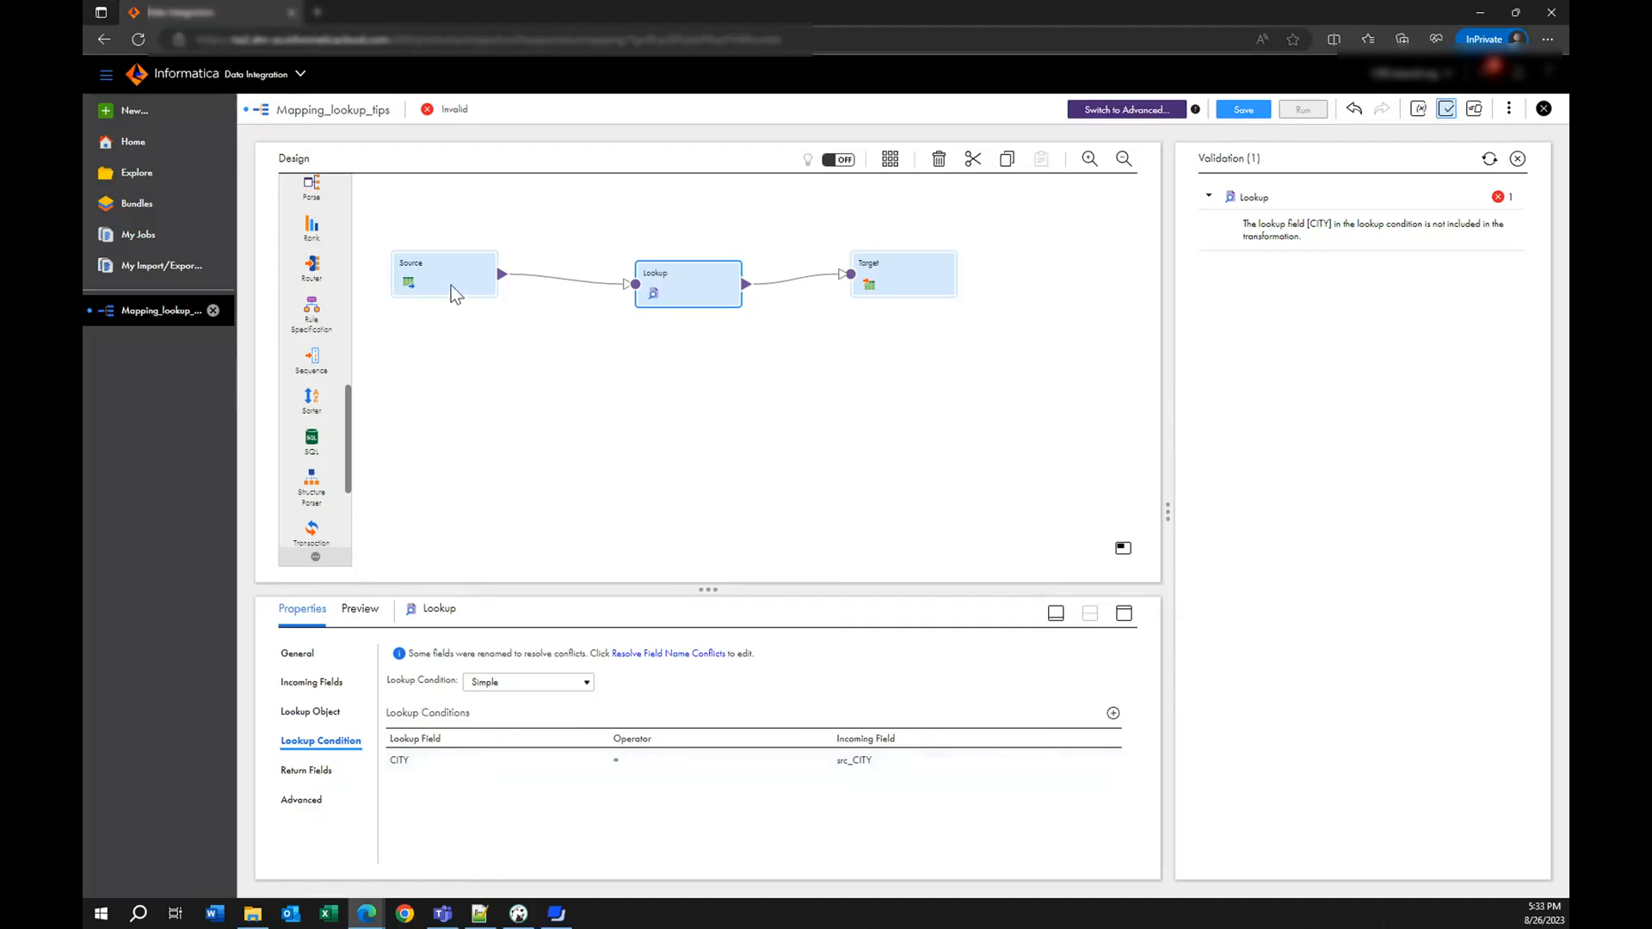
- Select the Source to show its fields NAME, CITY, LICENSE_PLATE and EMAIL
left_click(444, 274)
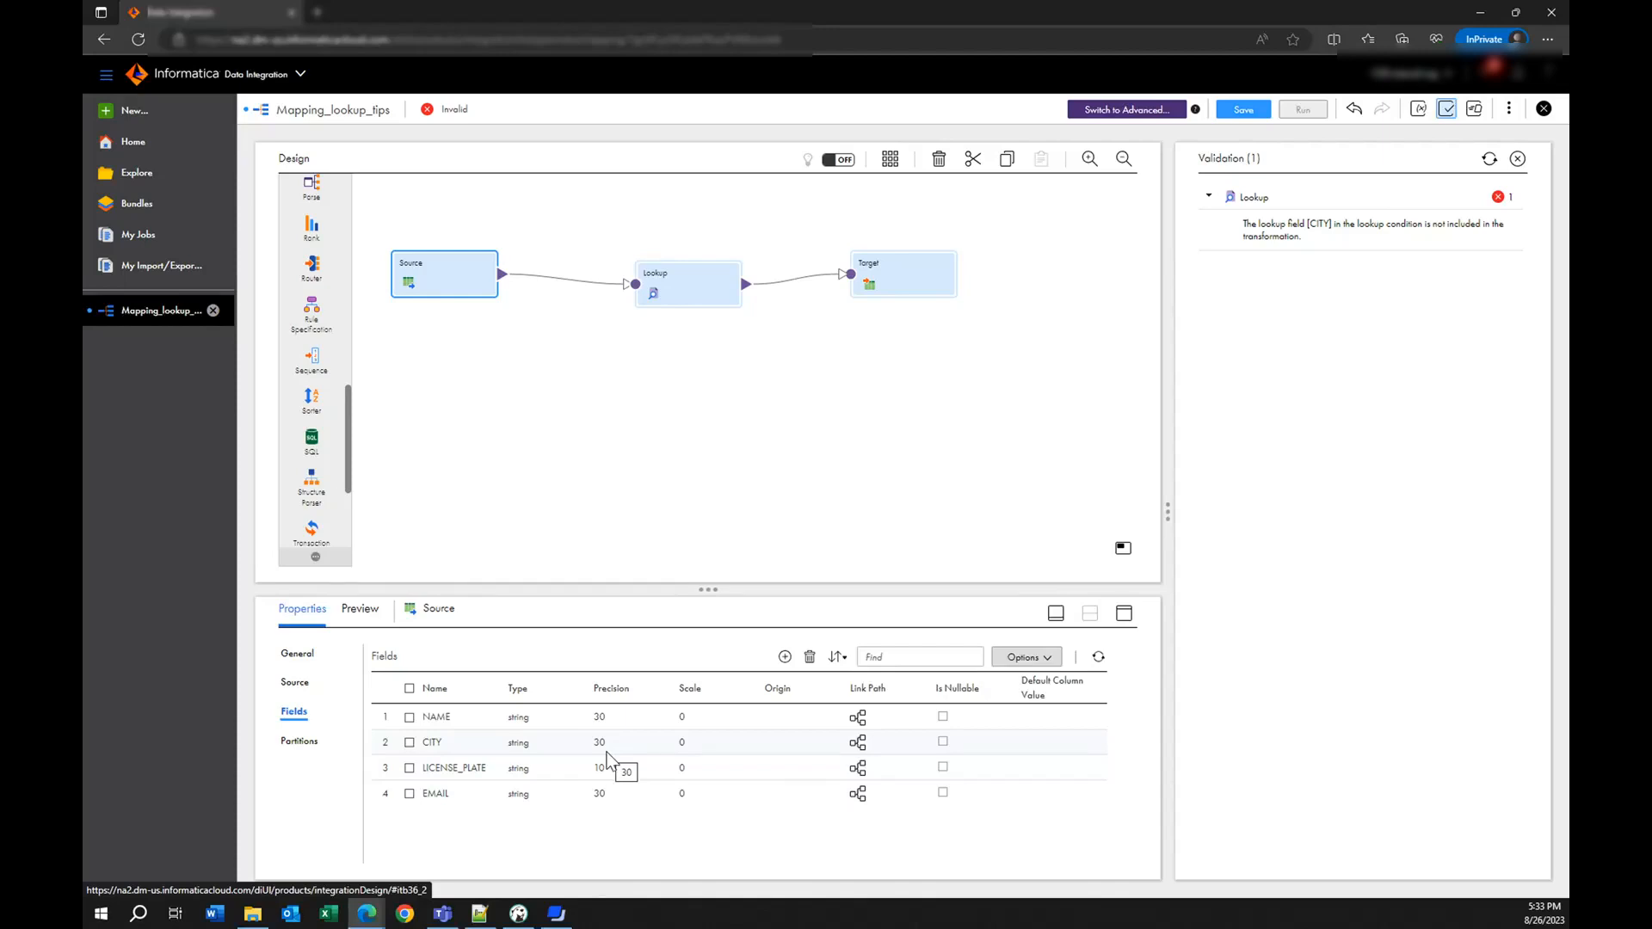
mouse_move(625, 724)
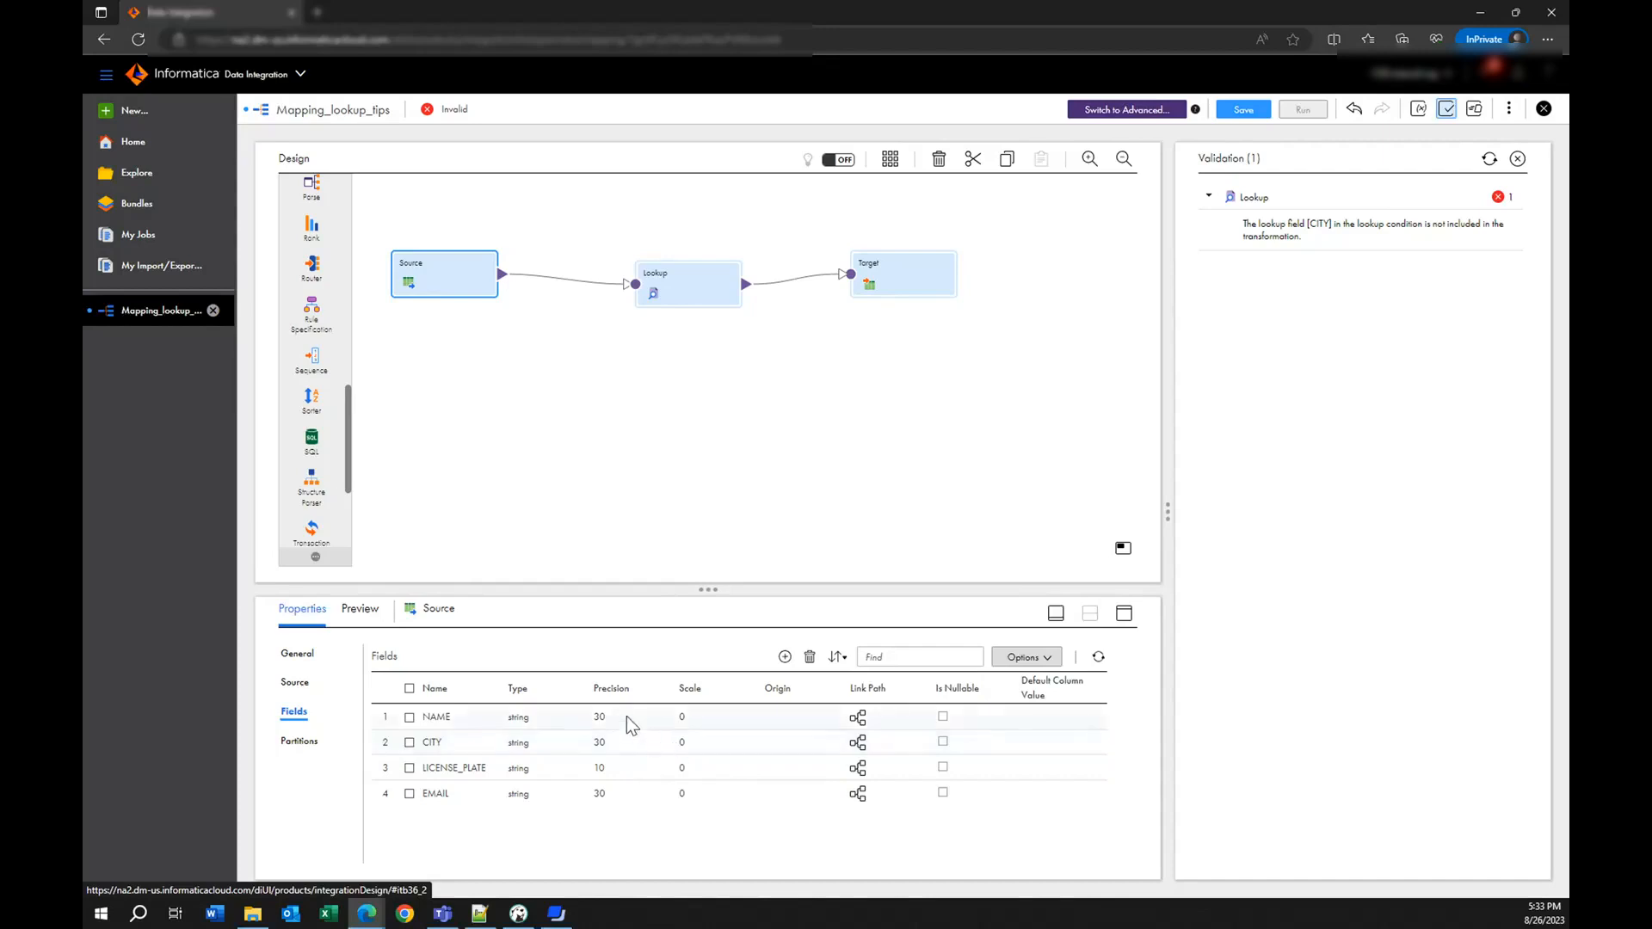
mouse_move(968, 308)
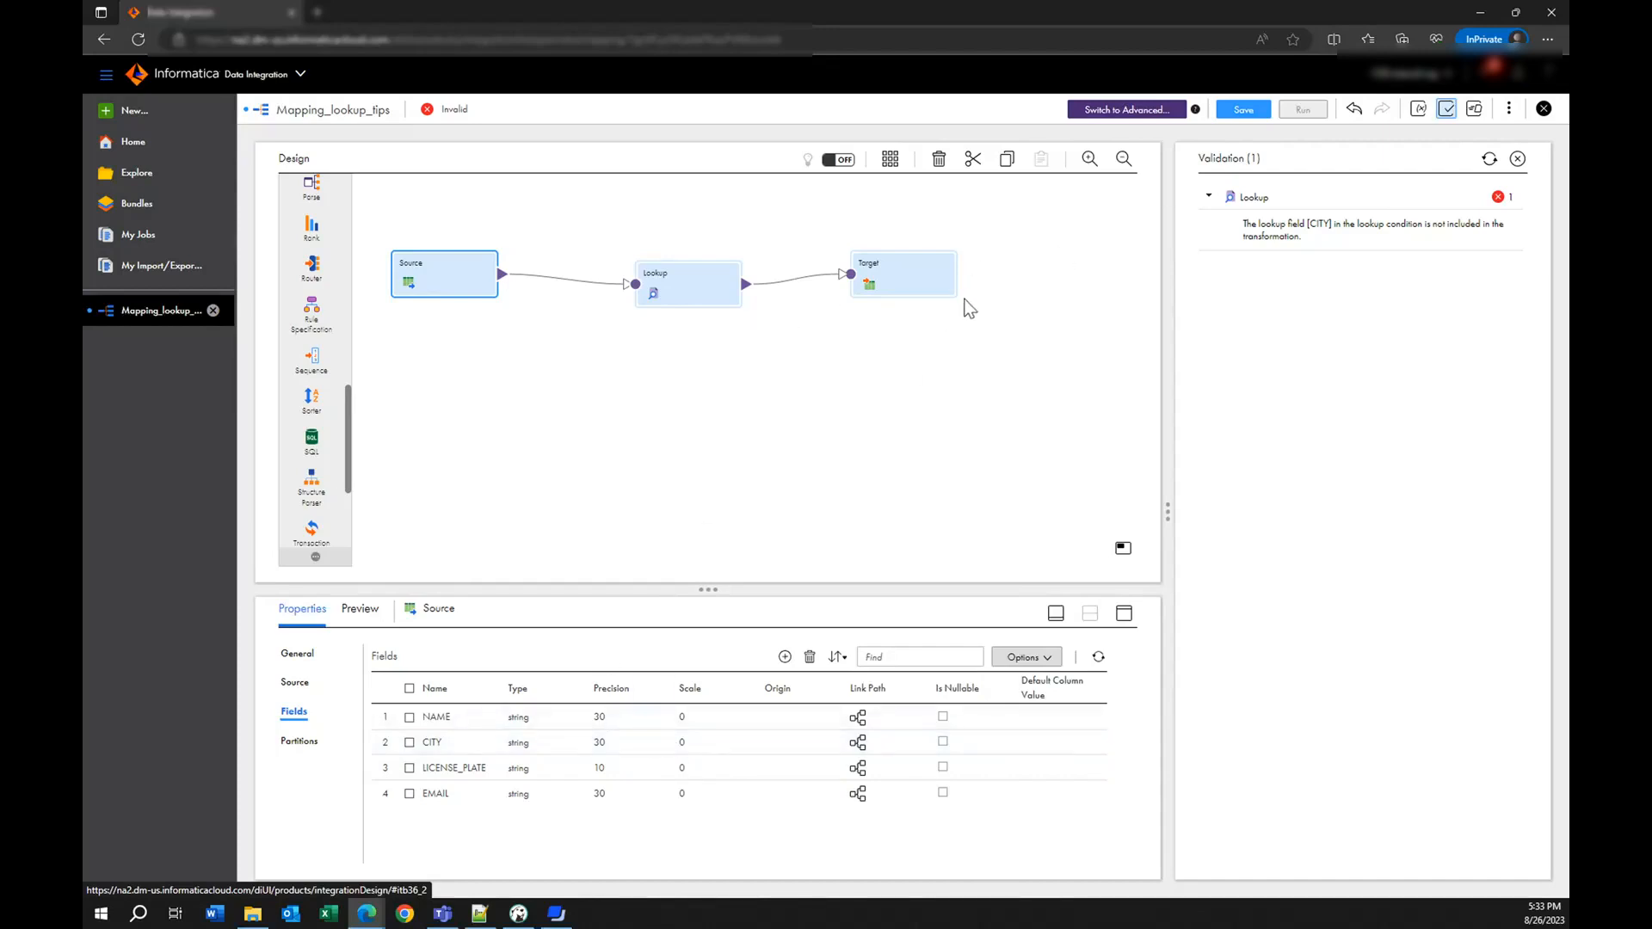
mouse_move(909, 291)
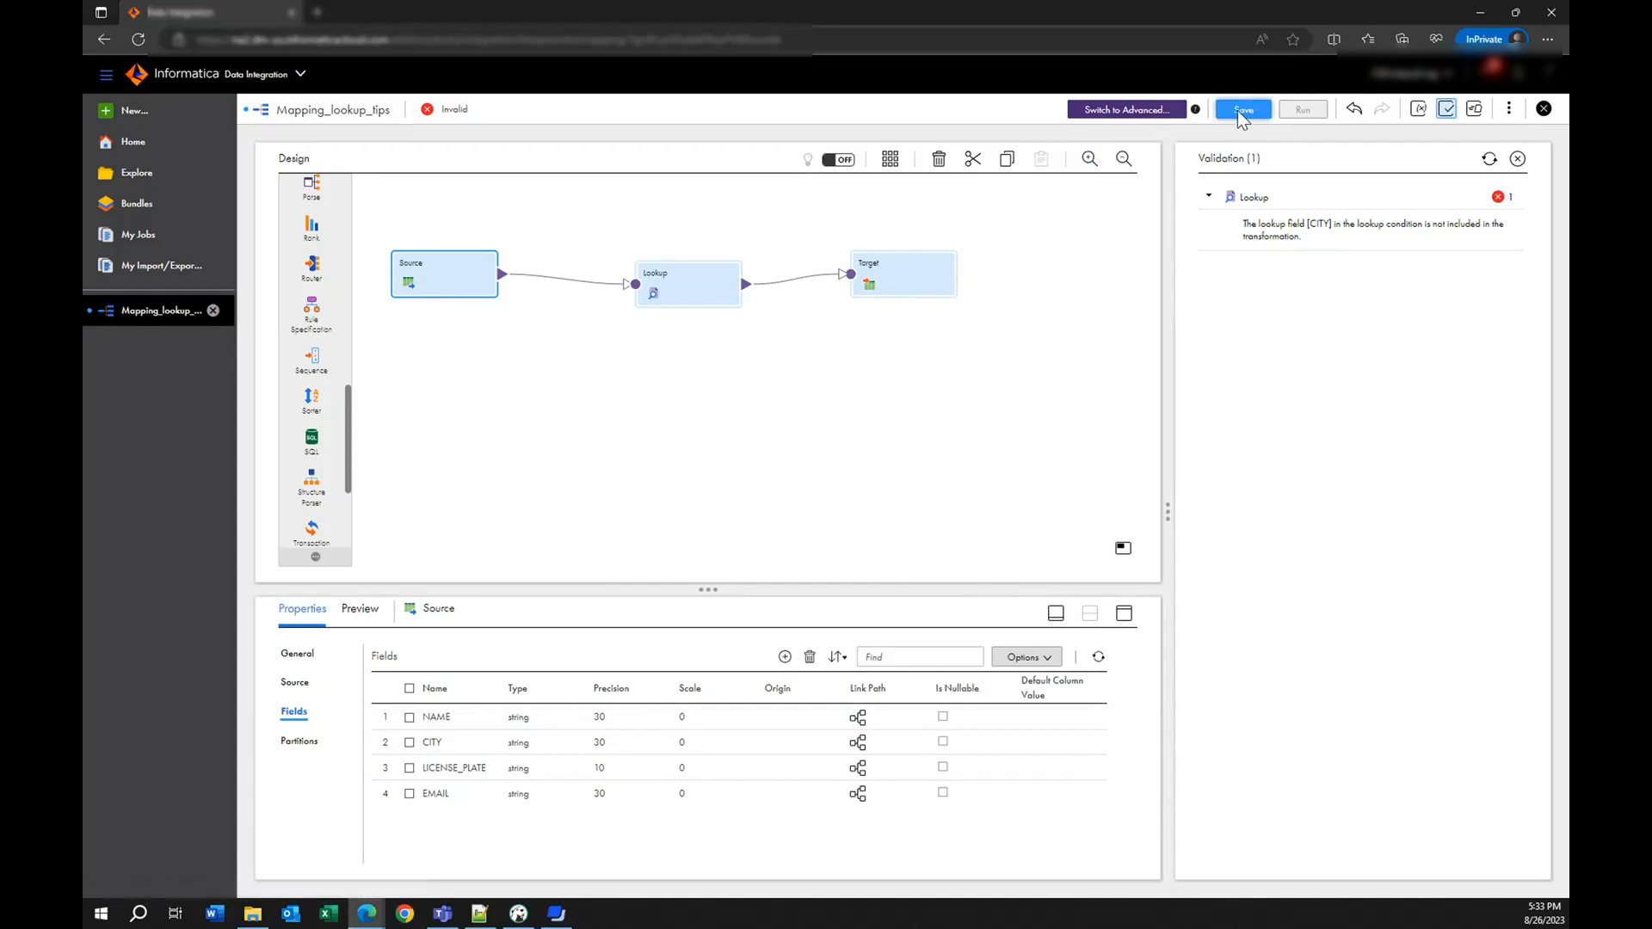
- Save Mapping_lookup_tips and confirm it is valid with no errors
left_click(1243, 109)
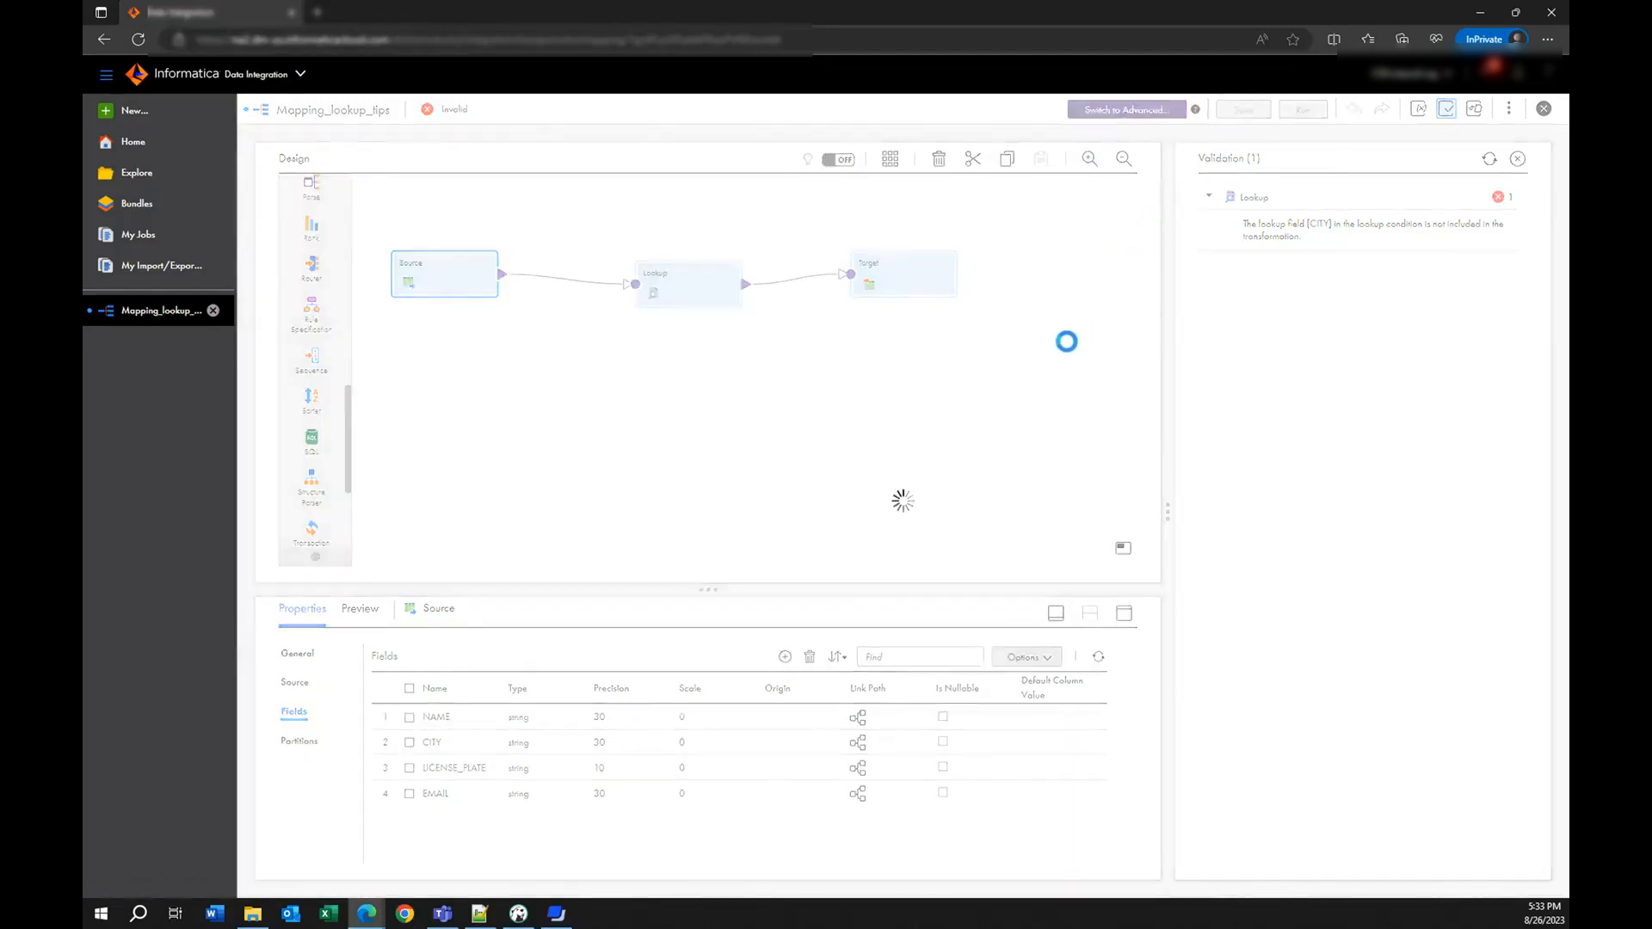
left_click(1242, 108)
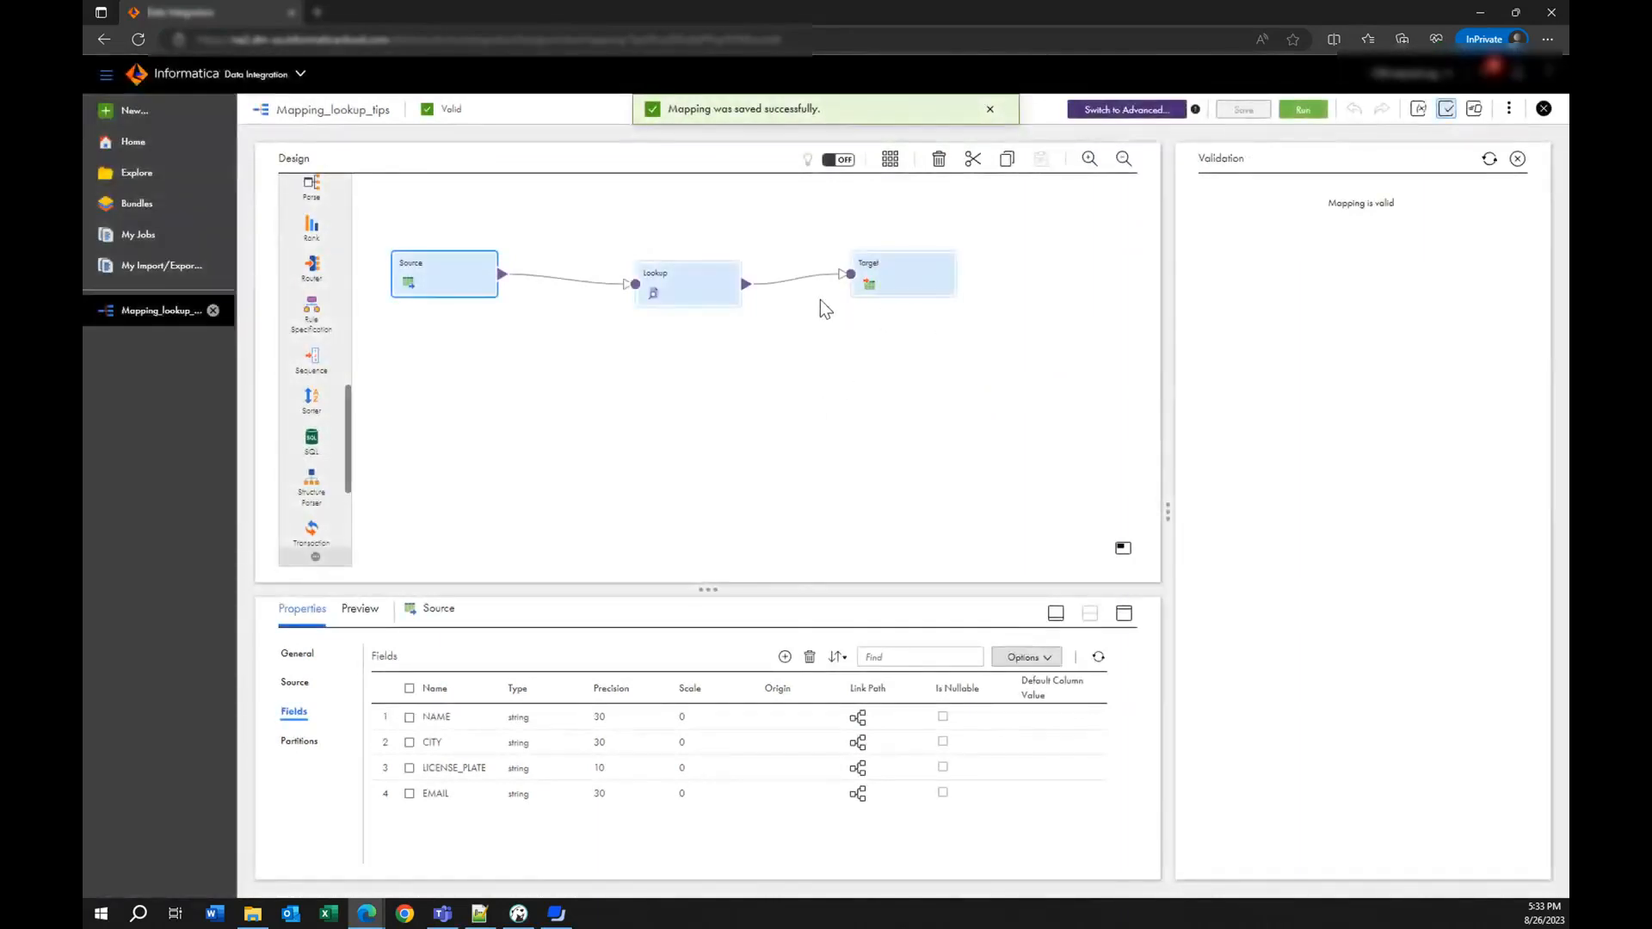
mouse_move(821, 377)
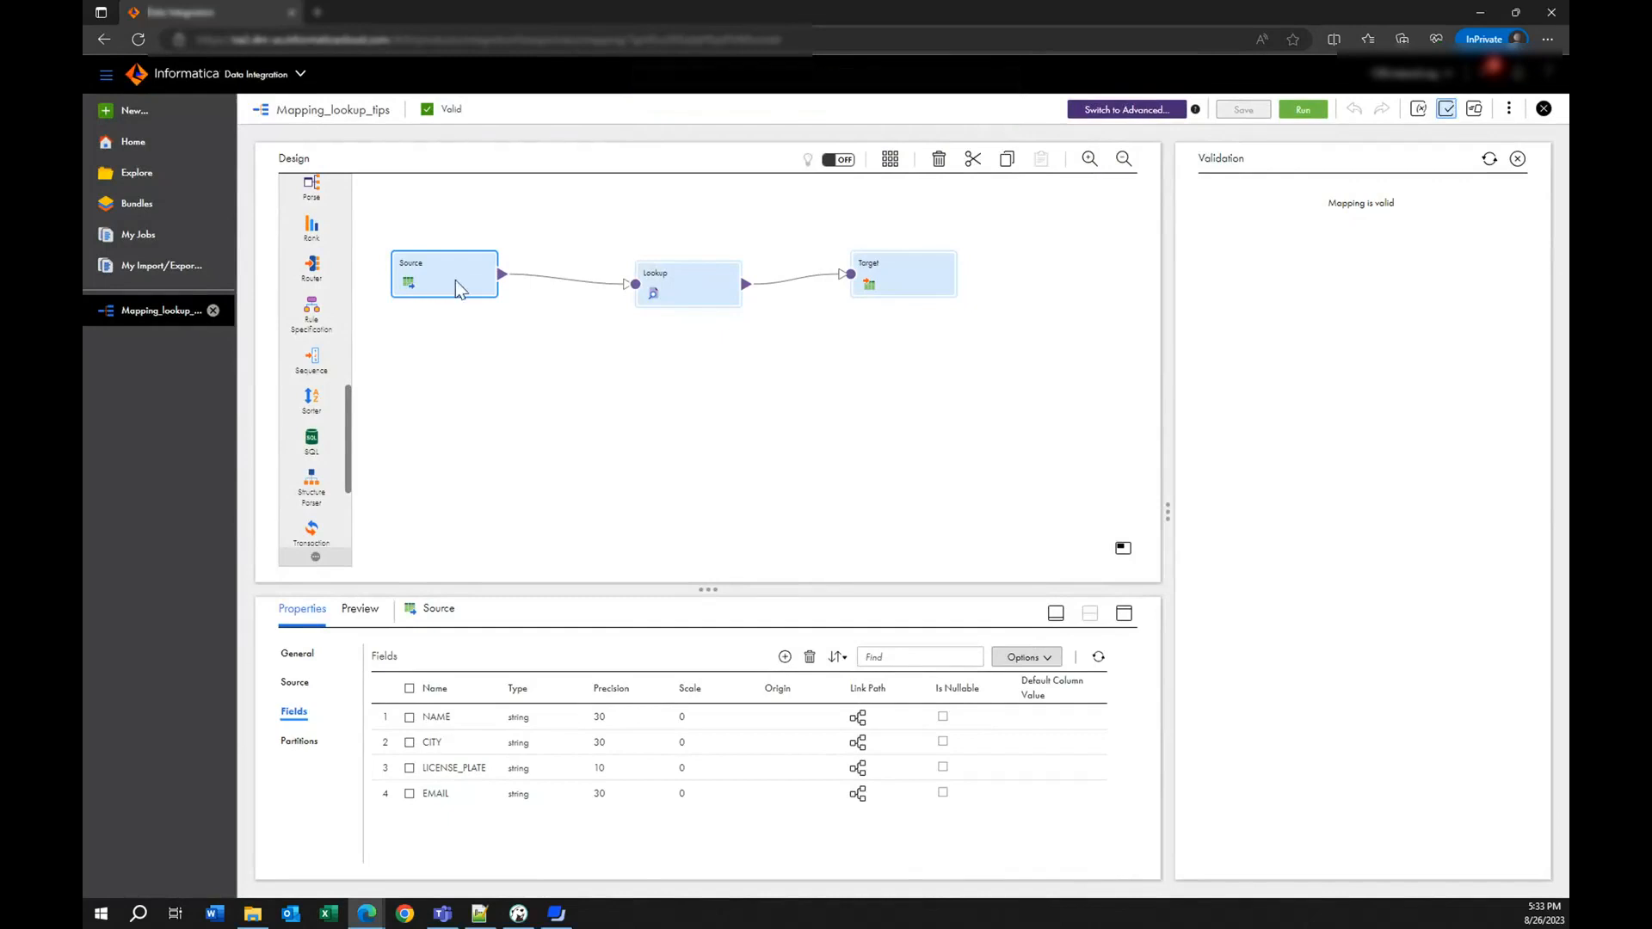
mouse_move(685, 348)
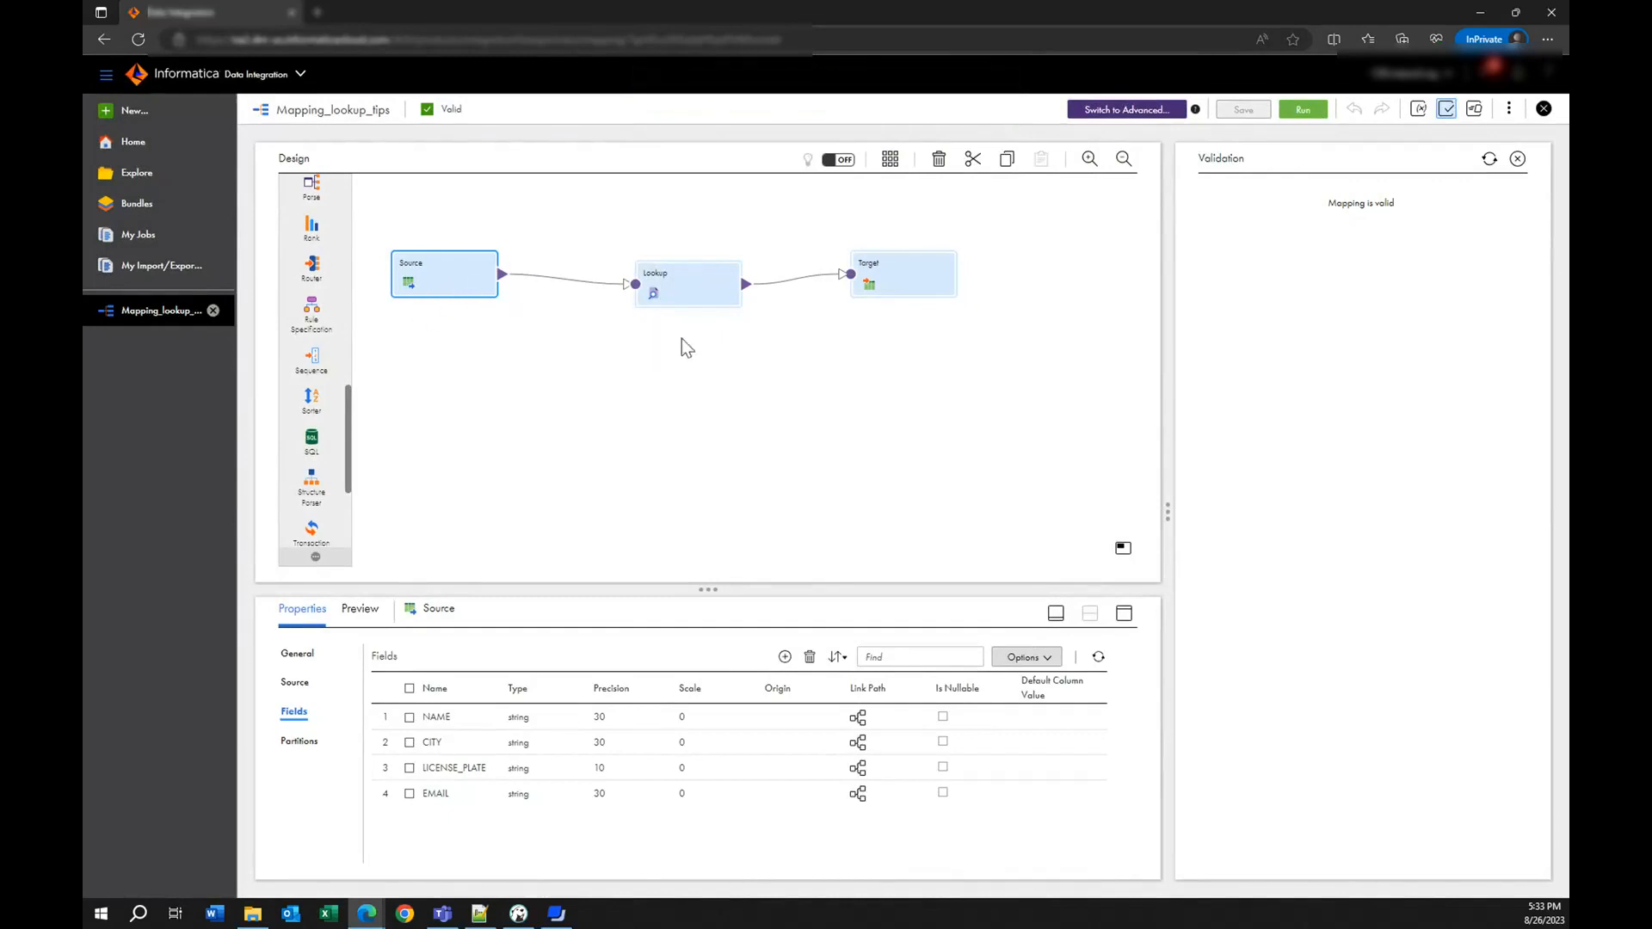
- Show the Lookup transformation's Advanced properties with Sorted Input and Pre-build Lookup Cache Auto
left_click(685, 282)
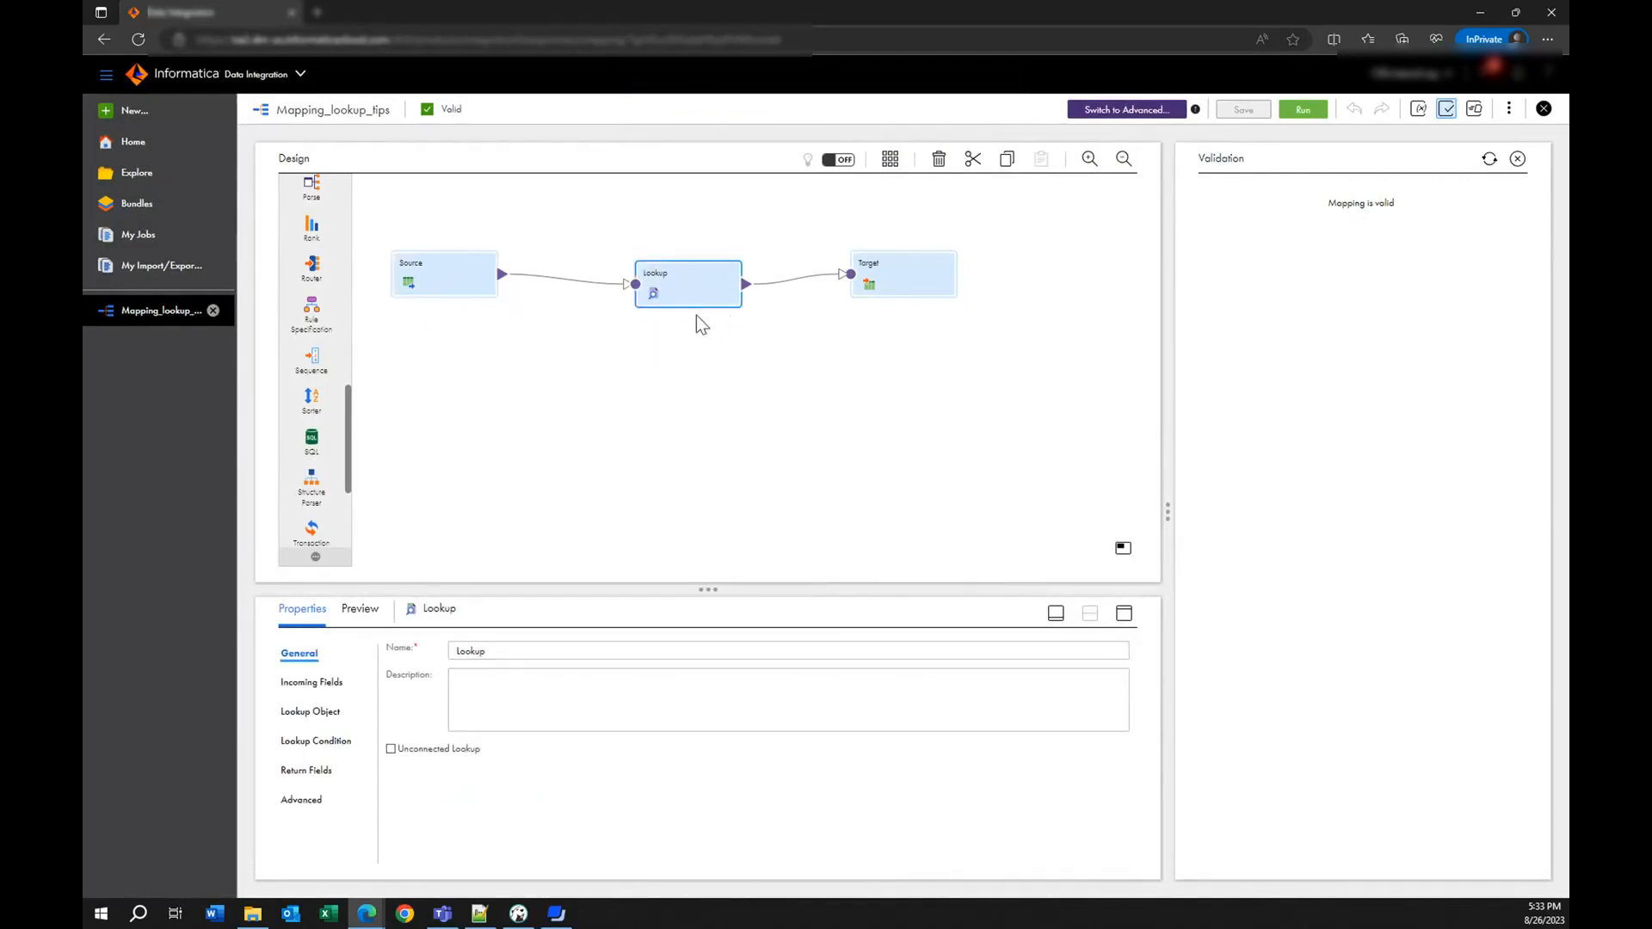
mouse_move(686, 347)
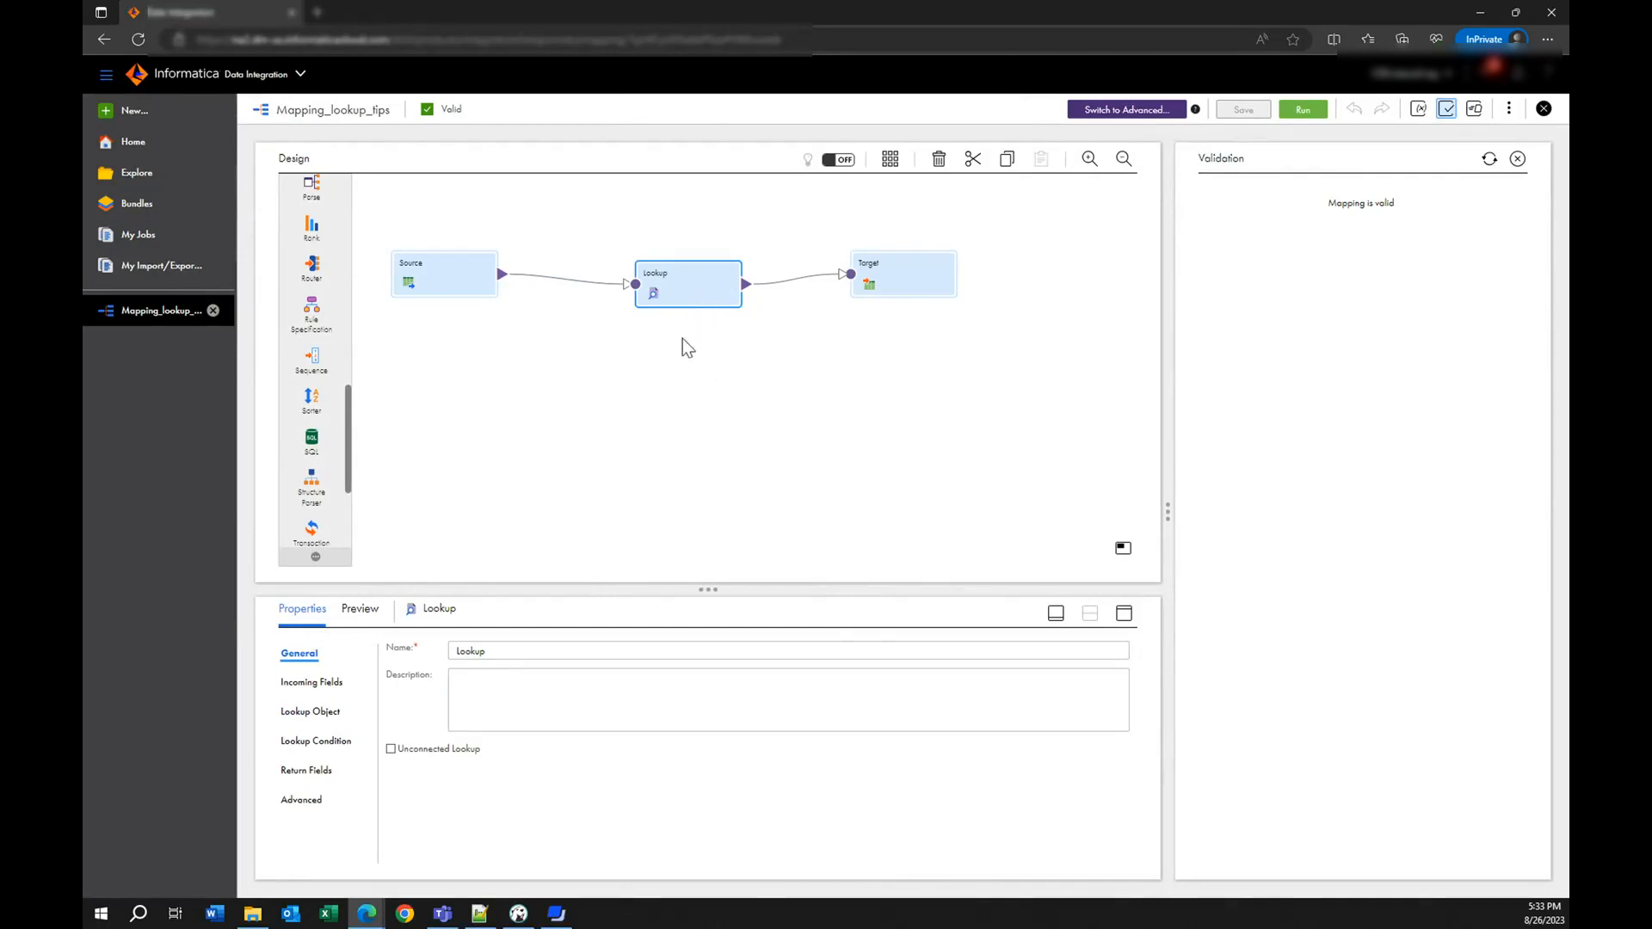
left_click(301, 799)
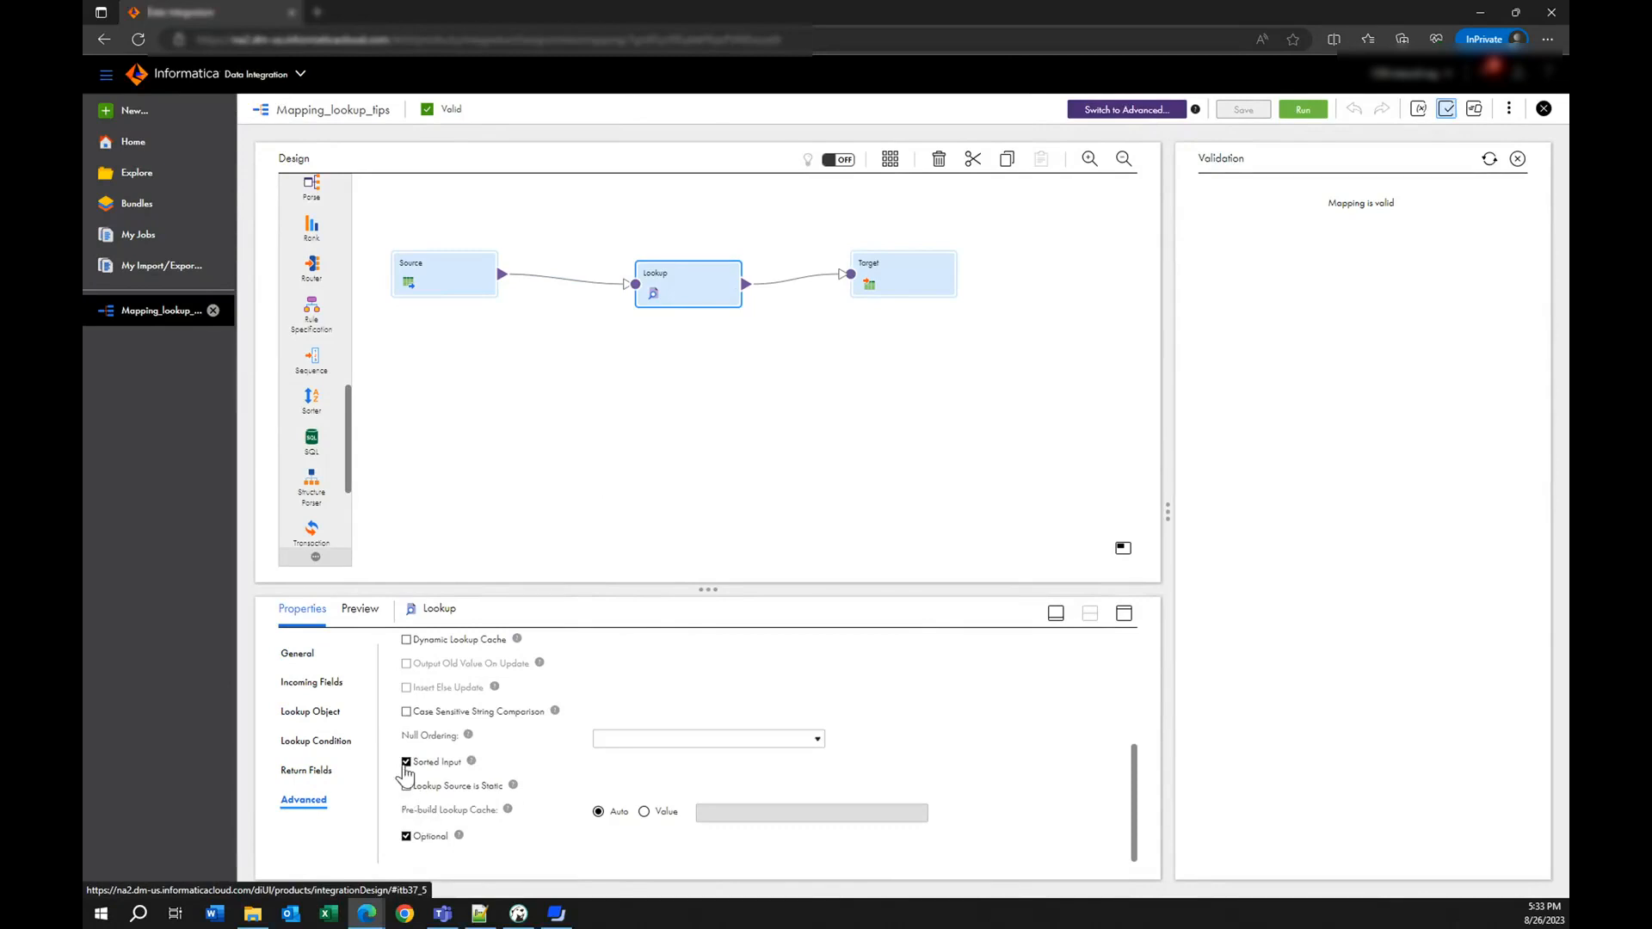
mouse_move(628, 684)
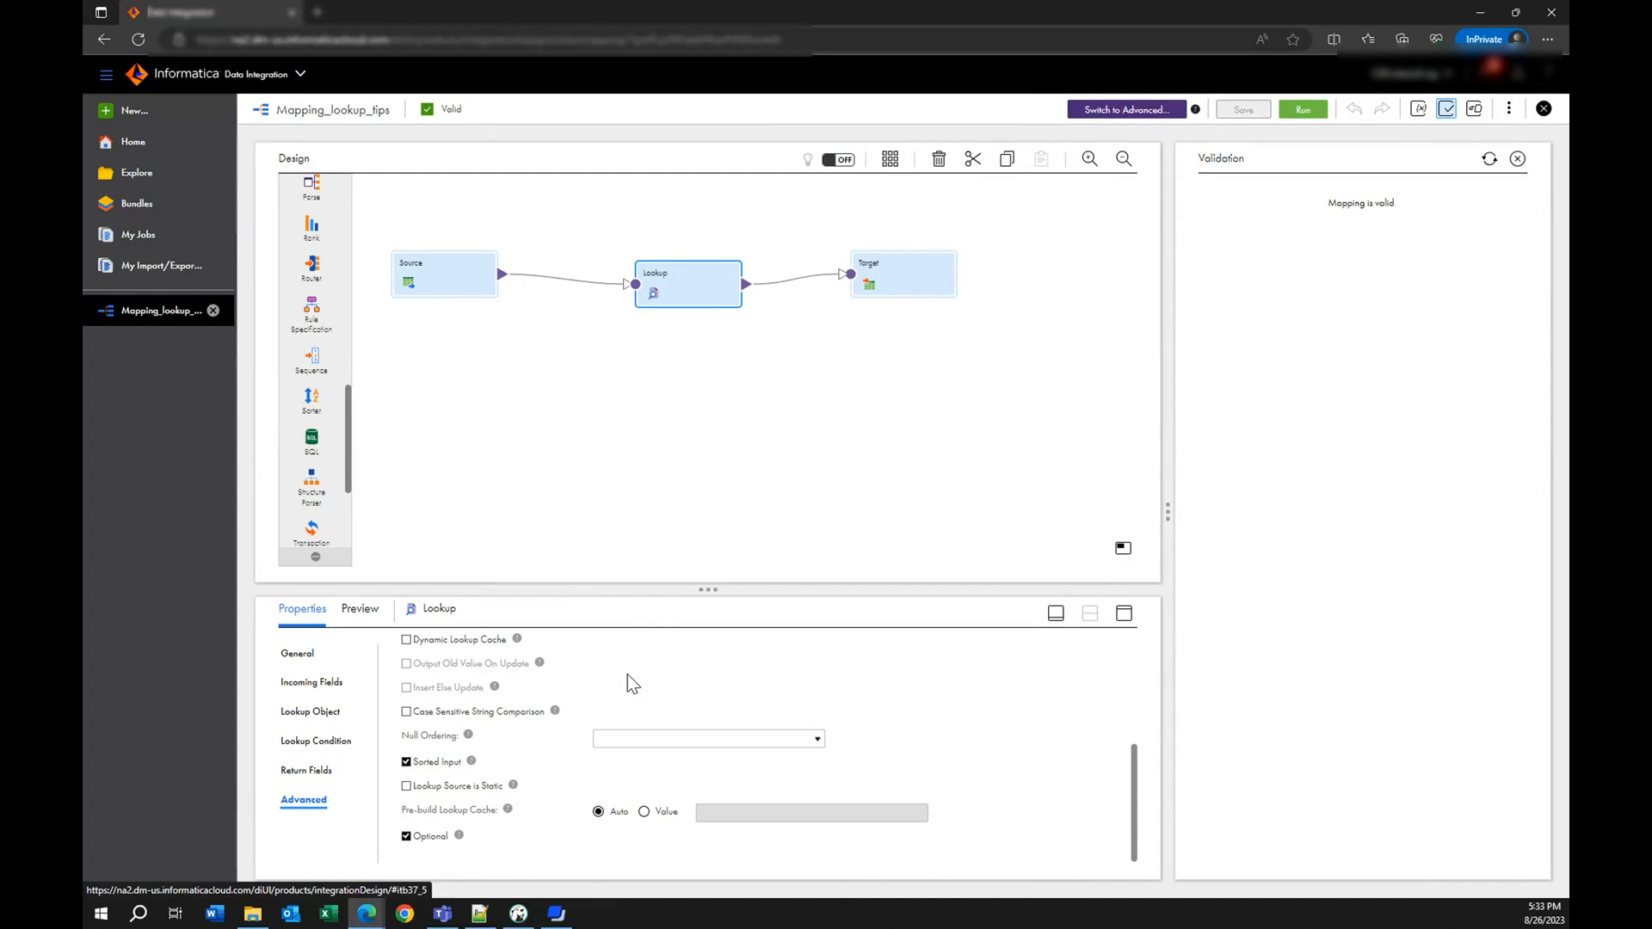
mouse_move(891, 540)
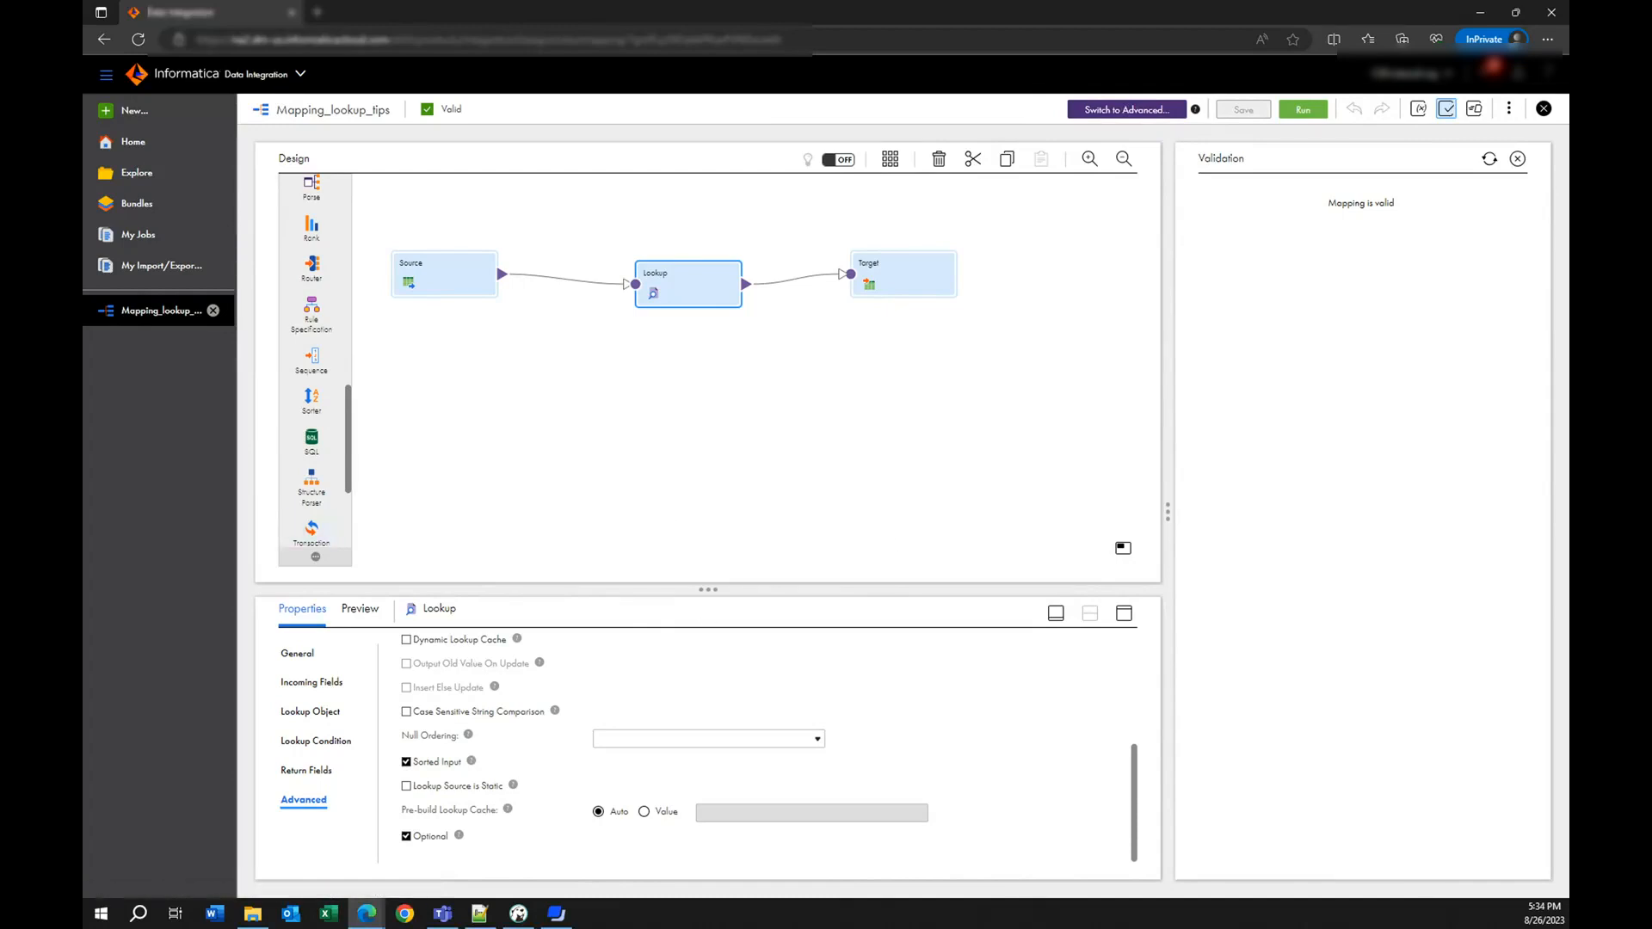
mouse_move(595, 89)
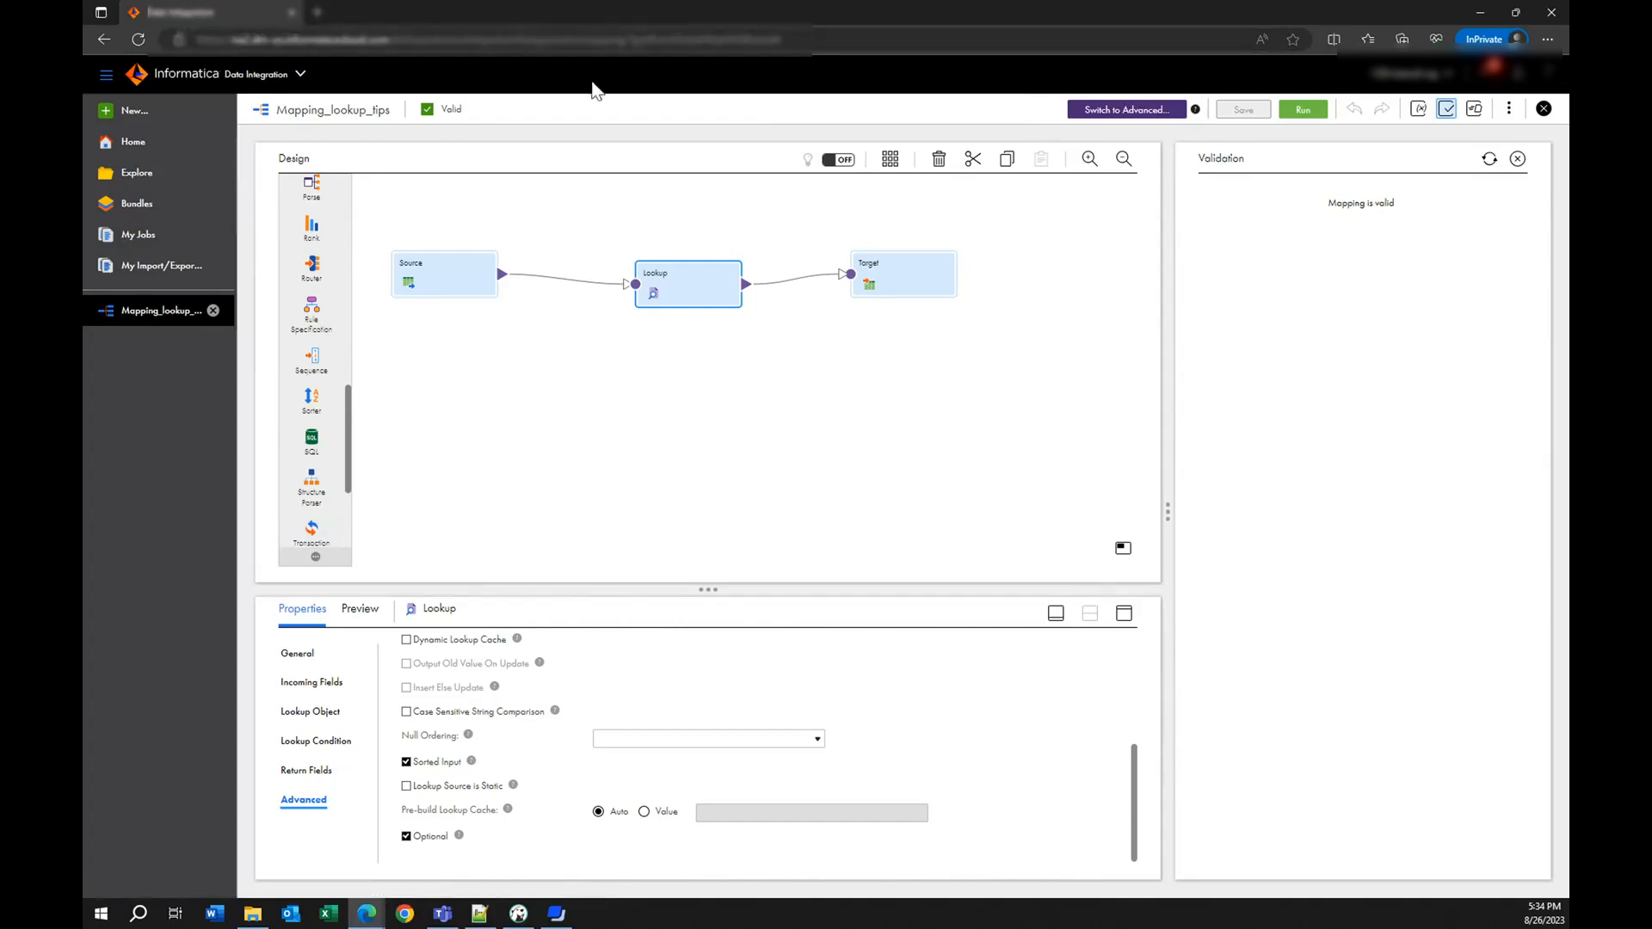
mouse_move(1508, 119)
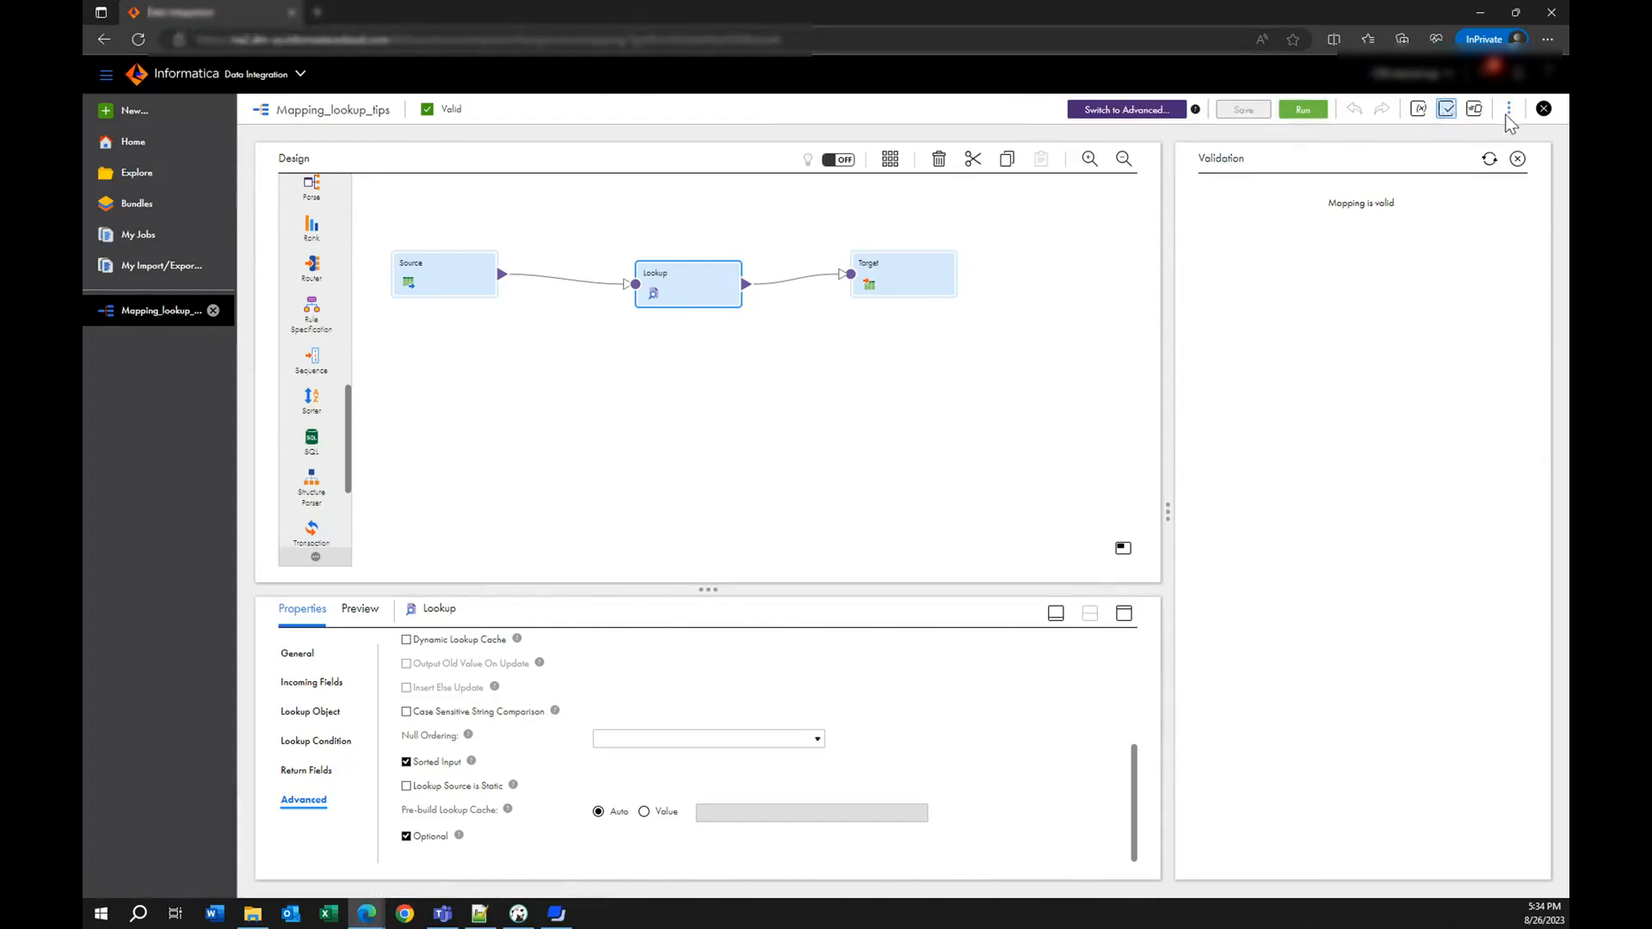
- Create MappingTask5 for Mapping_lookup_tips using runtime environment fernando_linux_instance_redhat
left_click(1508, 109)
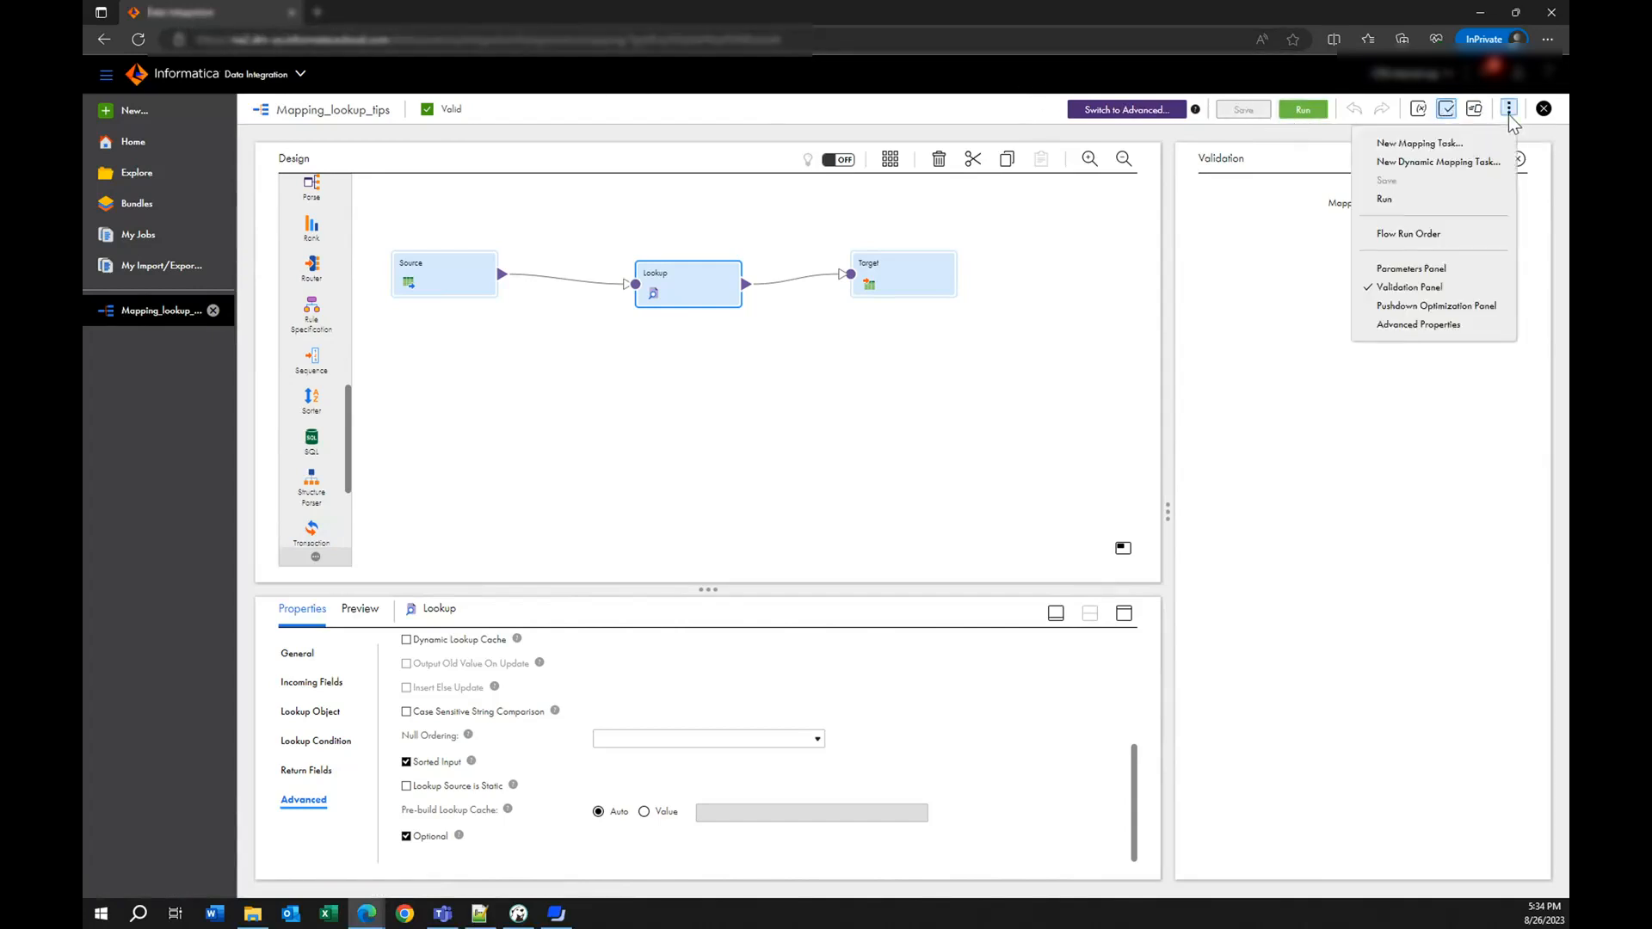
mouse_move(1422, 142)
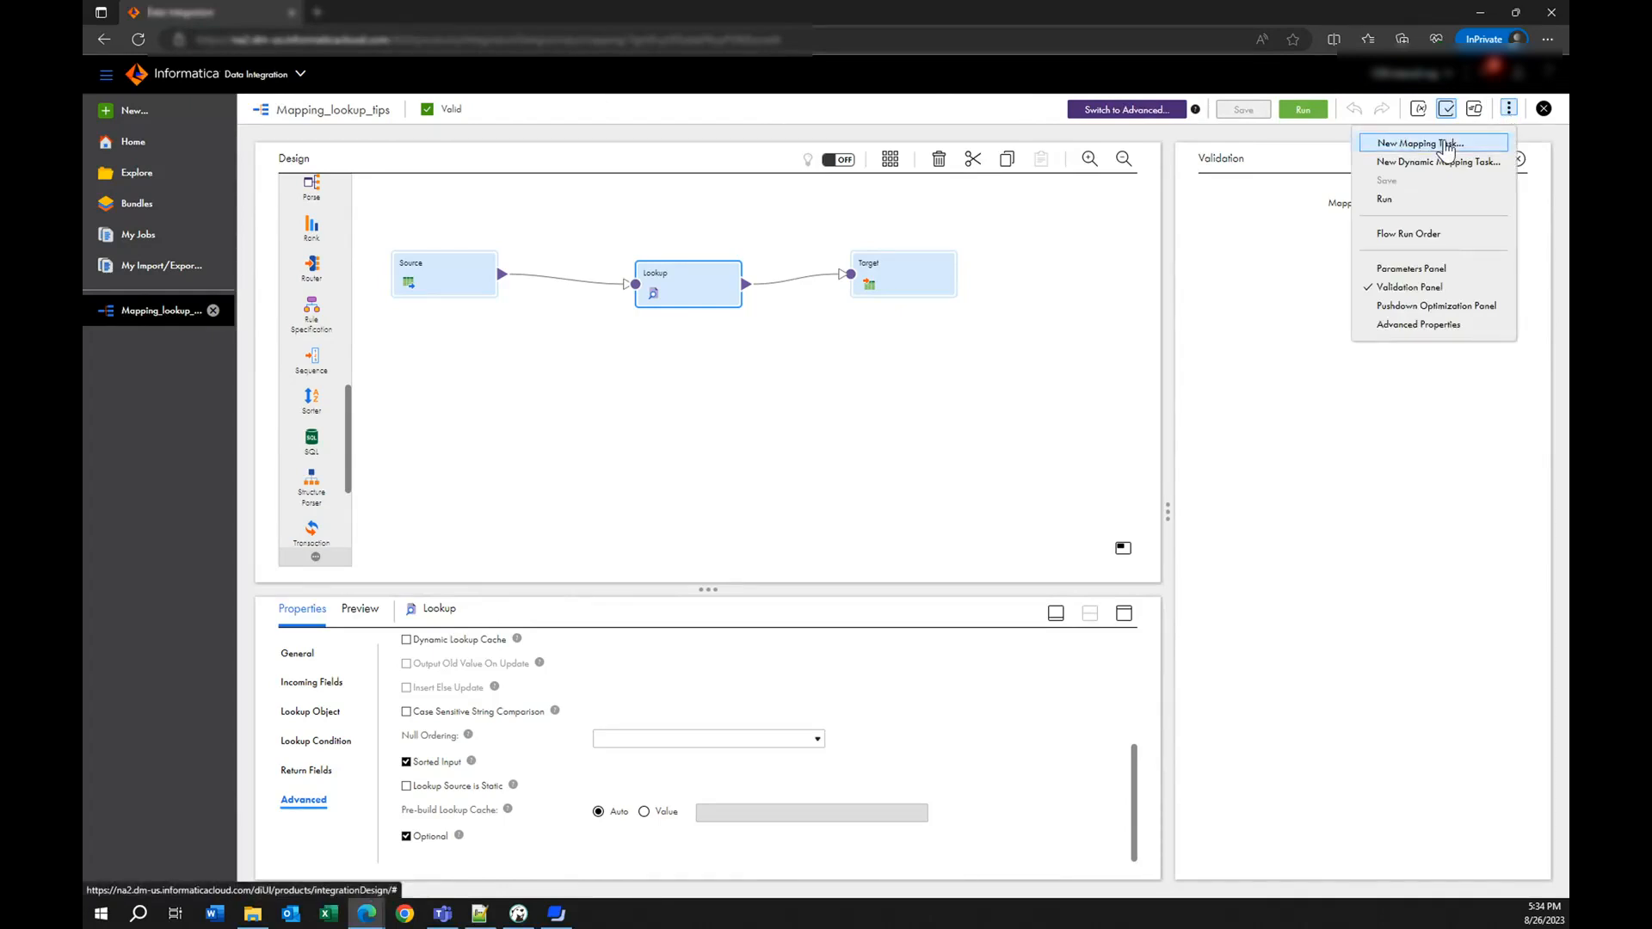
left_click(1421, 142)
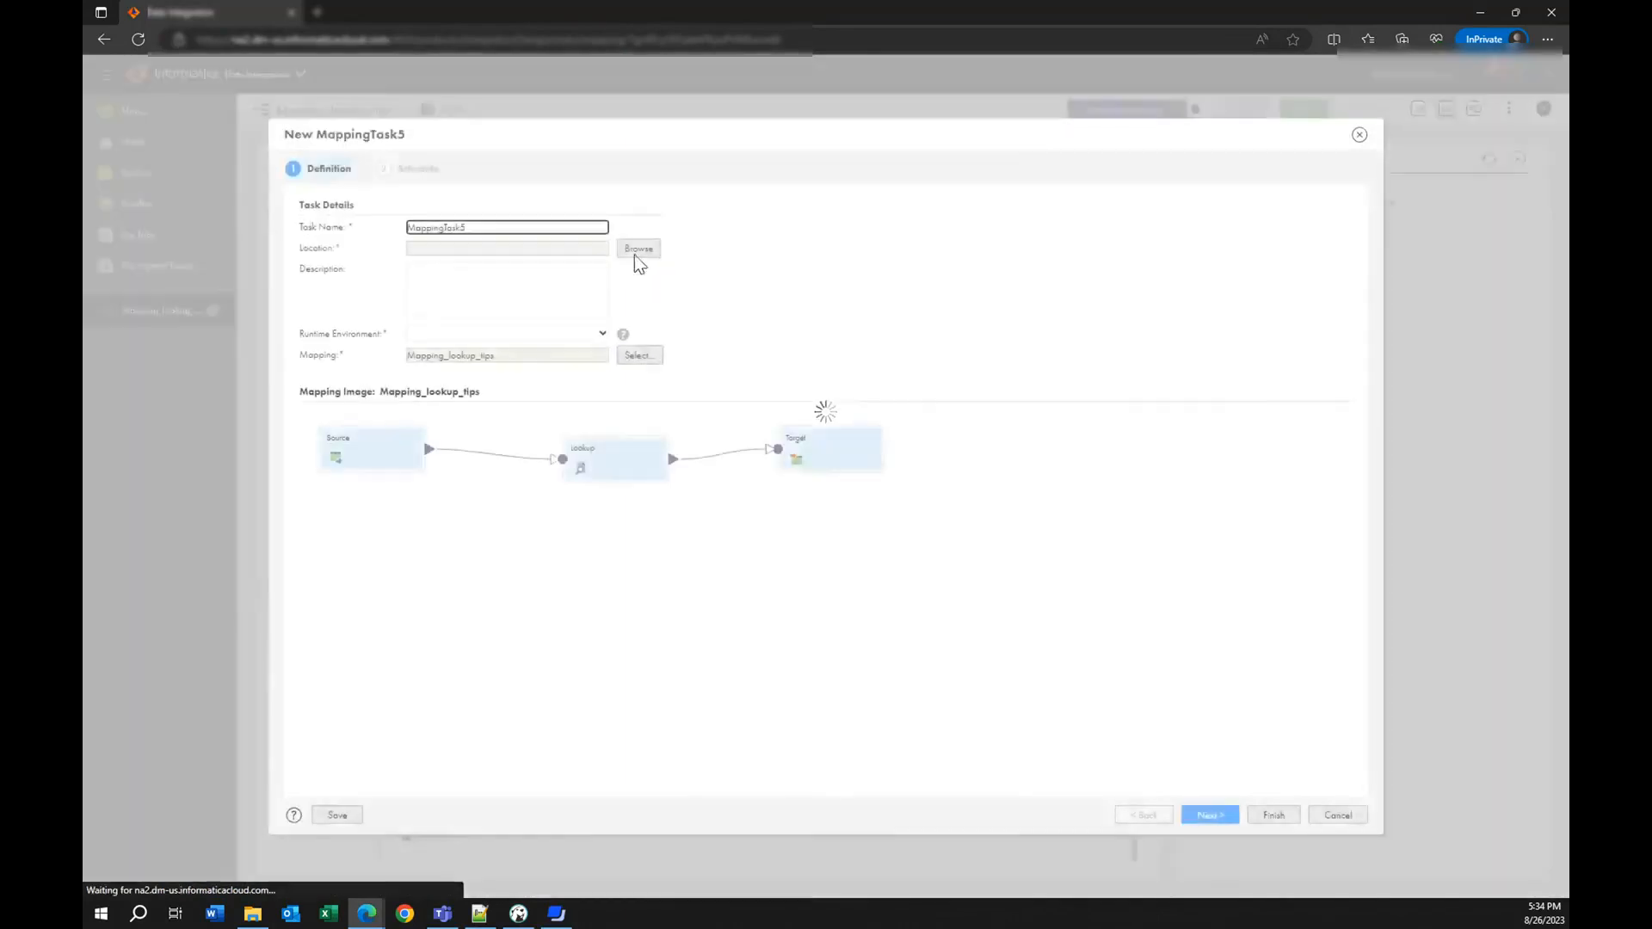
left_click(601, 335)
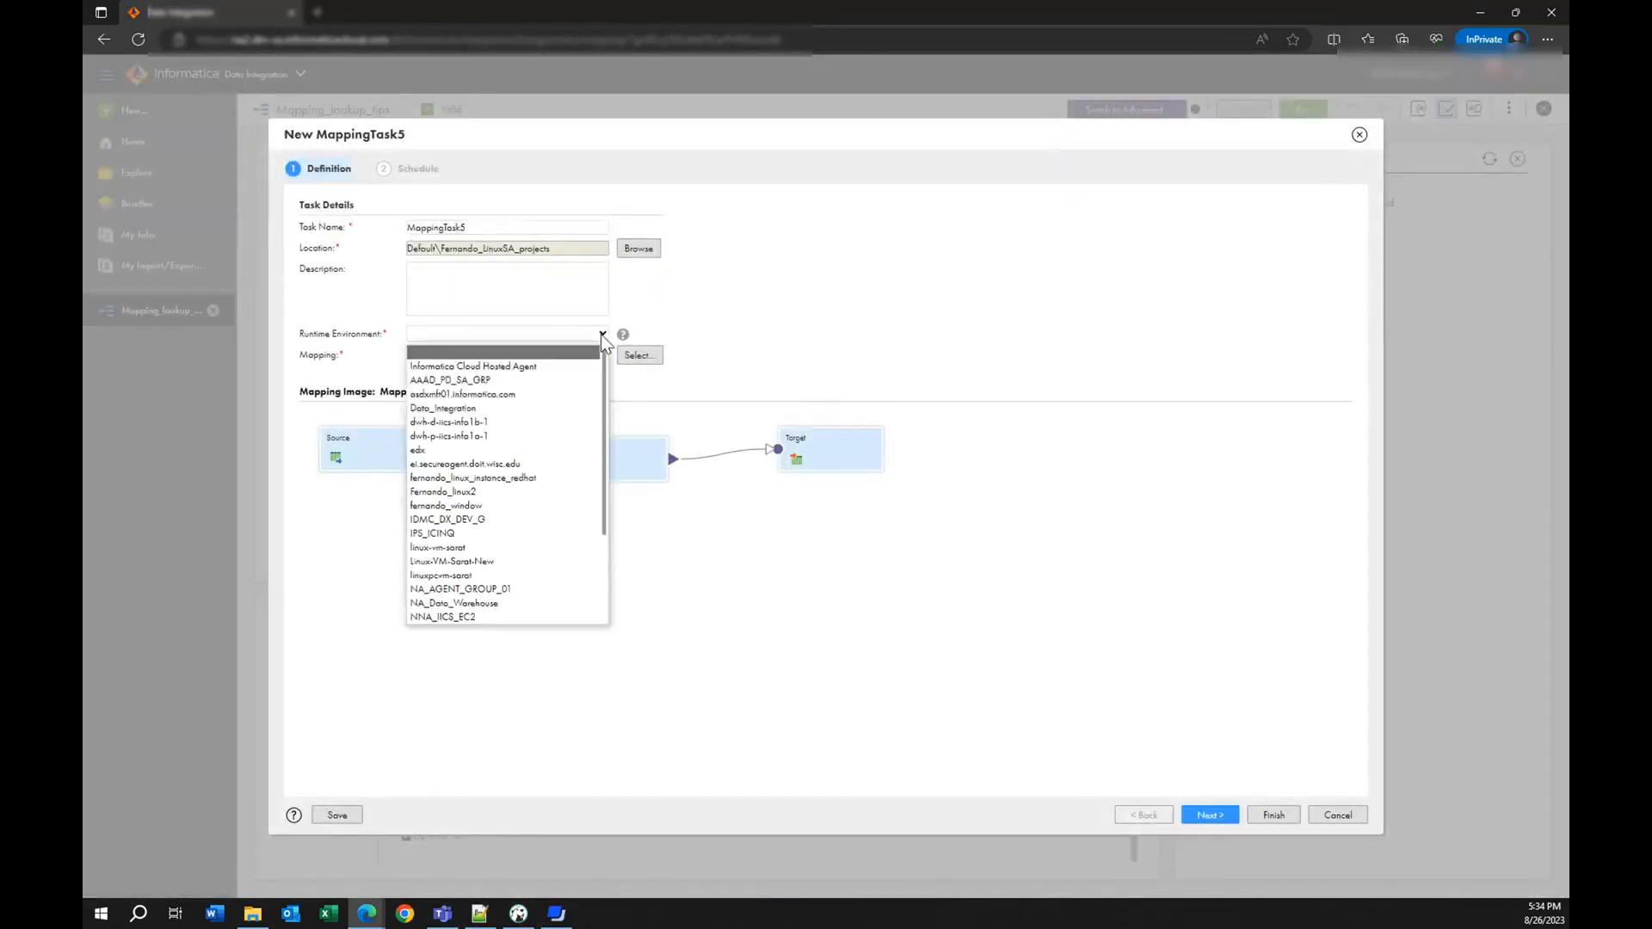
left_click(472, 477)
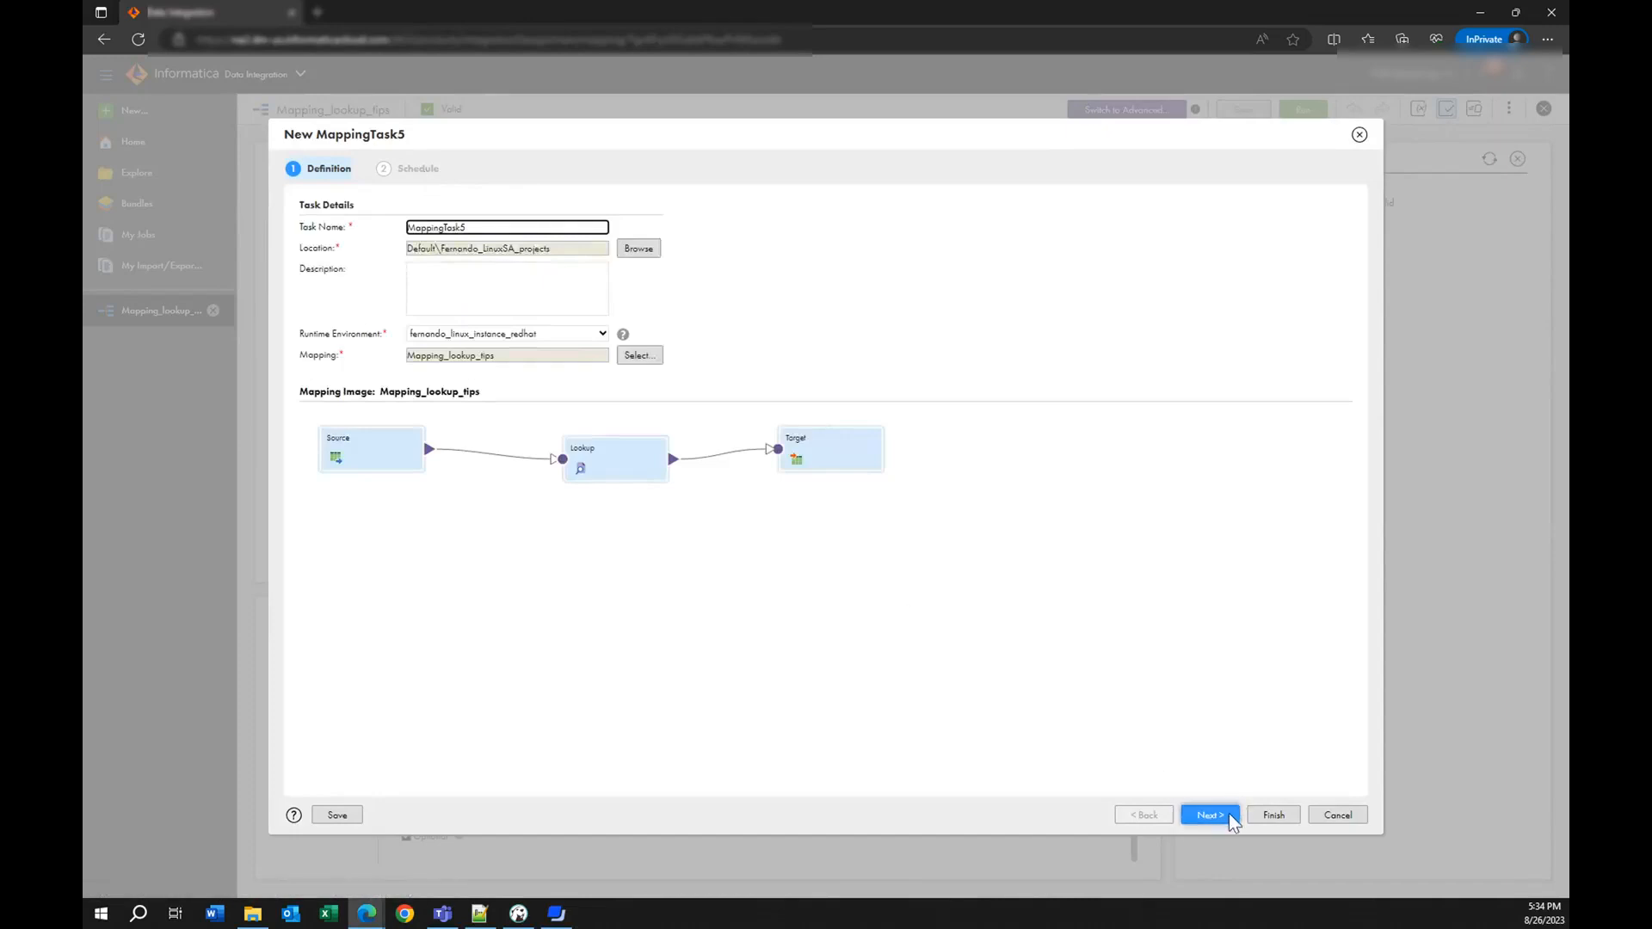
- On the schedule step, add session property Pre-build lookup cache set to Always allowed
left_click(1208, 814)
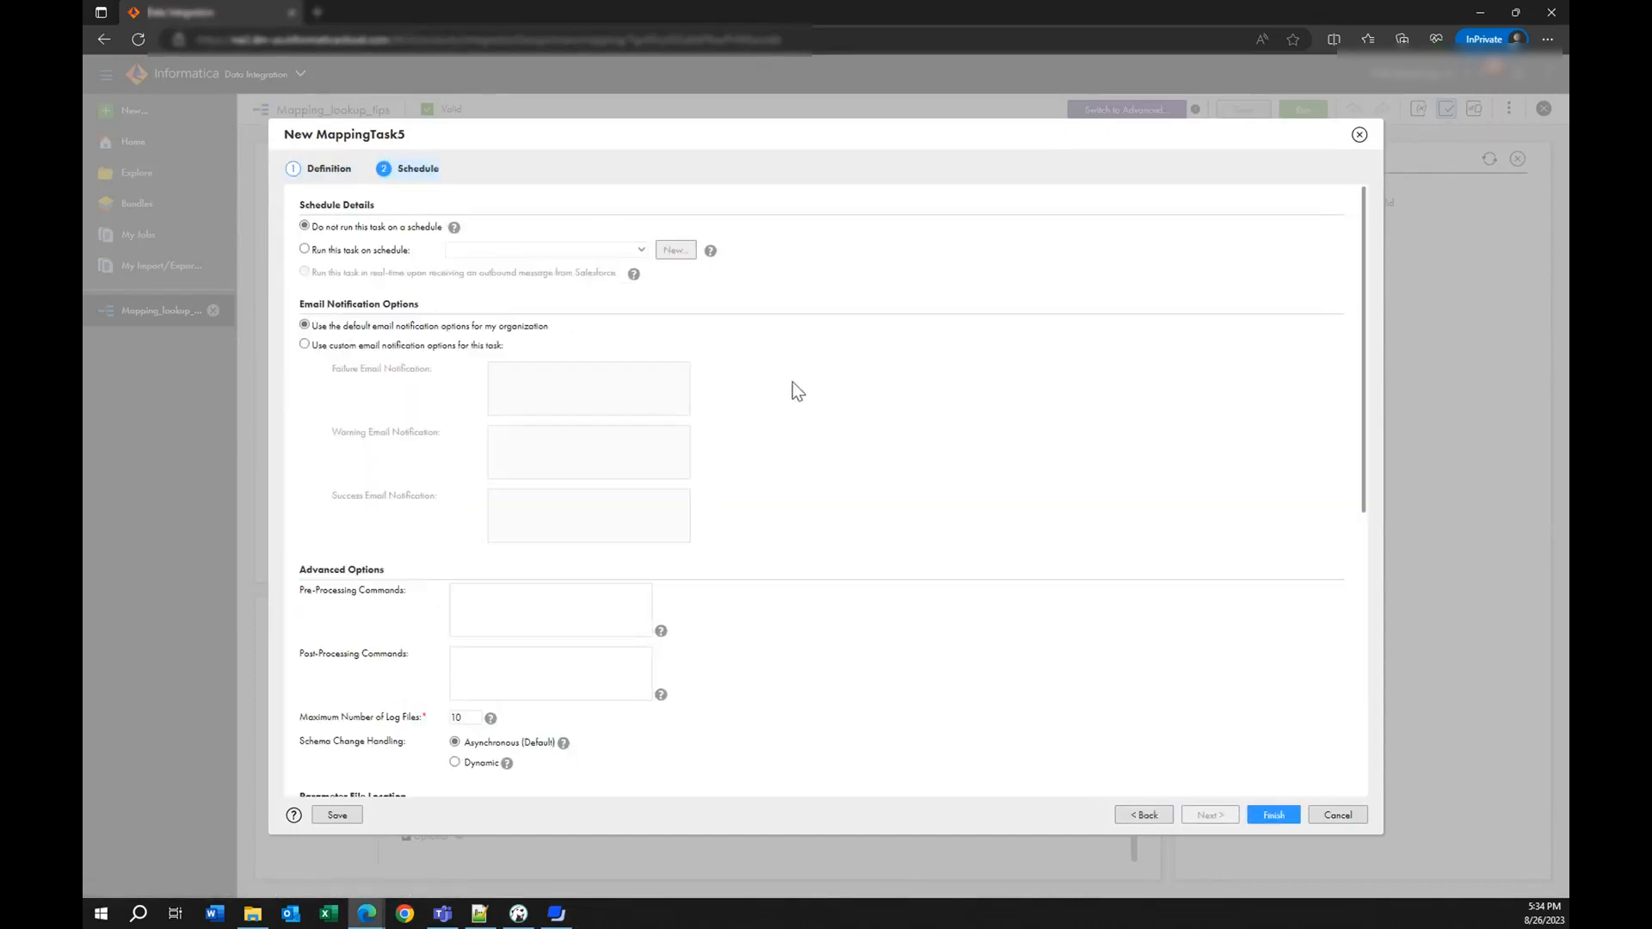
scroll("down", 3)
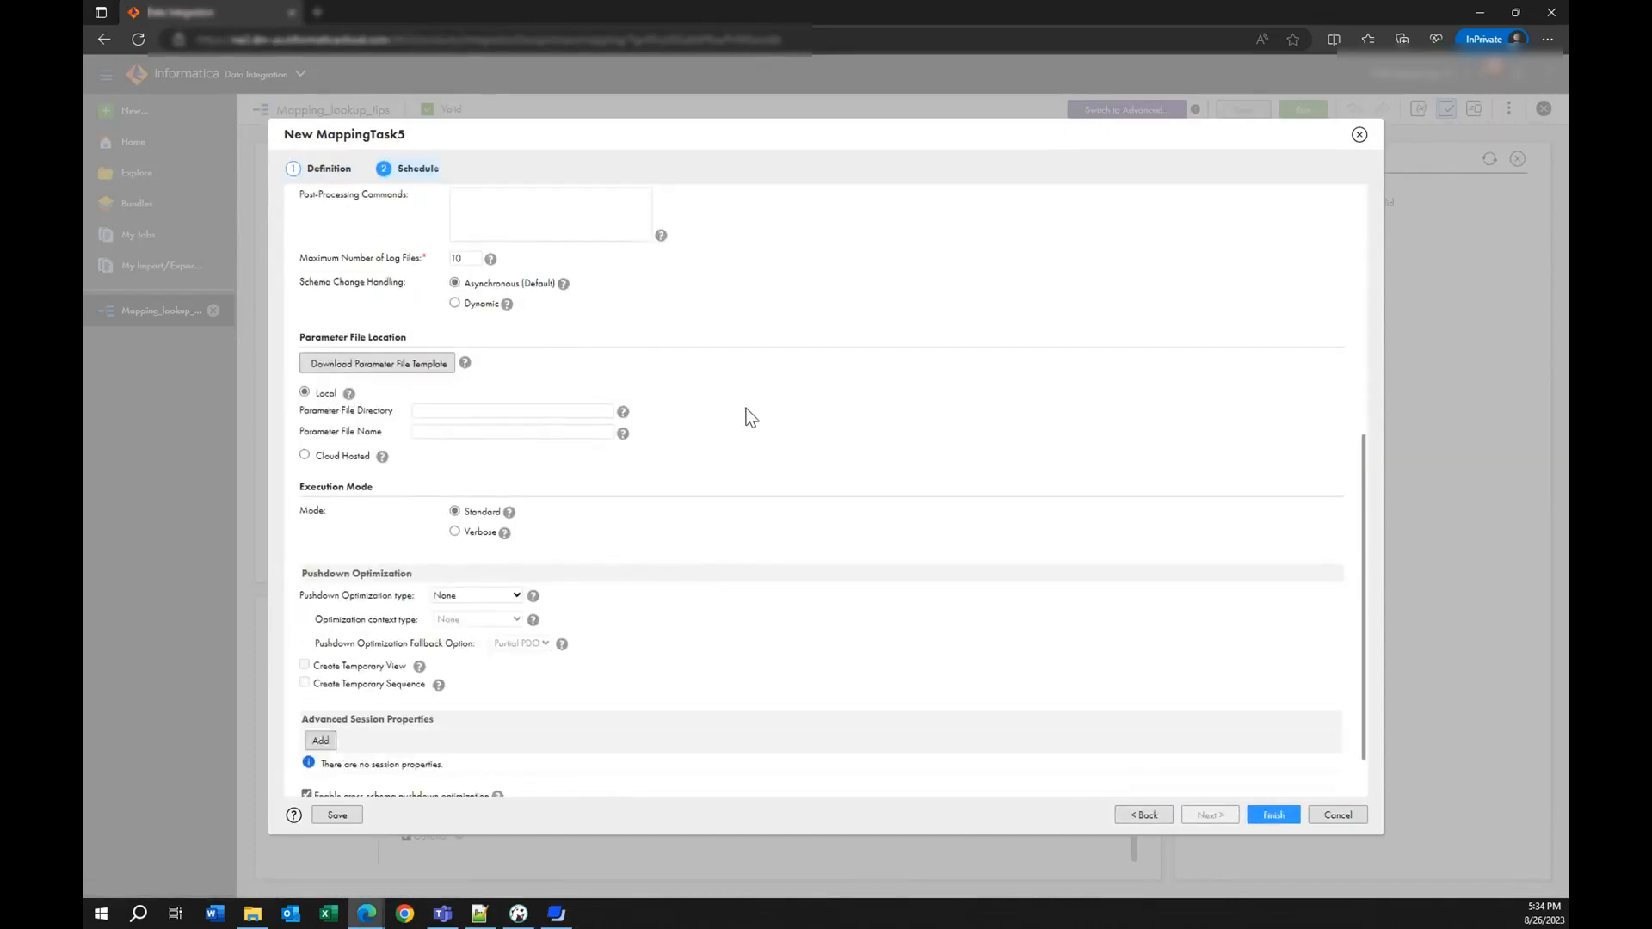
scroll("down", 3)
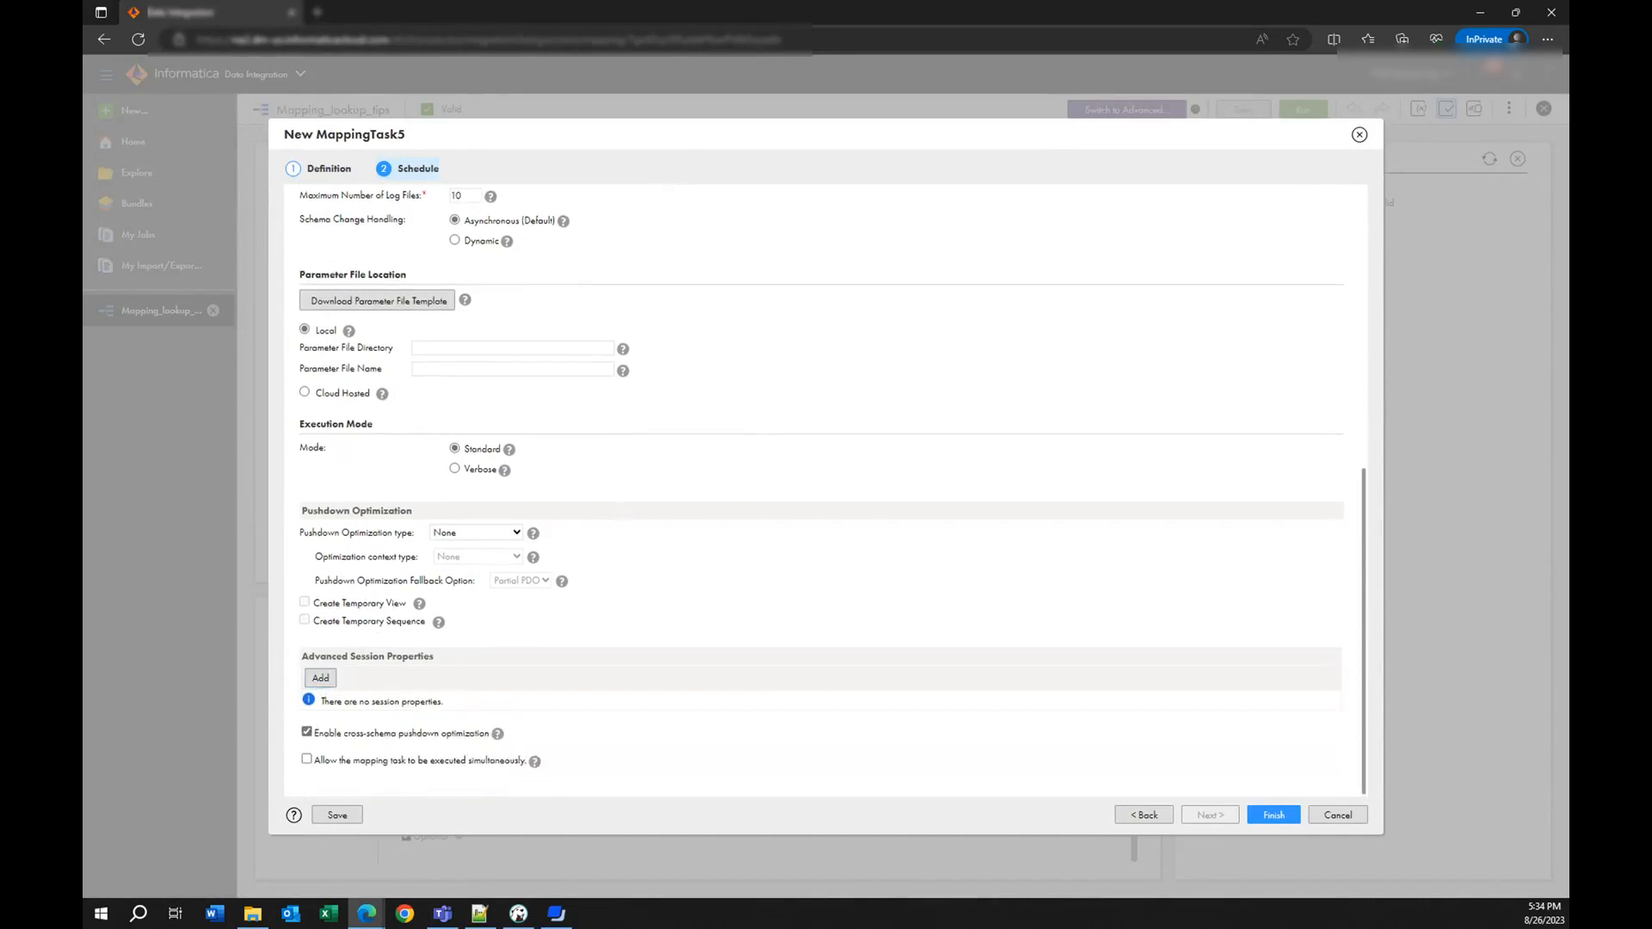
mouse_move(361, 690)
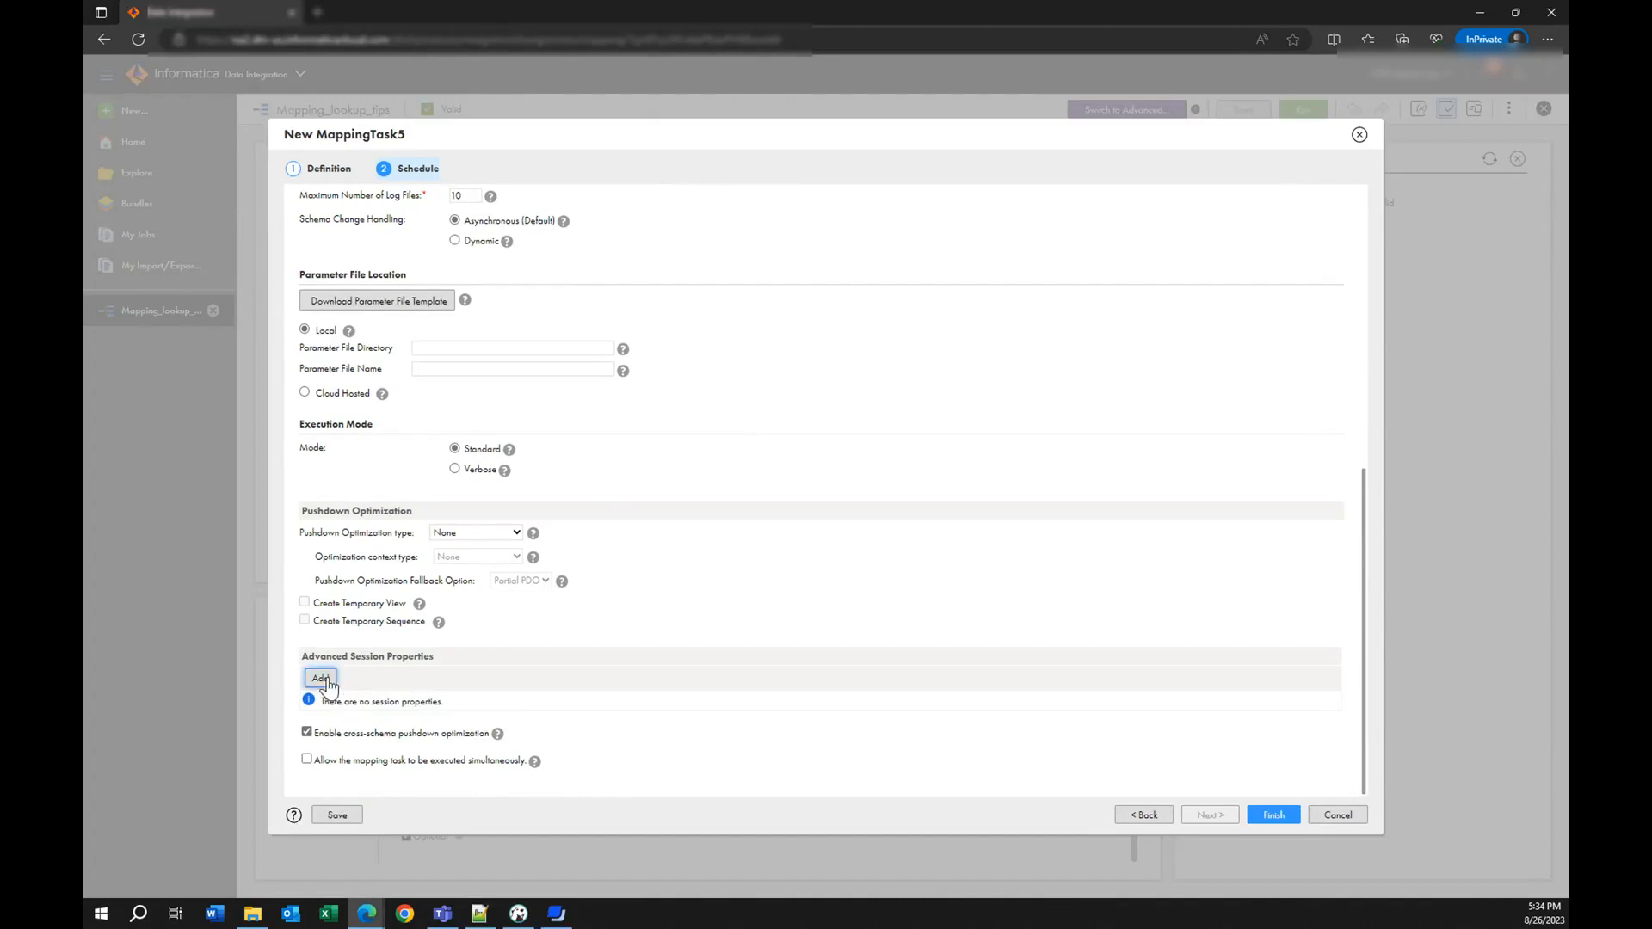
left_click(320, 677)
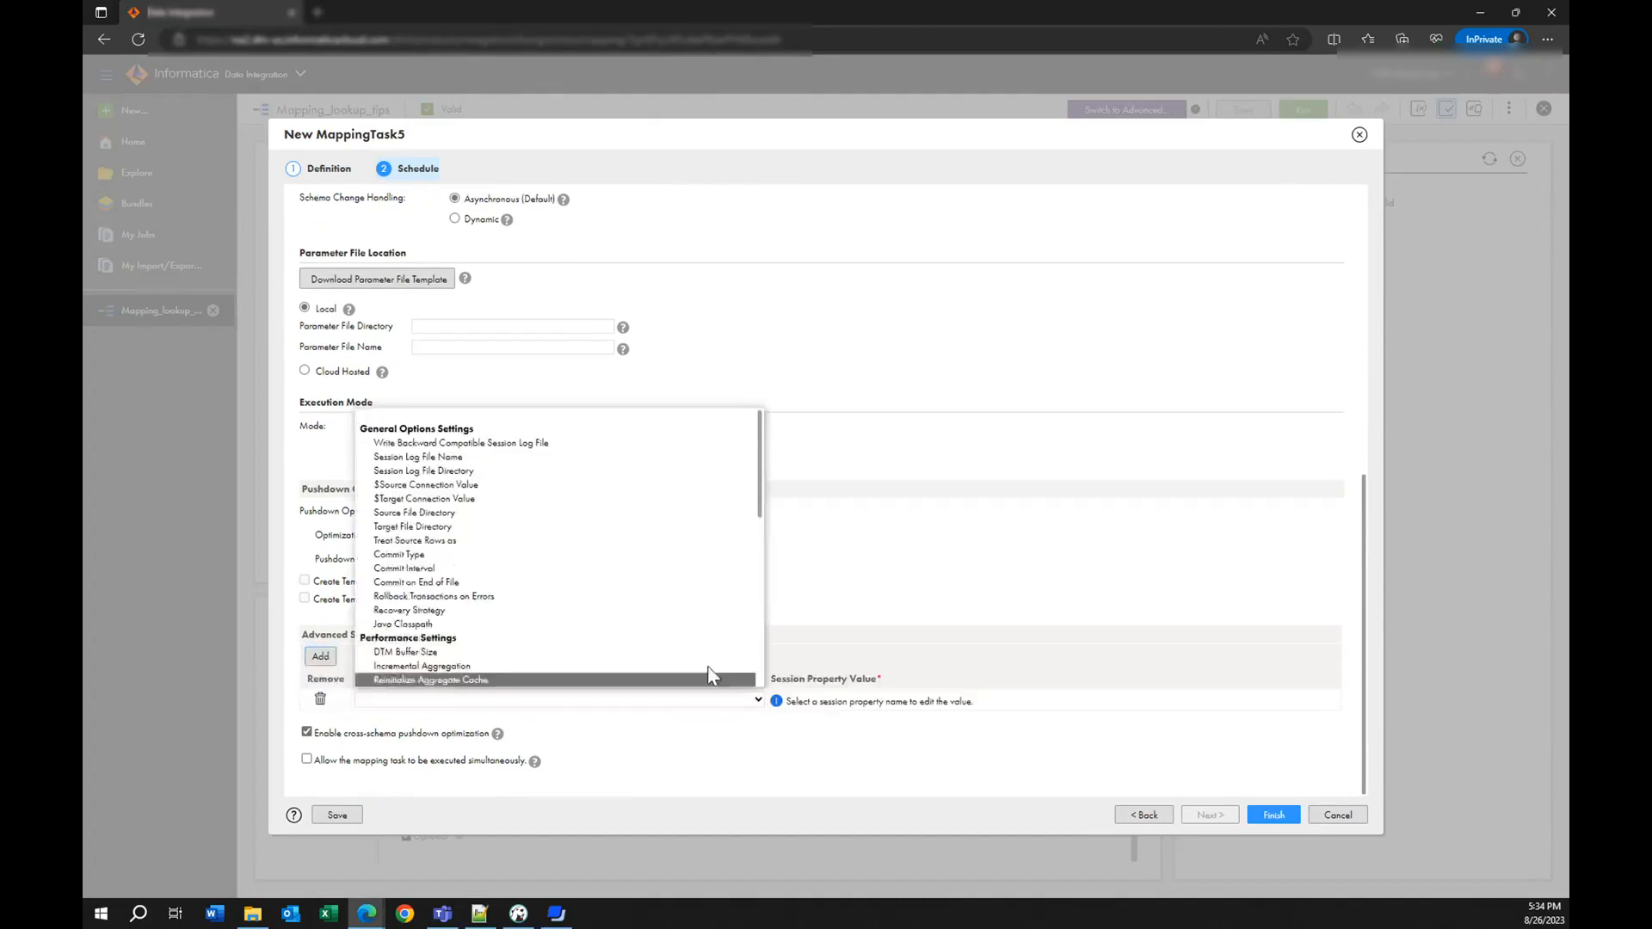
scroll("down", 3)
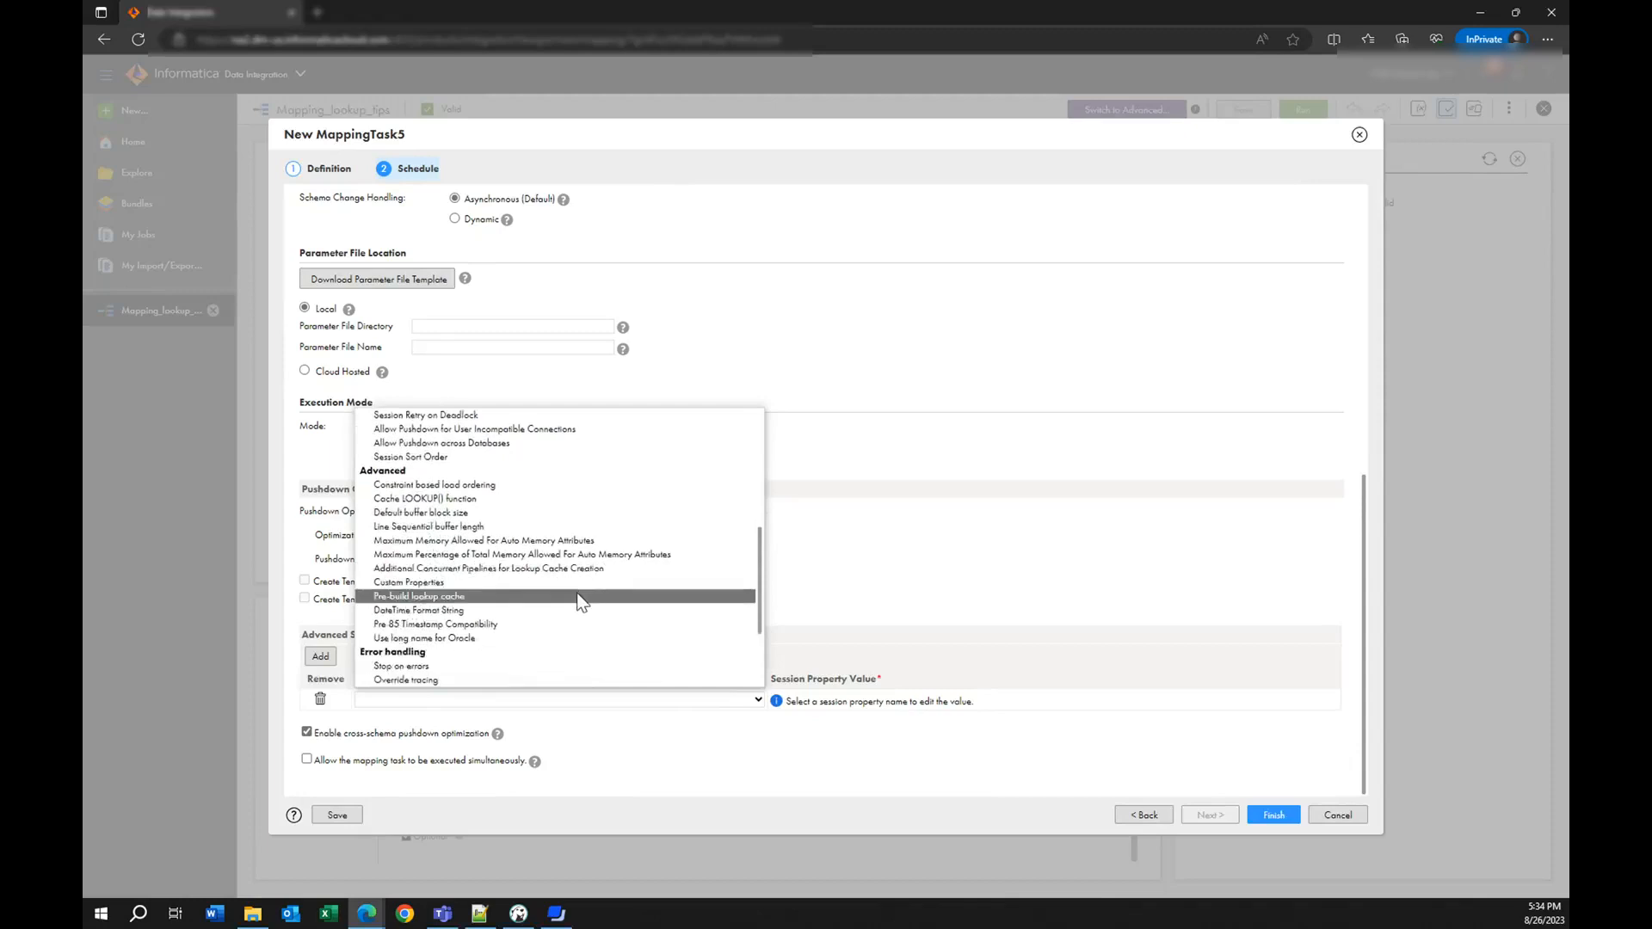
mouse_move(468, 604)
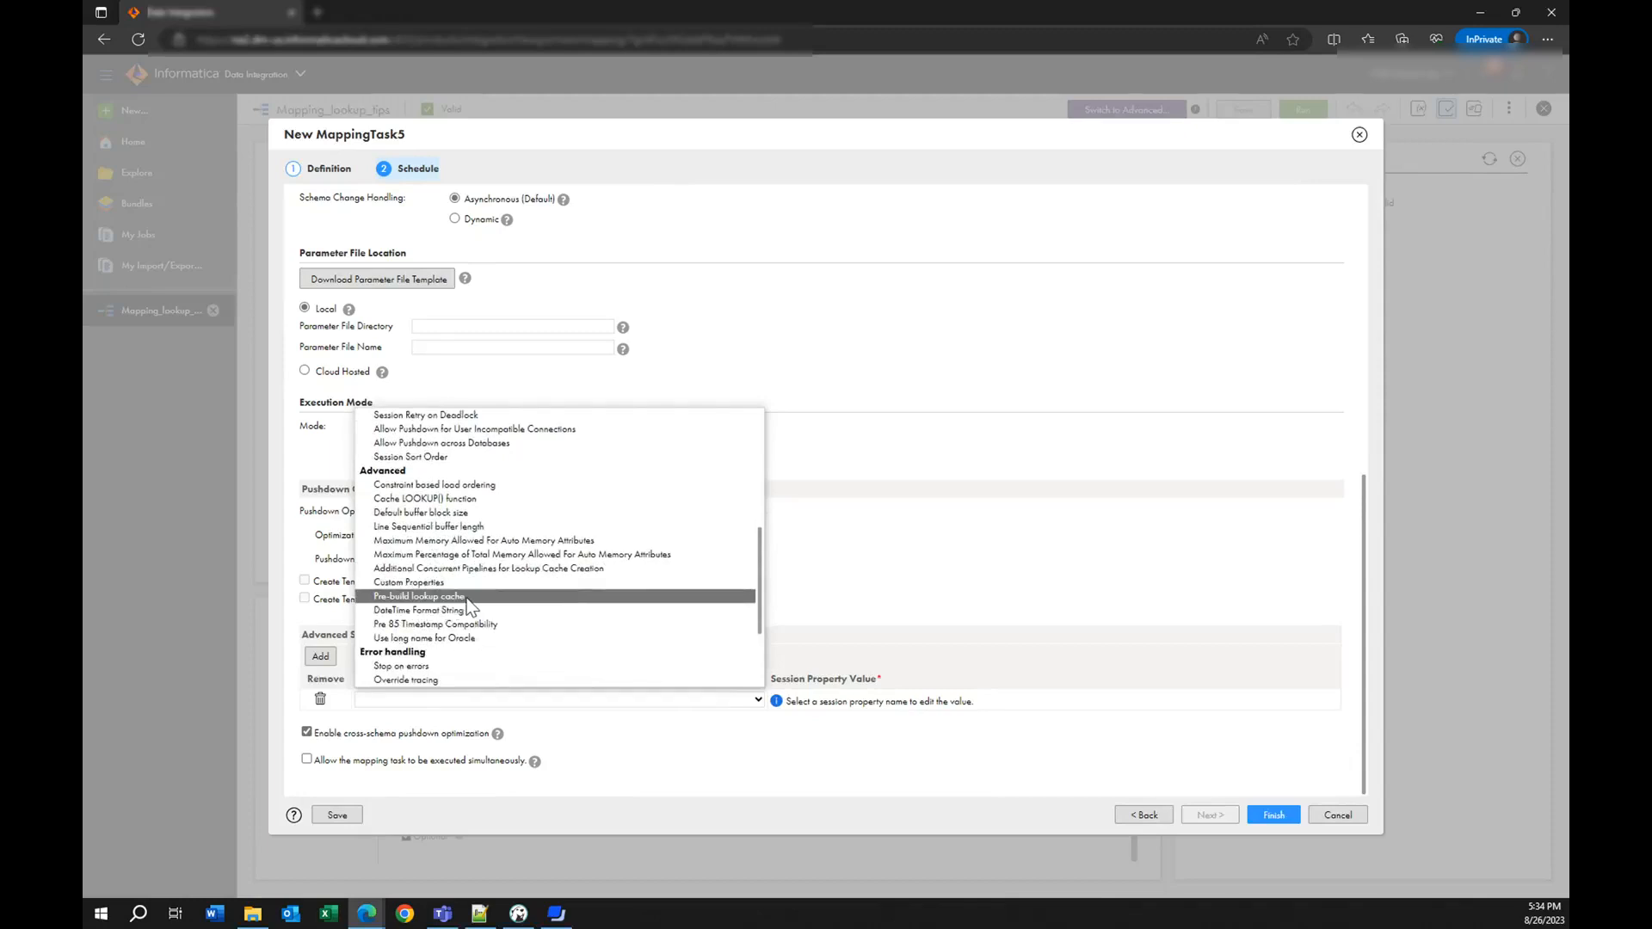
left_click(418, 596)
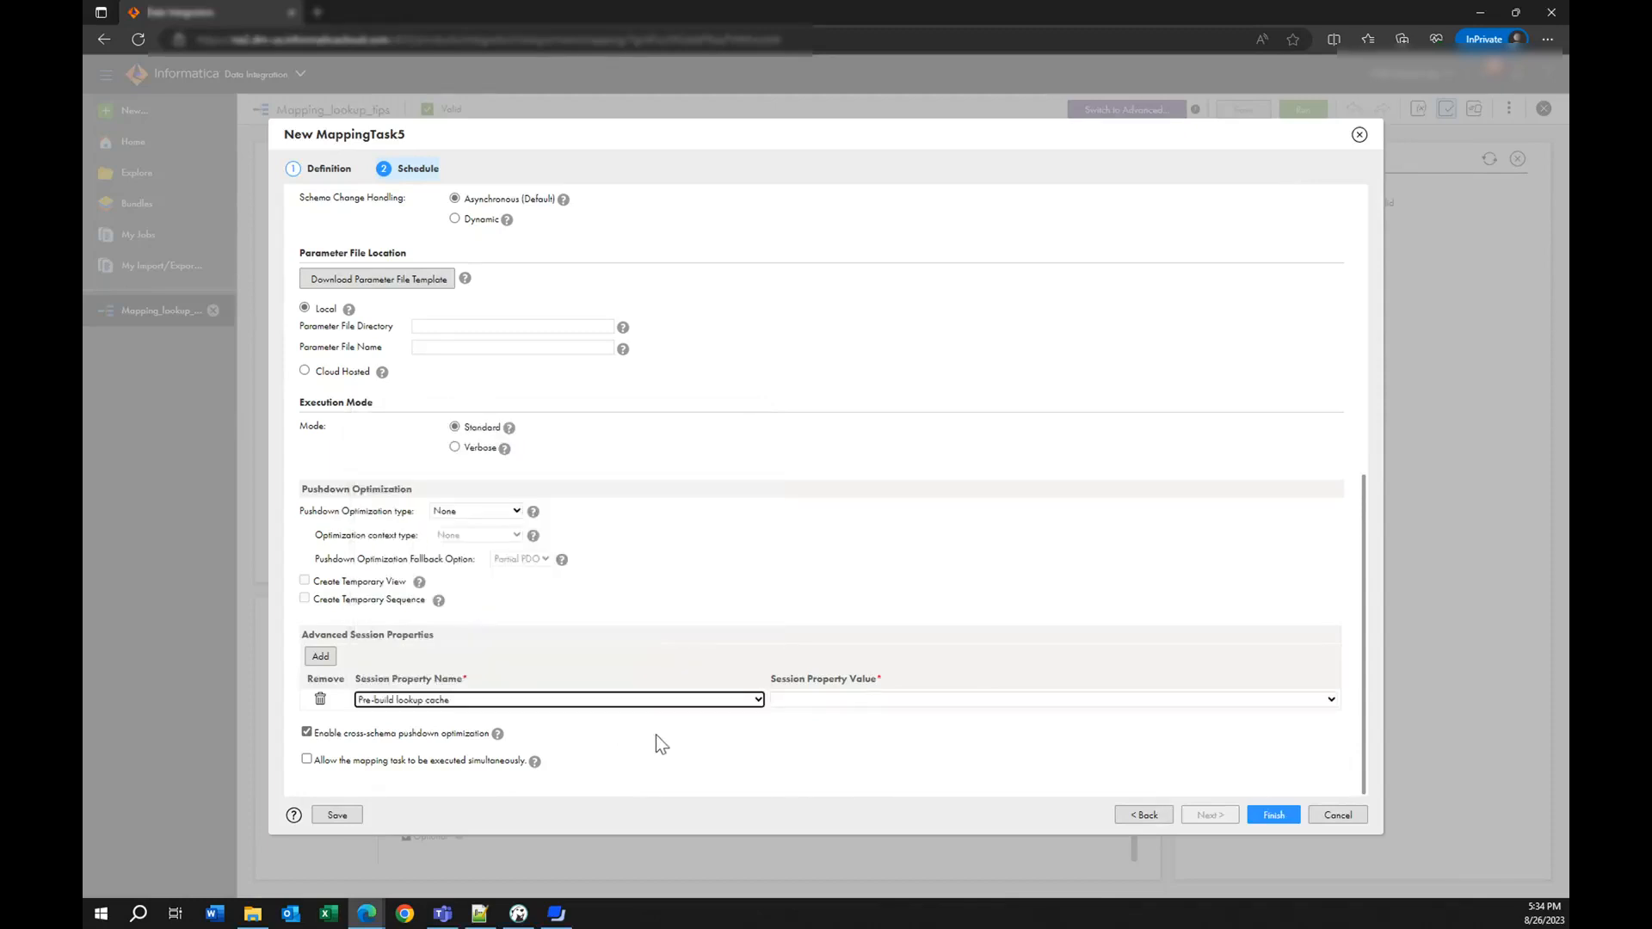
left_click(1331, 698)
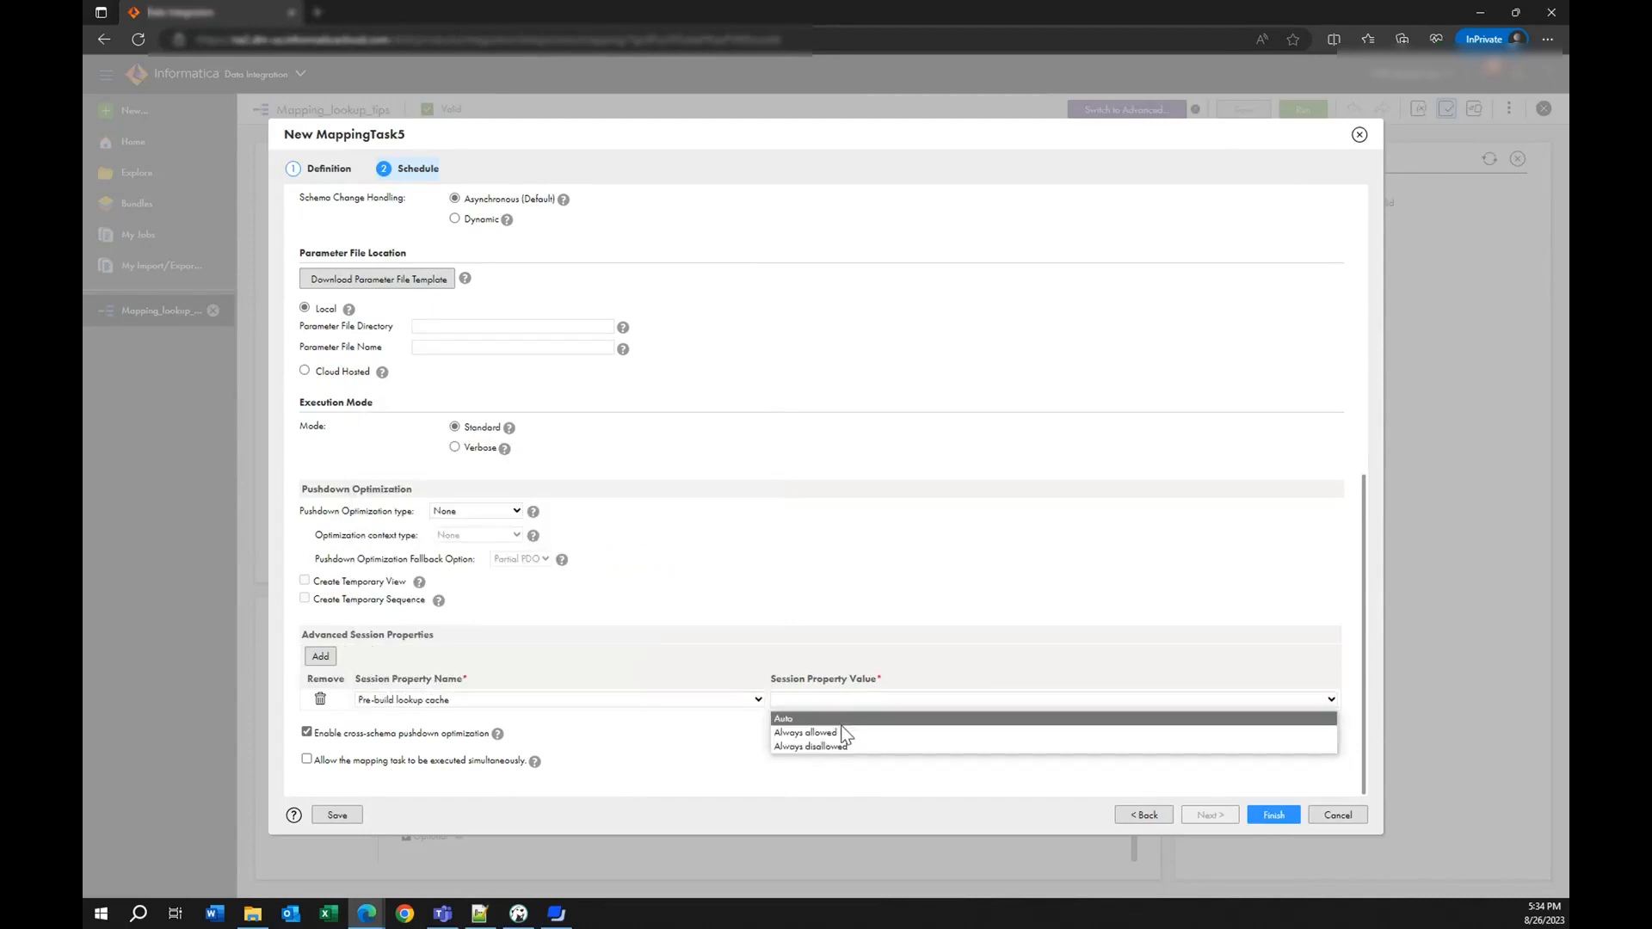
left_click(806, 732)
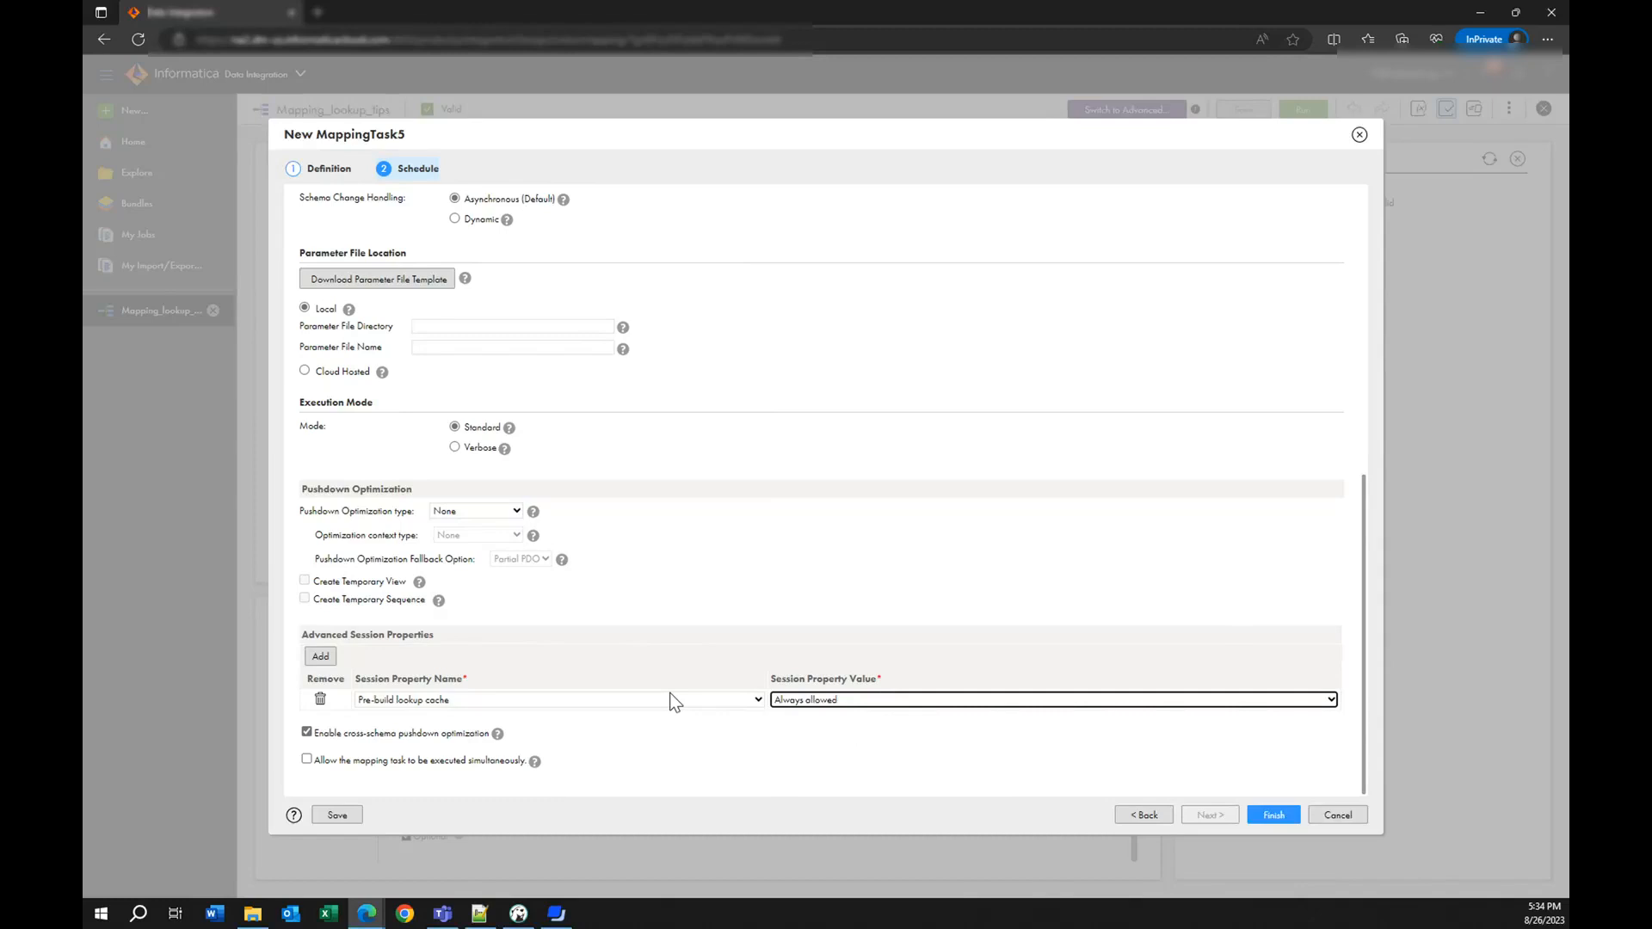
mouse_move(391, 679)
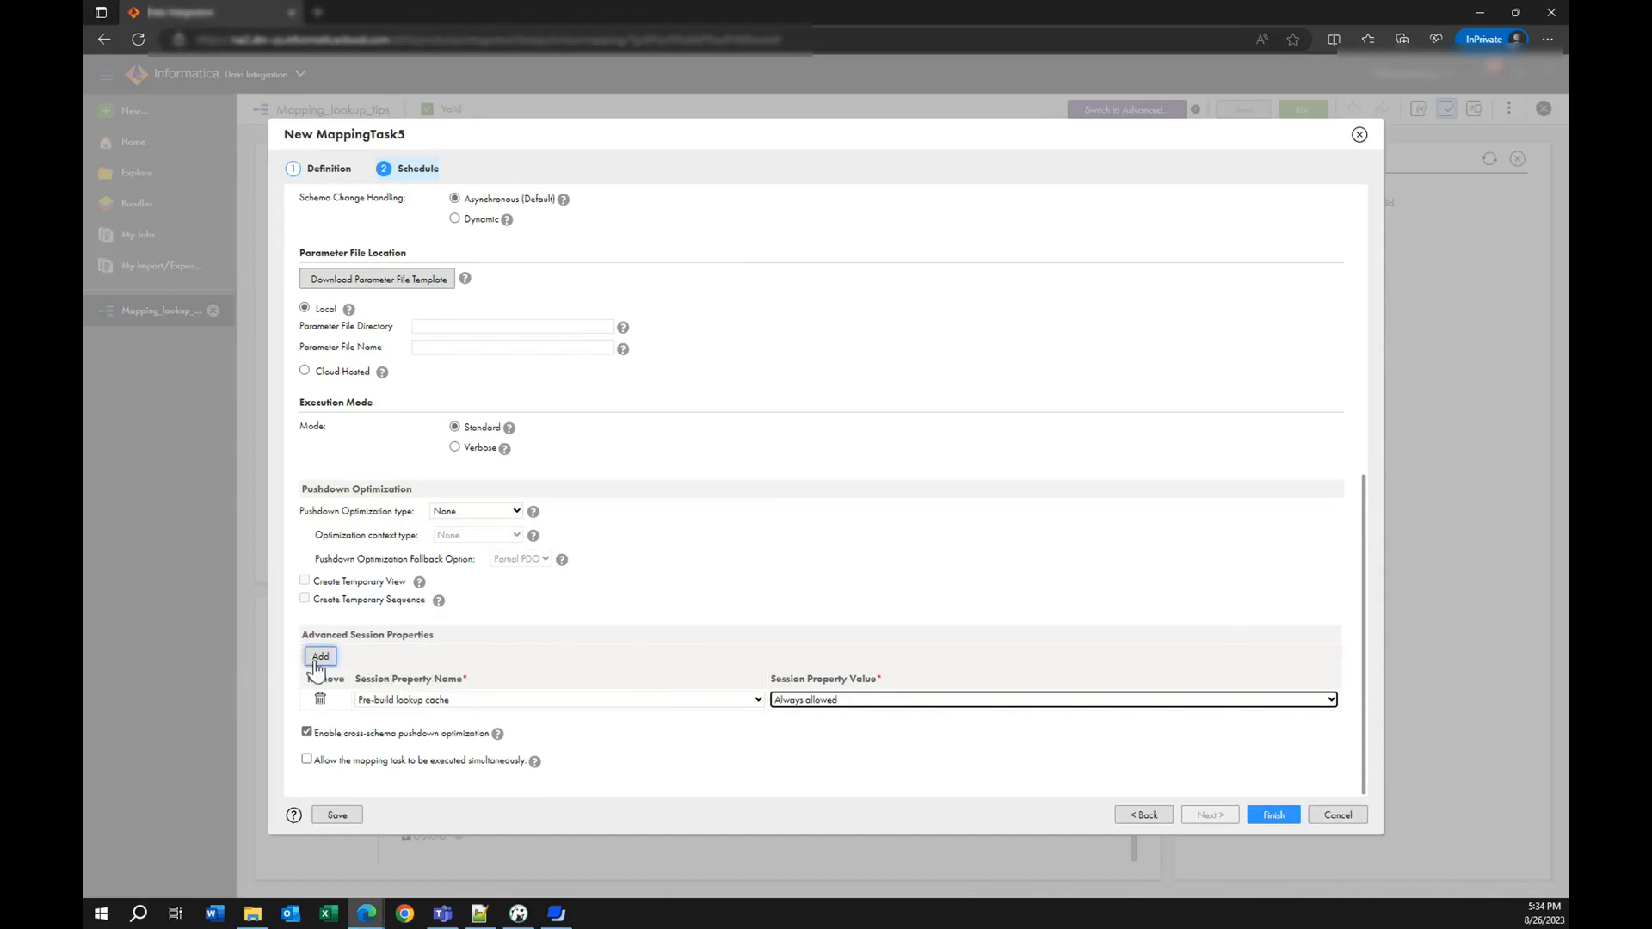
- Add a session property row for Additional Concurrent Pipelines for Lookup Cache Creation
left_click(319, 657)
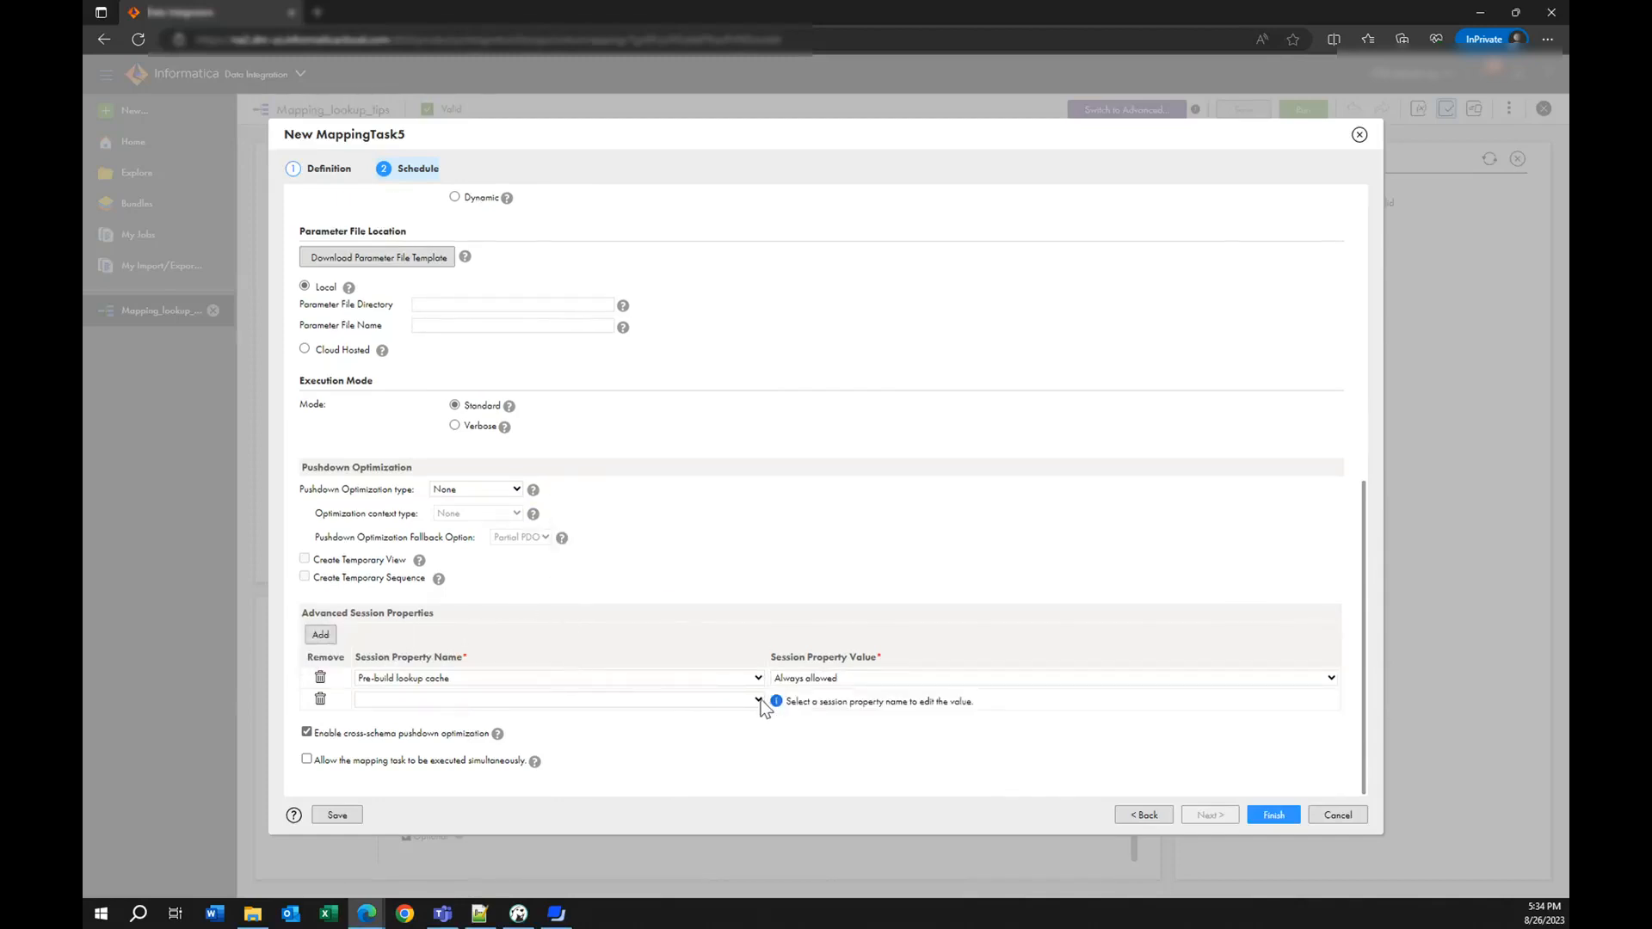
left_click(756, 700)
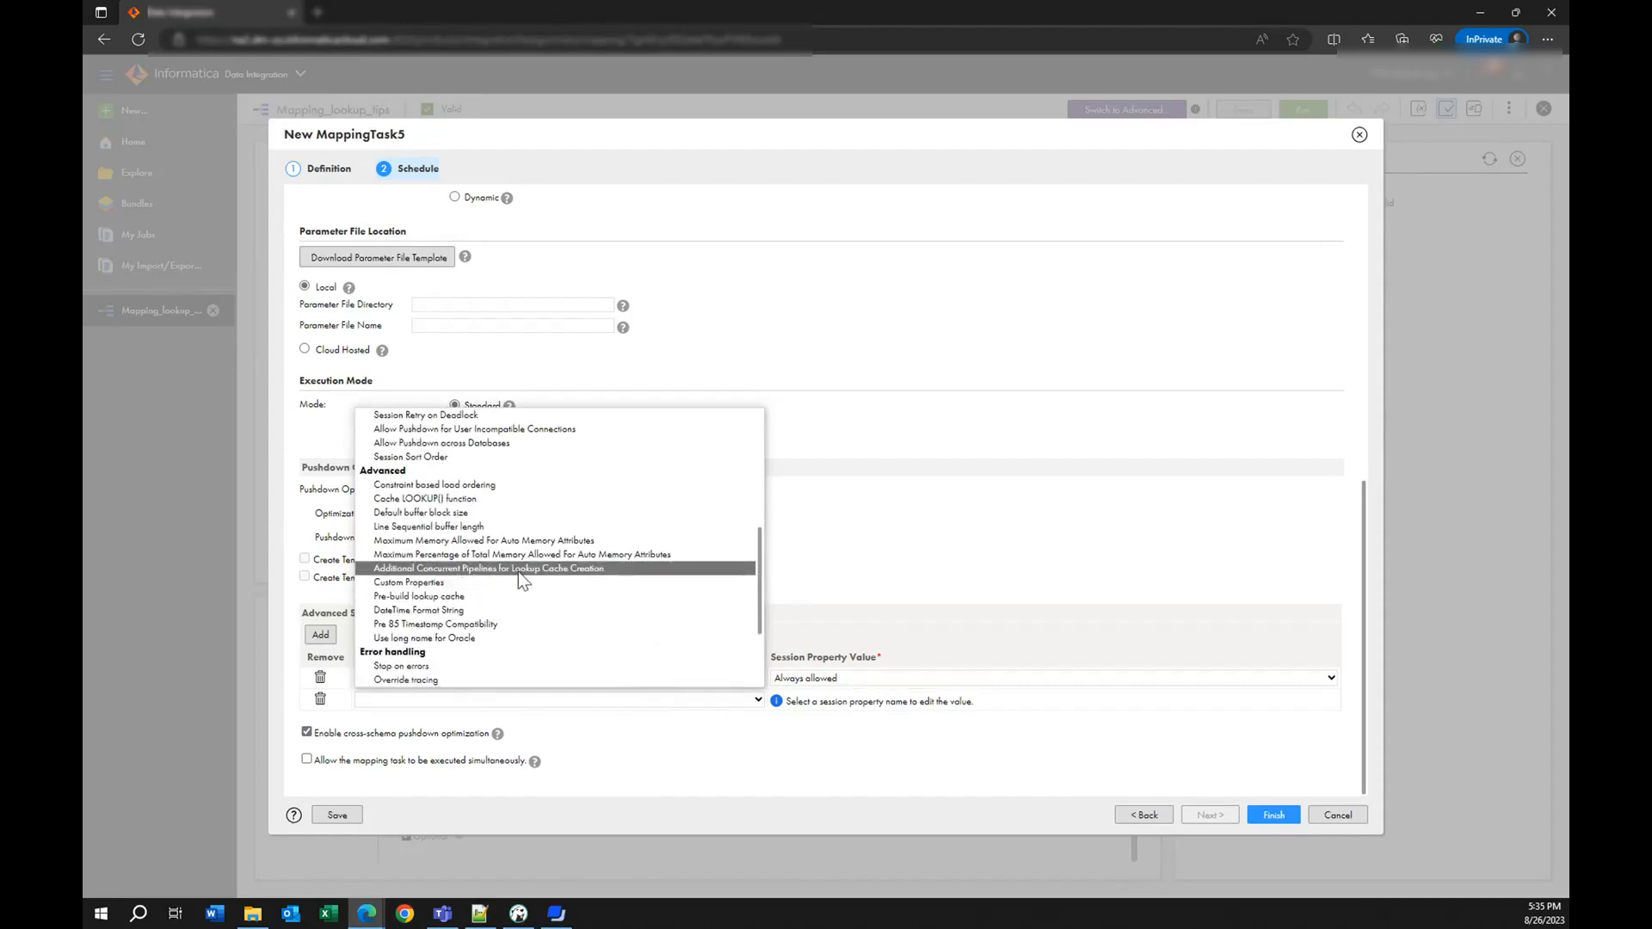
mouse_move(585, 579)
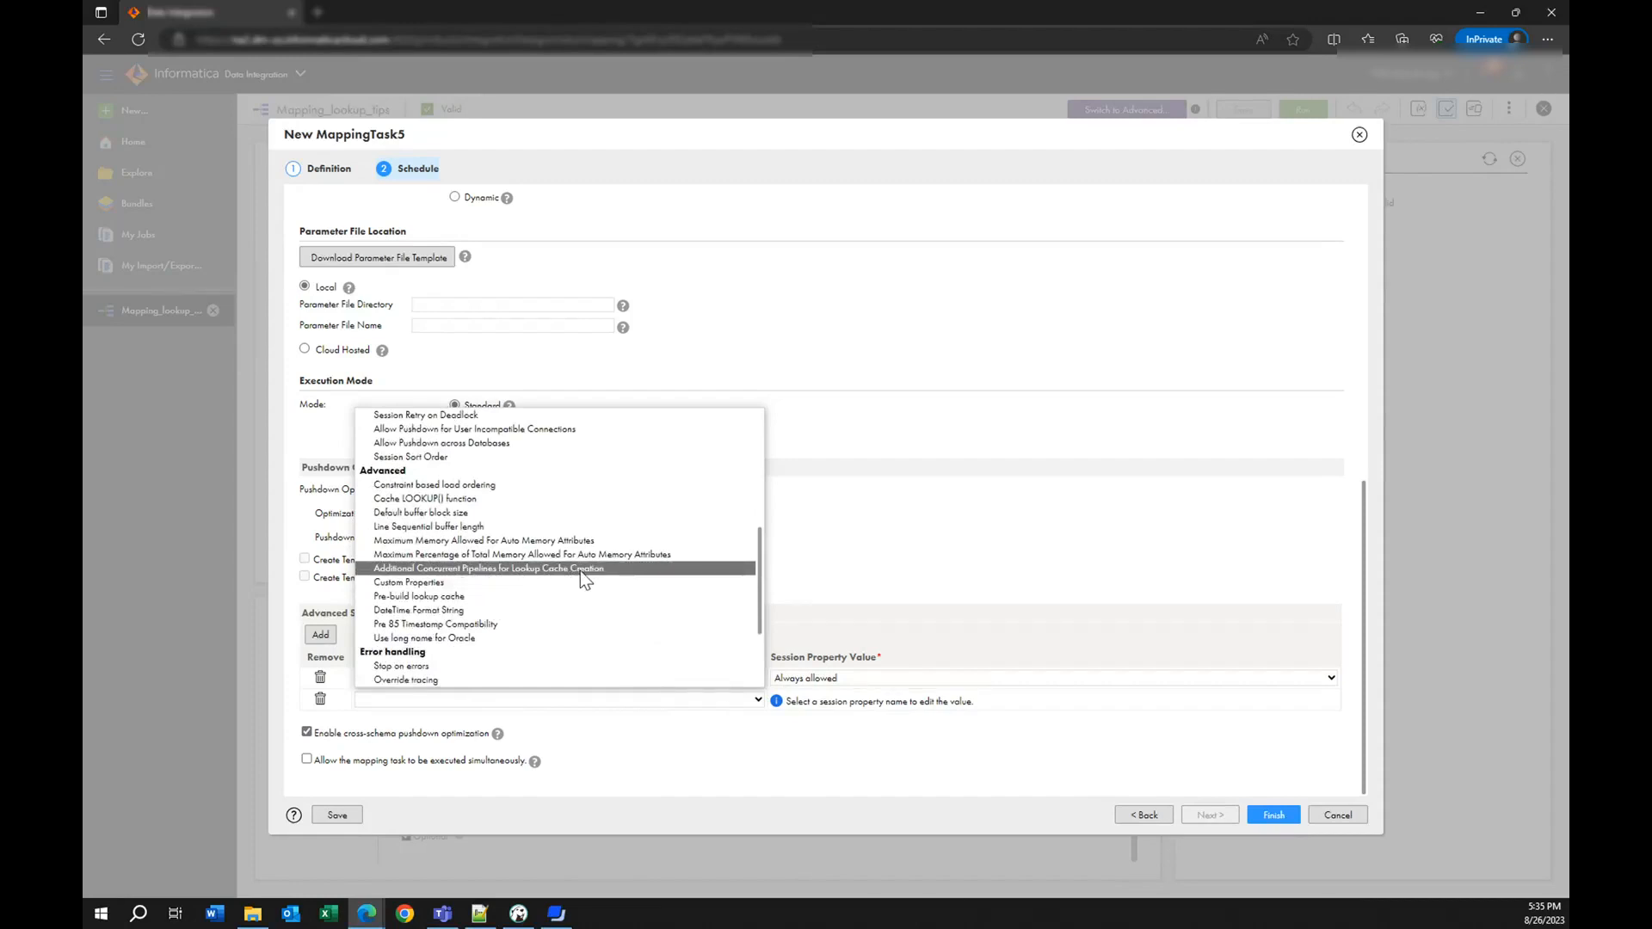
left_click(485, 568)
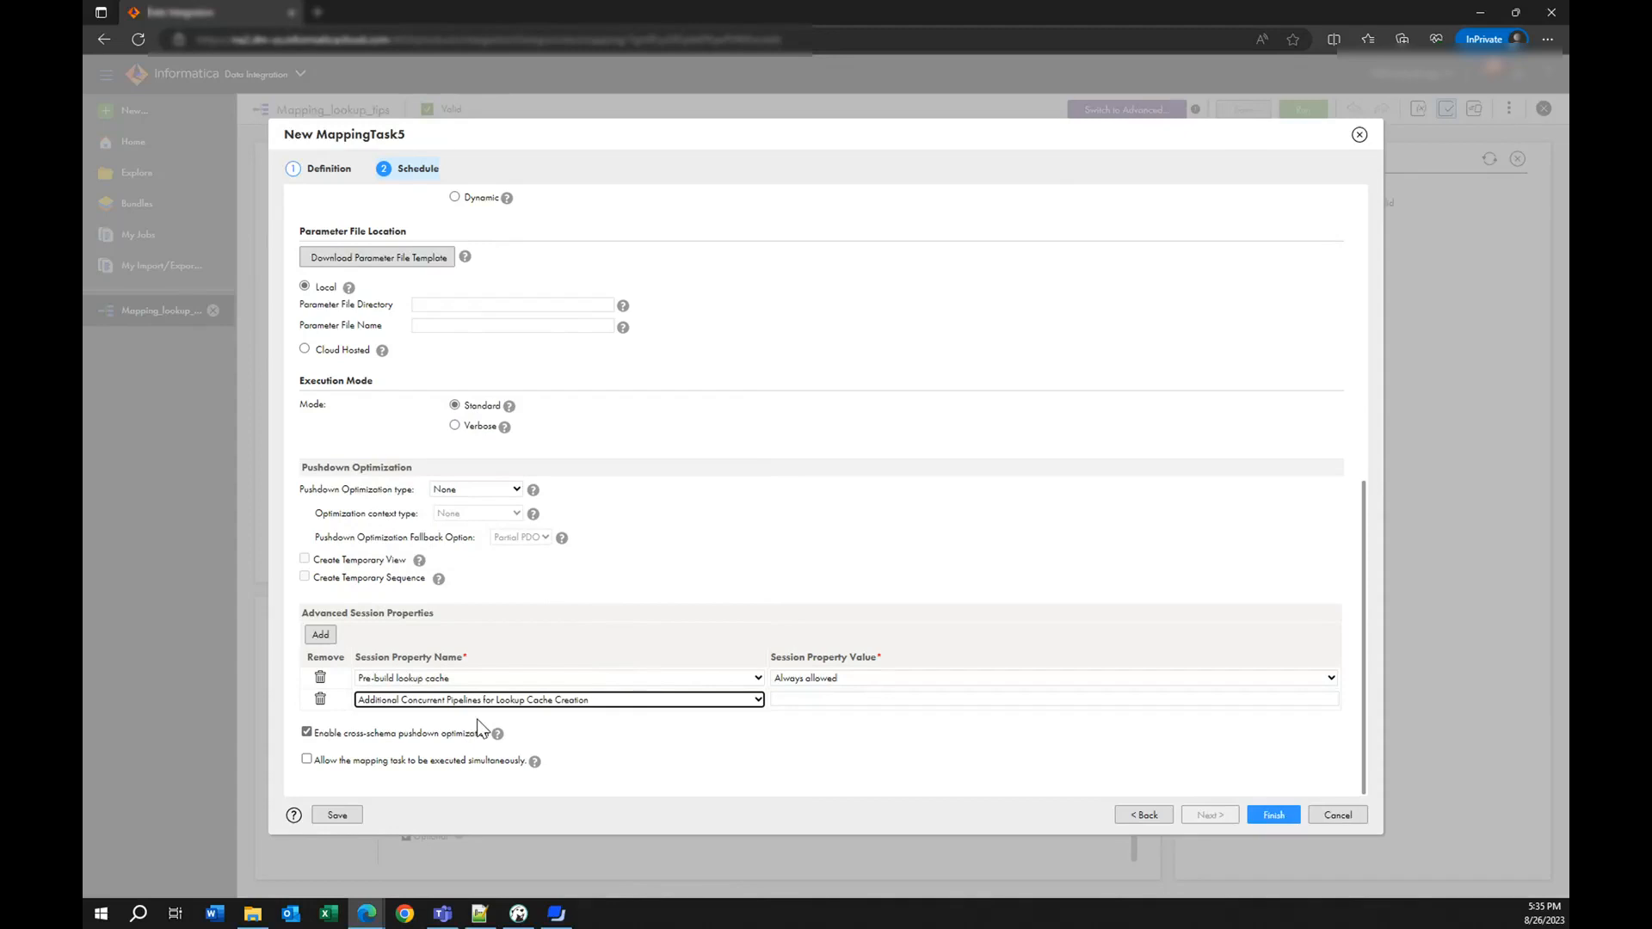
mouse_move(595, 732)
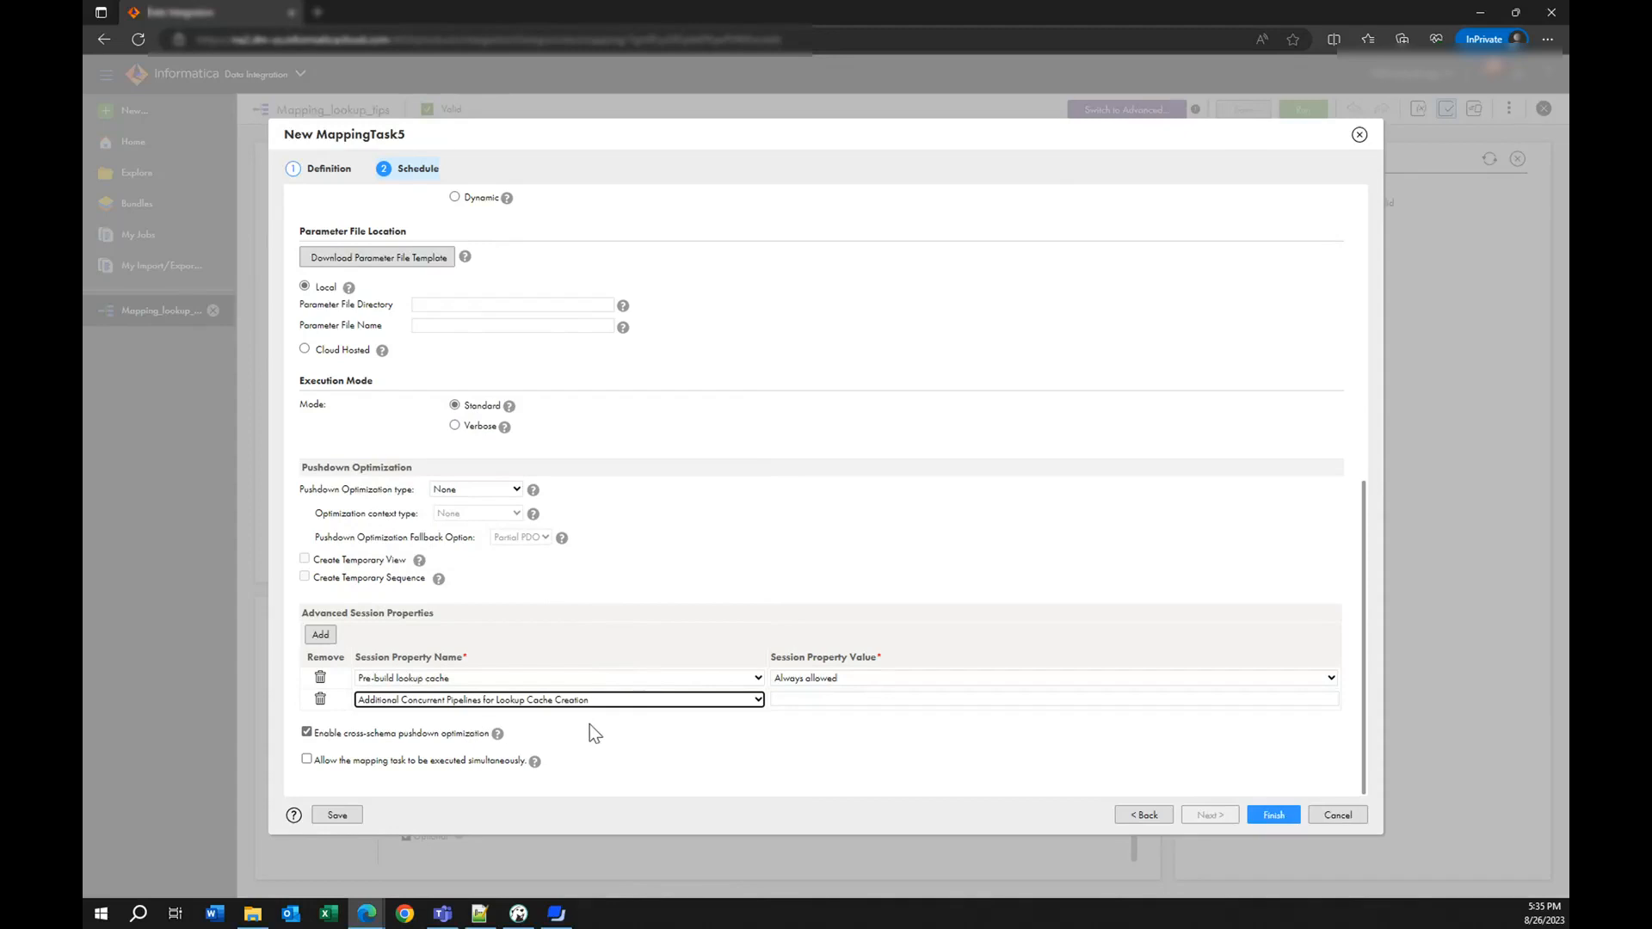
mouse_move(548, 725)
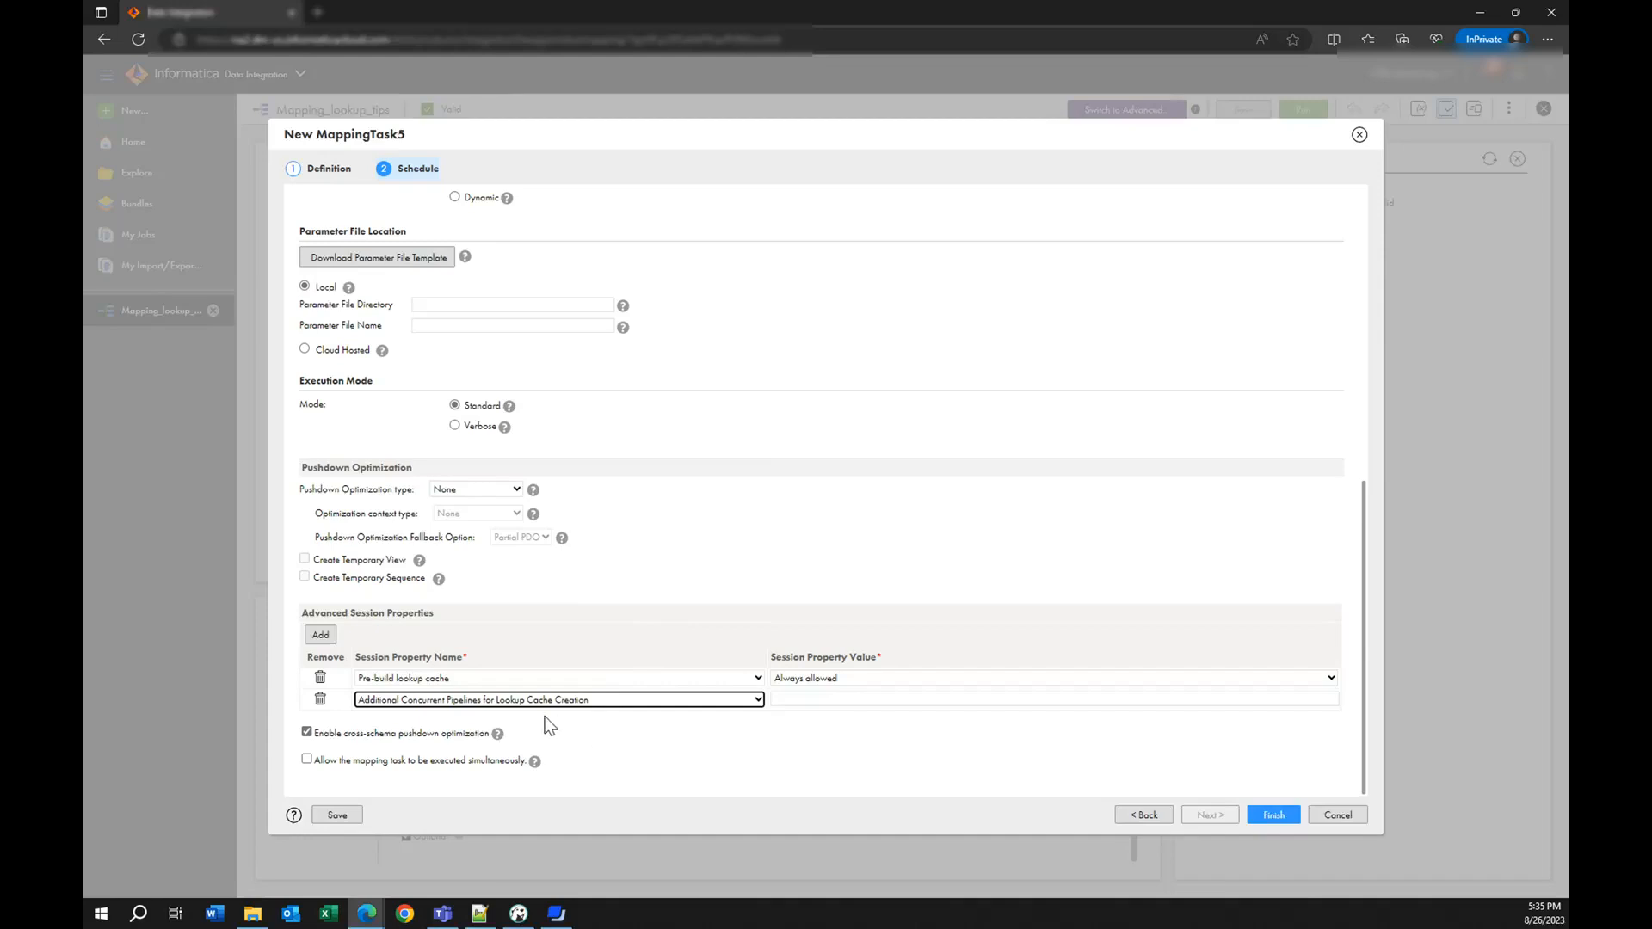
mouse_move(450, 712)
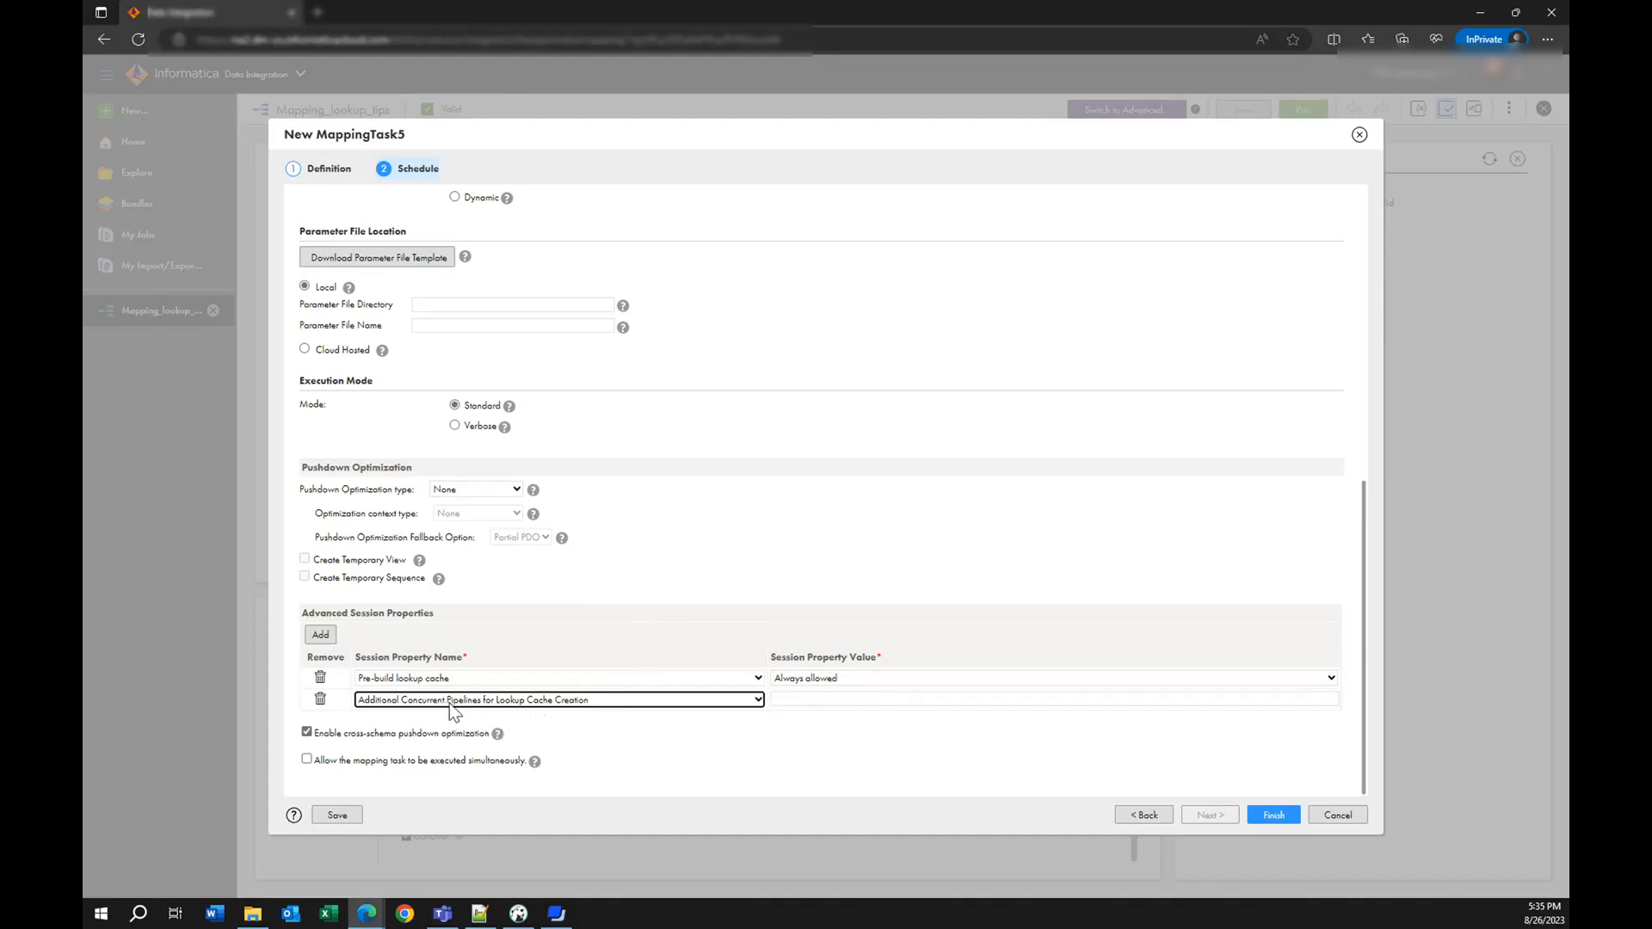
mouse_move(593, 769)
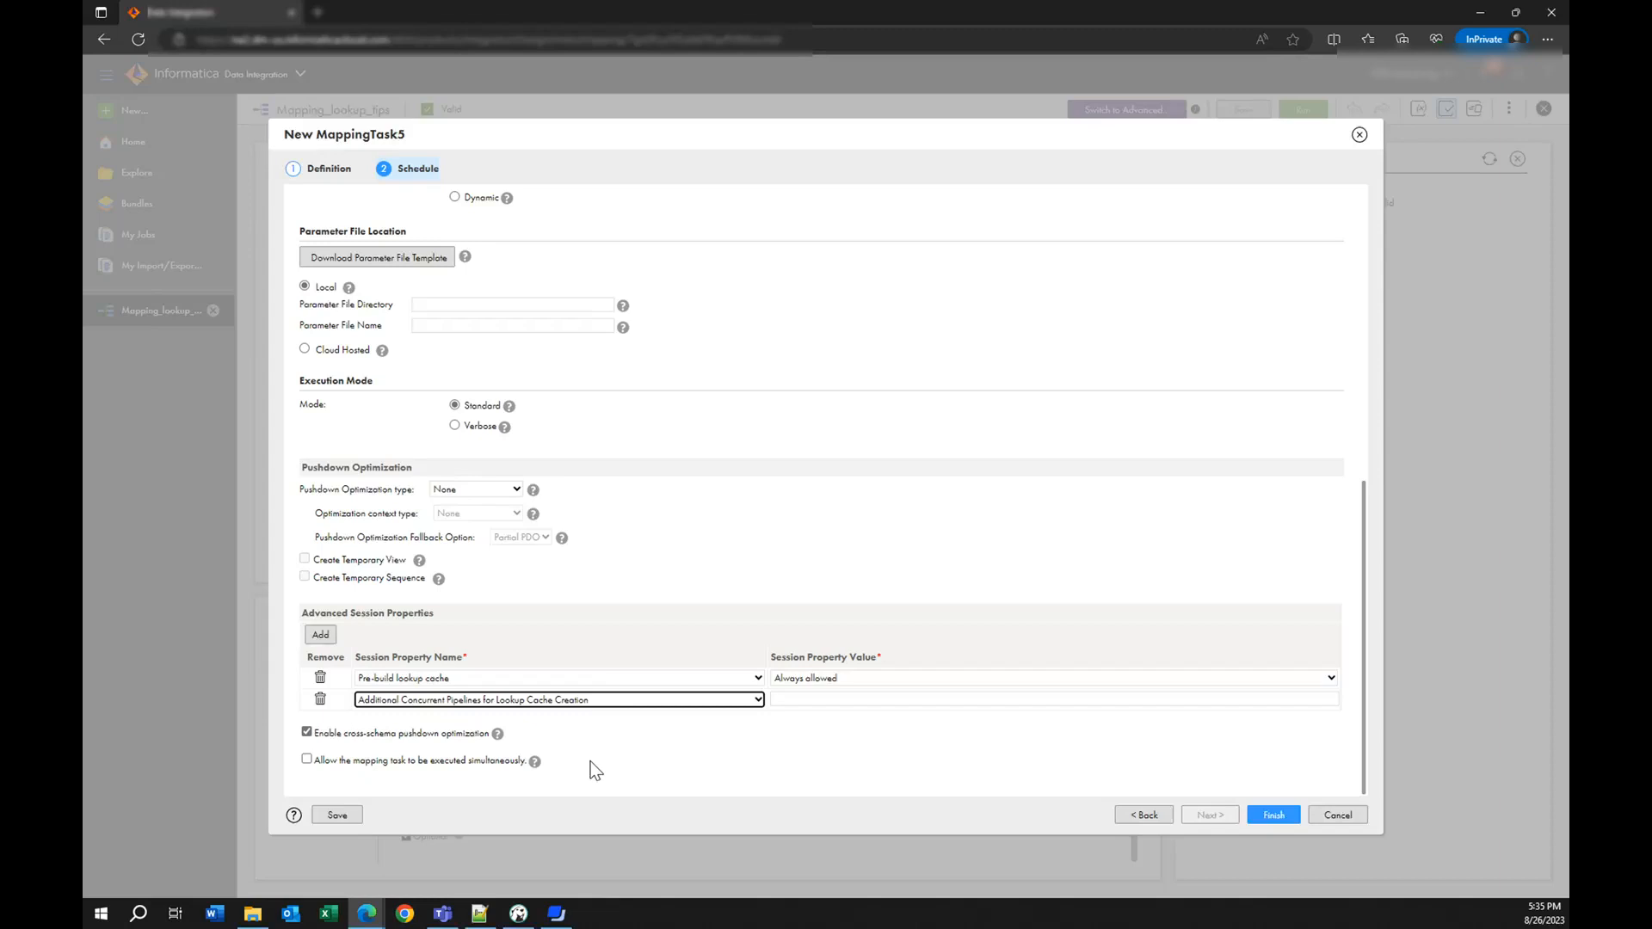
mouse_move(855, 756)
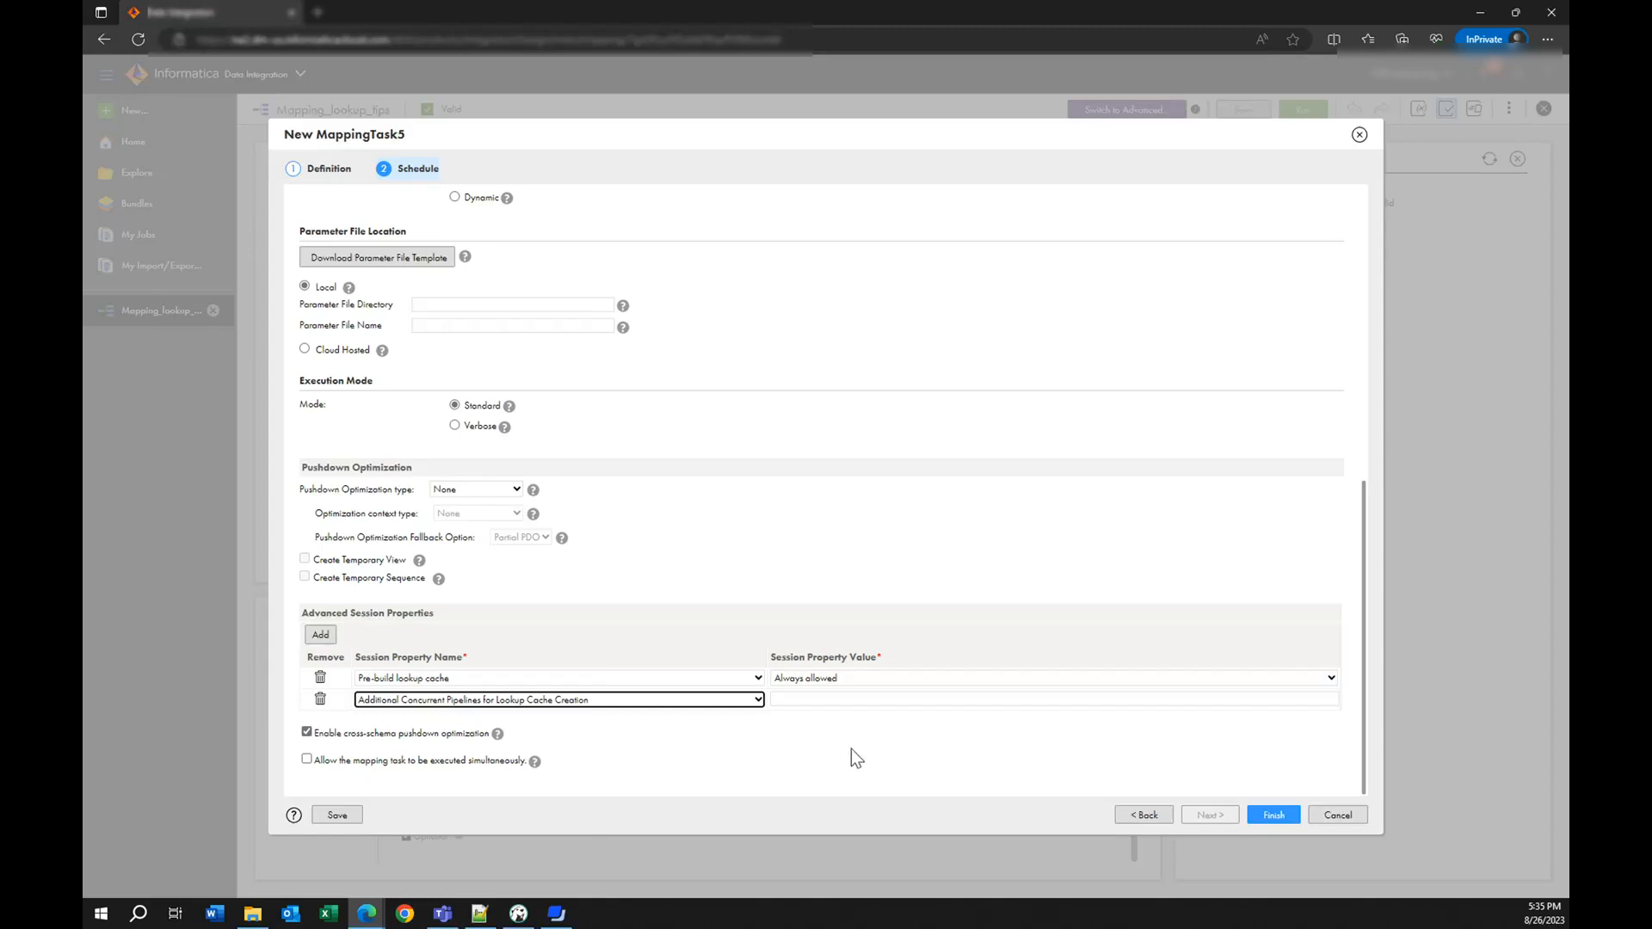
mouse_move(844, 718)
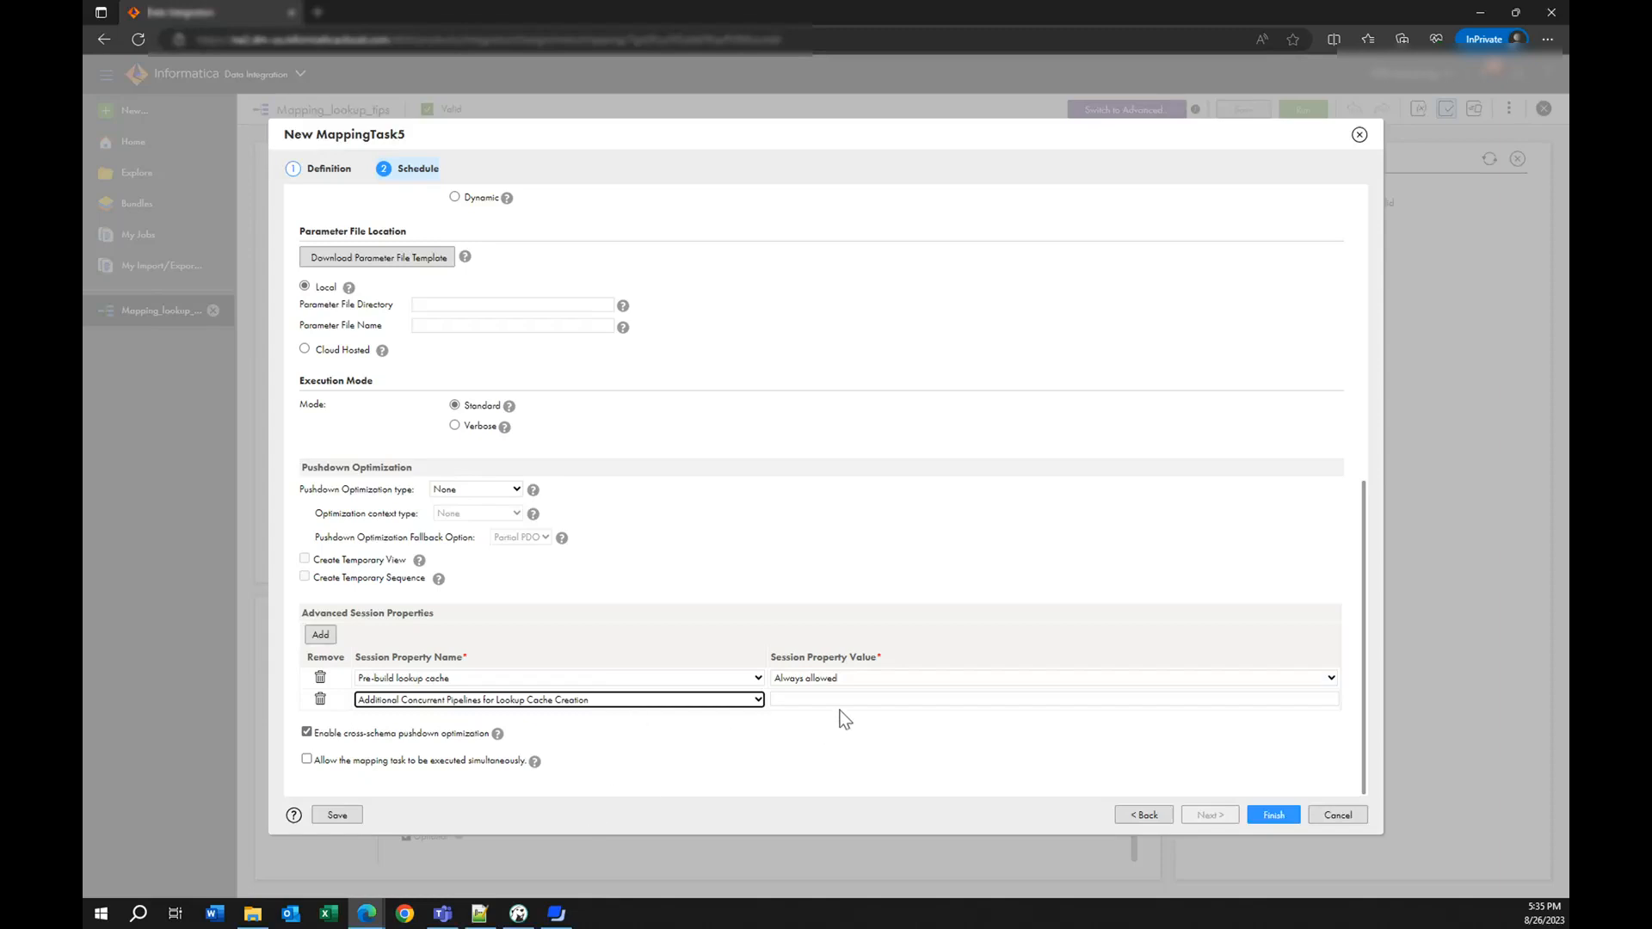
left_click(1053, 698)
type("2")
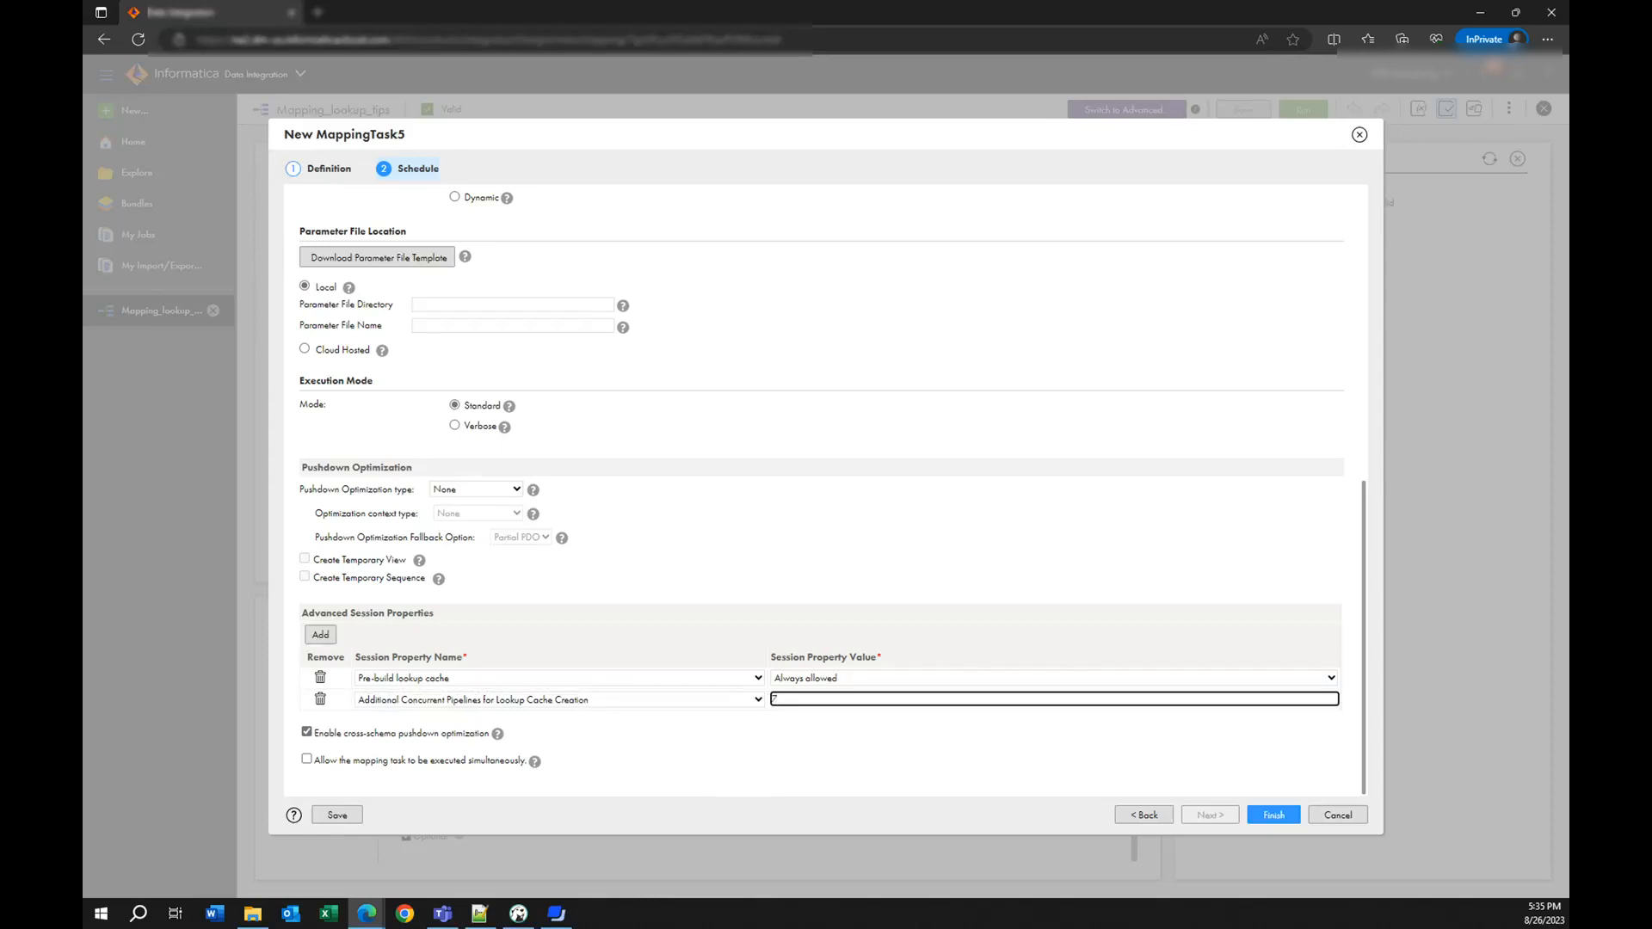
mouse_move(735, 730)
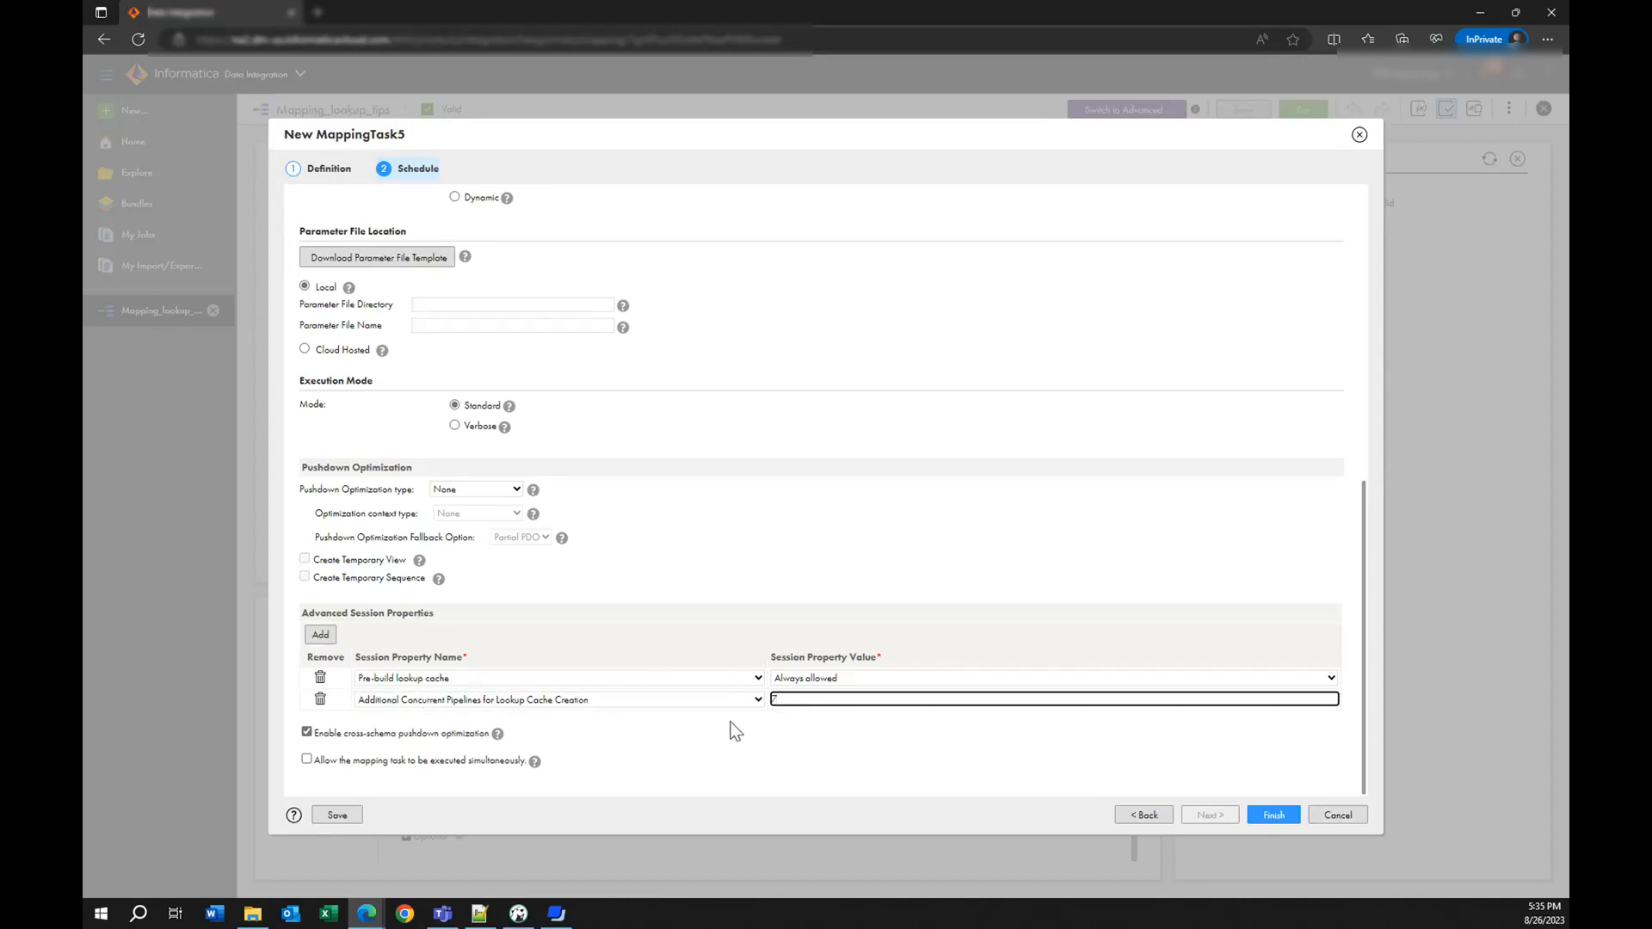
mouse_move(468, 717)
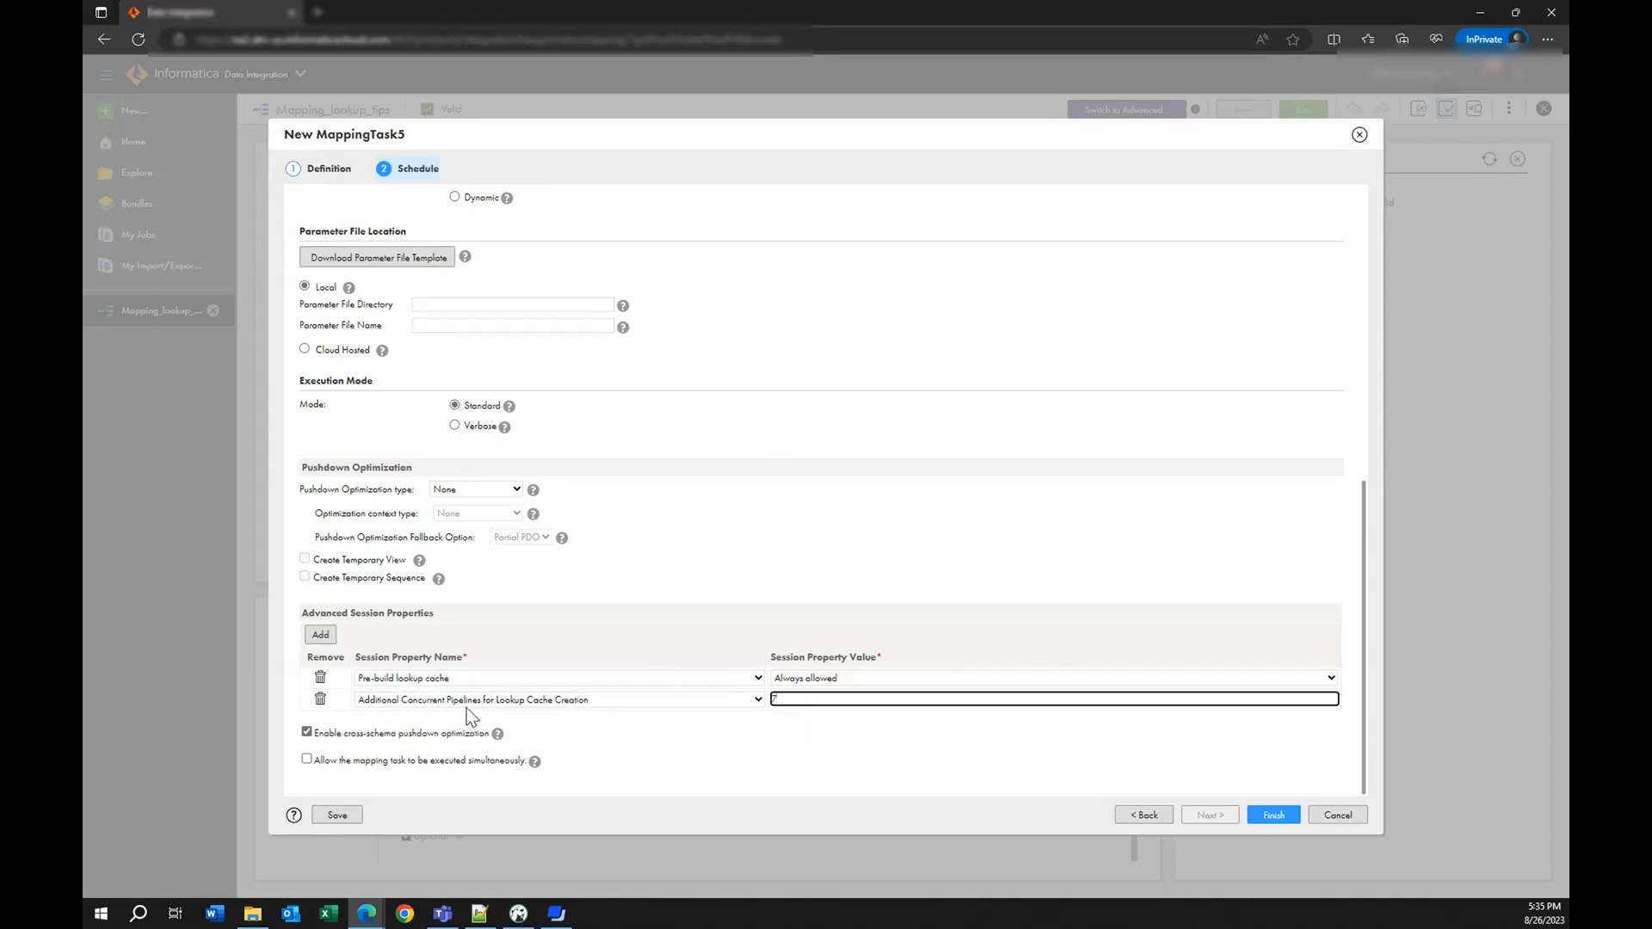
mouse_move(732, 756)
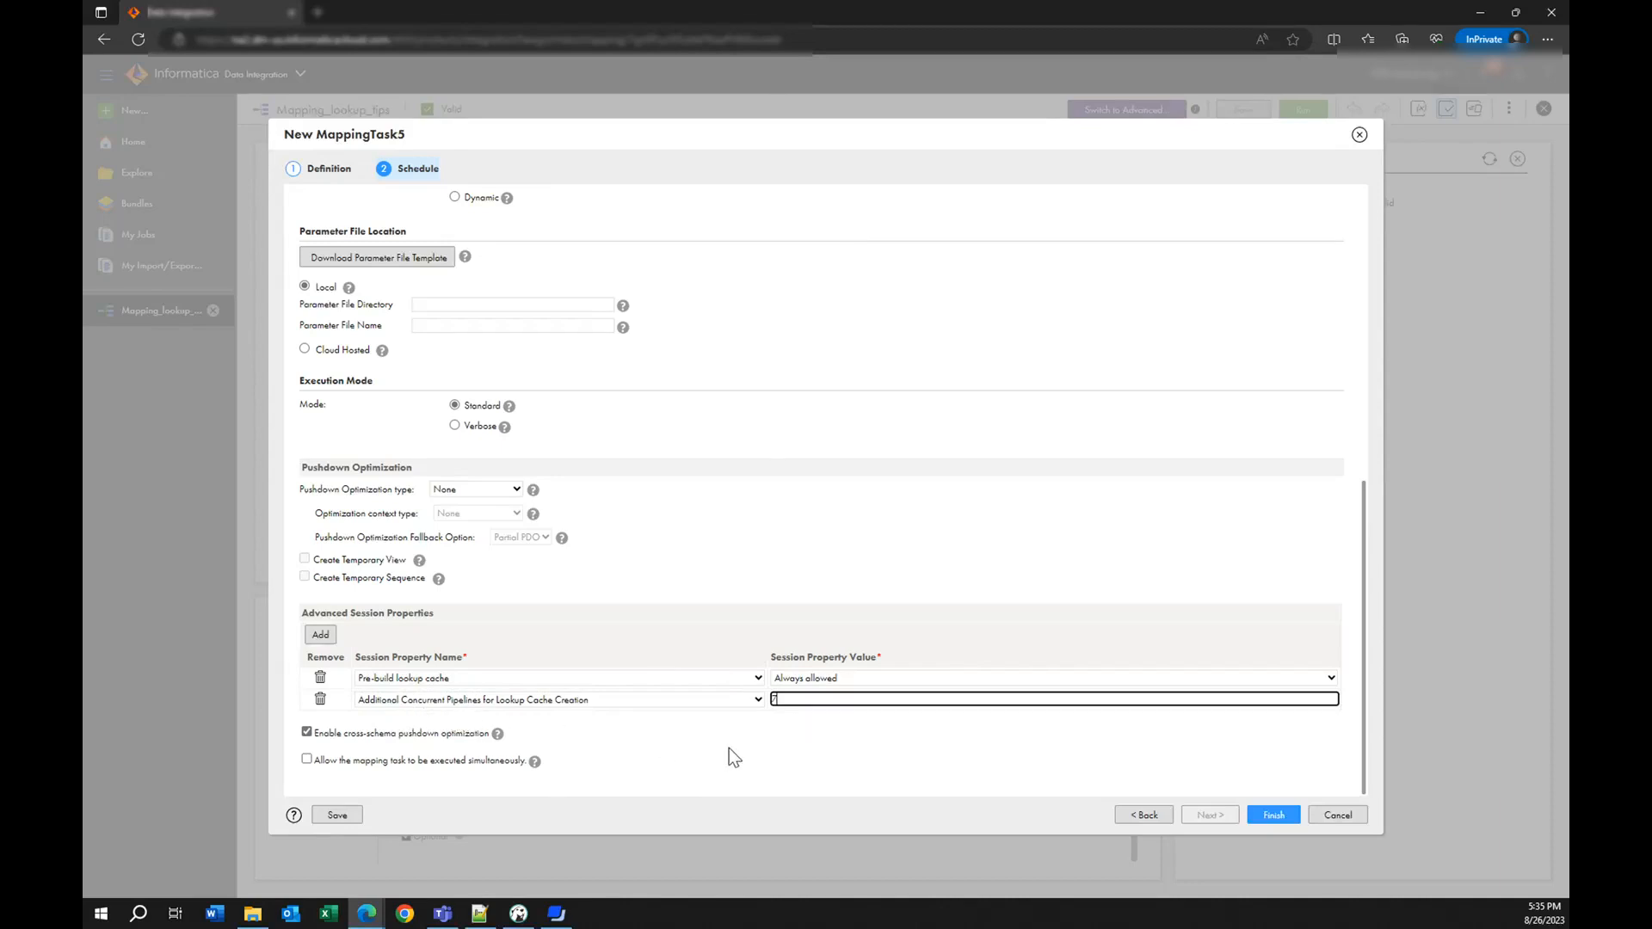
mouse_move(448, 684)
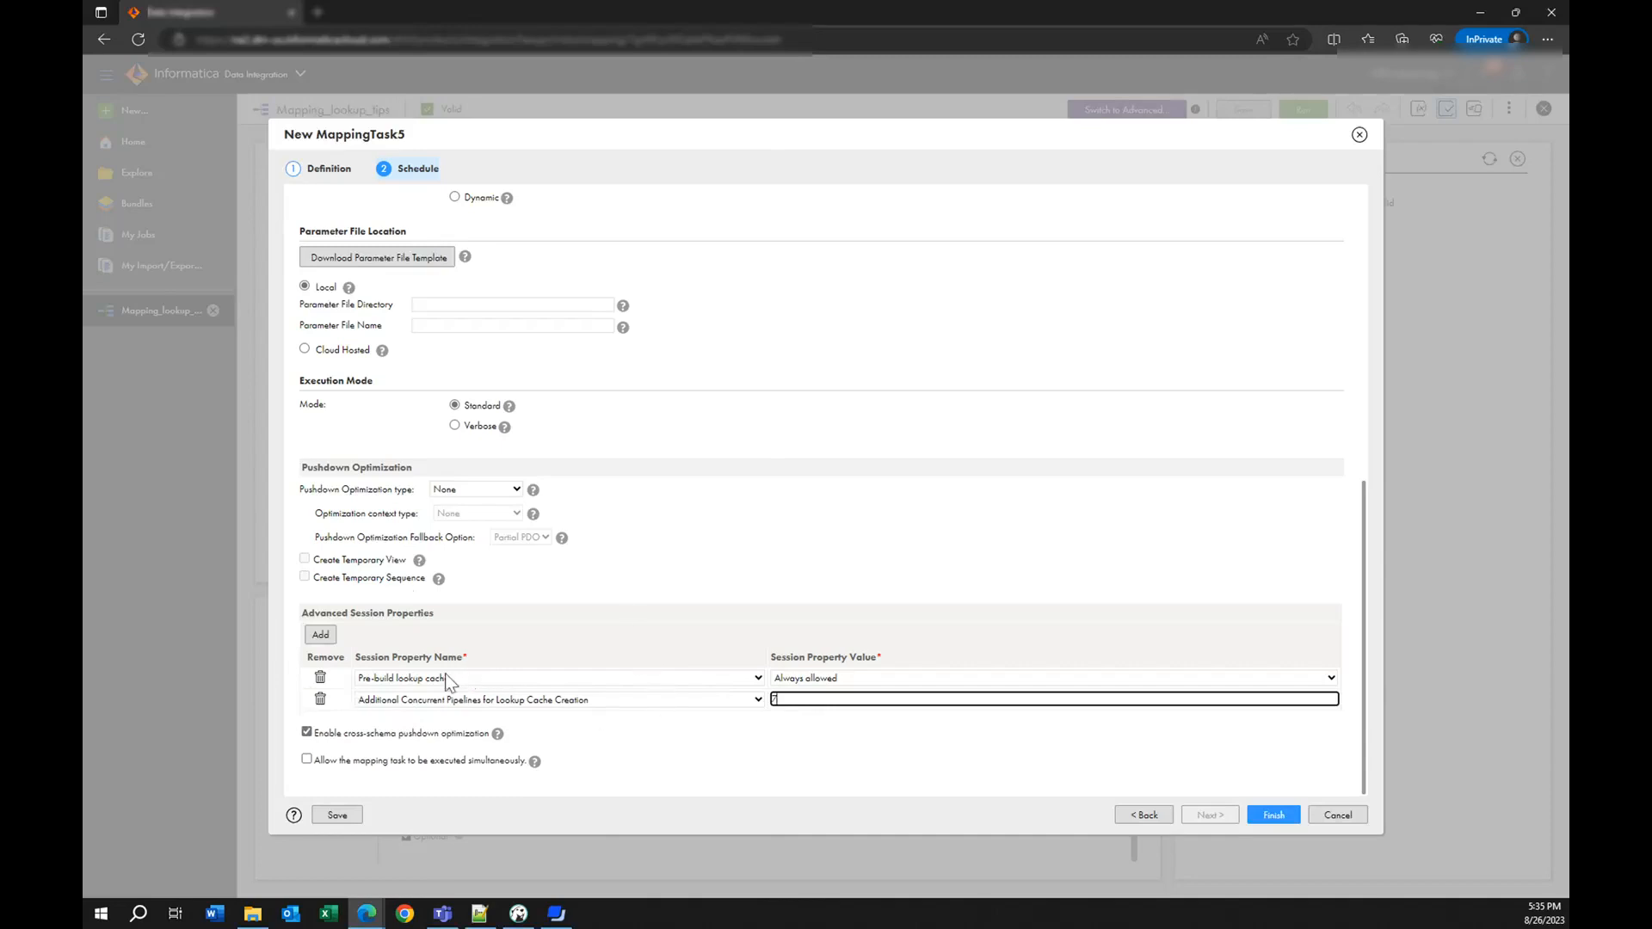
mouse_move(382, 682)
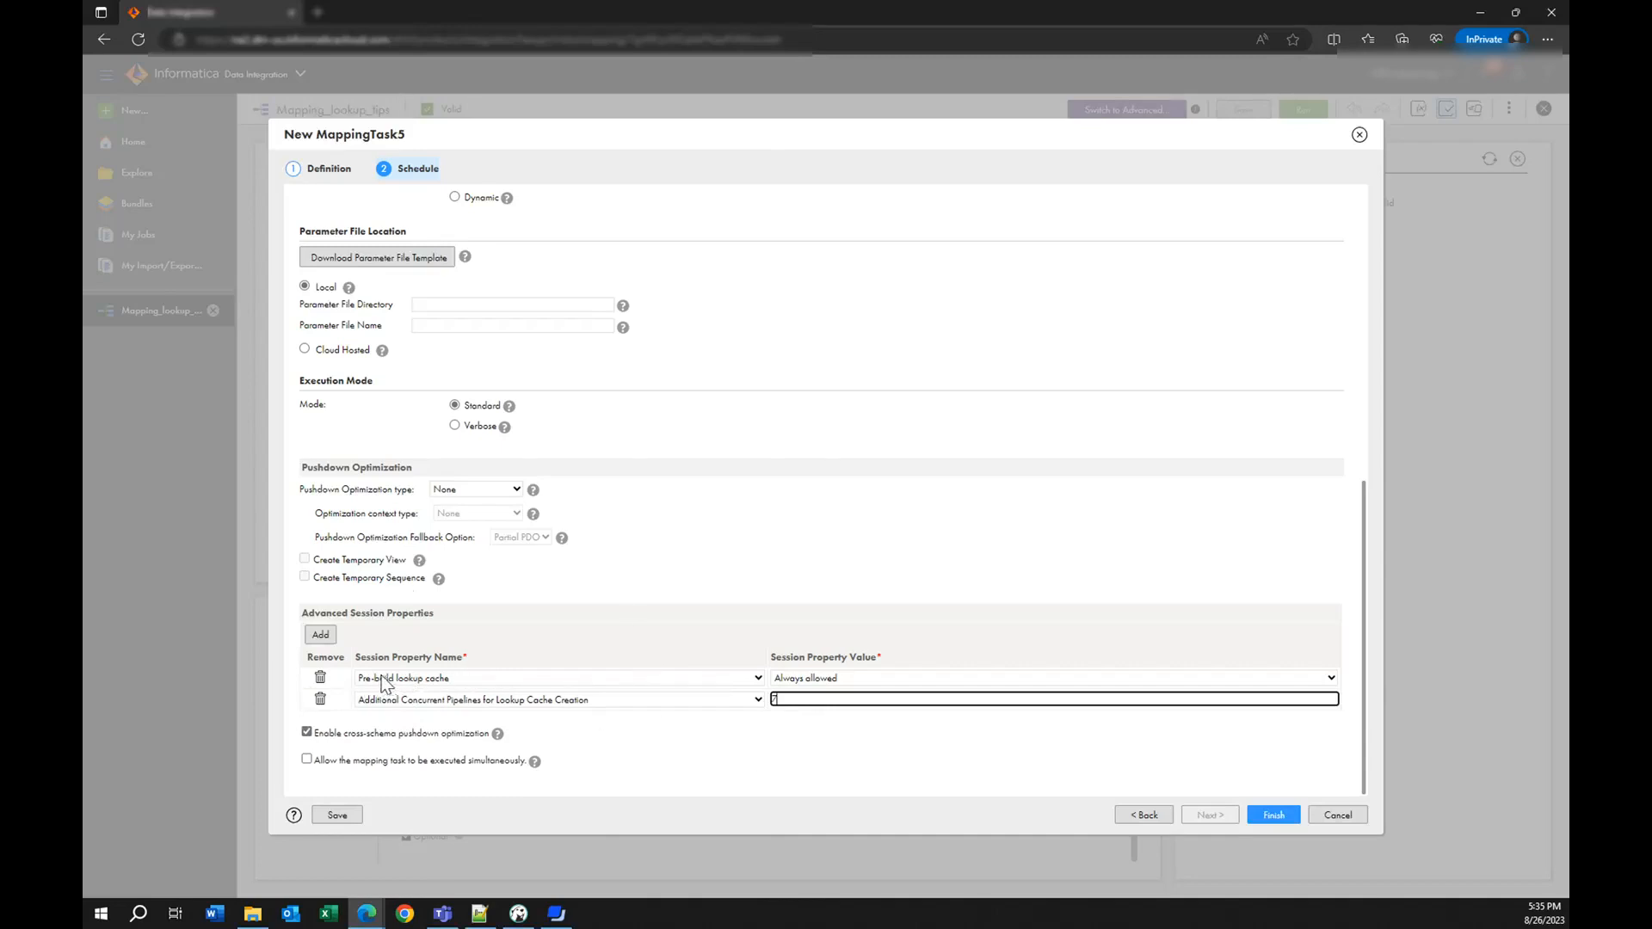
mouse_move(429, 686)
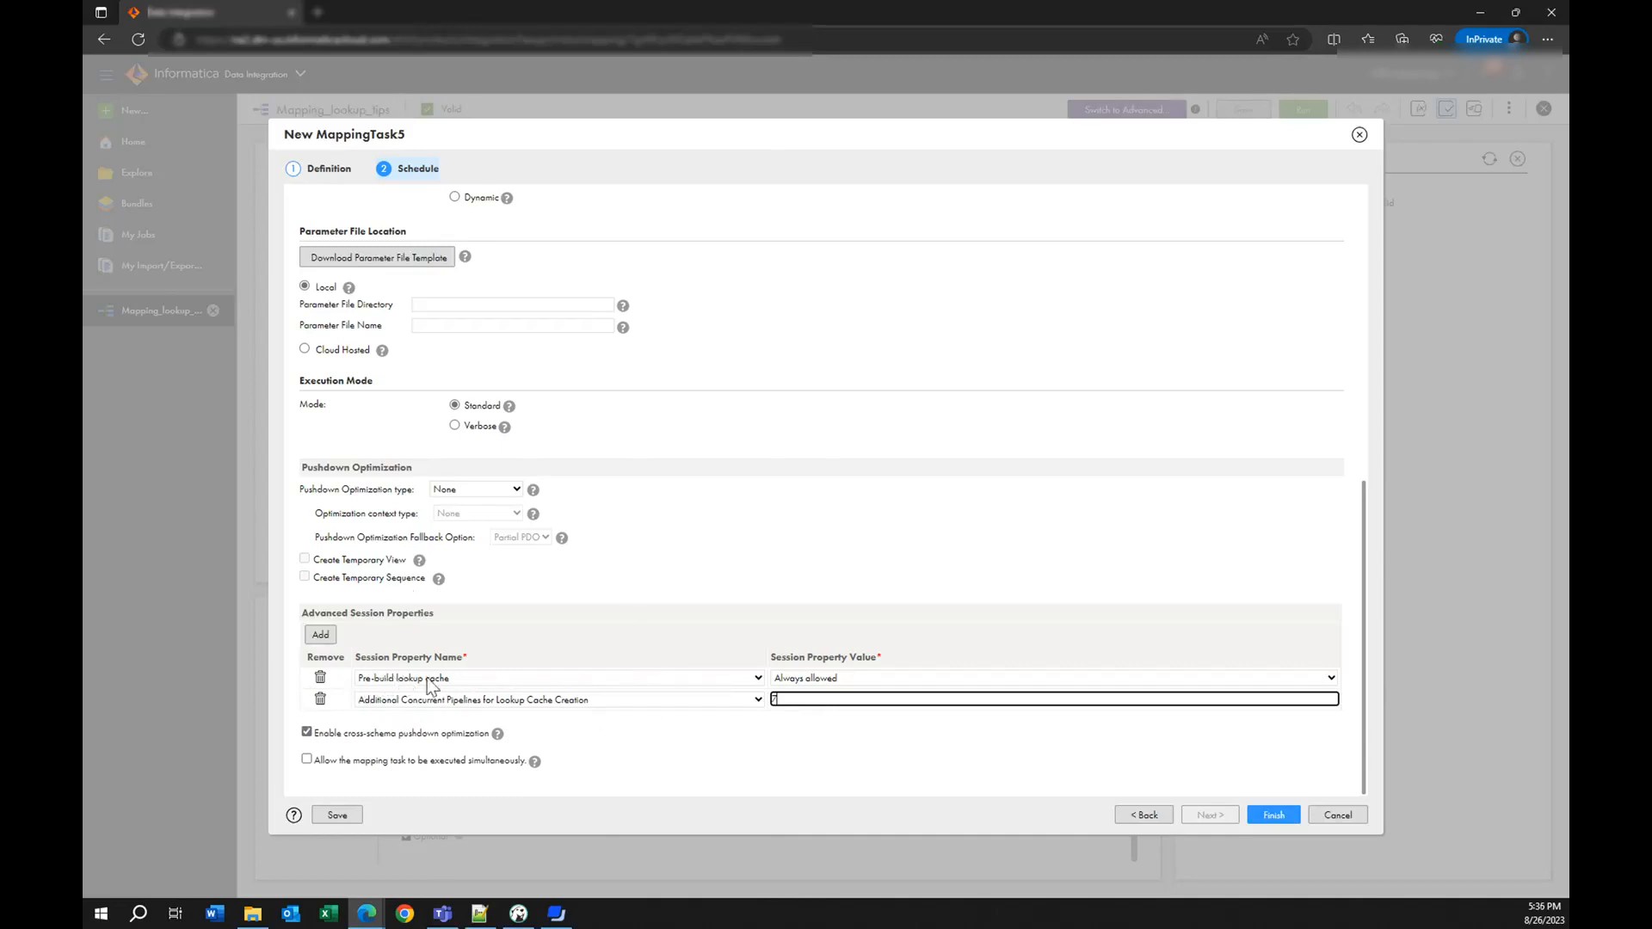